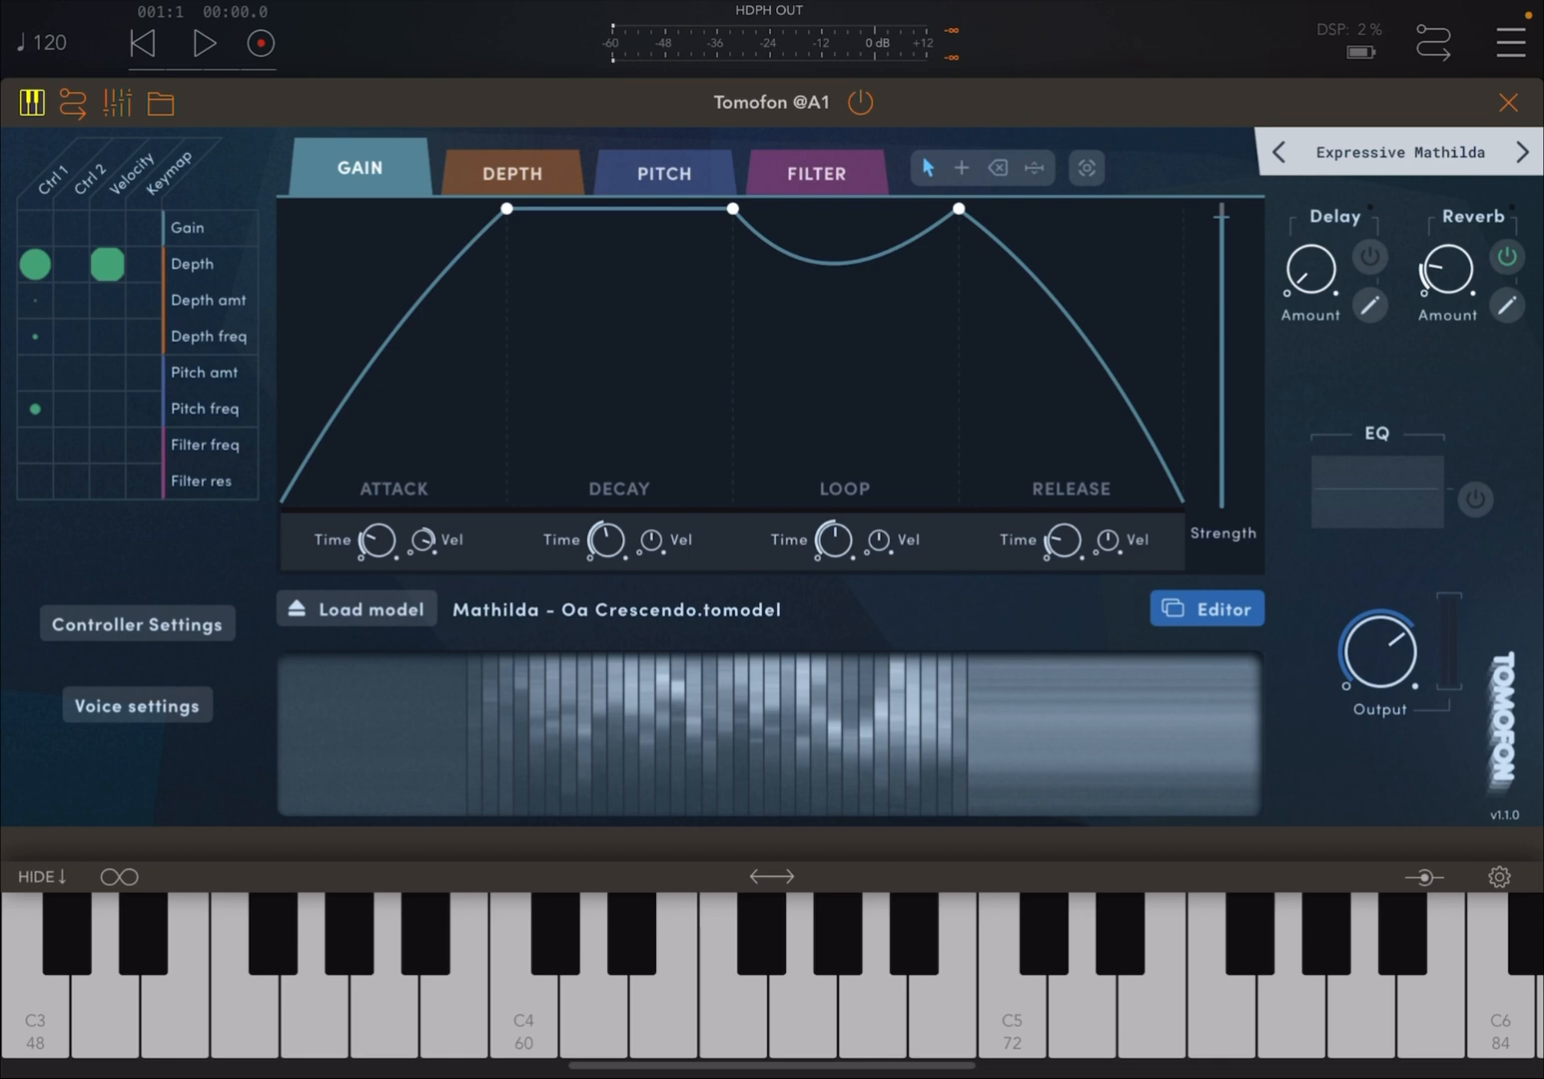
- Reshape the displayed envelope curve by dragging its points
left_click(705, 203)
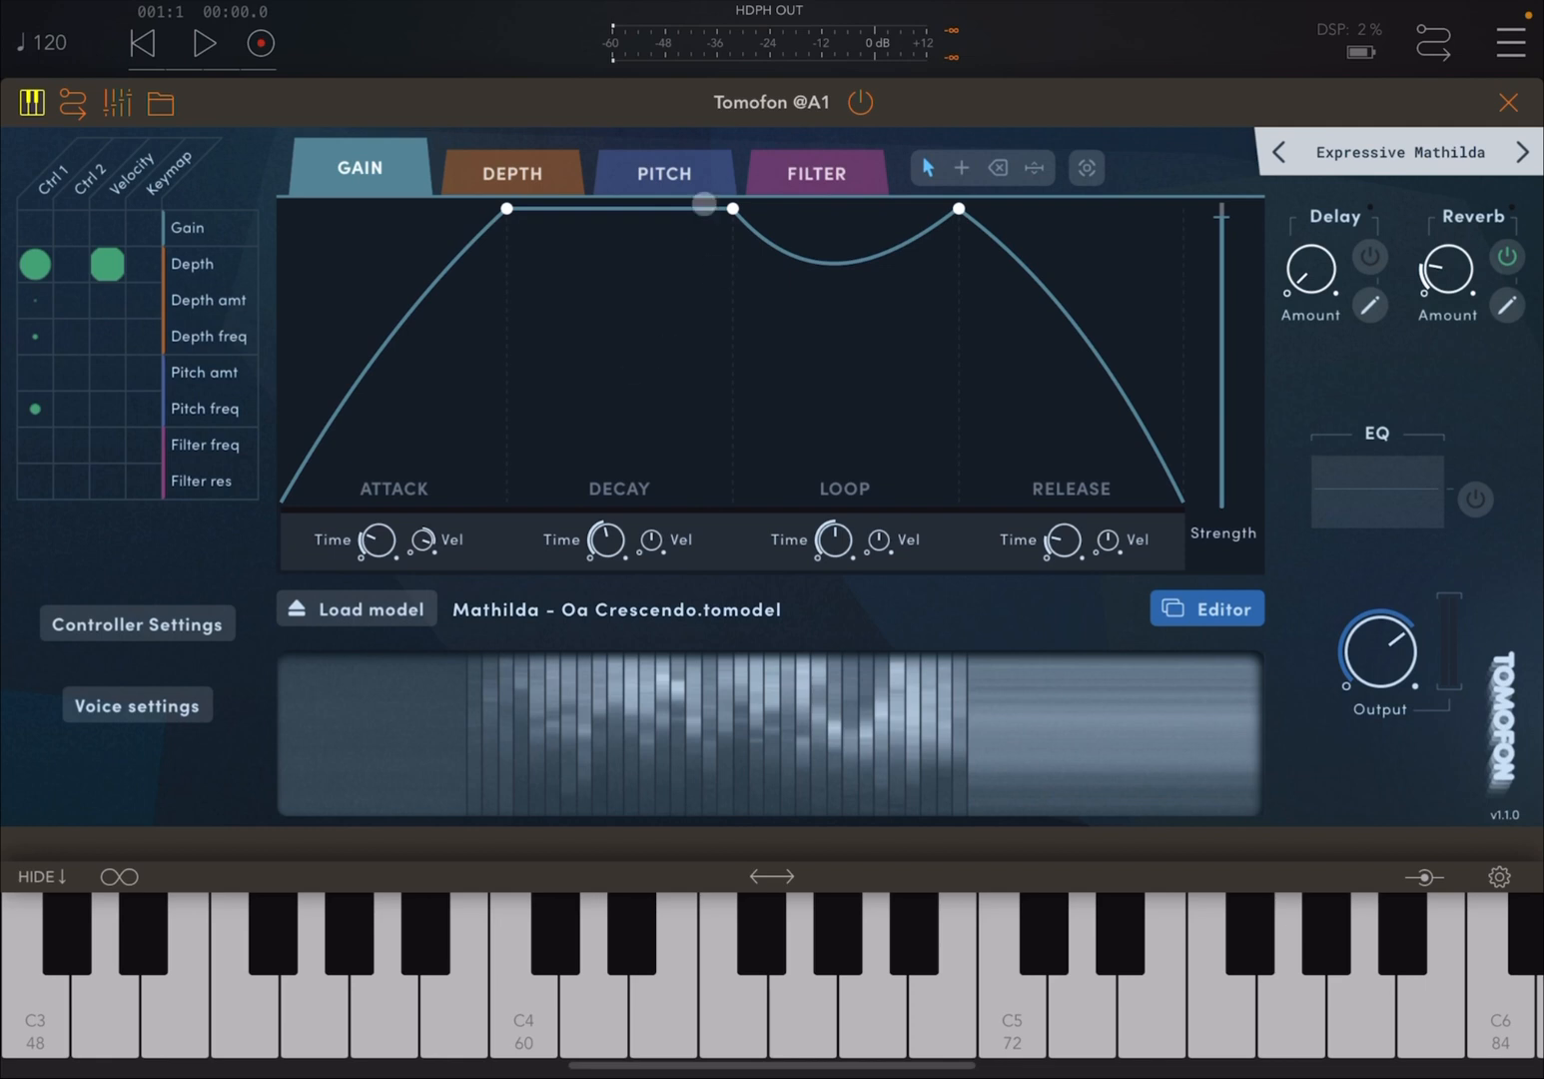
left_click_drag(705, 204, 764, 438)
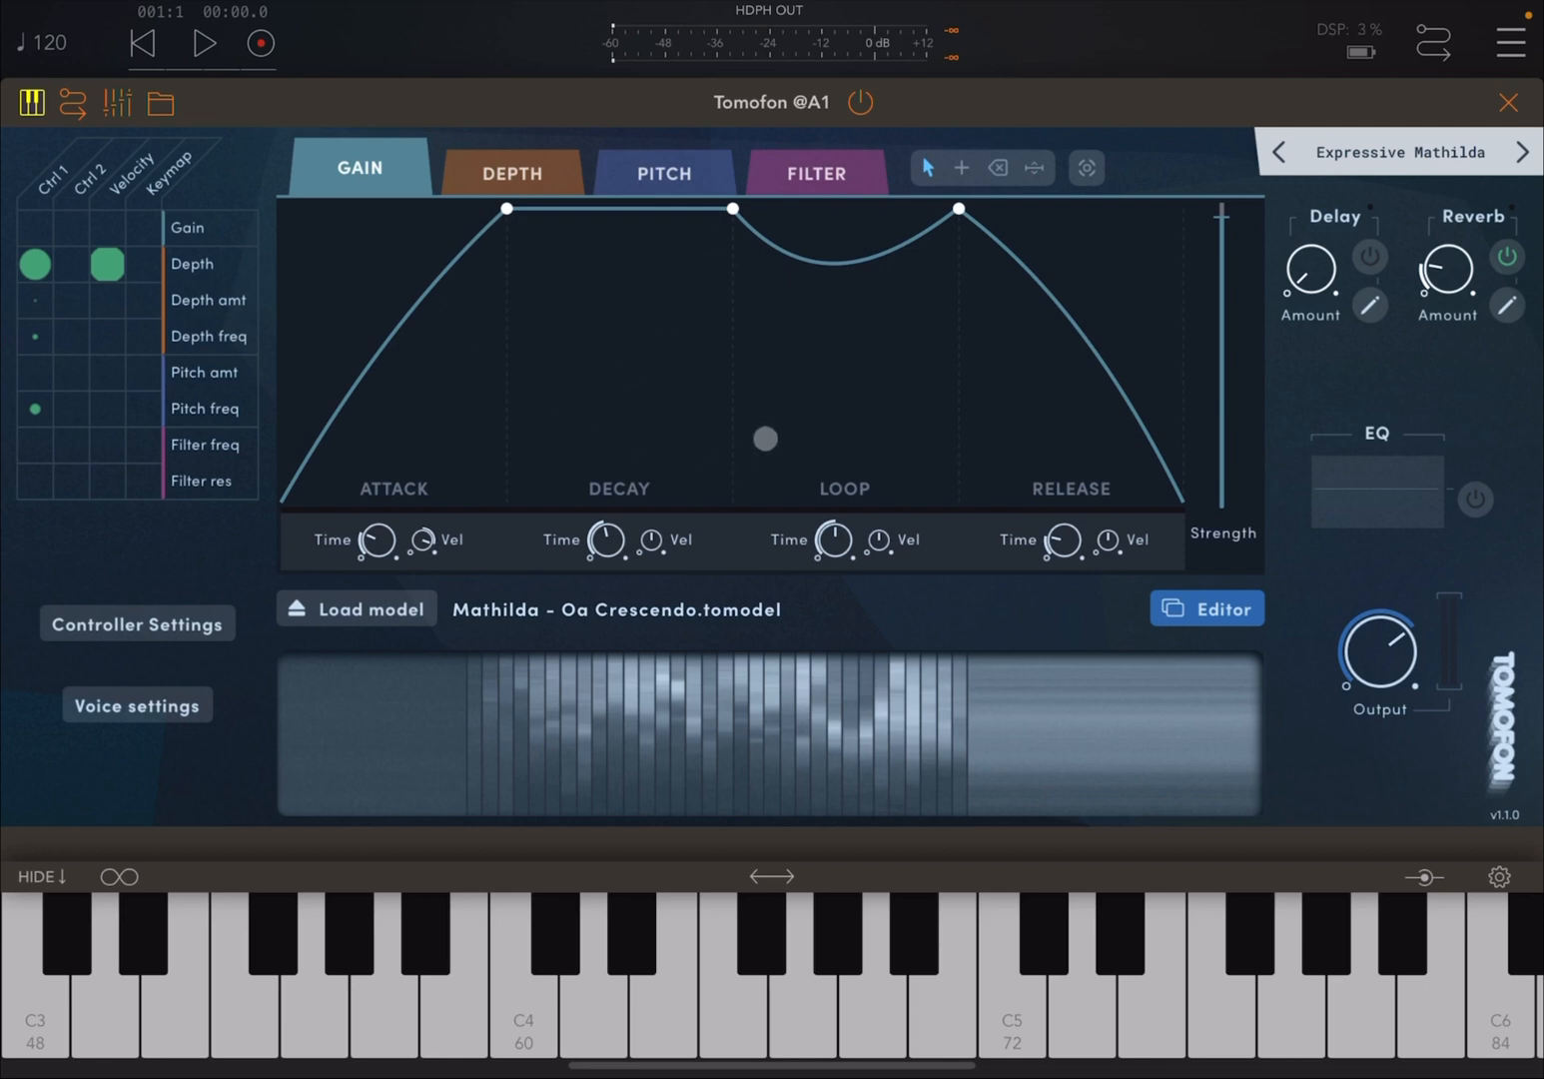
left_click_drag(764, 439, 582, 373)
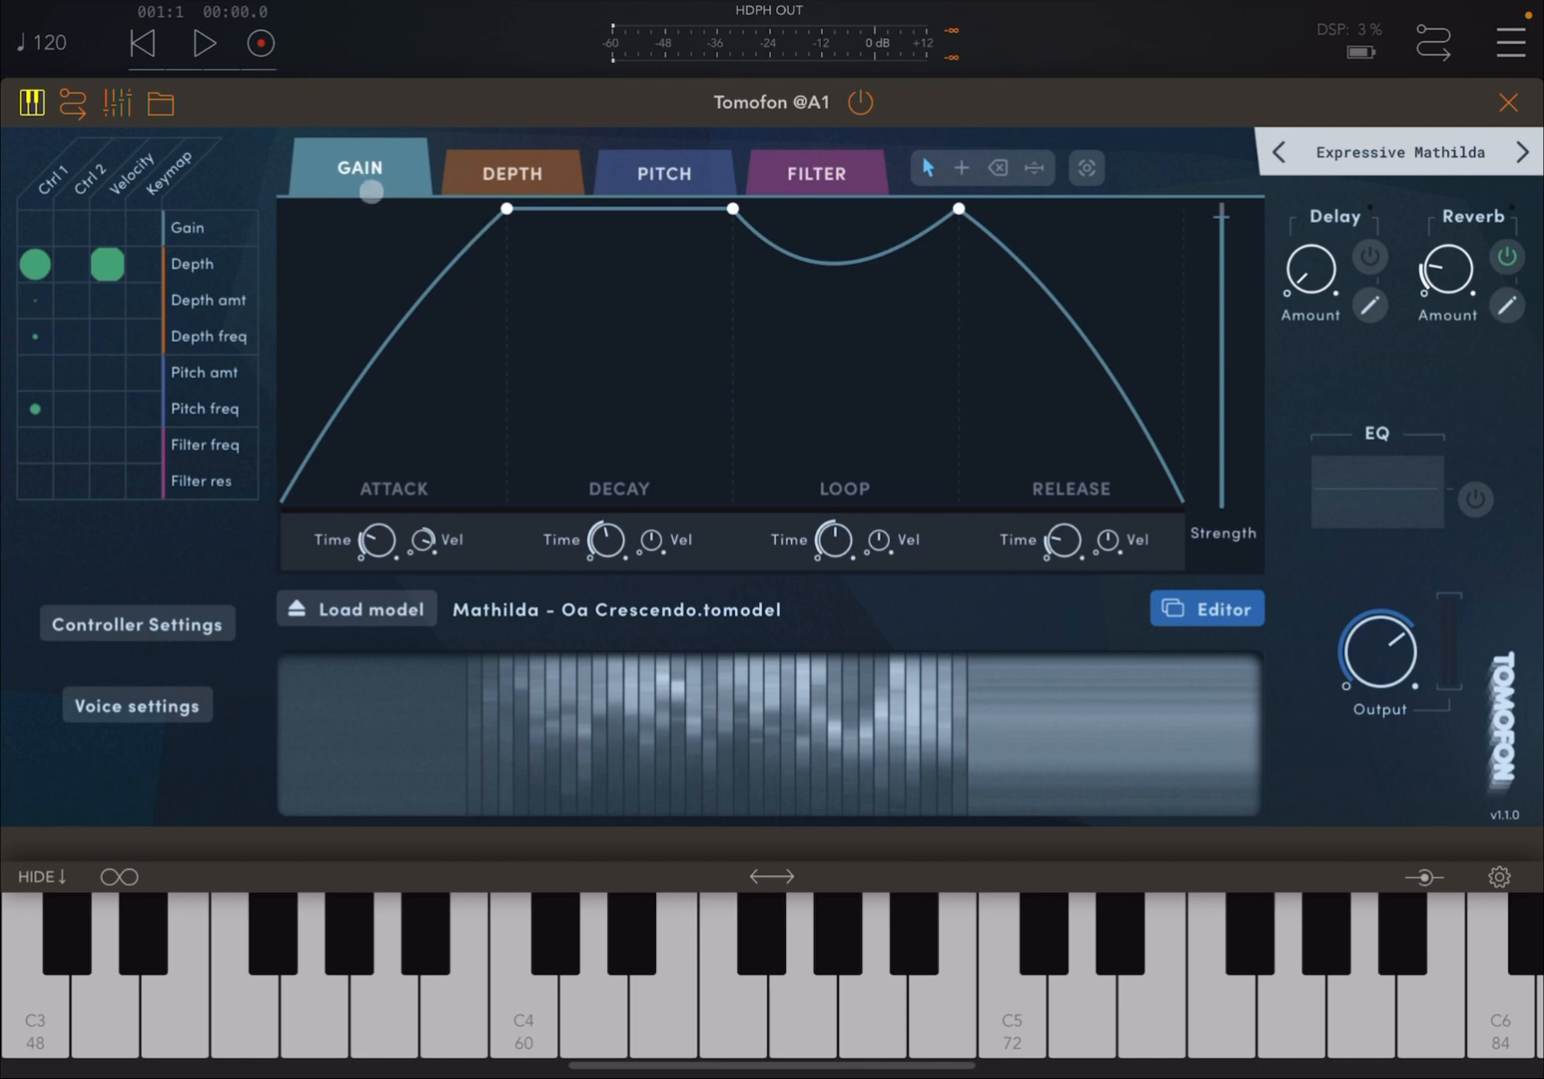
left_click_drag(371, 190, 402, 358)
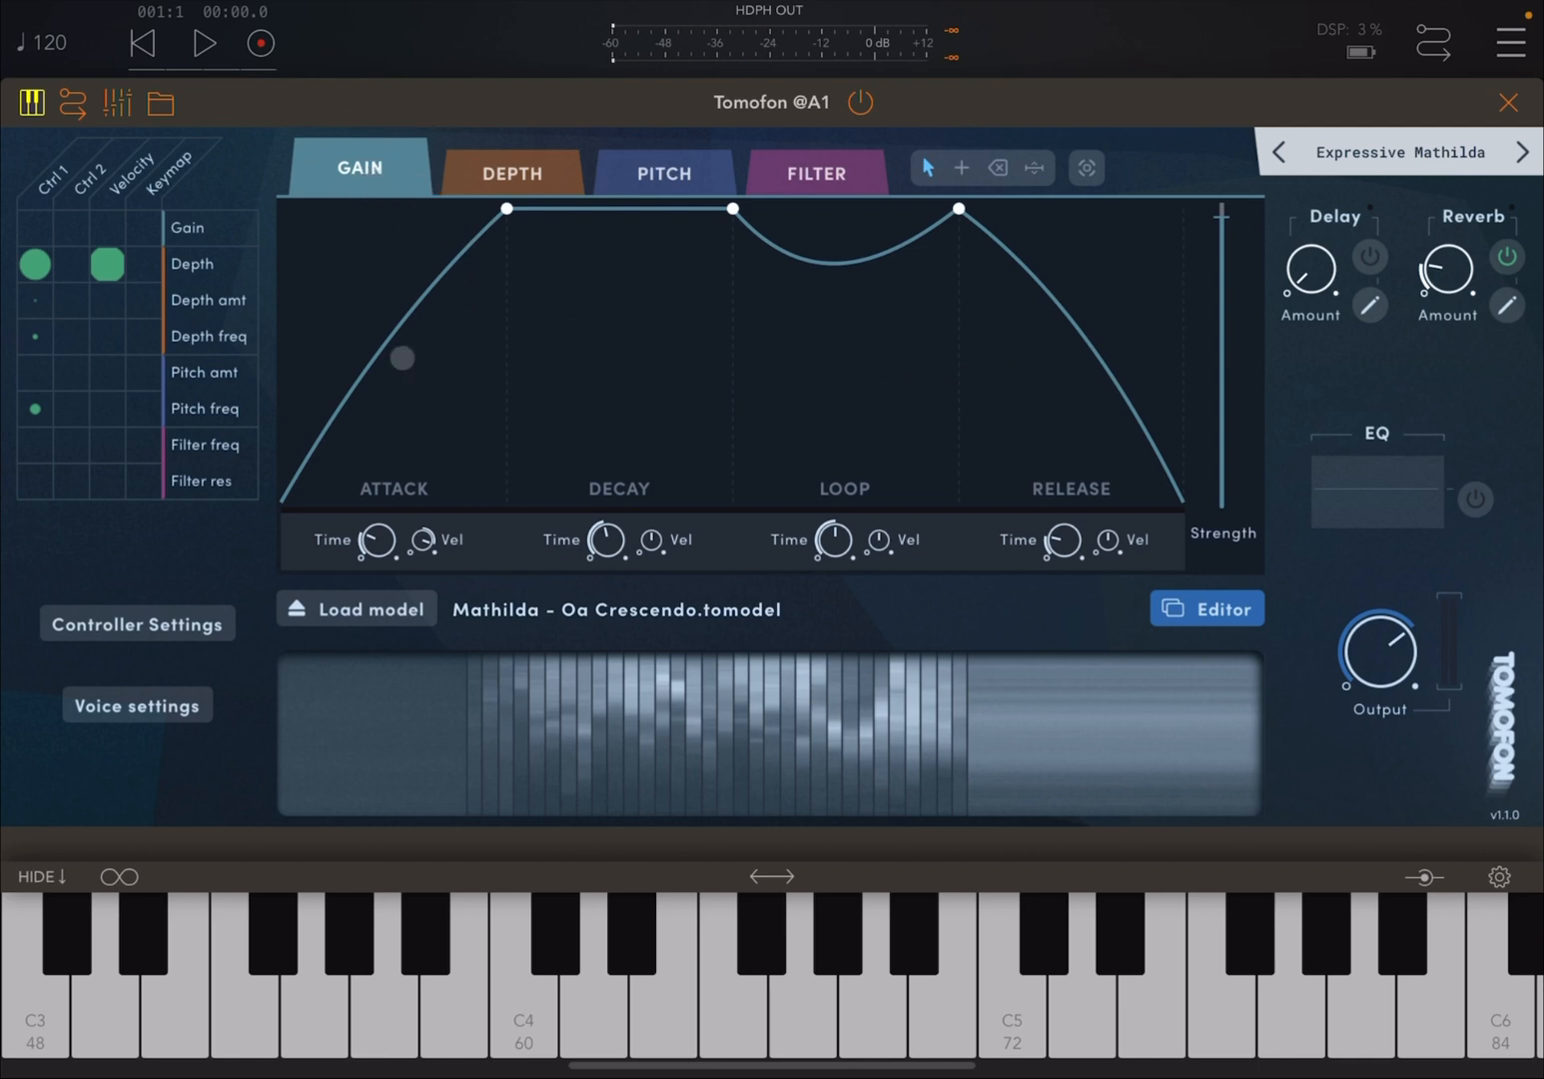
left_click_drag(401, 358, 320, 263)
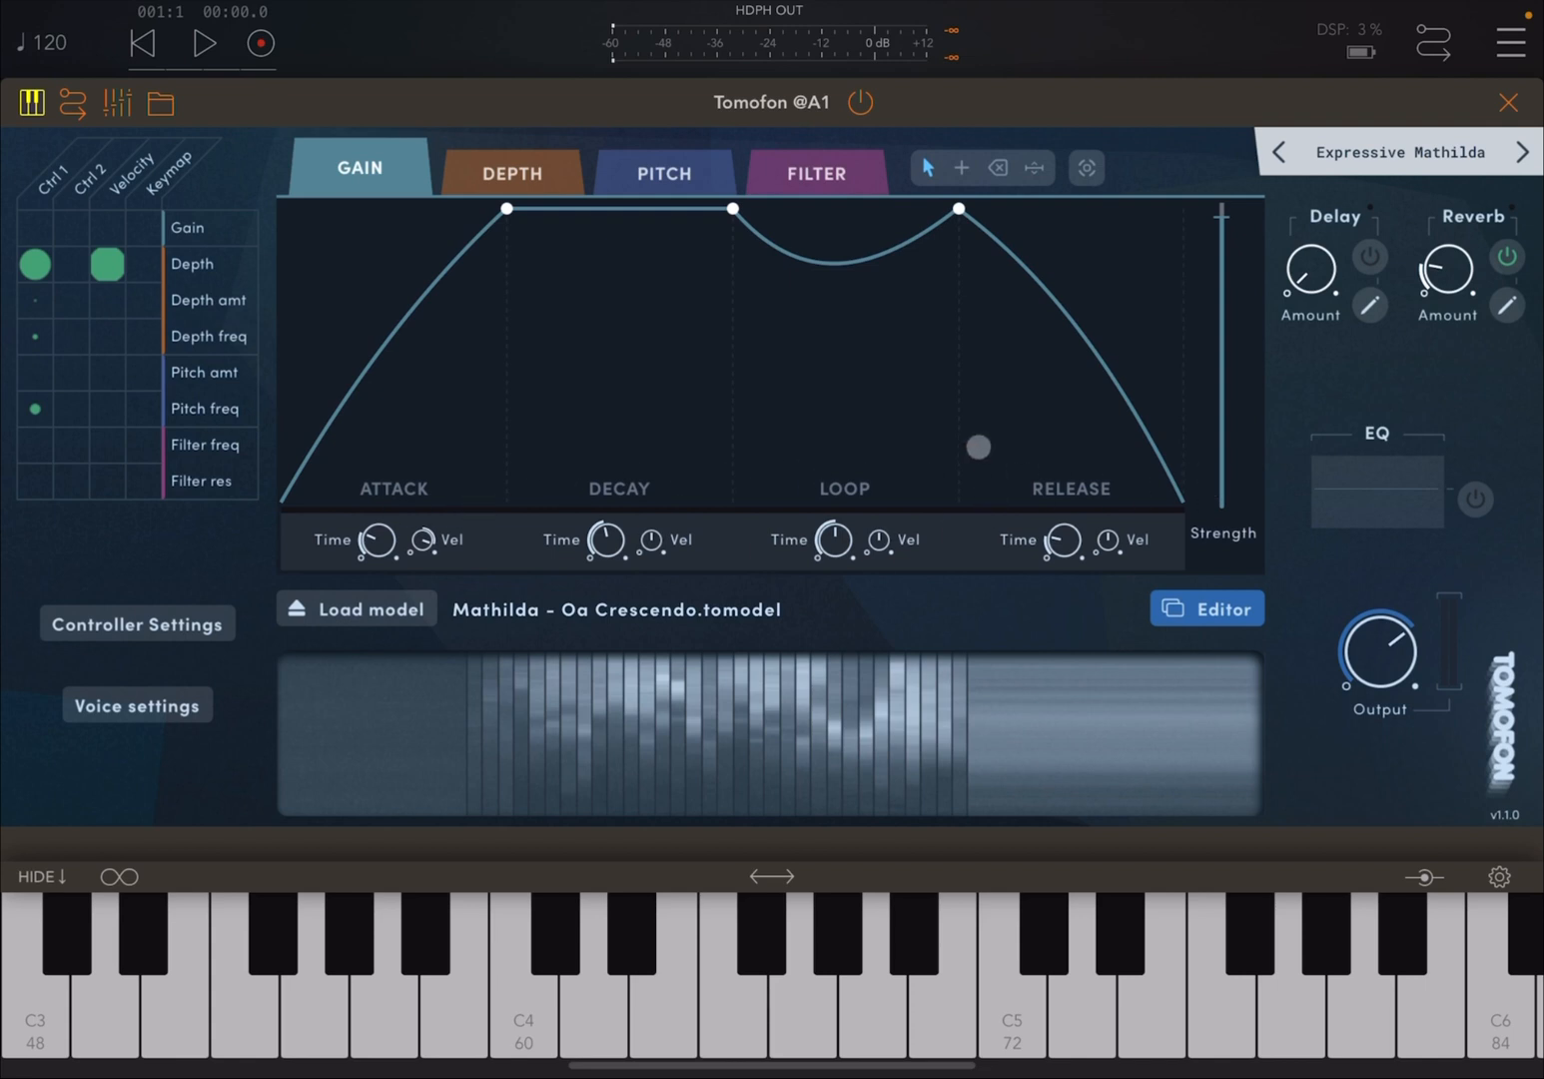
left_click_drag(977, 447, 835, 456)
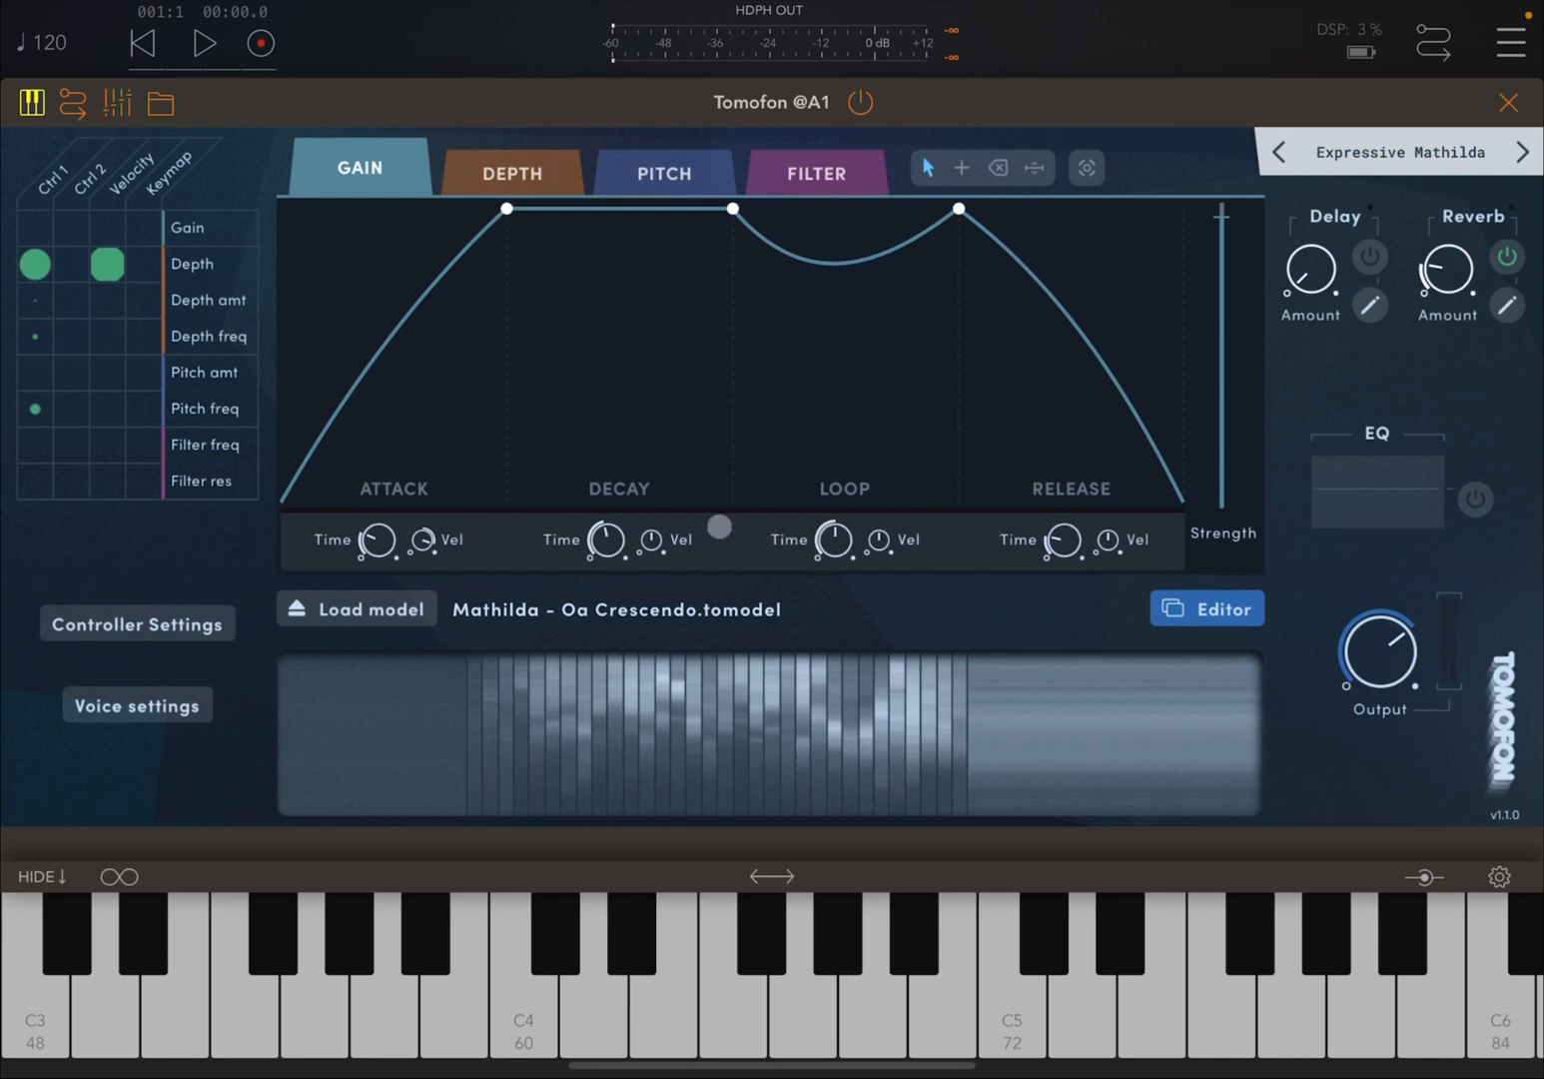
- Show the depth envelope and adjust its curve with two drags
left_click(511, 173)
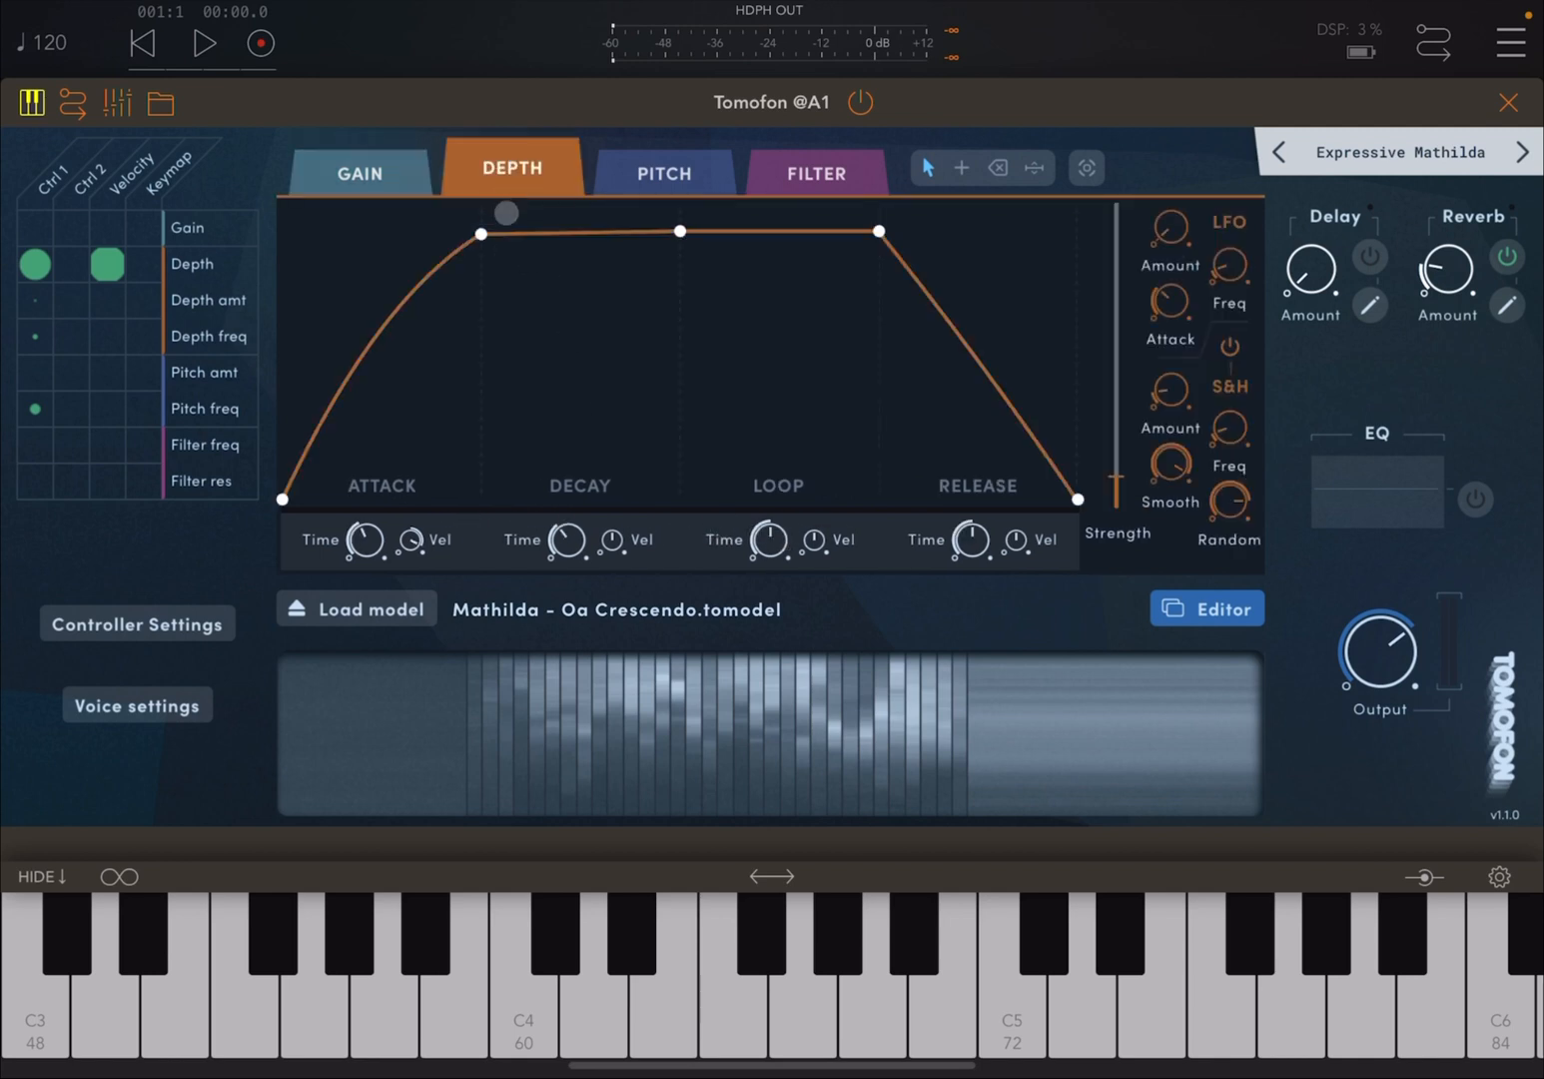
left_click_drag(504, 213, 686, 375)
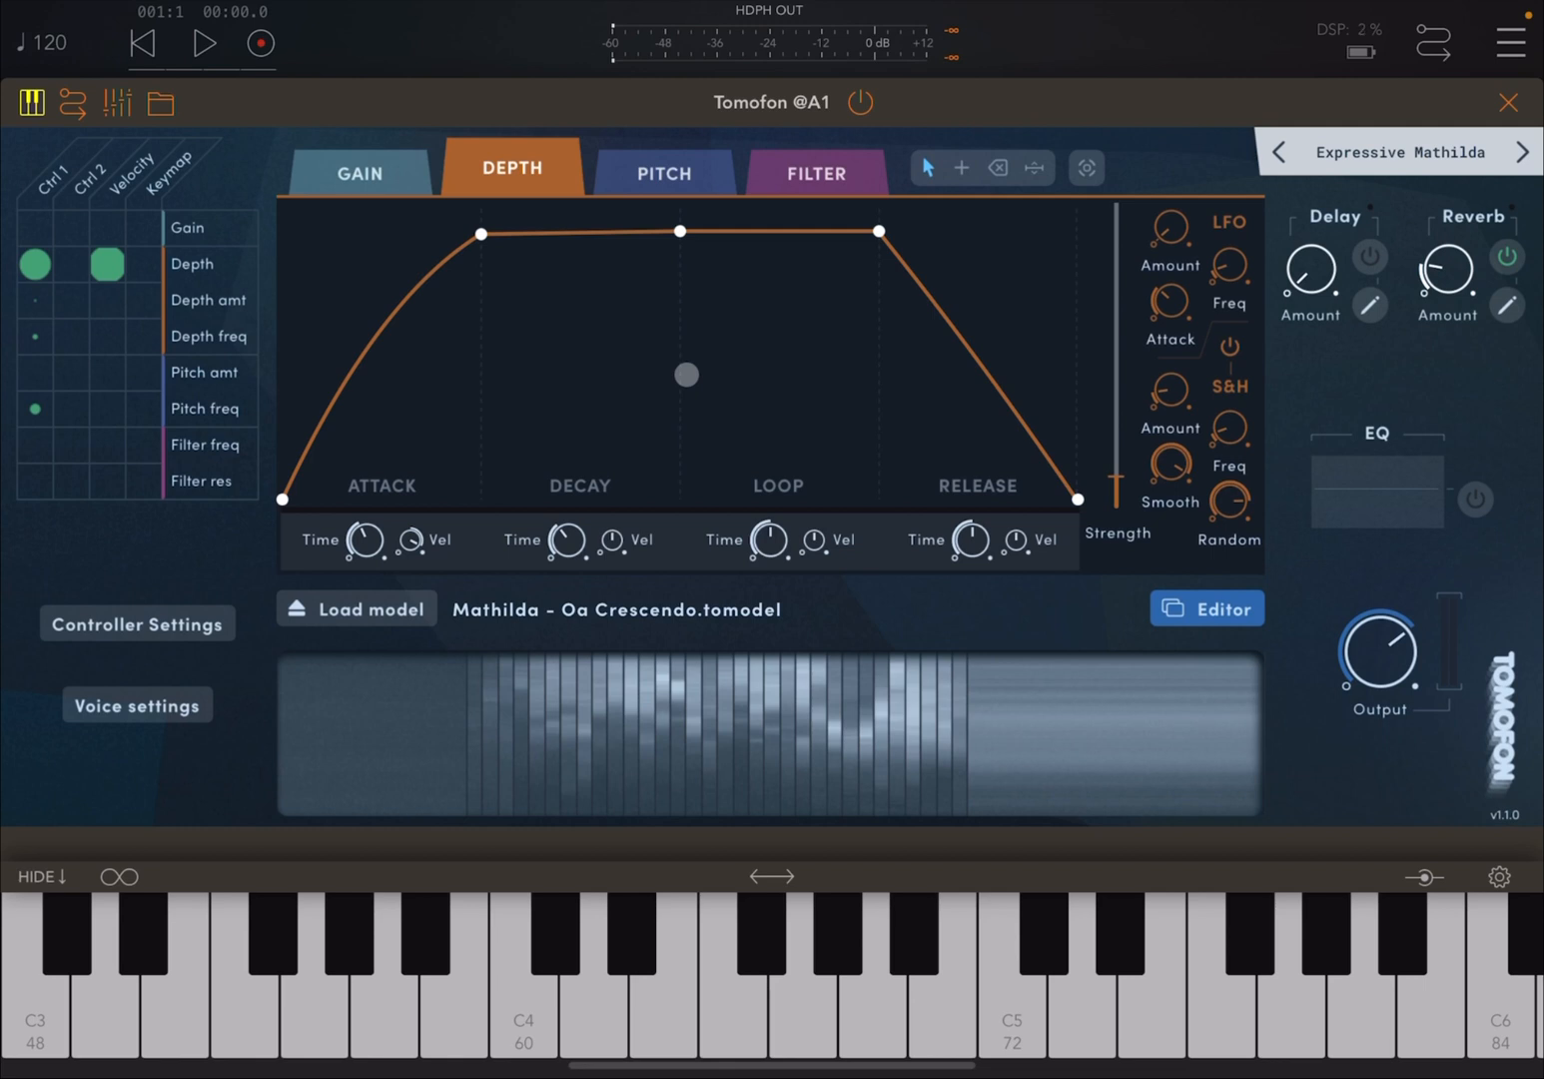
left_click_drag(685, 375, 667, 306)
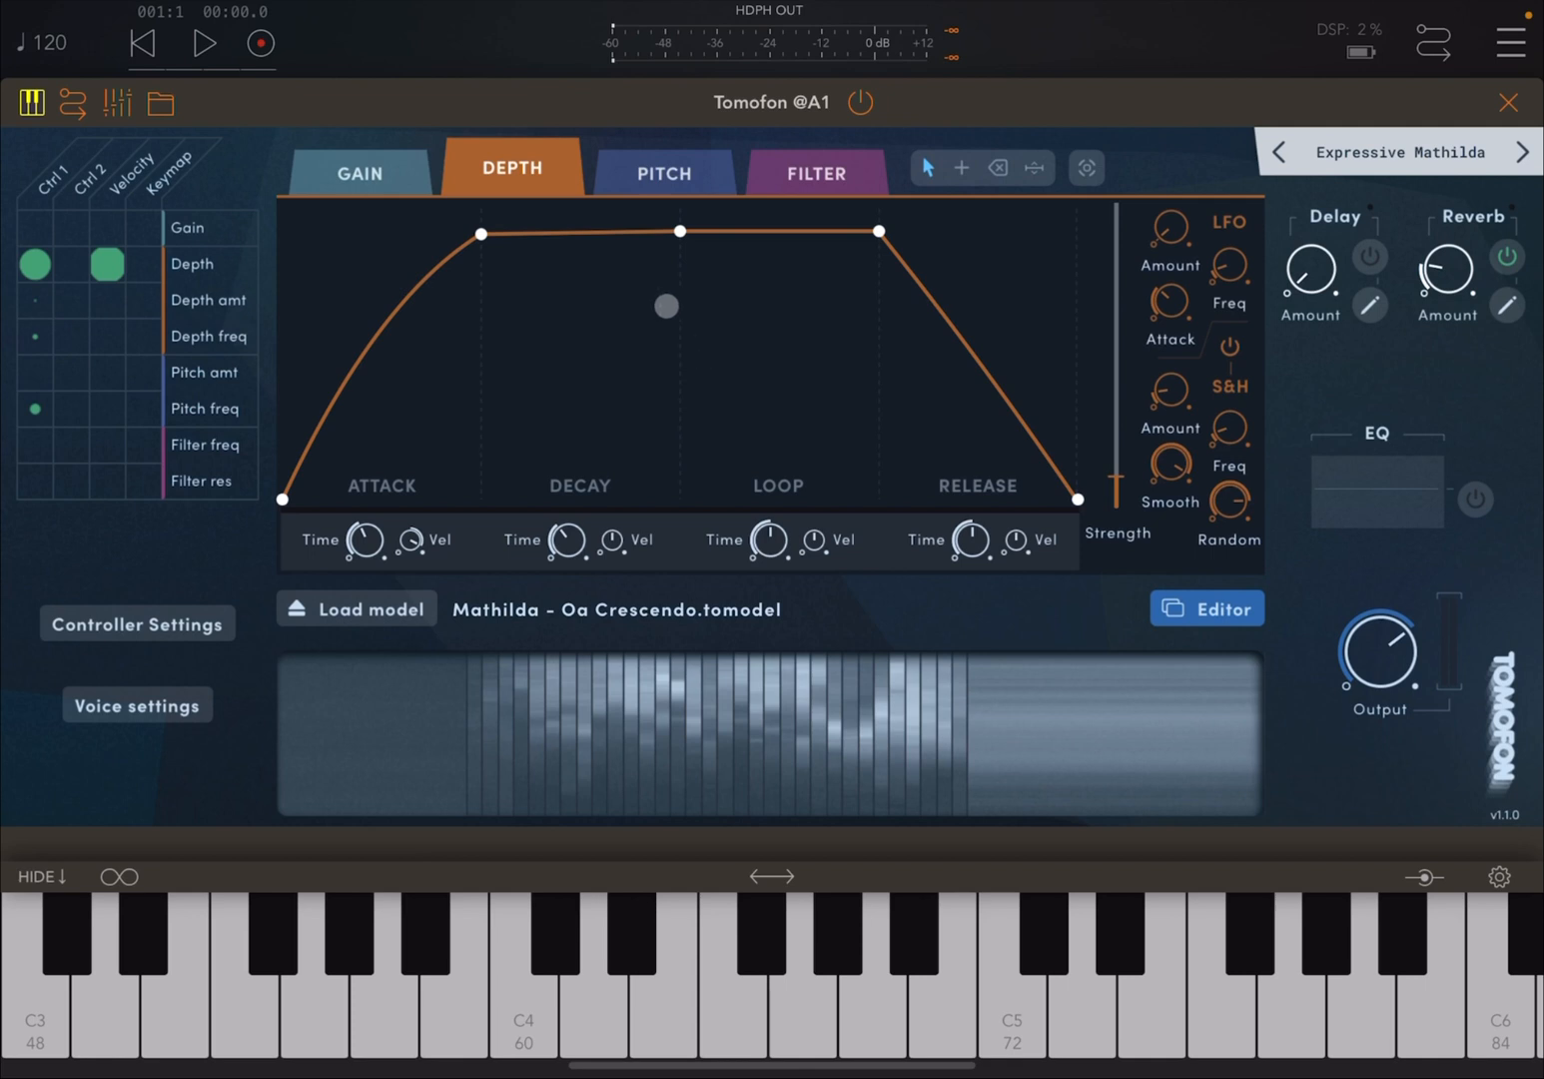
- View the pitch envelope, then end on the filter envelope
left_click(663, 172)
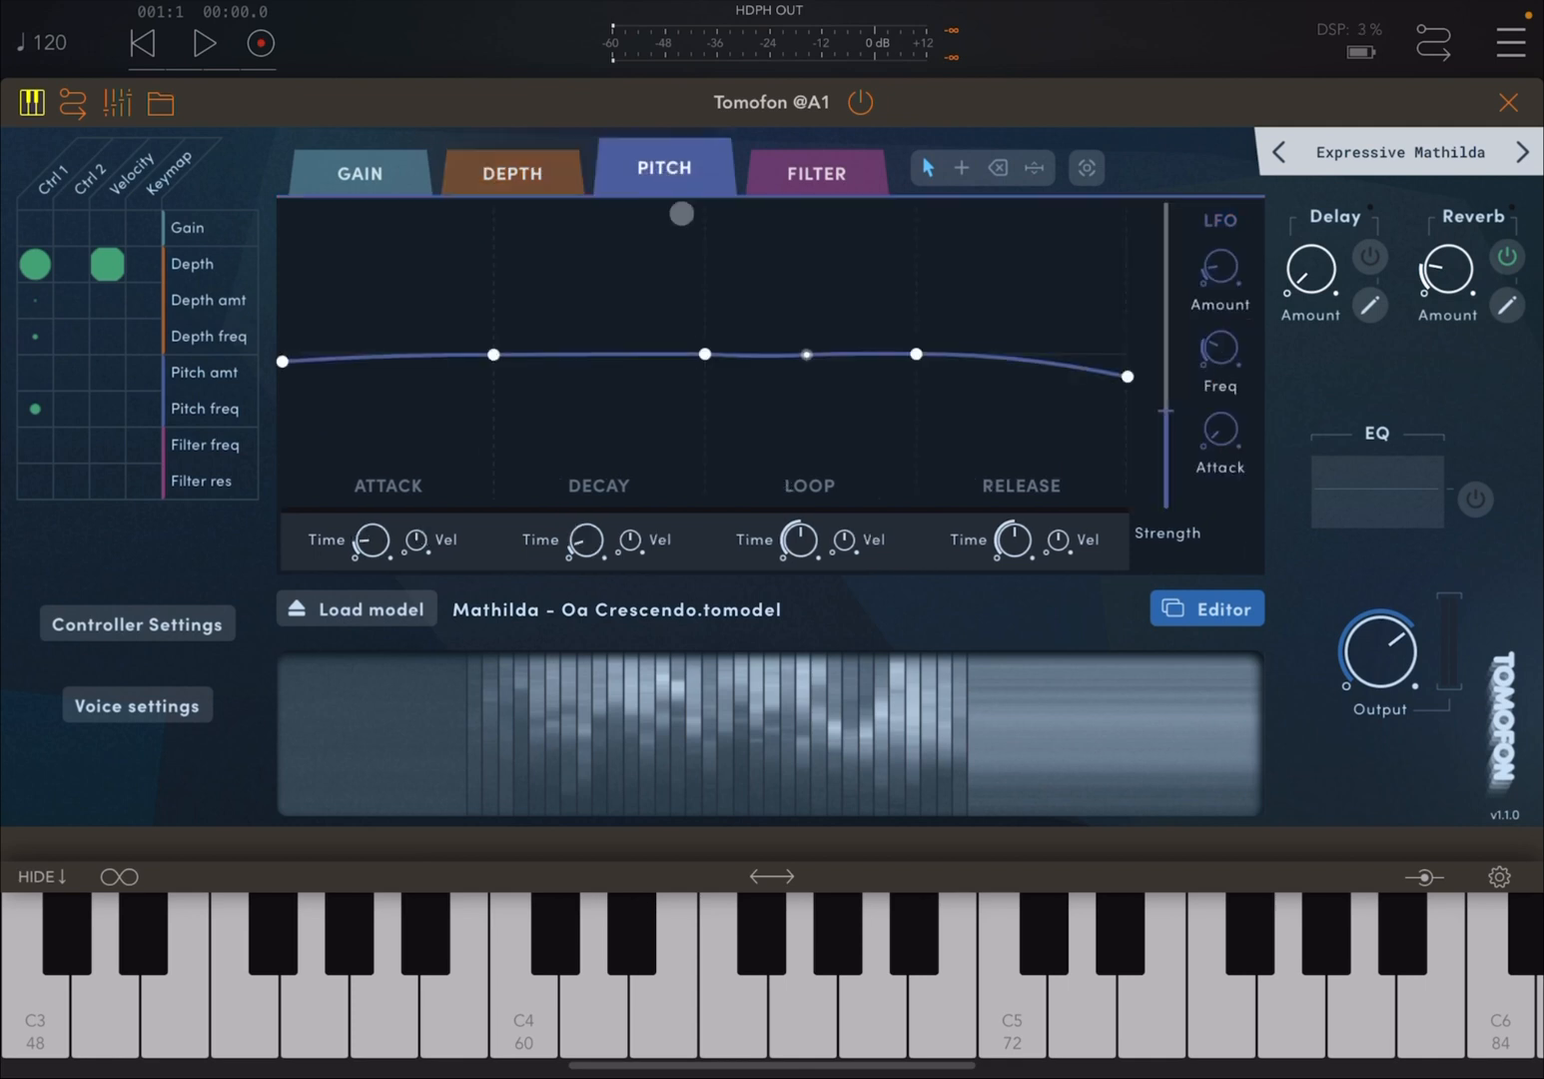
left_click_drag(680, 213, 706, 258)
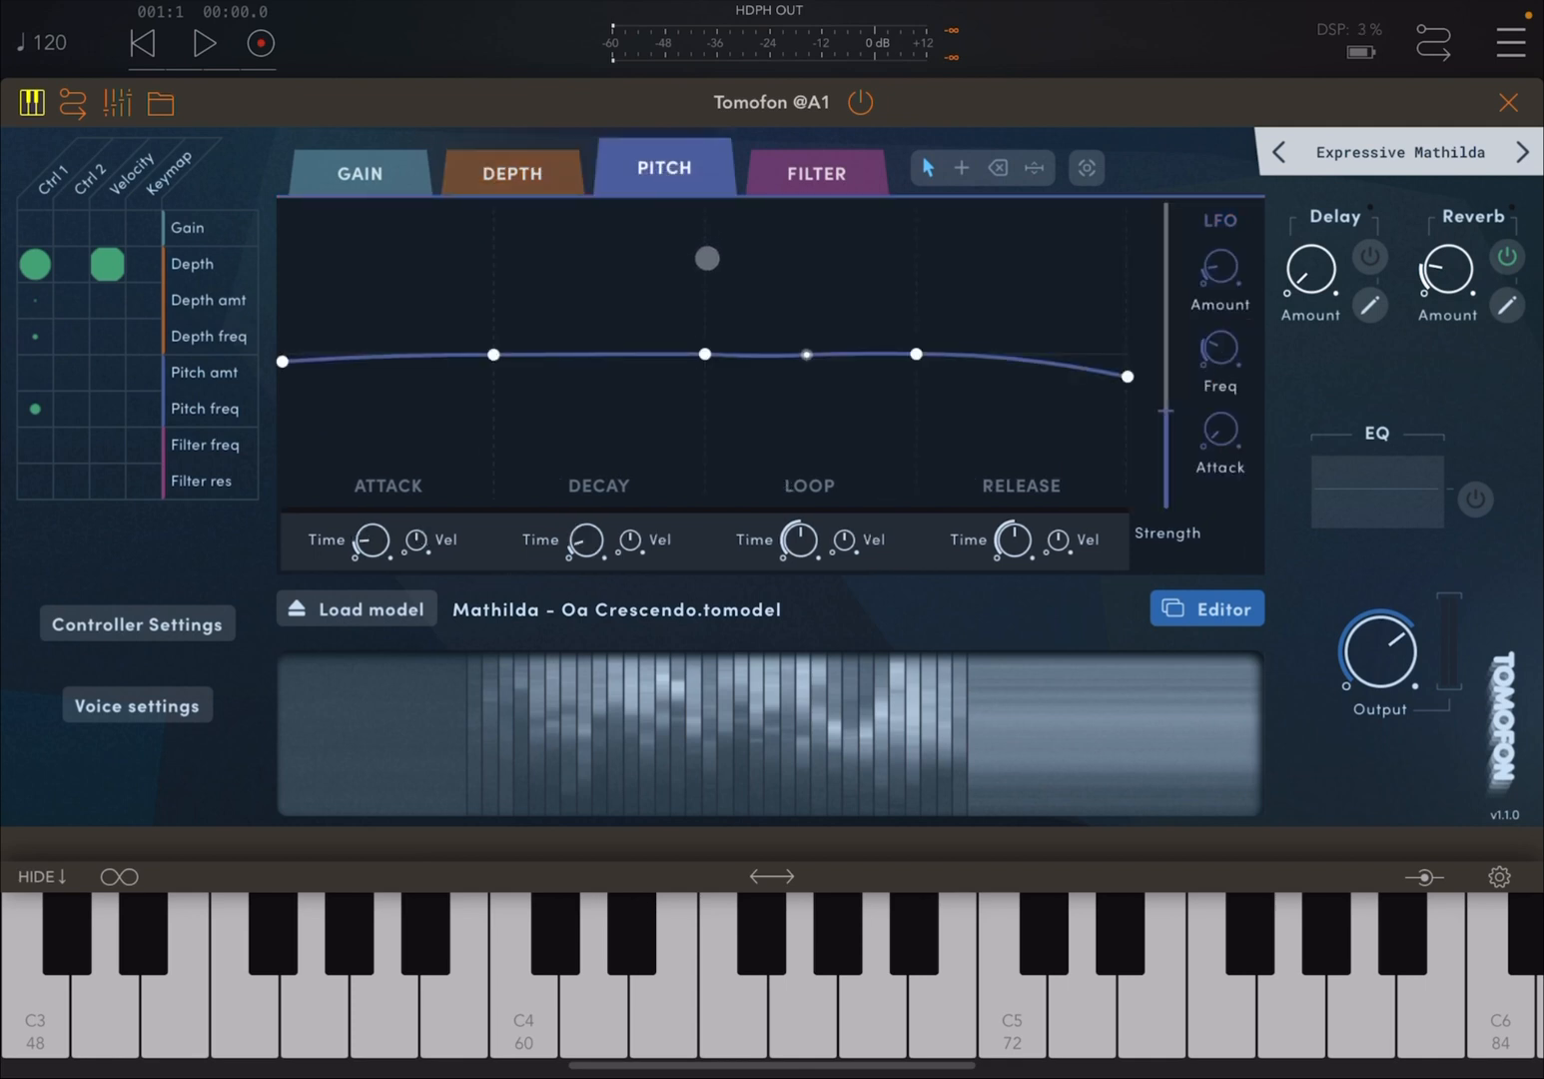
left_click(815, 168)
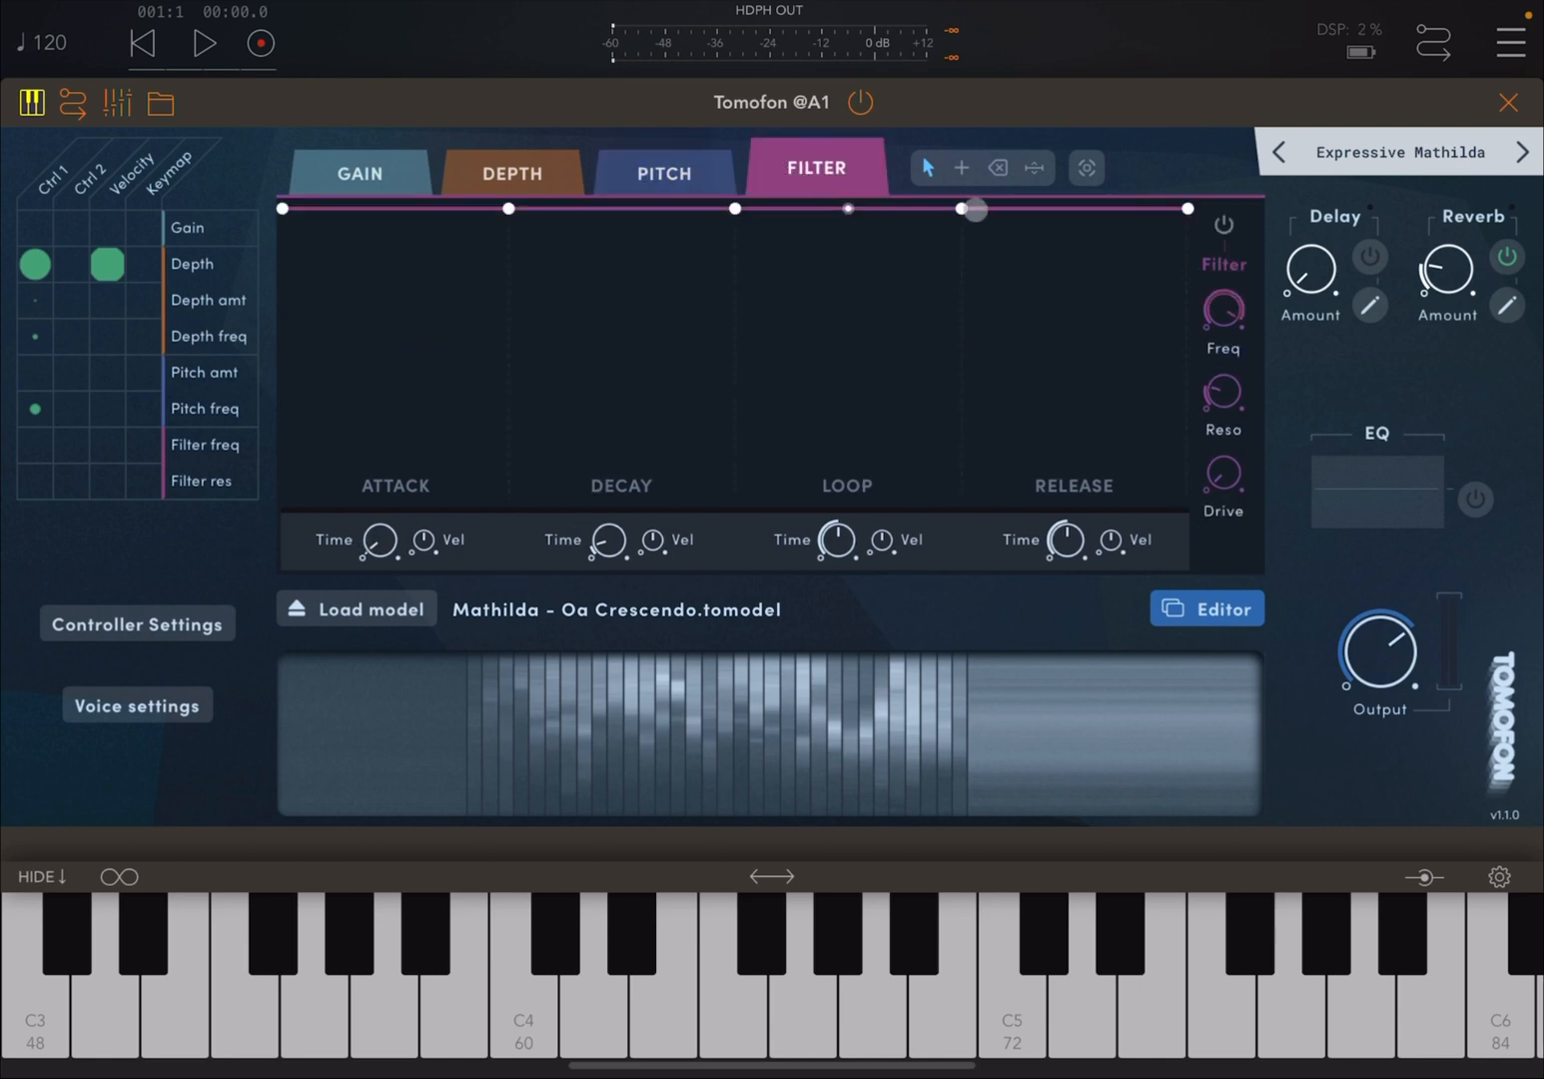
left_click_drag(974, 211, 974, 221)
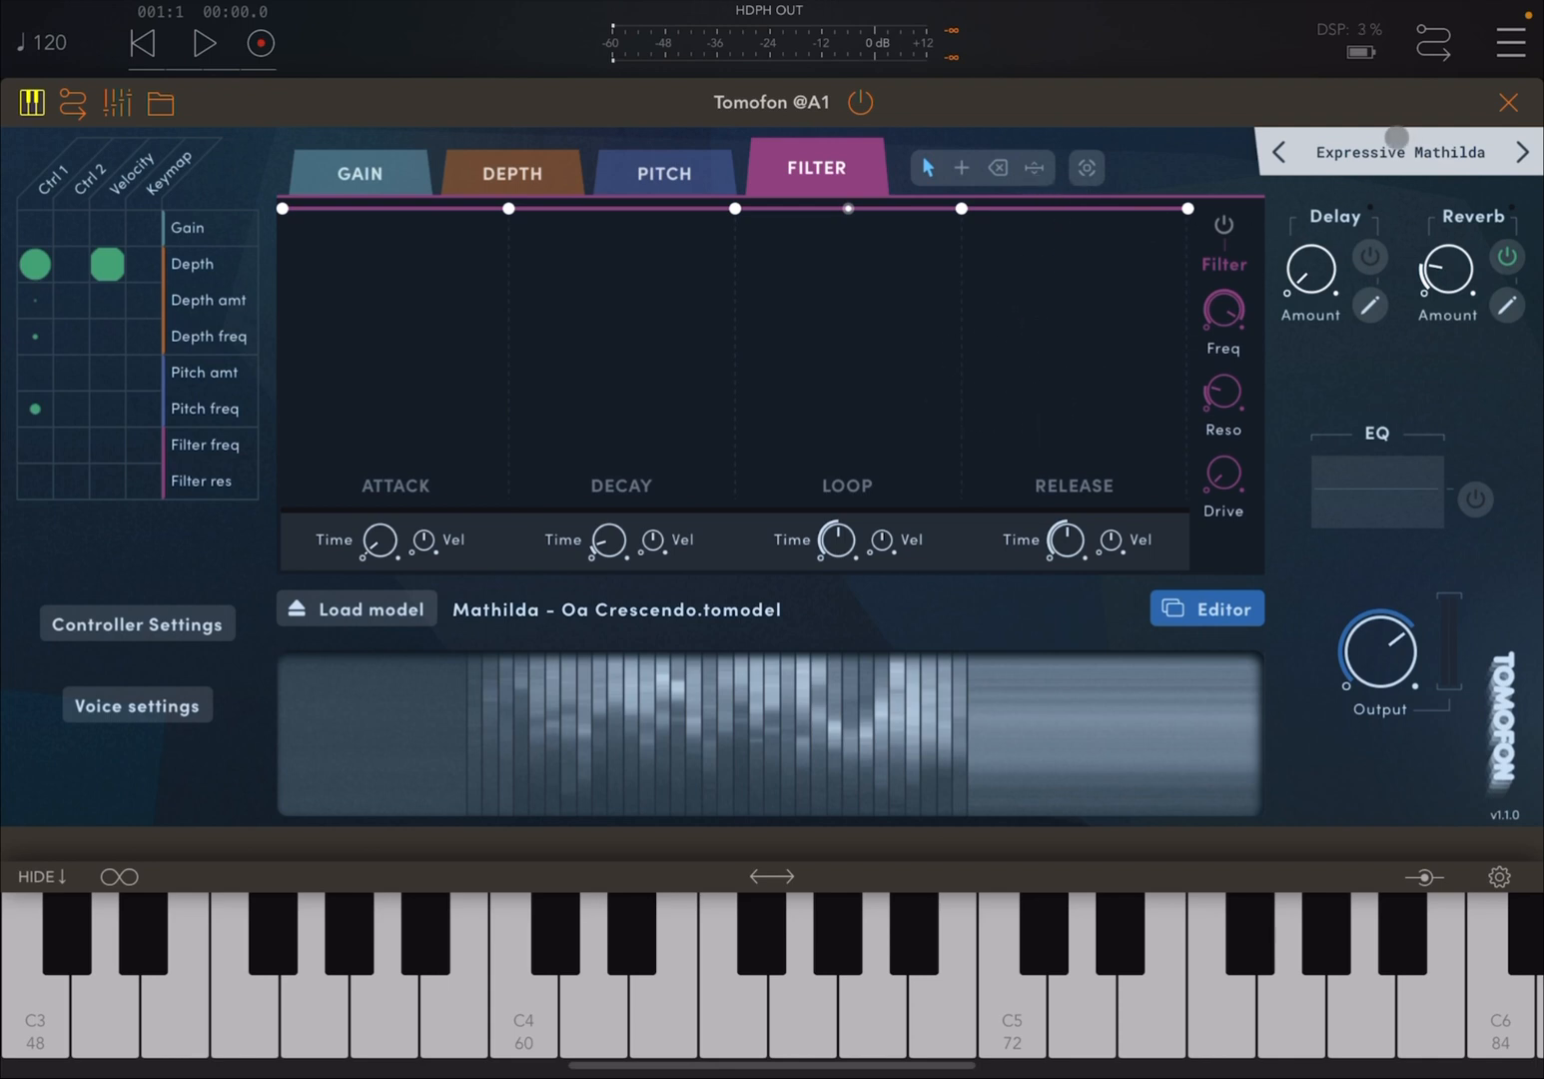
- Glance at the presets with Expressive Mathilda kept, then open the EQ editor
left_click(1398, 152)
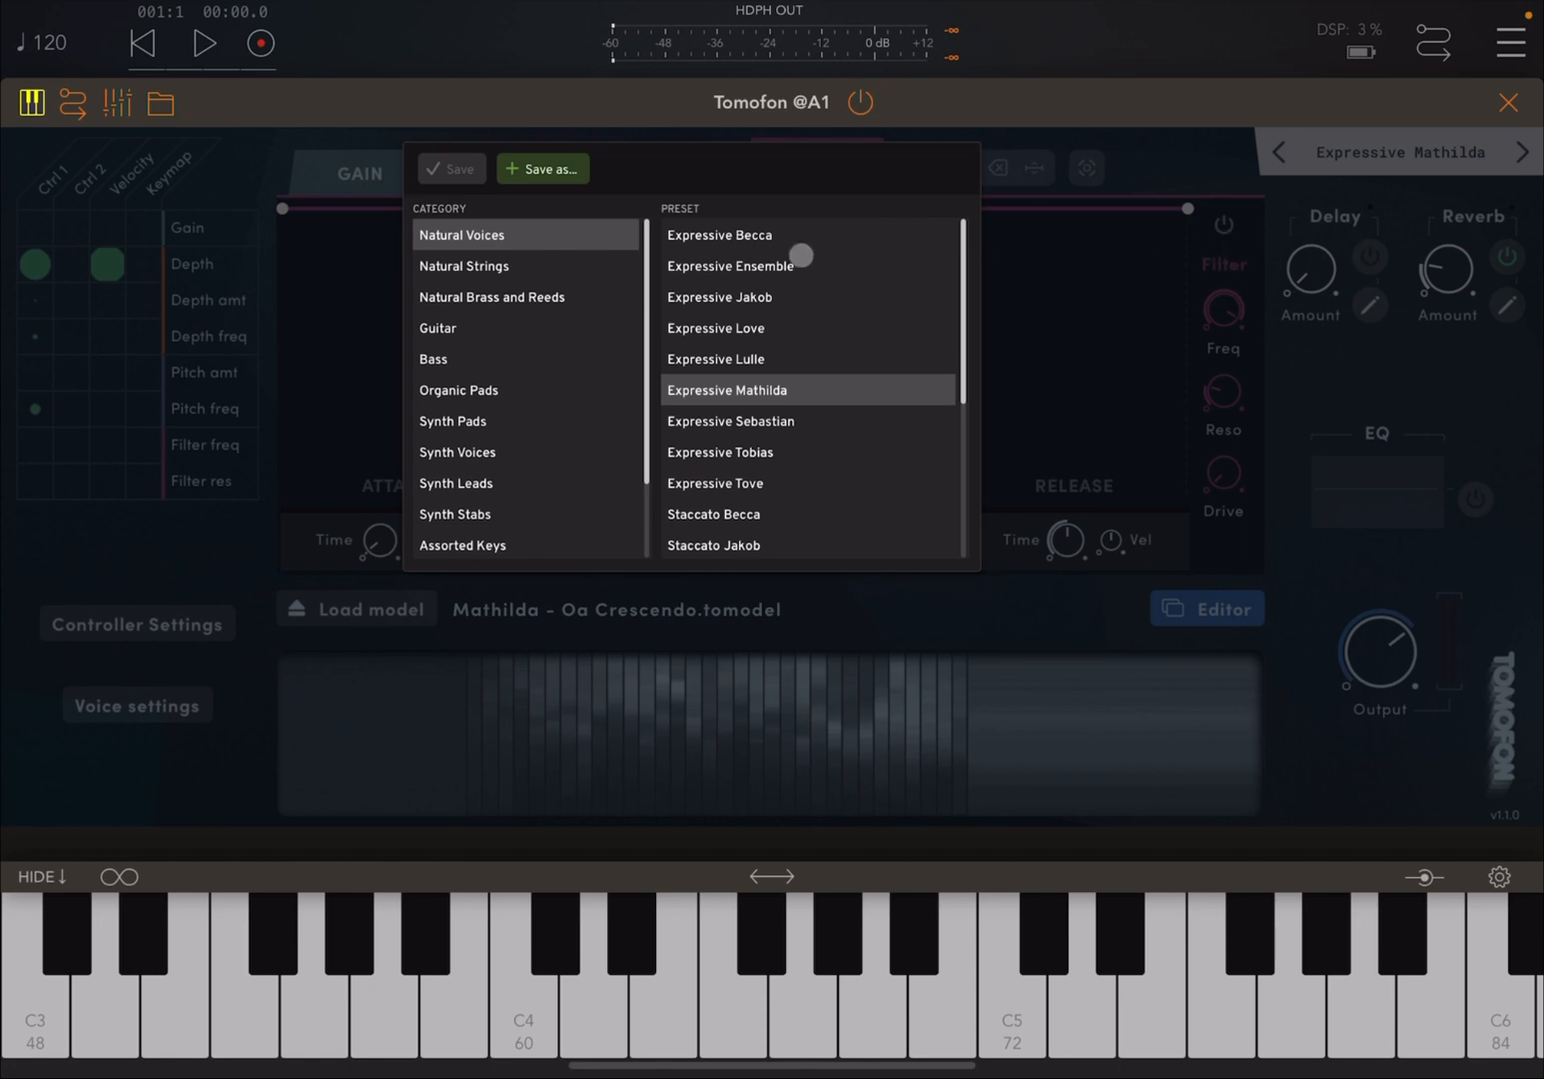
mouse_move(749, 328)
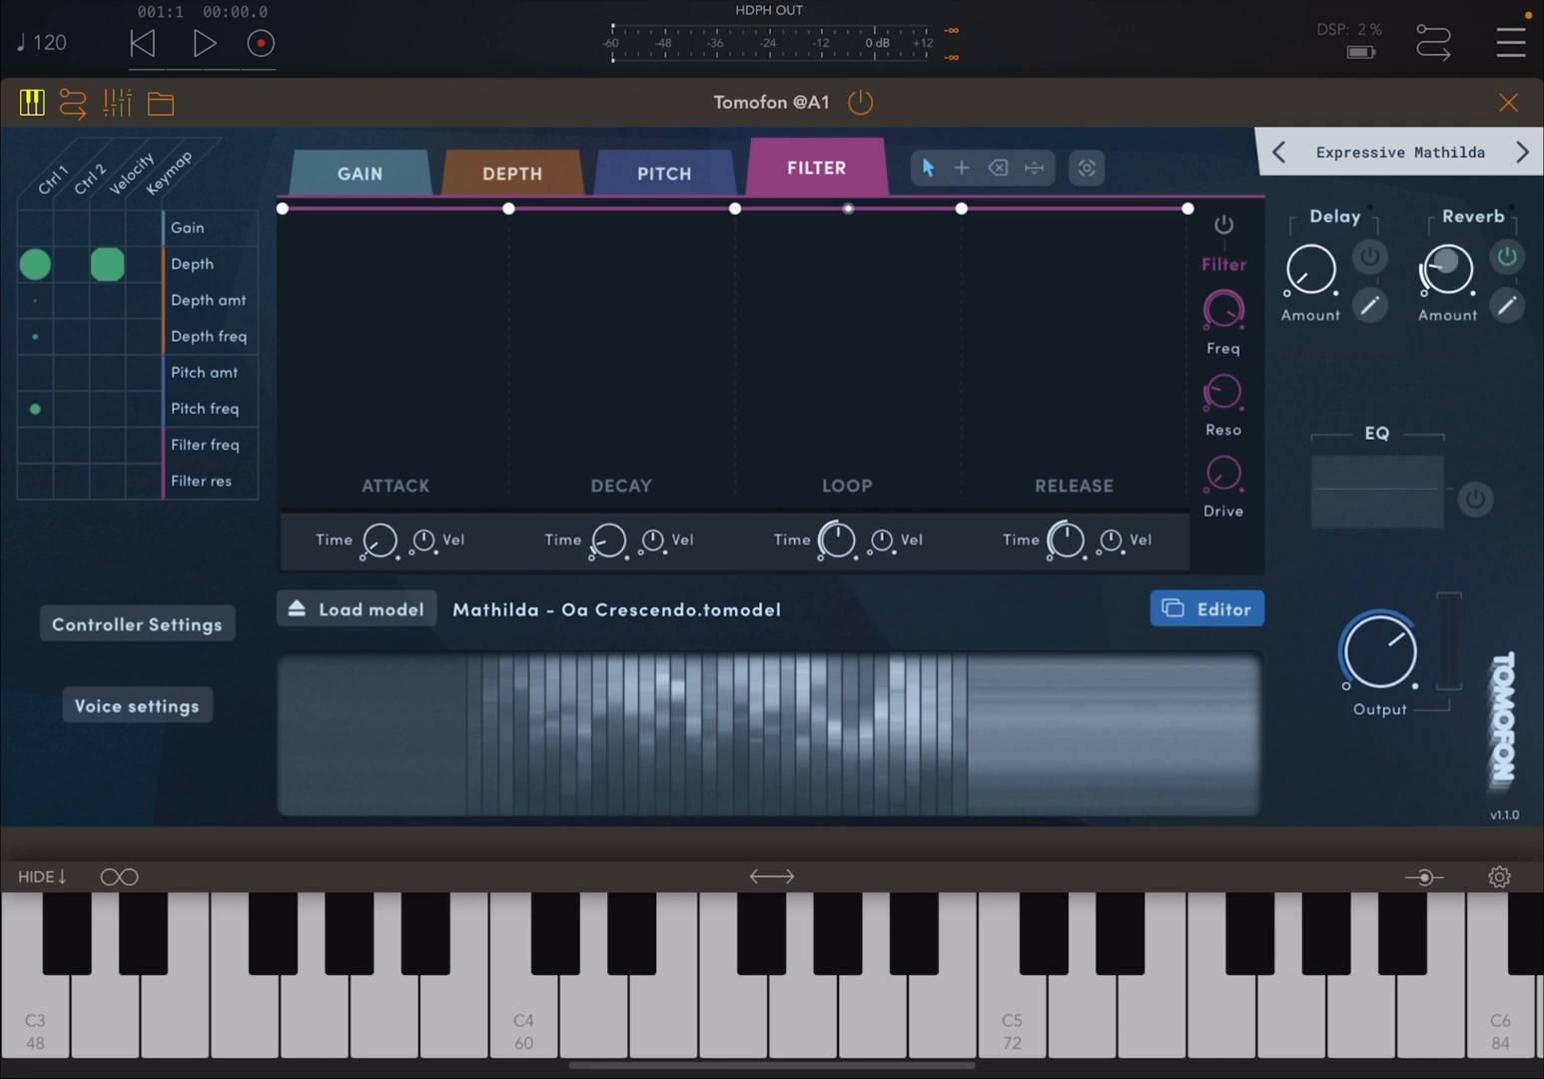
left_click(1369, 302)
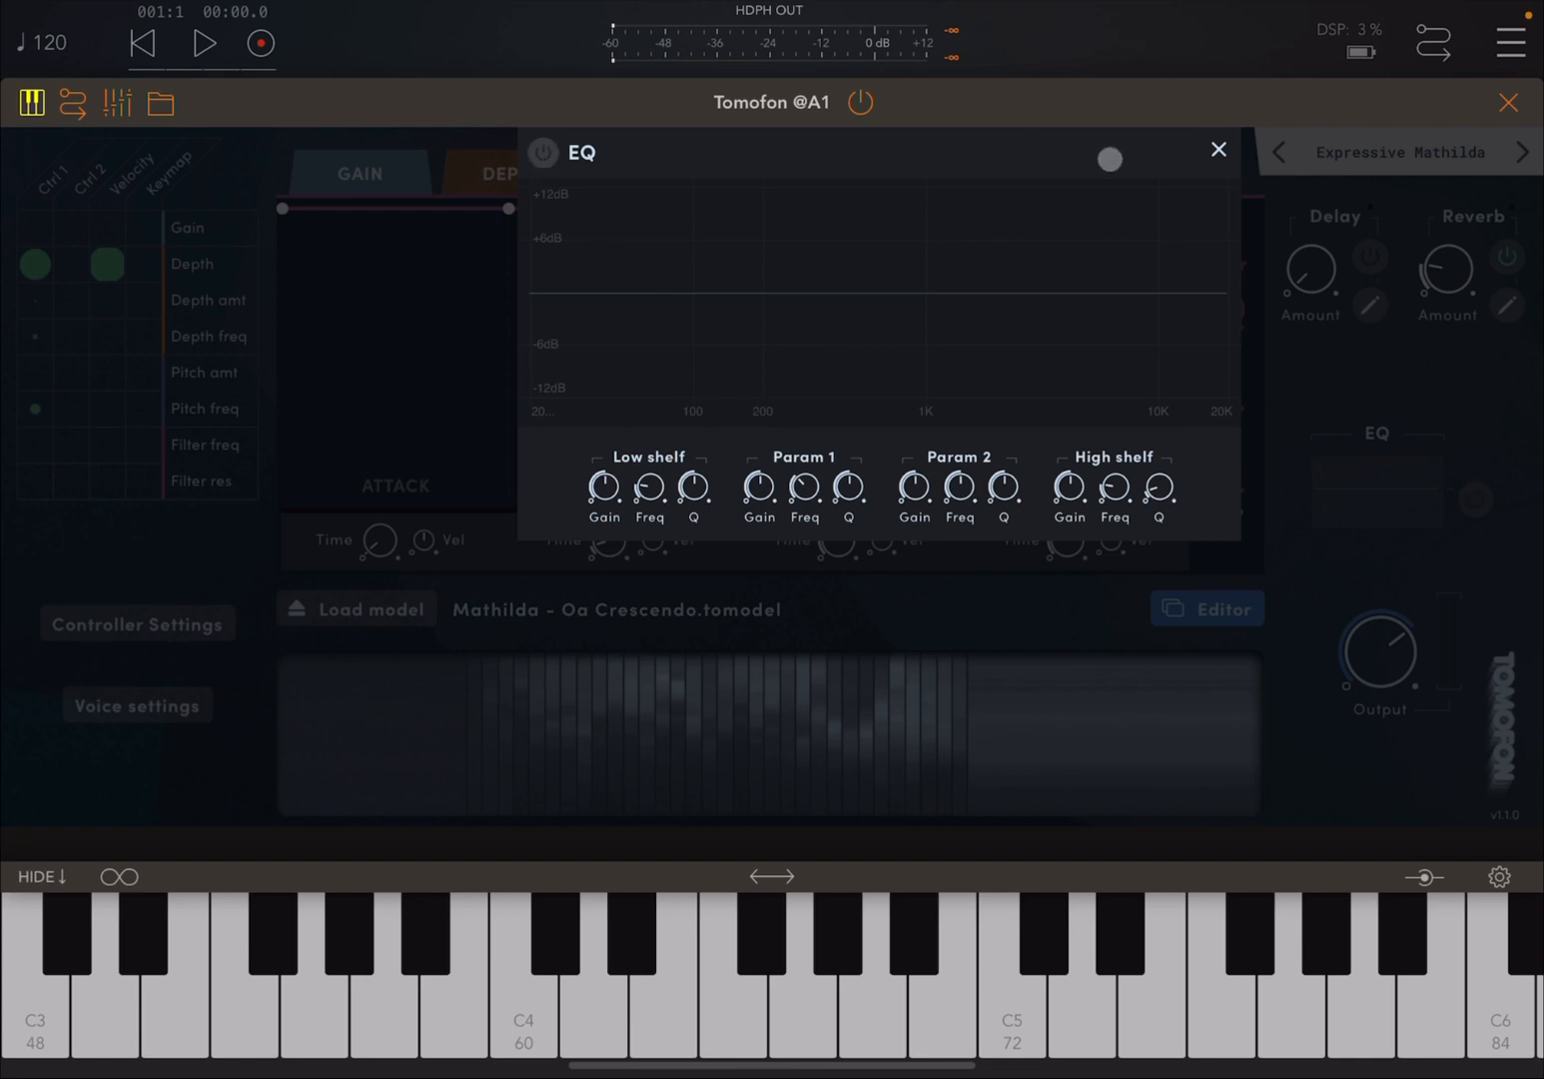
- Close the EQ and set the Ctrl 1 × Pitch amt matrix cell to 15%
left_click(1218, 149)
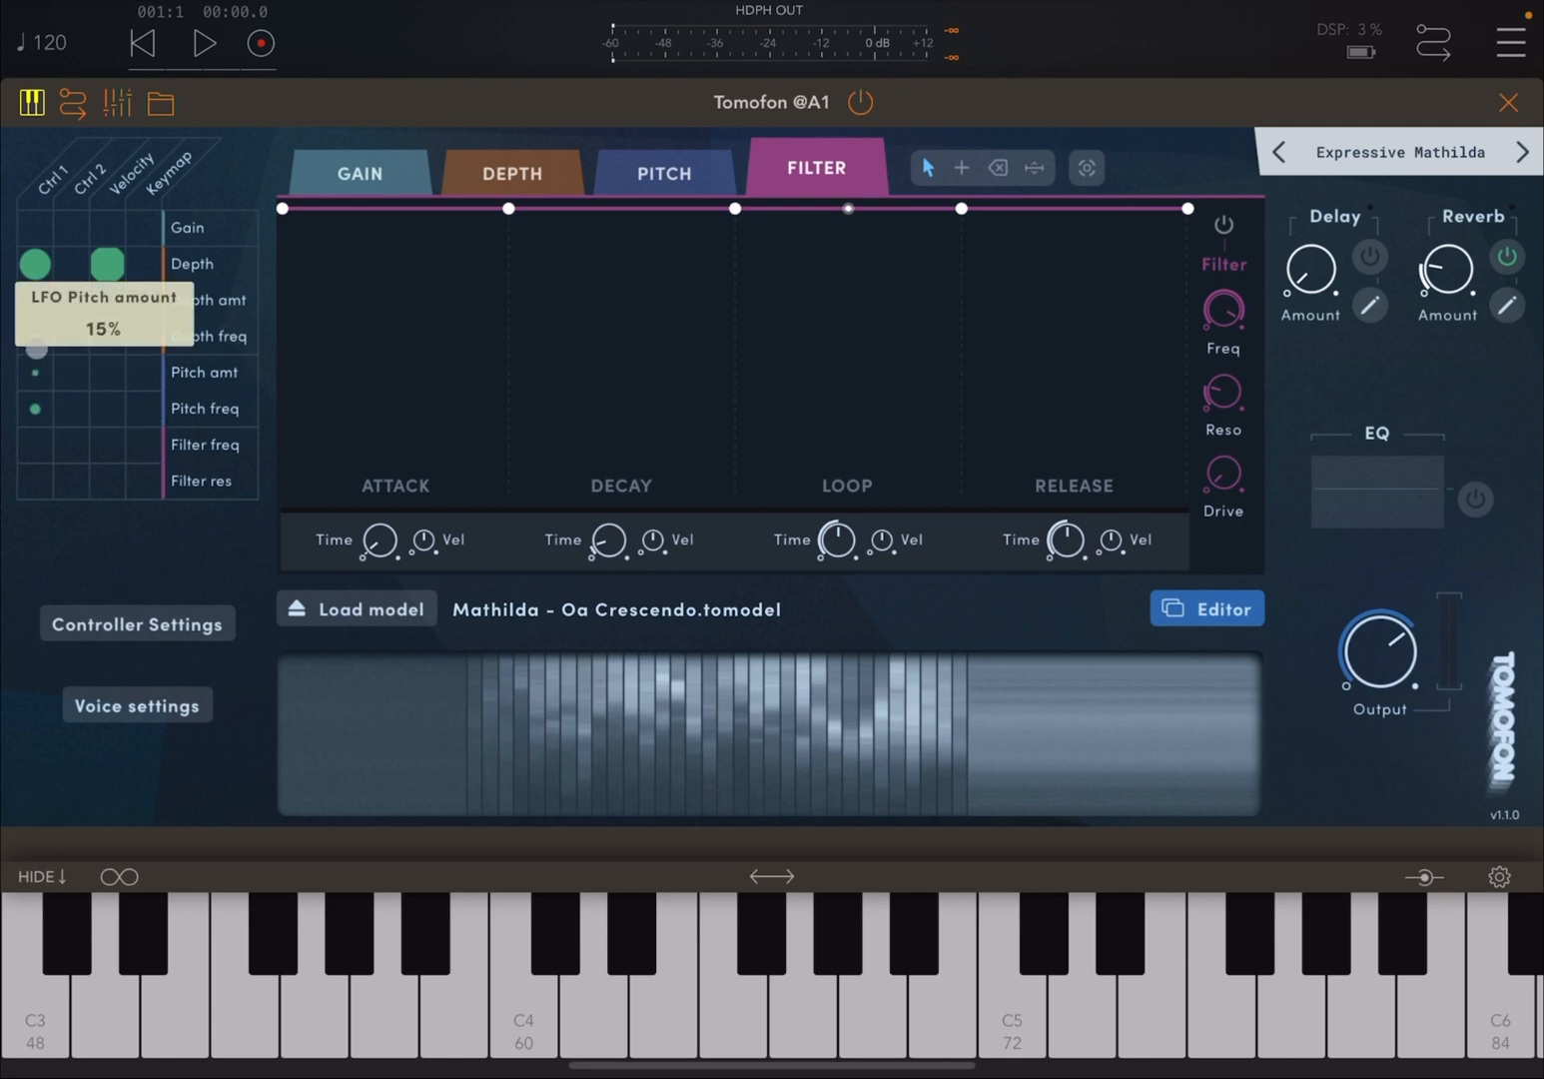
left_click_drag(36, 352, 36, 329)
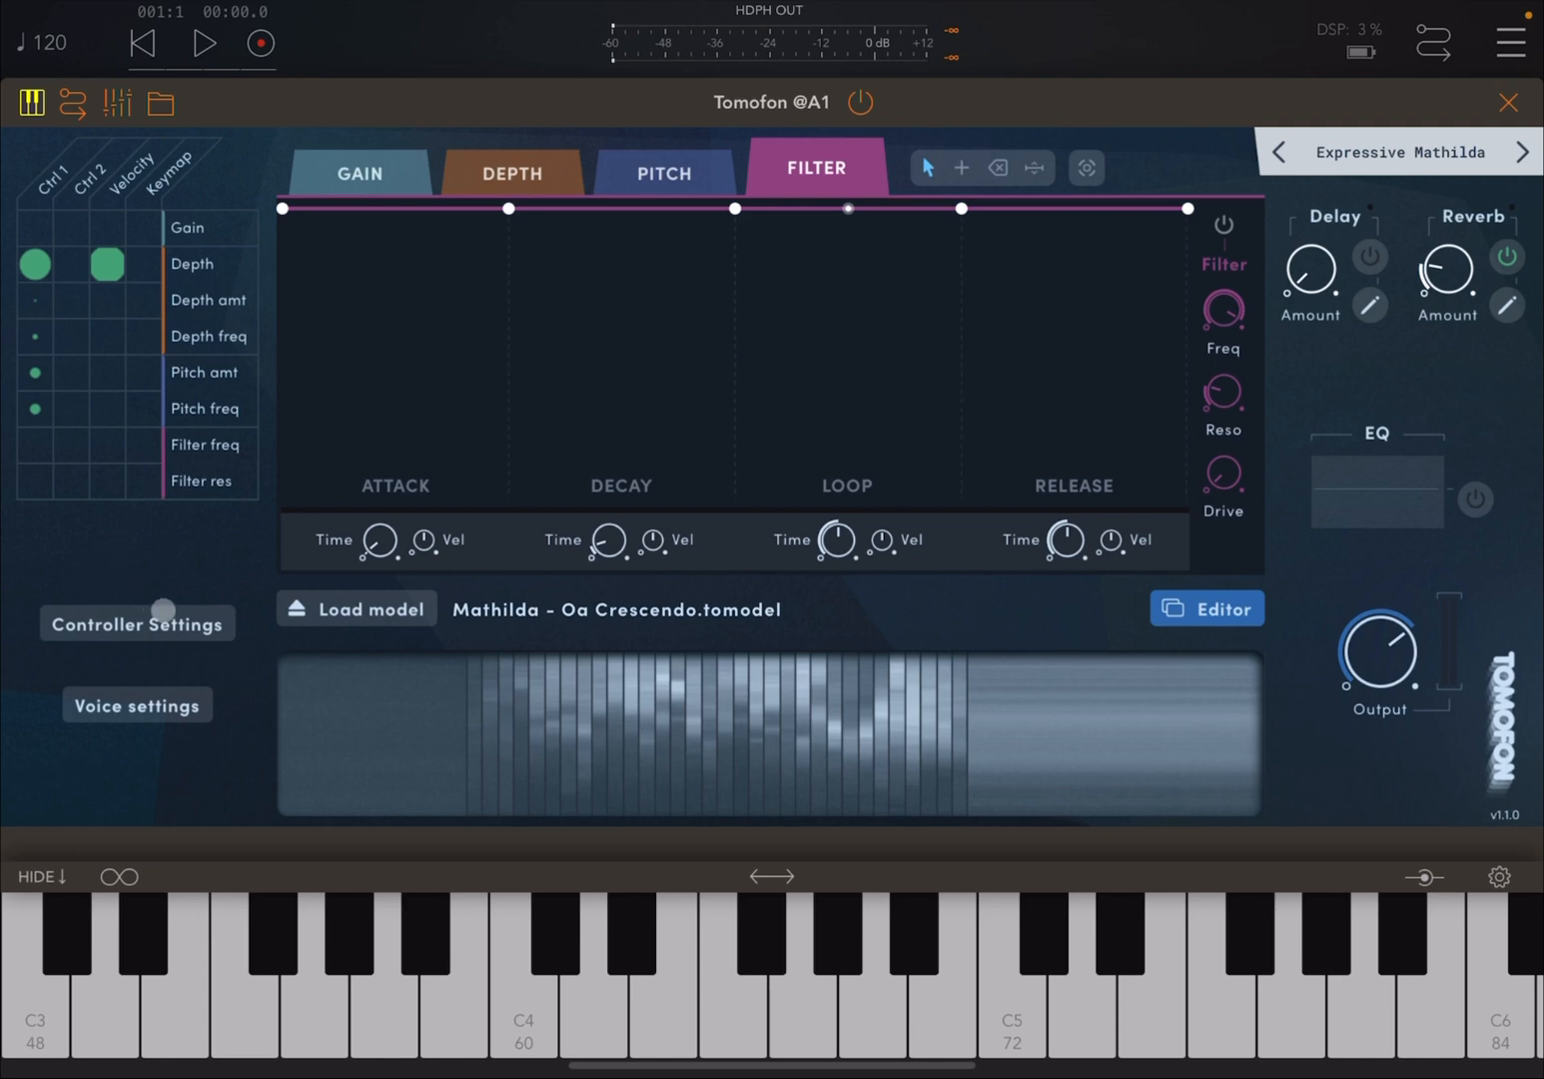
- Keep Mod Wheel as Ctrl 1's source in controller settings, then open voice settings
left_click(137, 622)
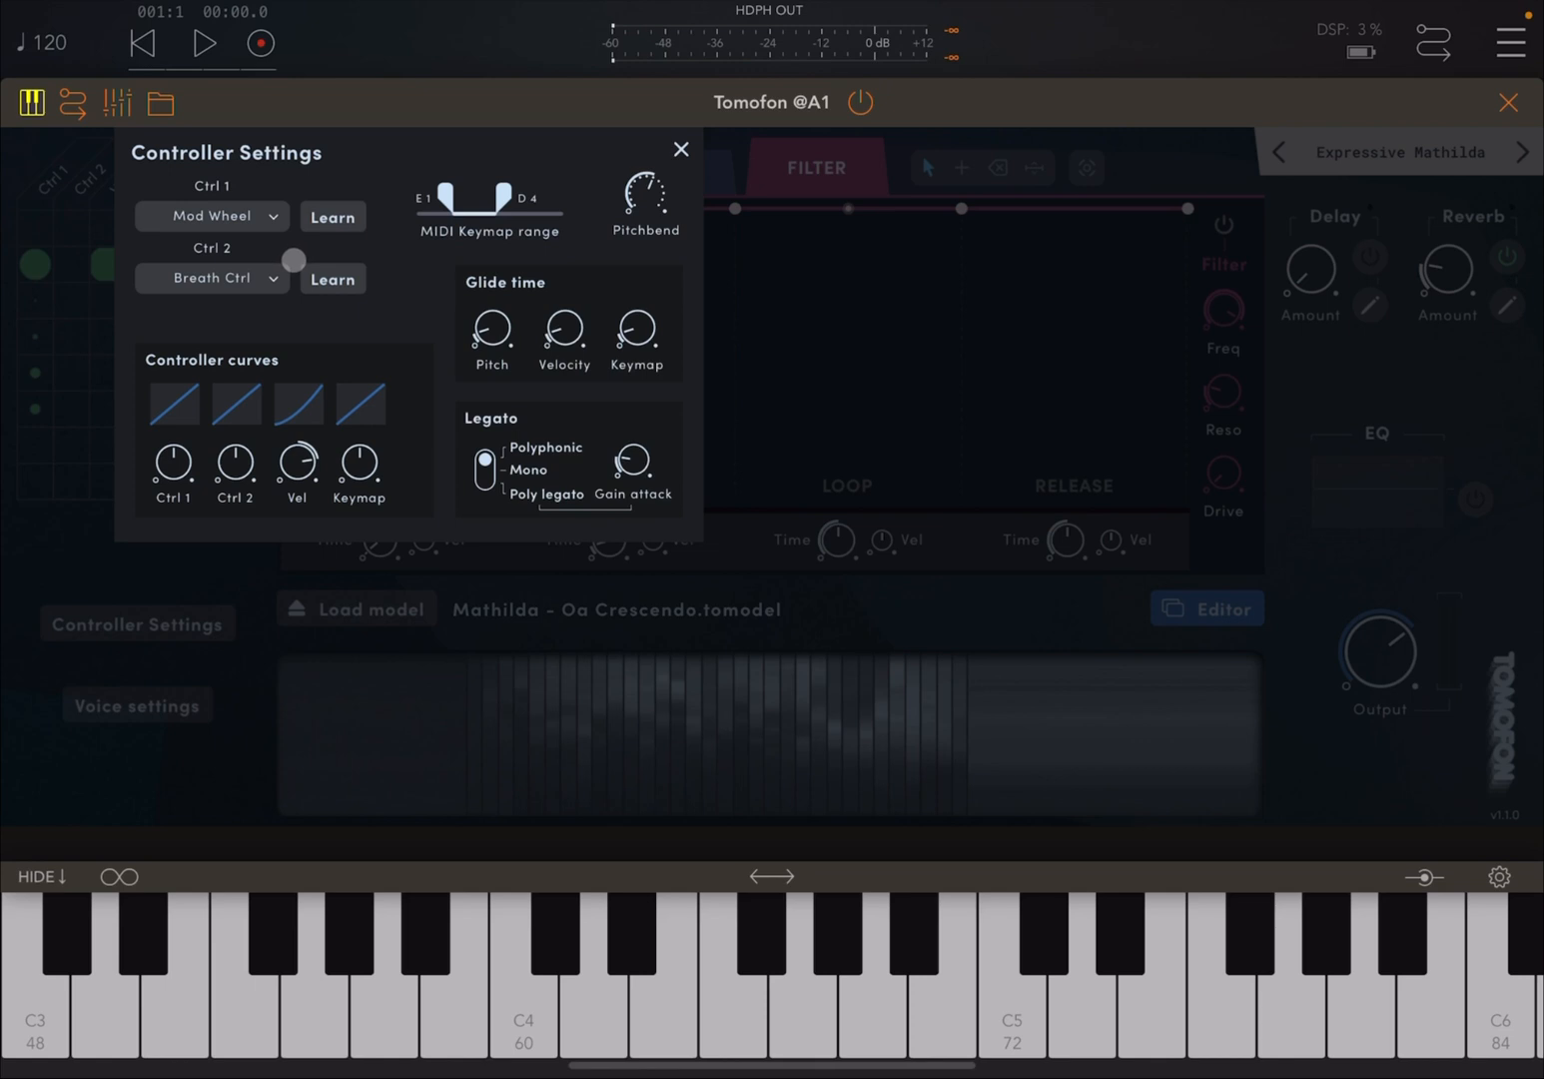
left_click(209, 216)
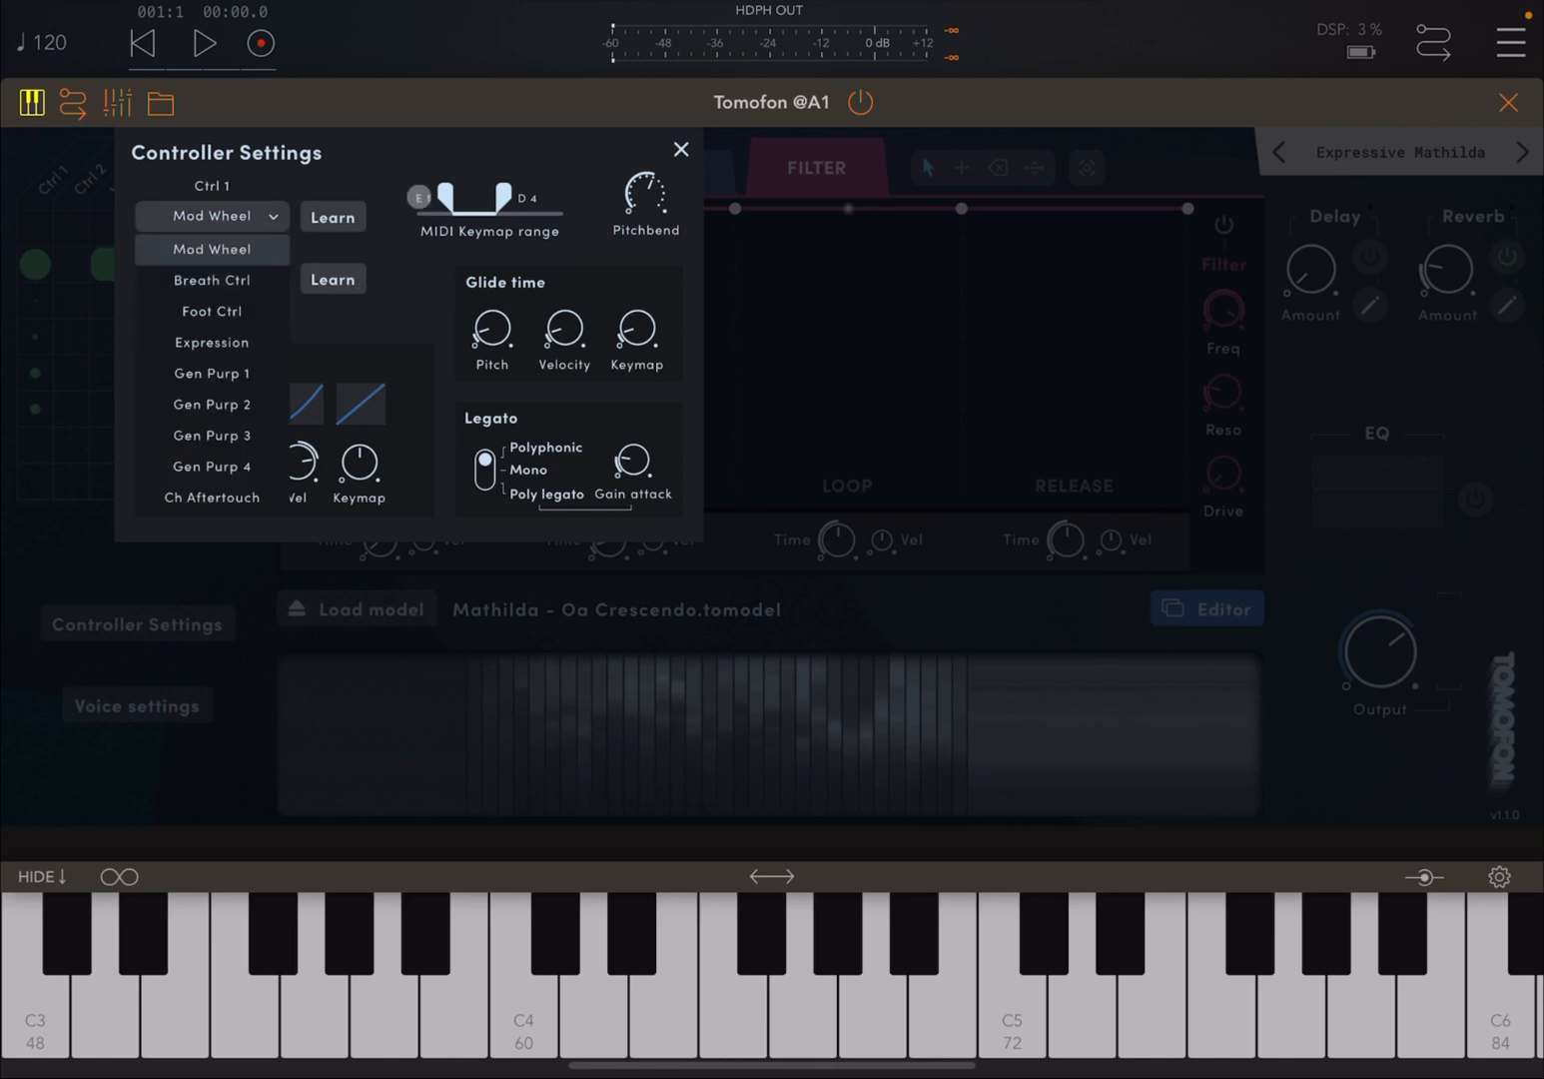
left_click(211, 279)
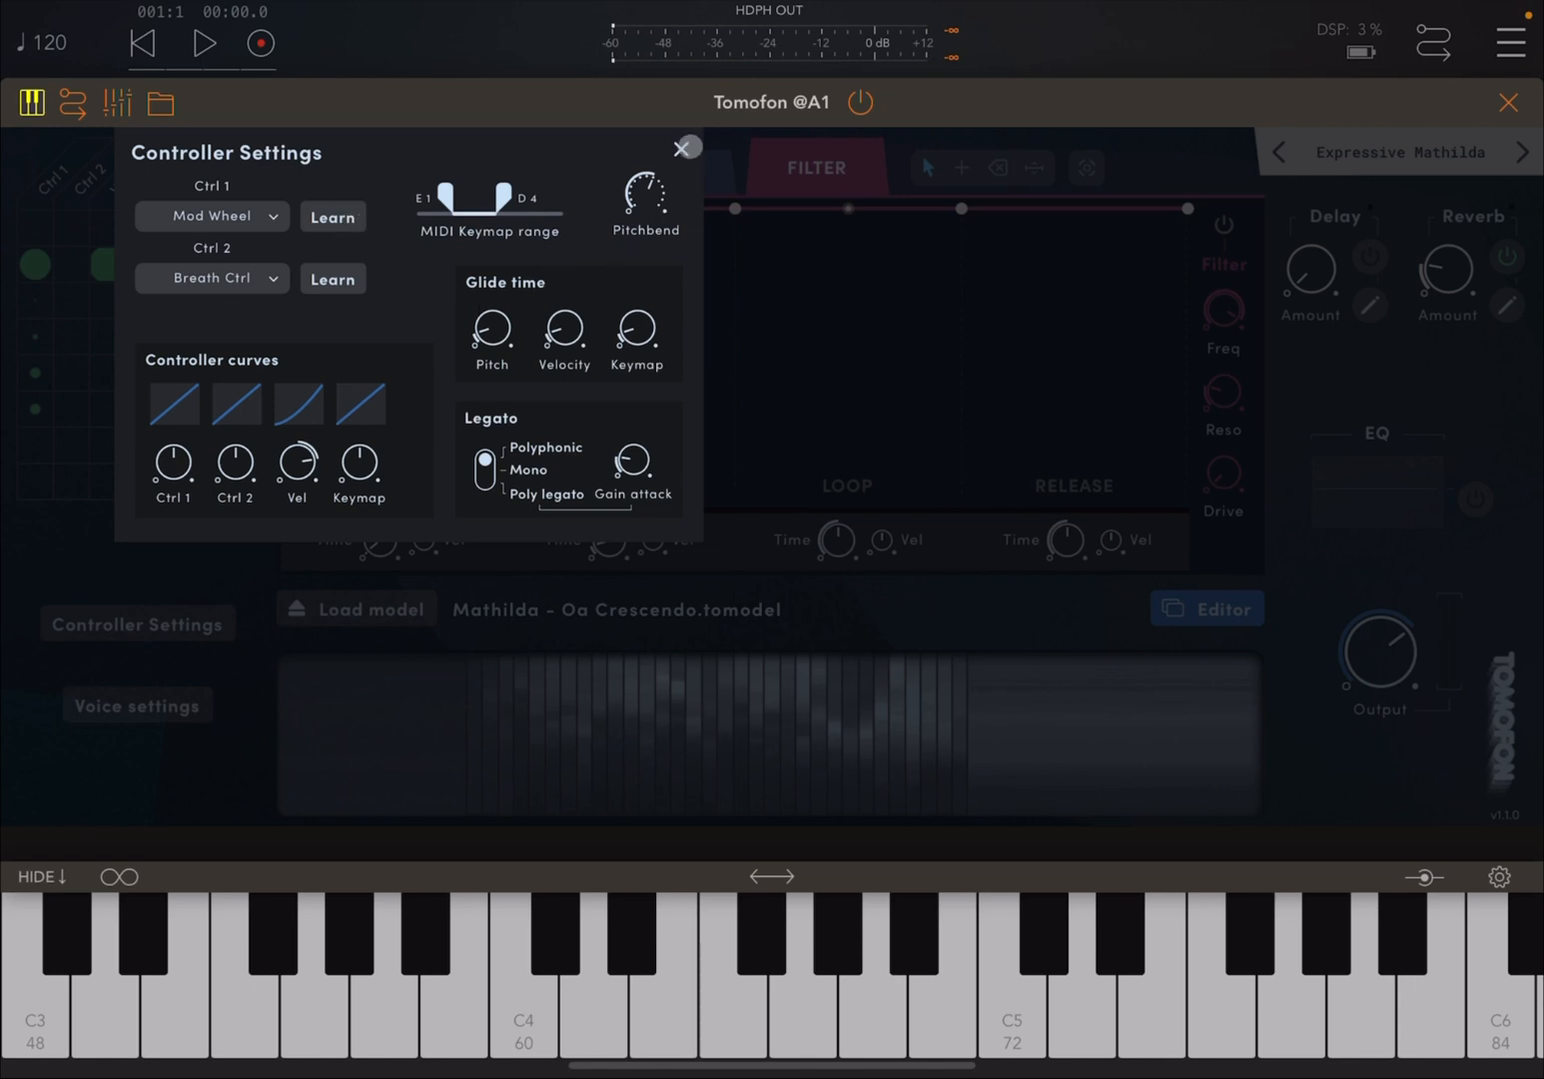
left_click(685, 147)
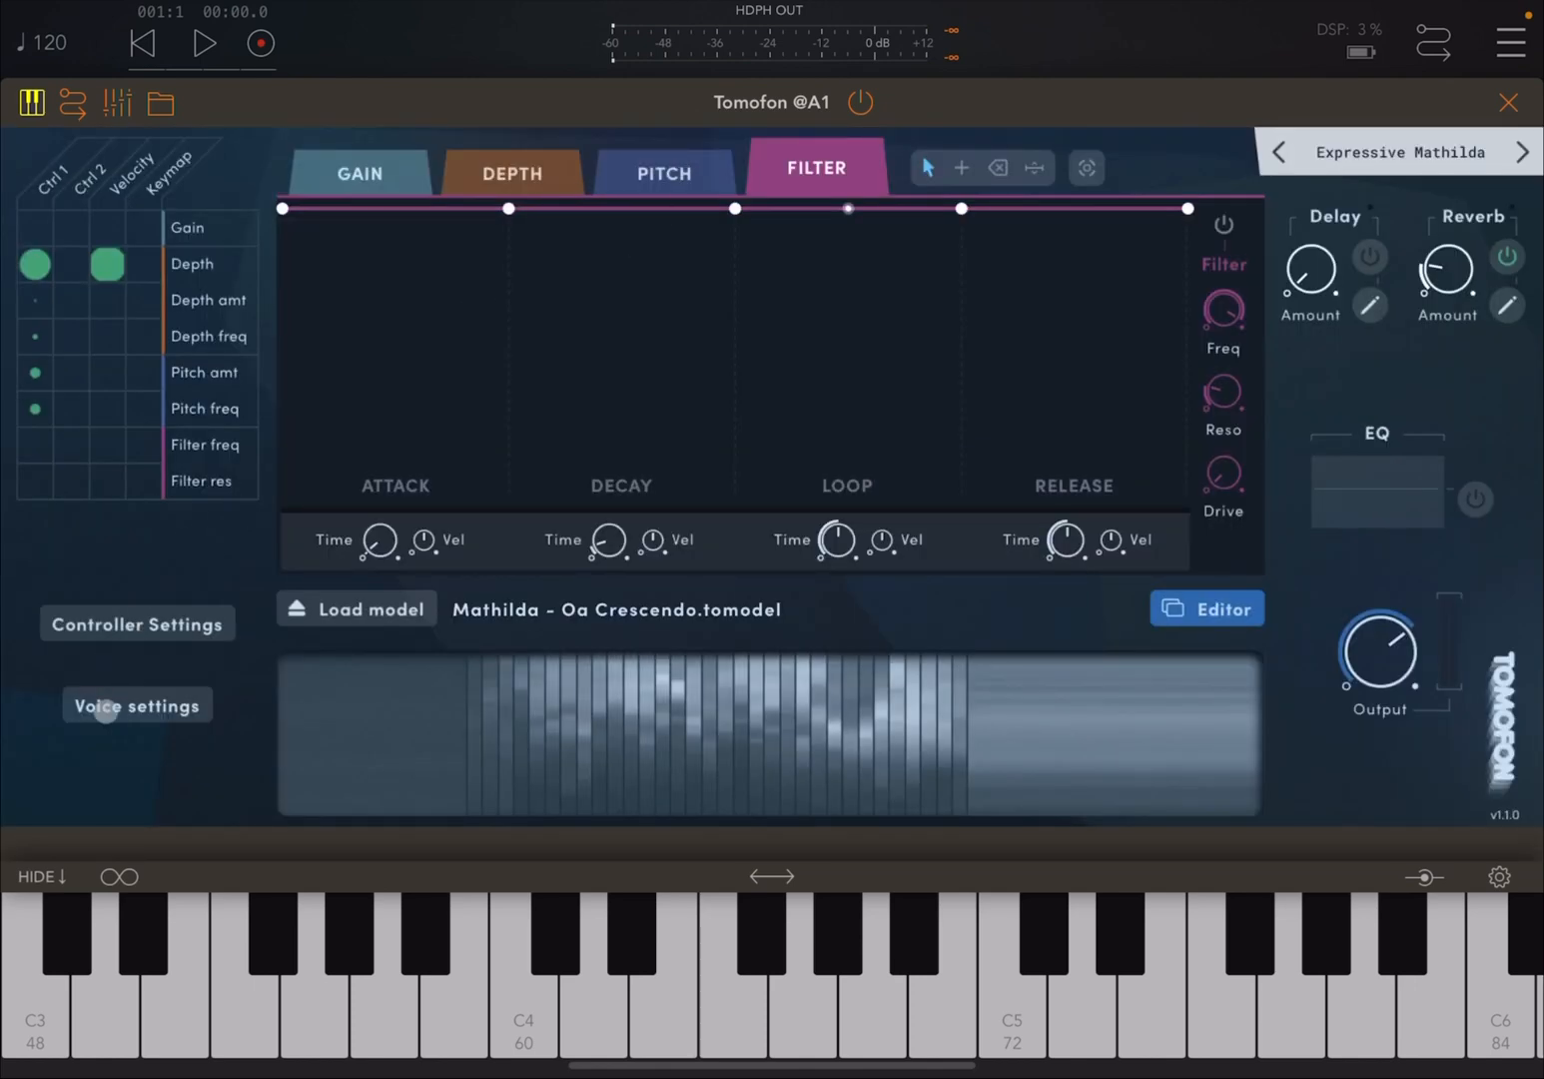
left_click(136, 704)
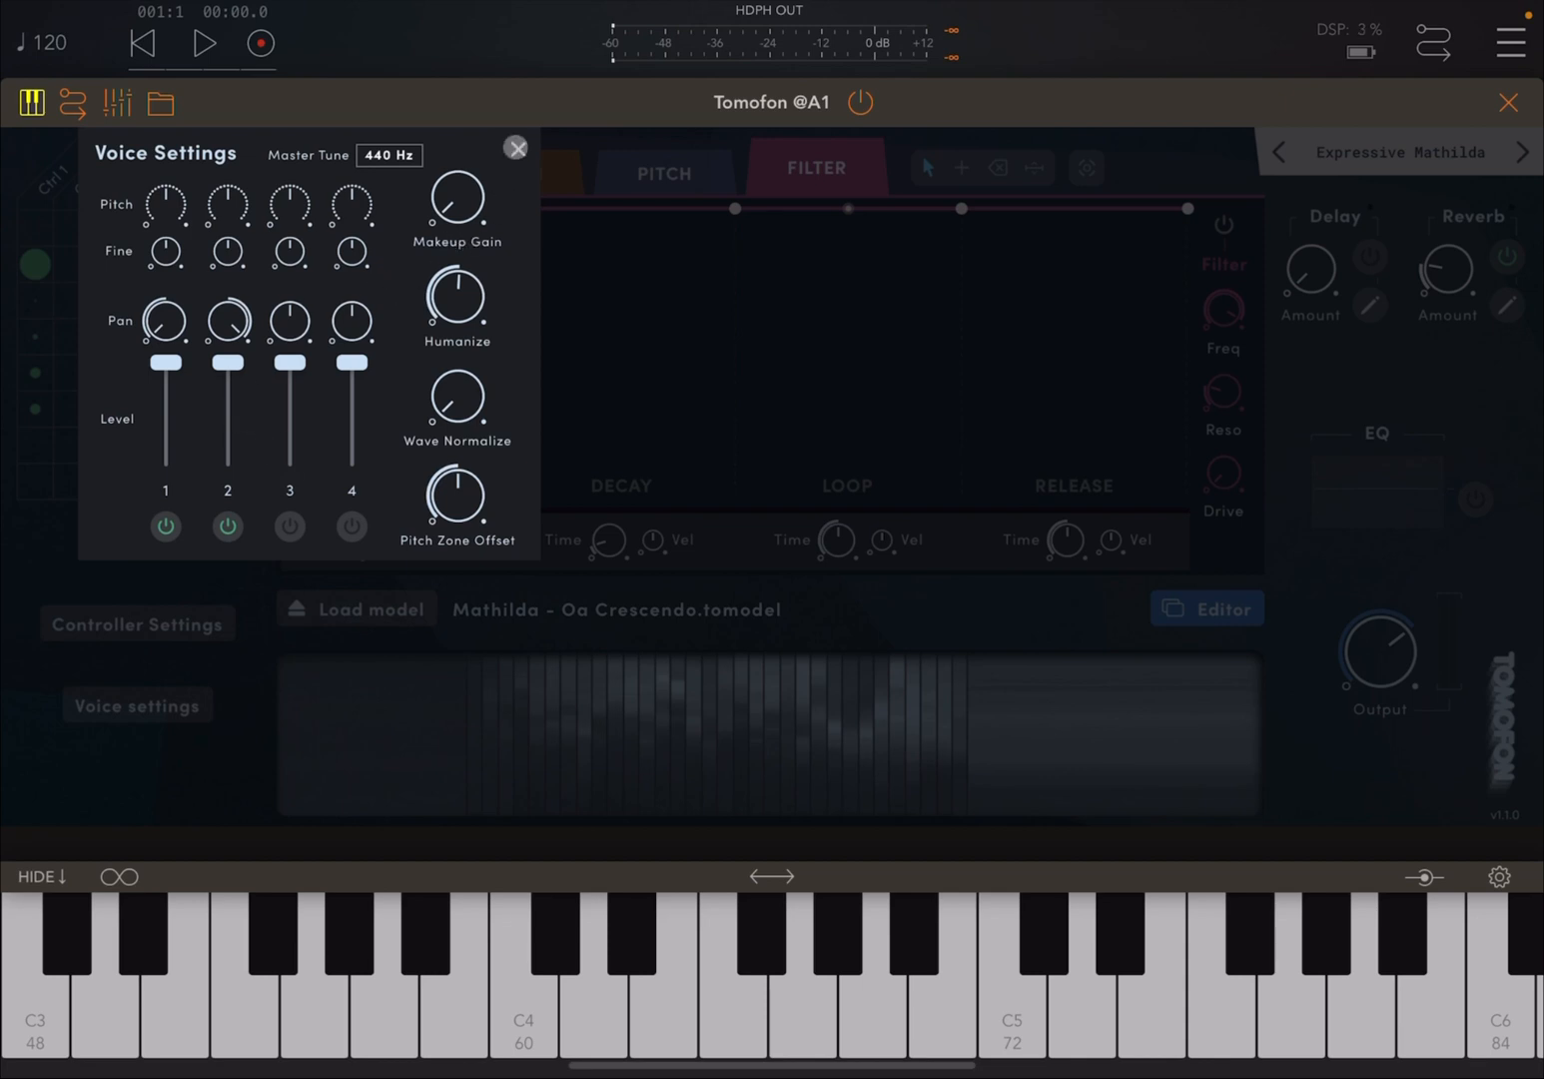
- Close voice settings and open the model loader showing Voices Female models
left_click(517, 148)
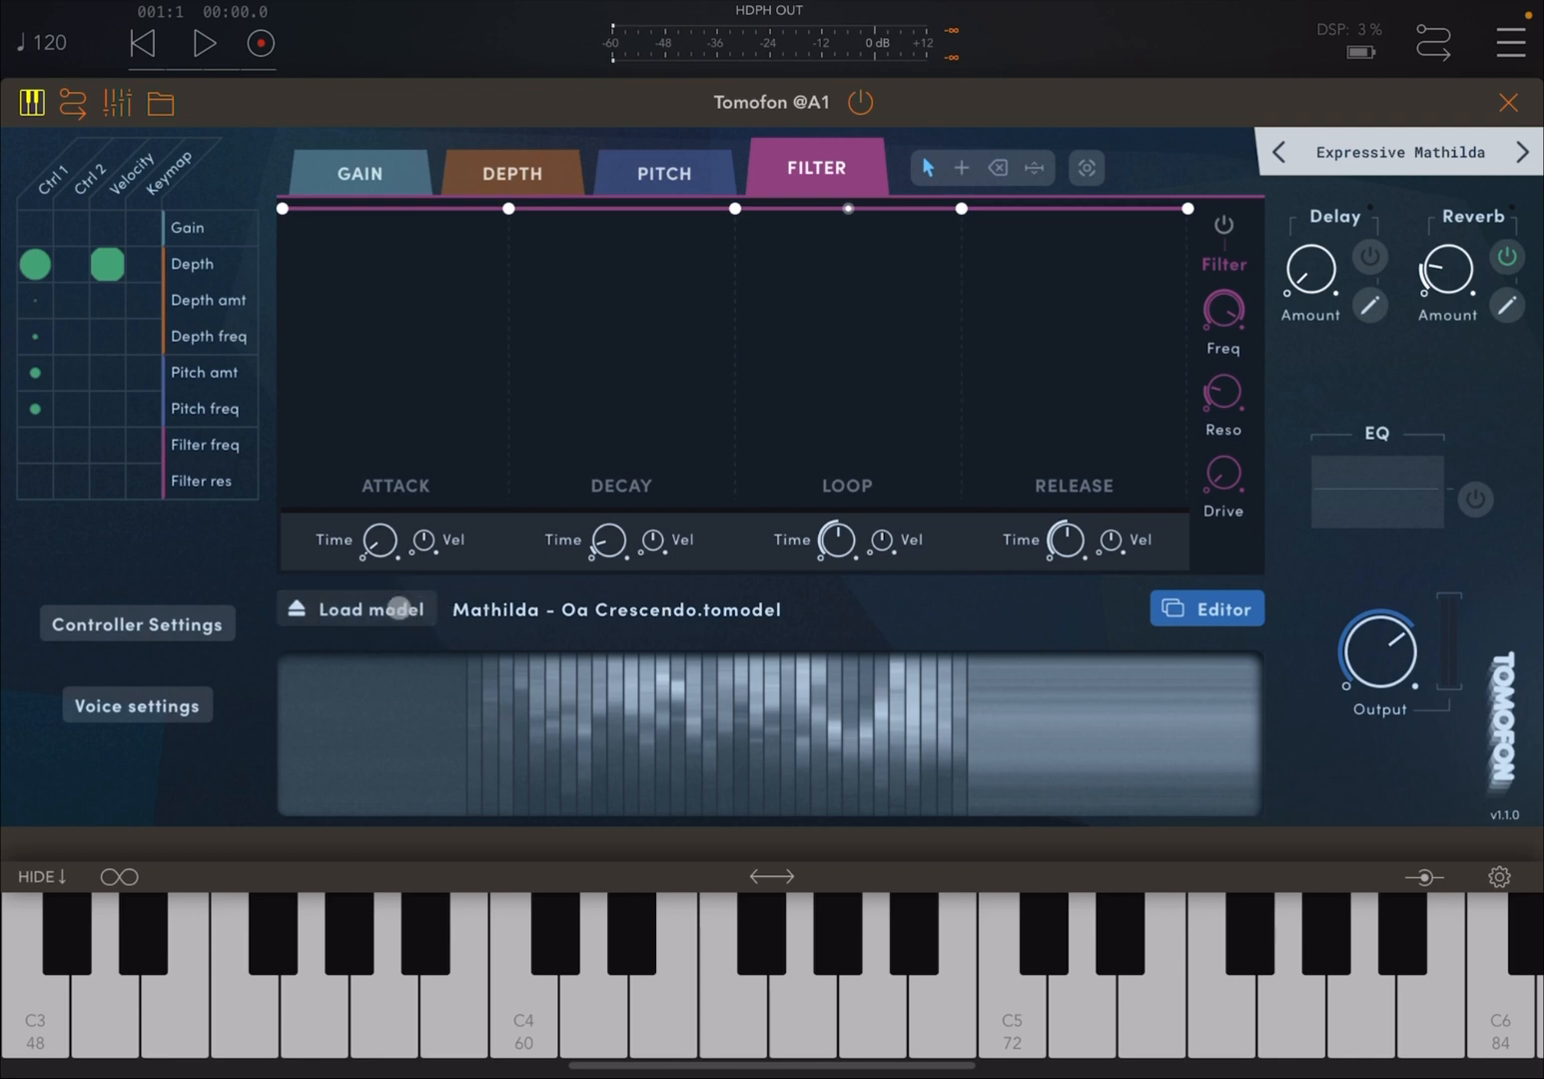
left_click(371, 609)
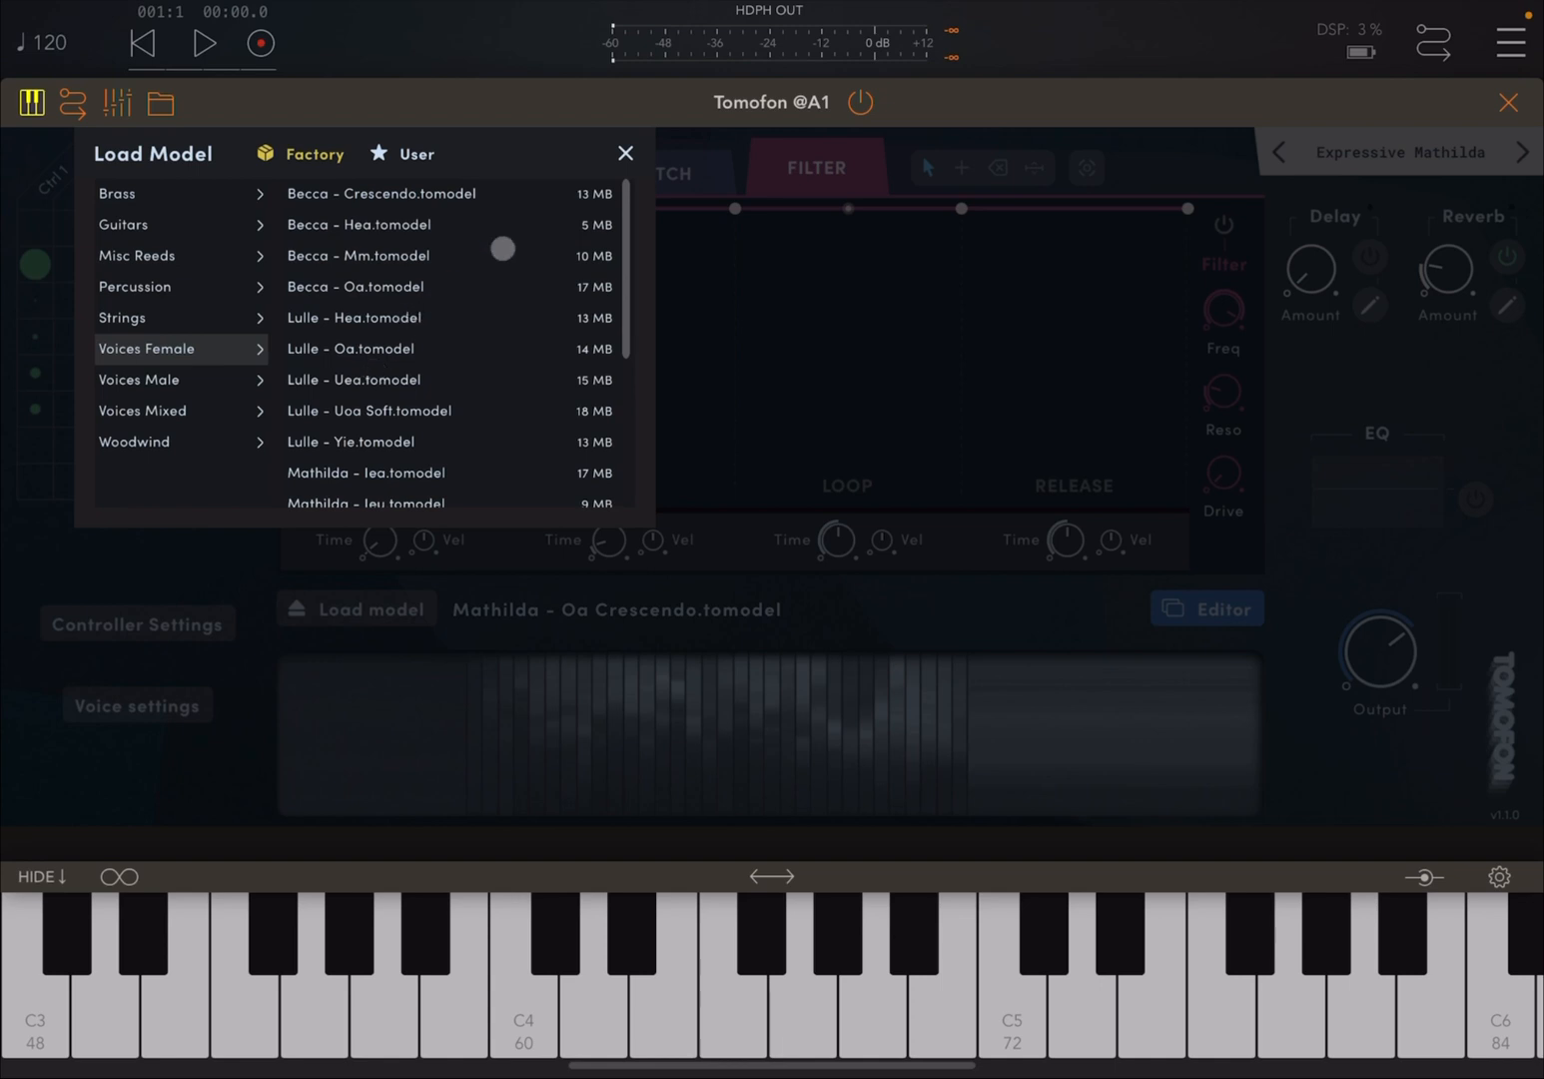
- Close the model loader, keeping Mathilda – Oa Crescendo, and open the wavetable editor
left_click(625, 153)
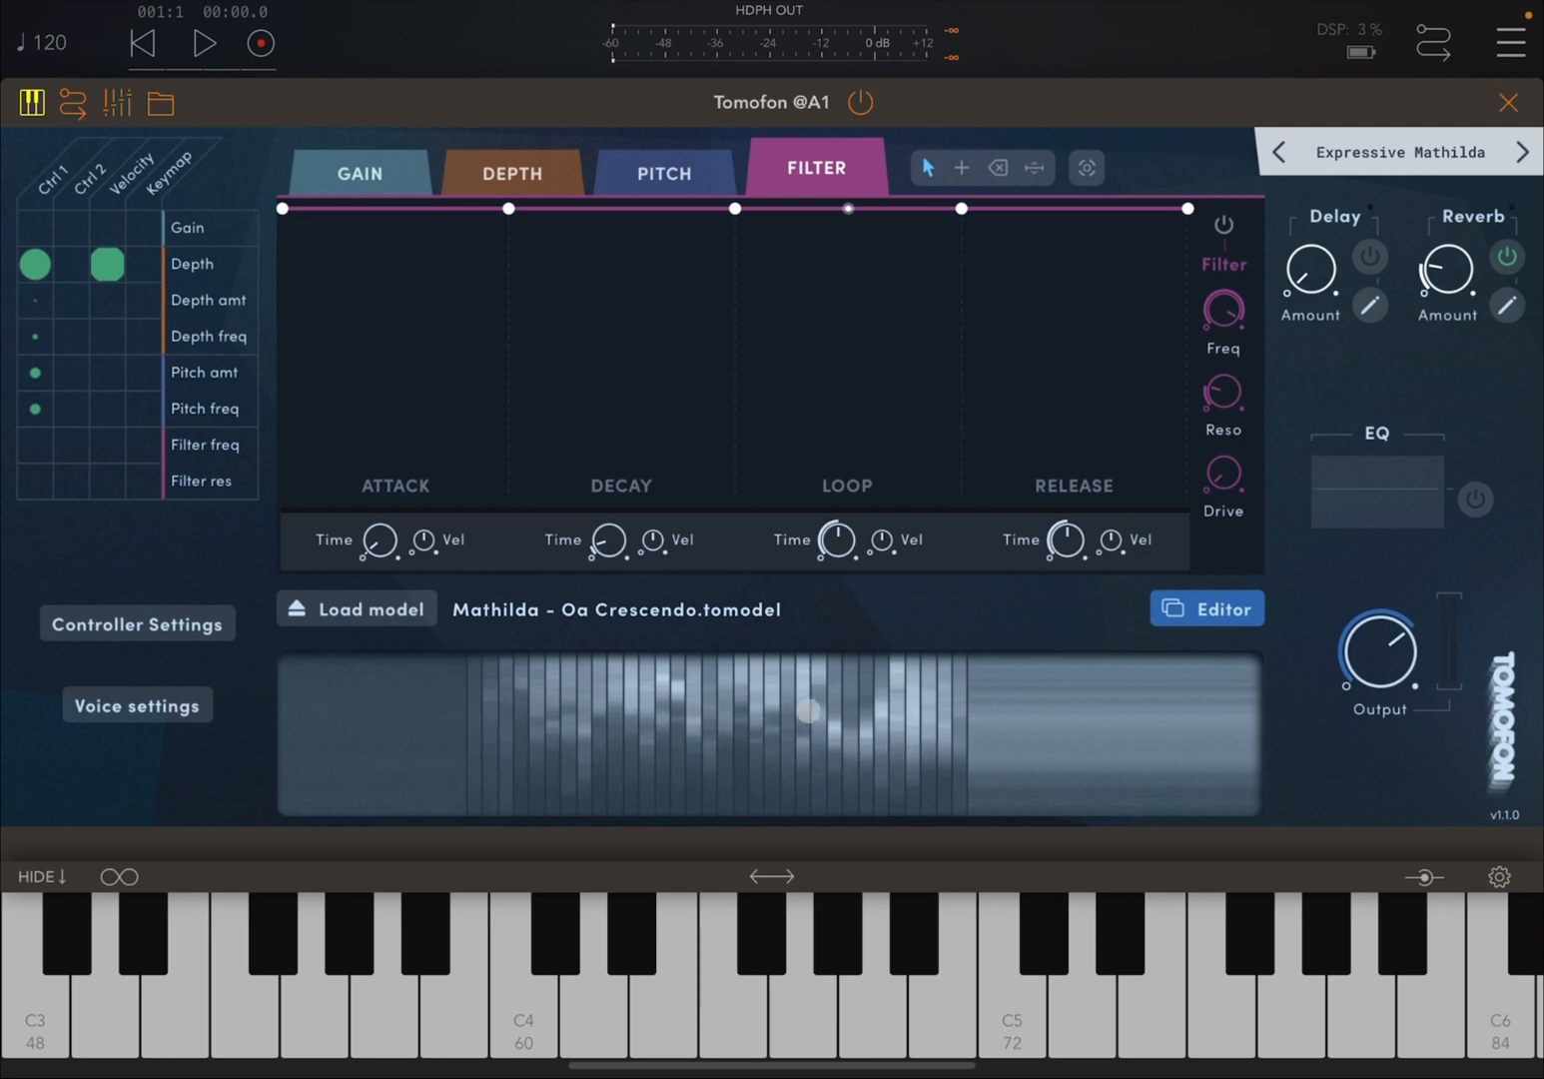
left_click(1206, 608)
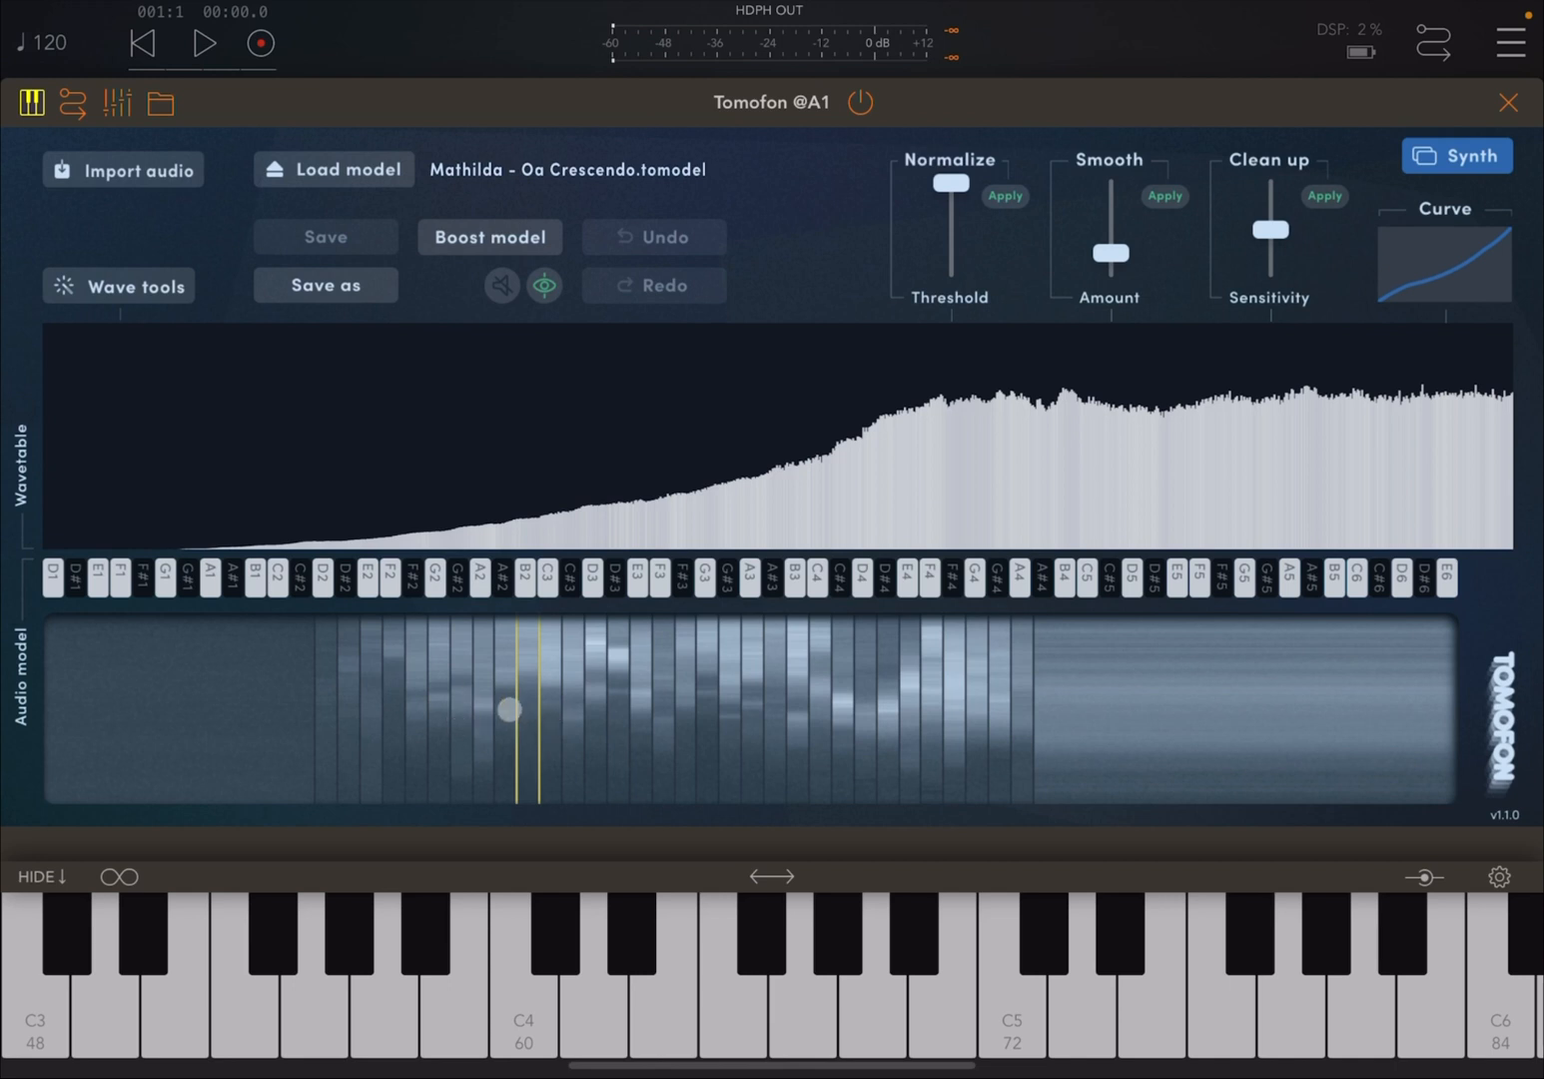
- Try Import audio, dismiss the 'Error reading audio file' dialog, and return to Synth
left_click_drag(506, 708, 539, 731)
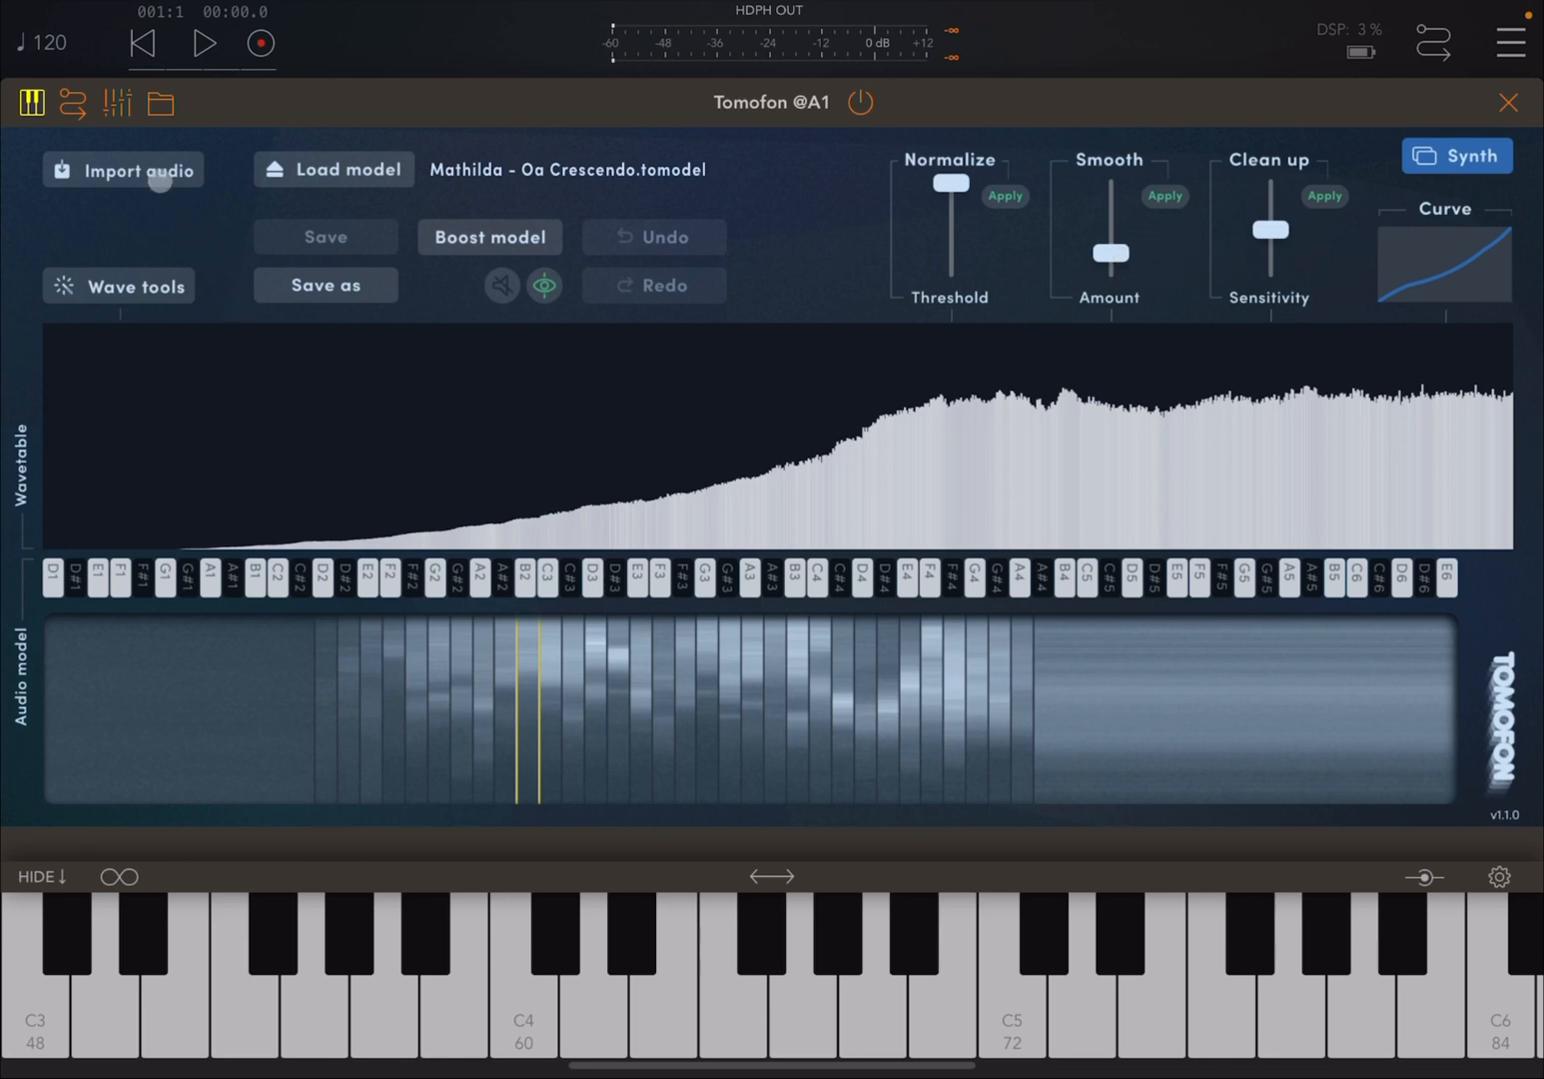
left_click(121, 169)
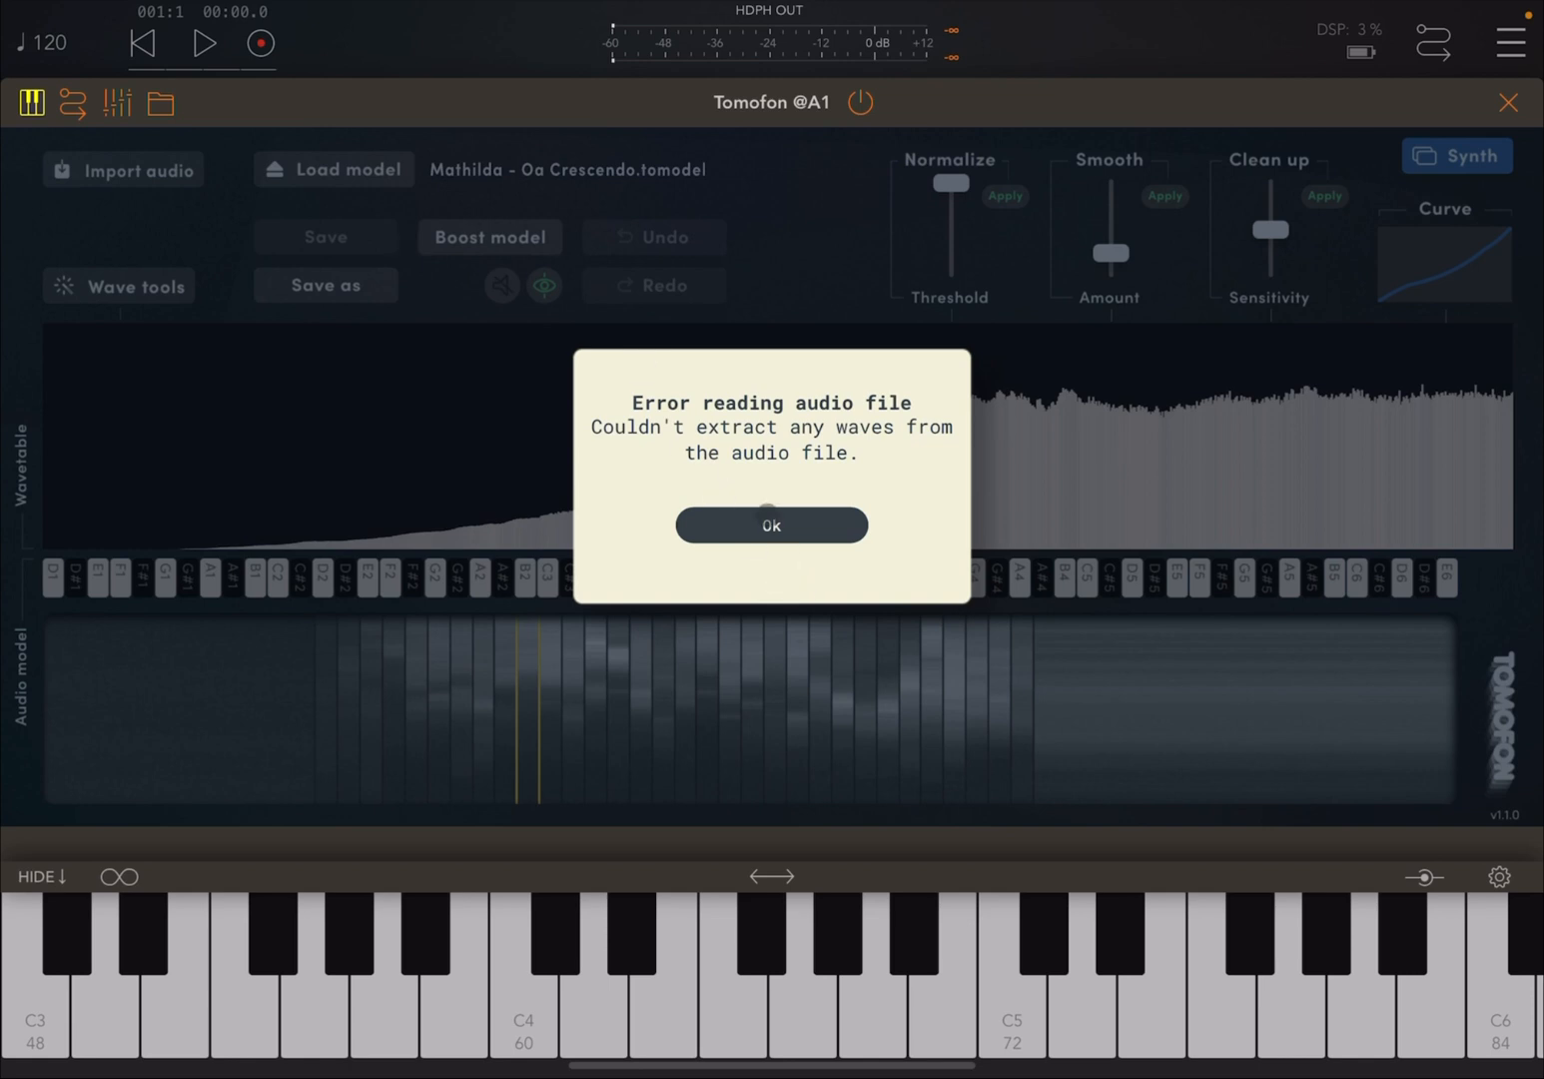
left_click(770, 525)
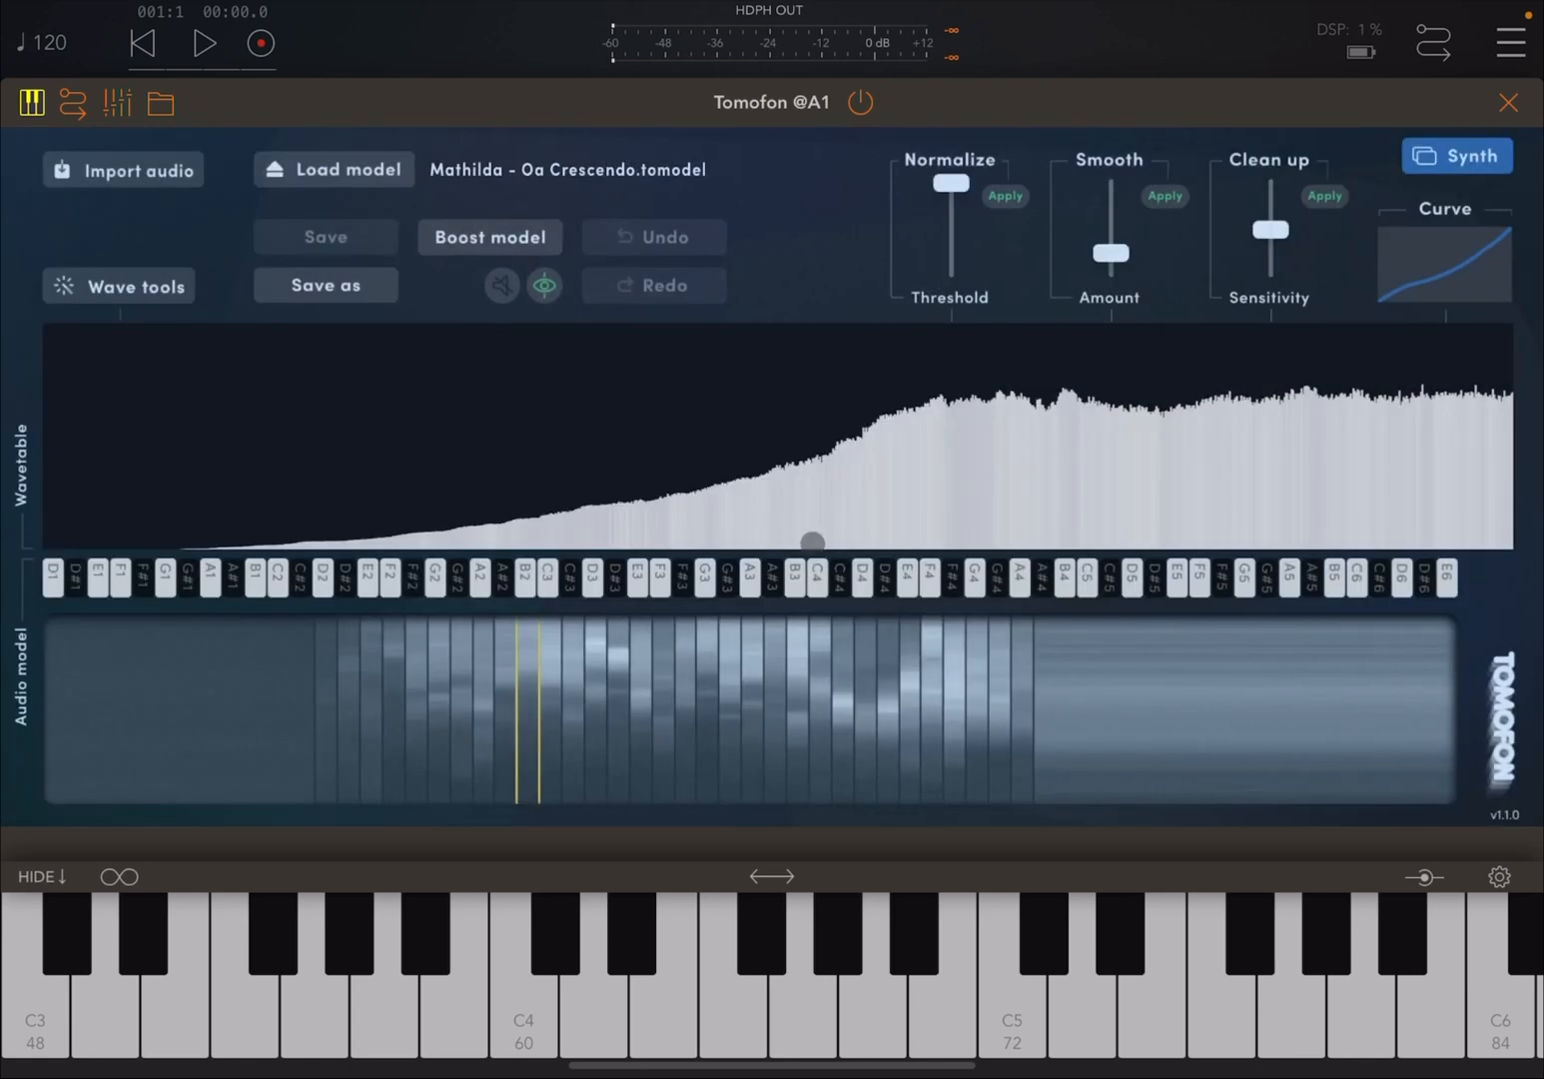
left_click_drag(816, 541, 782, 484)
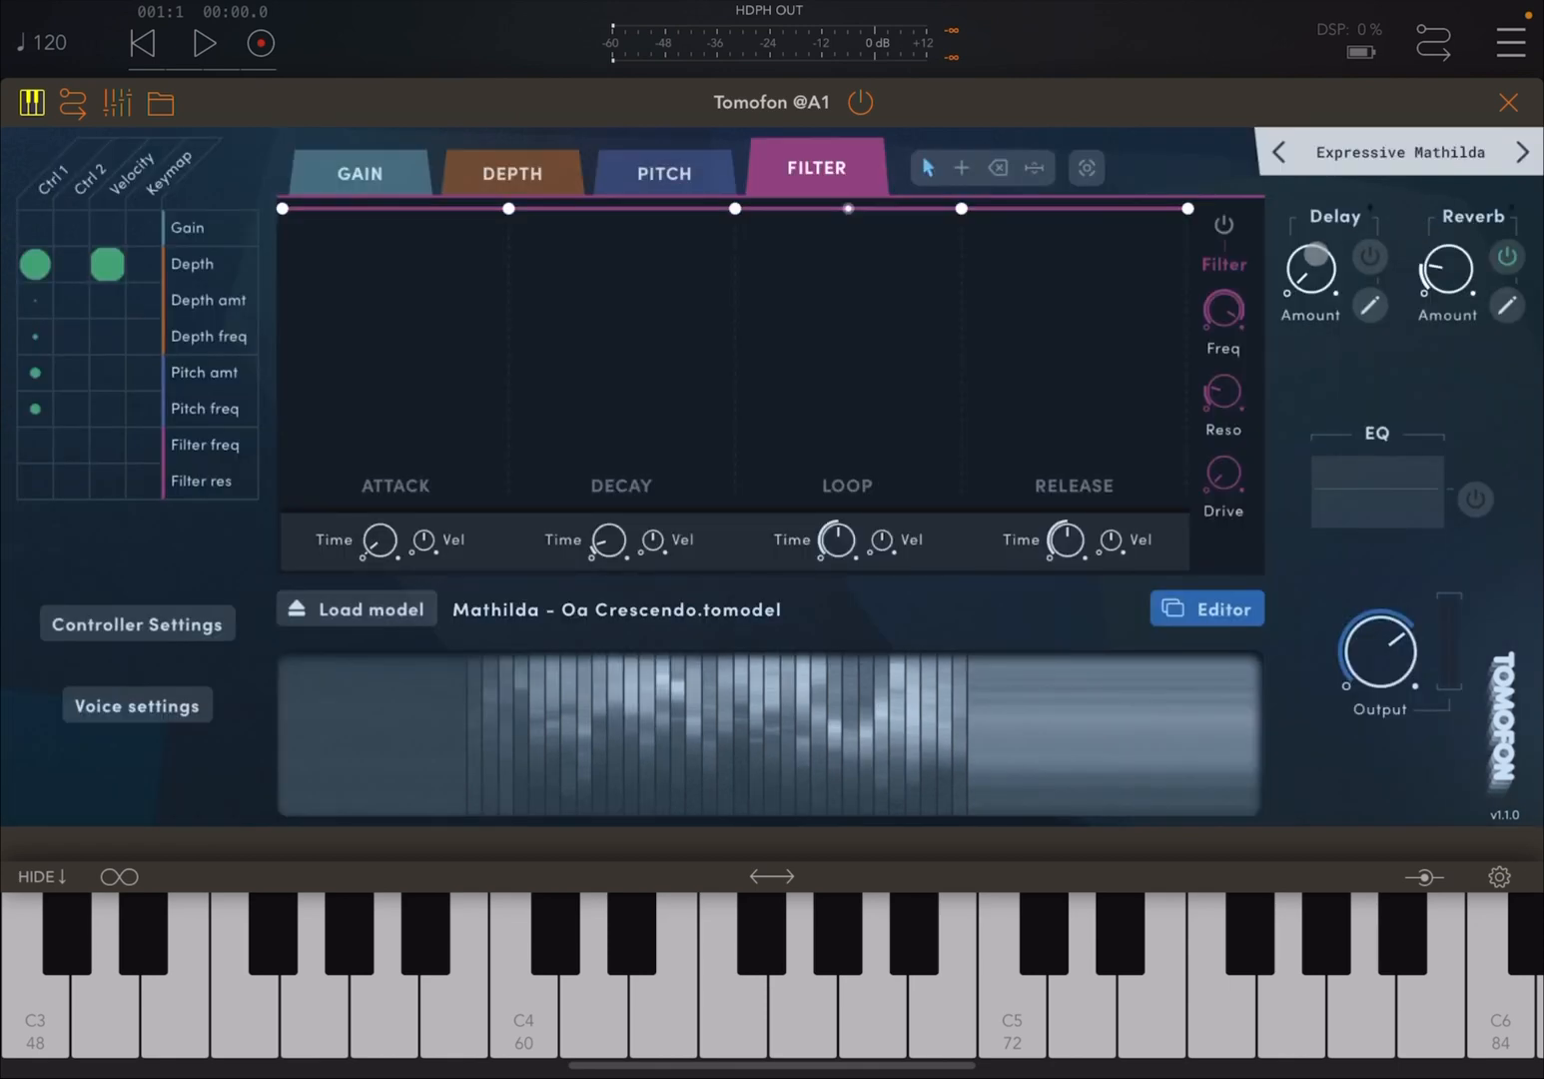
- Load Expressive Becca from Natural Voices and play two notes to hear it
left_click(1399, 151)
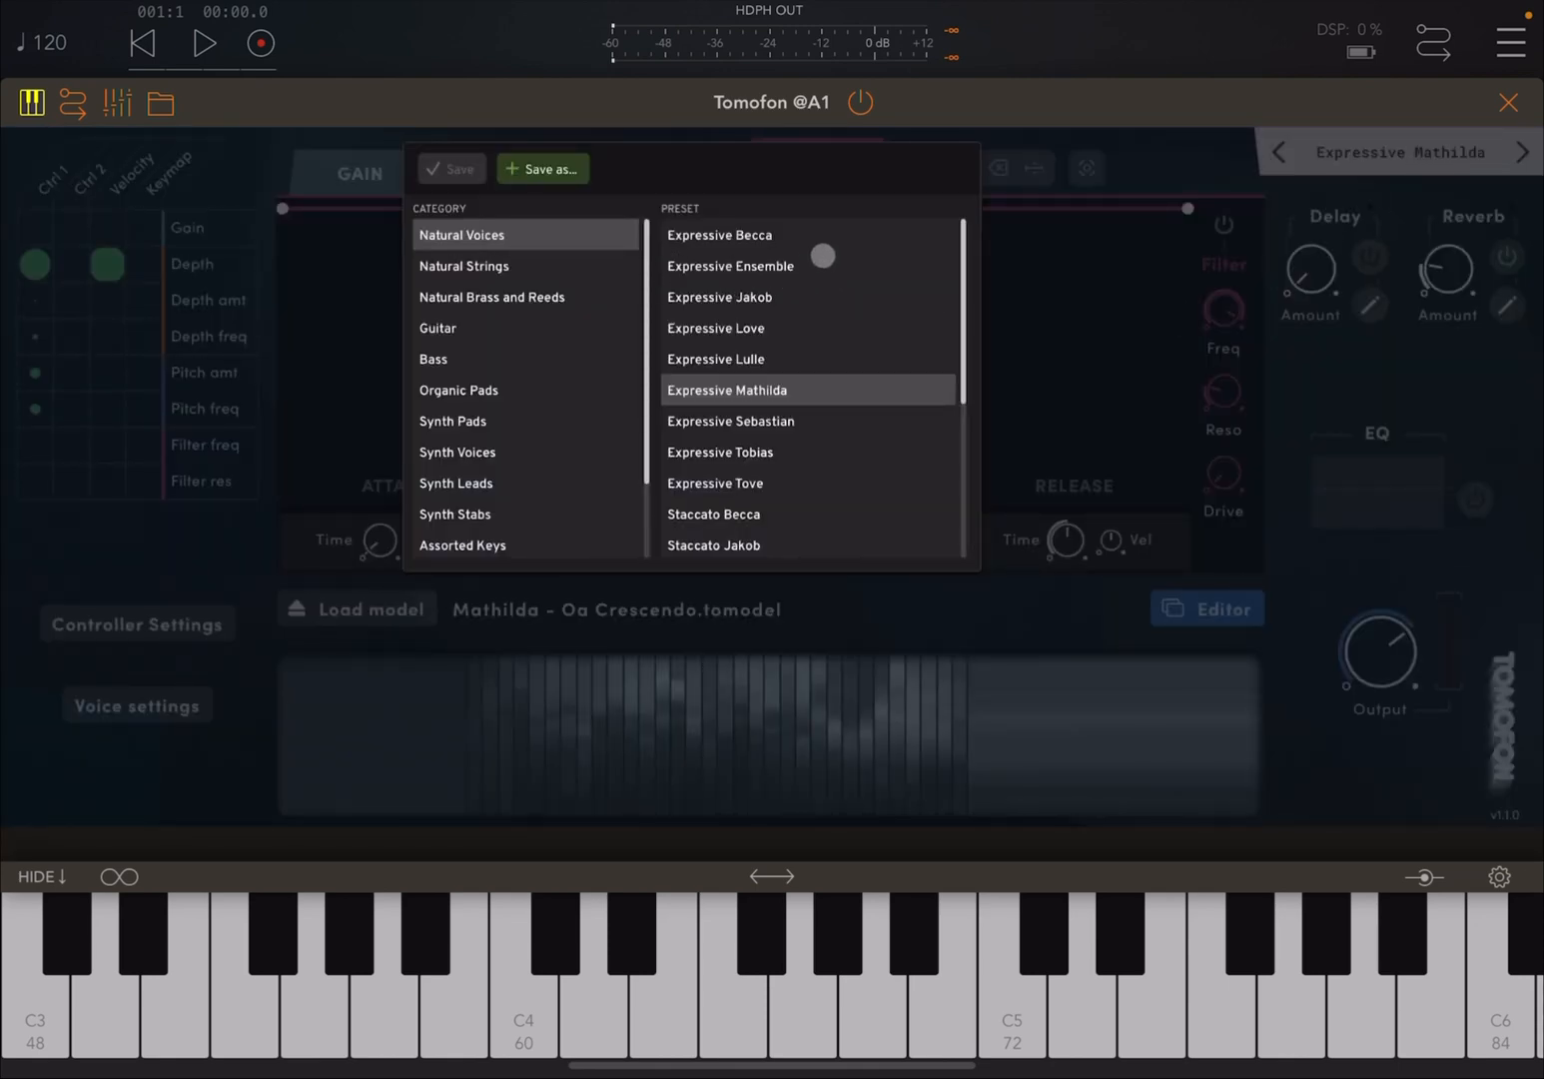
left_click(718, 234)
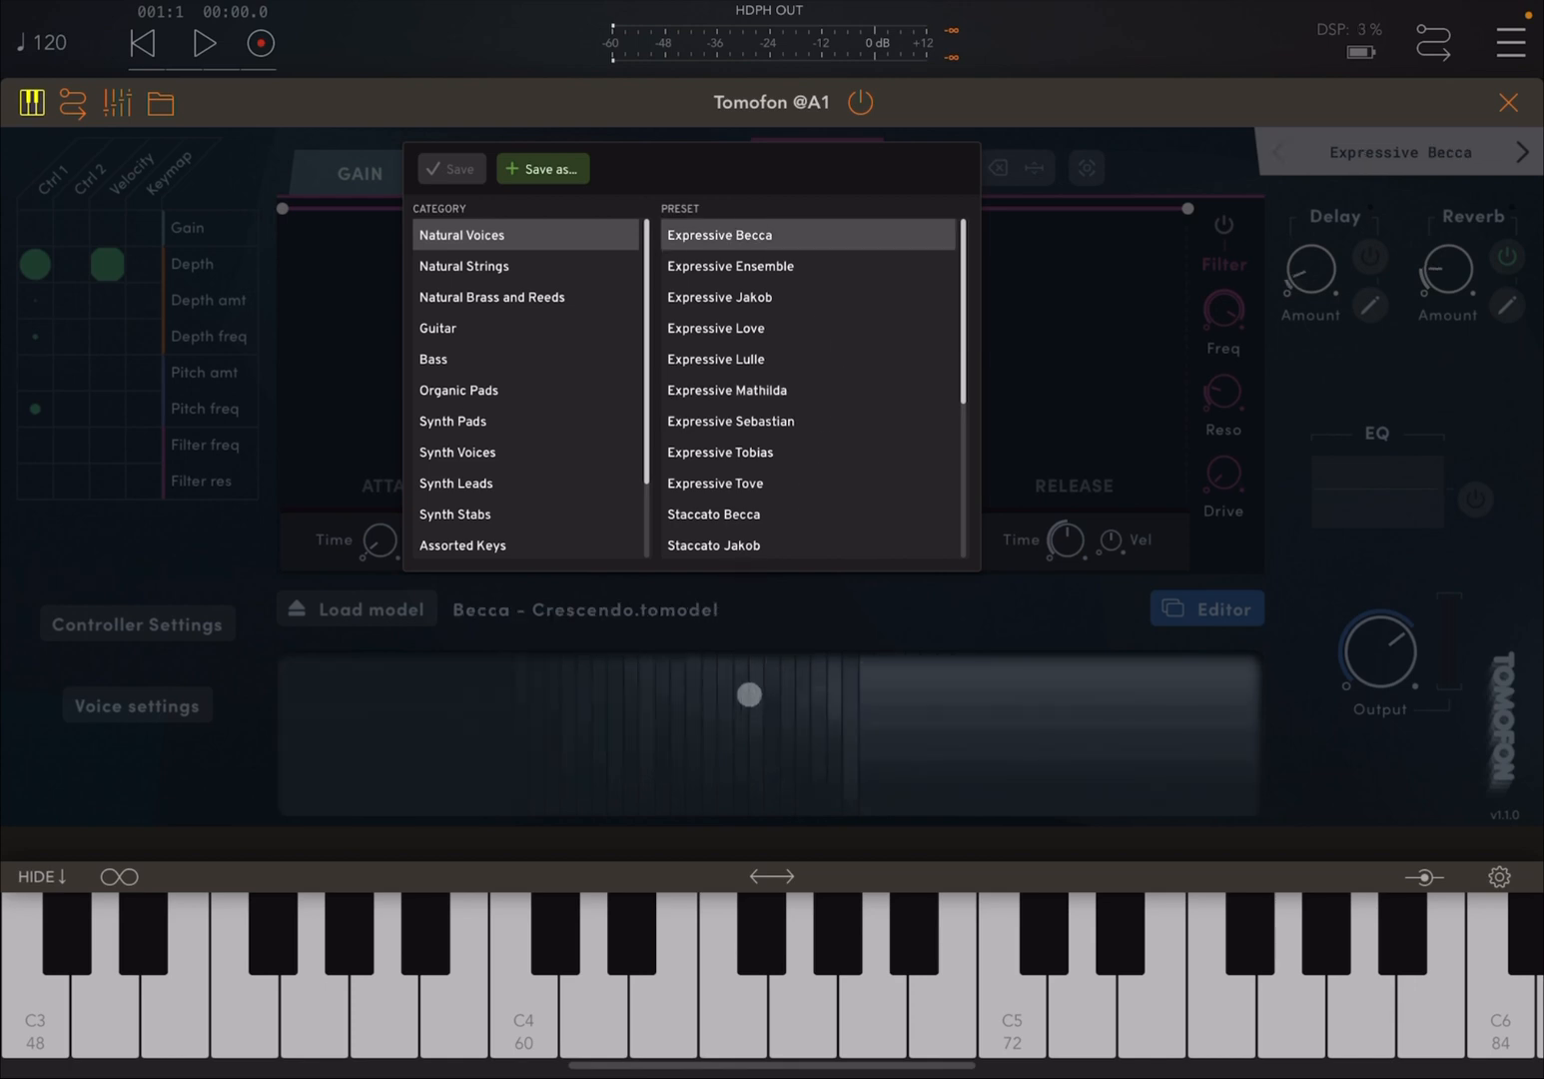
left_click_drag(751, 695, 695, 792)
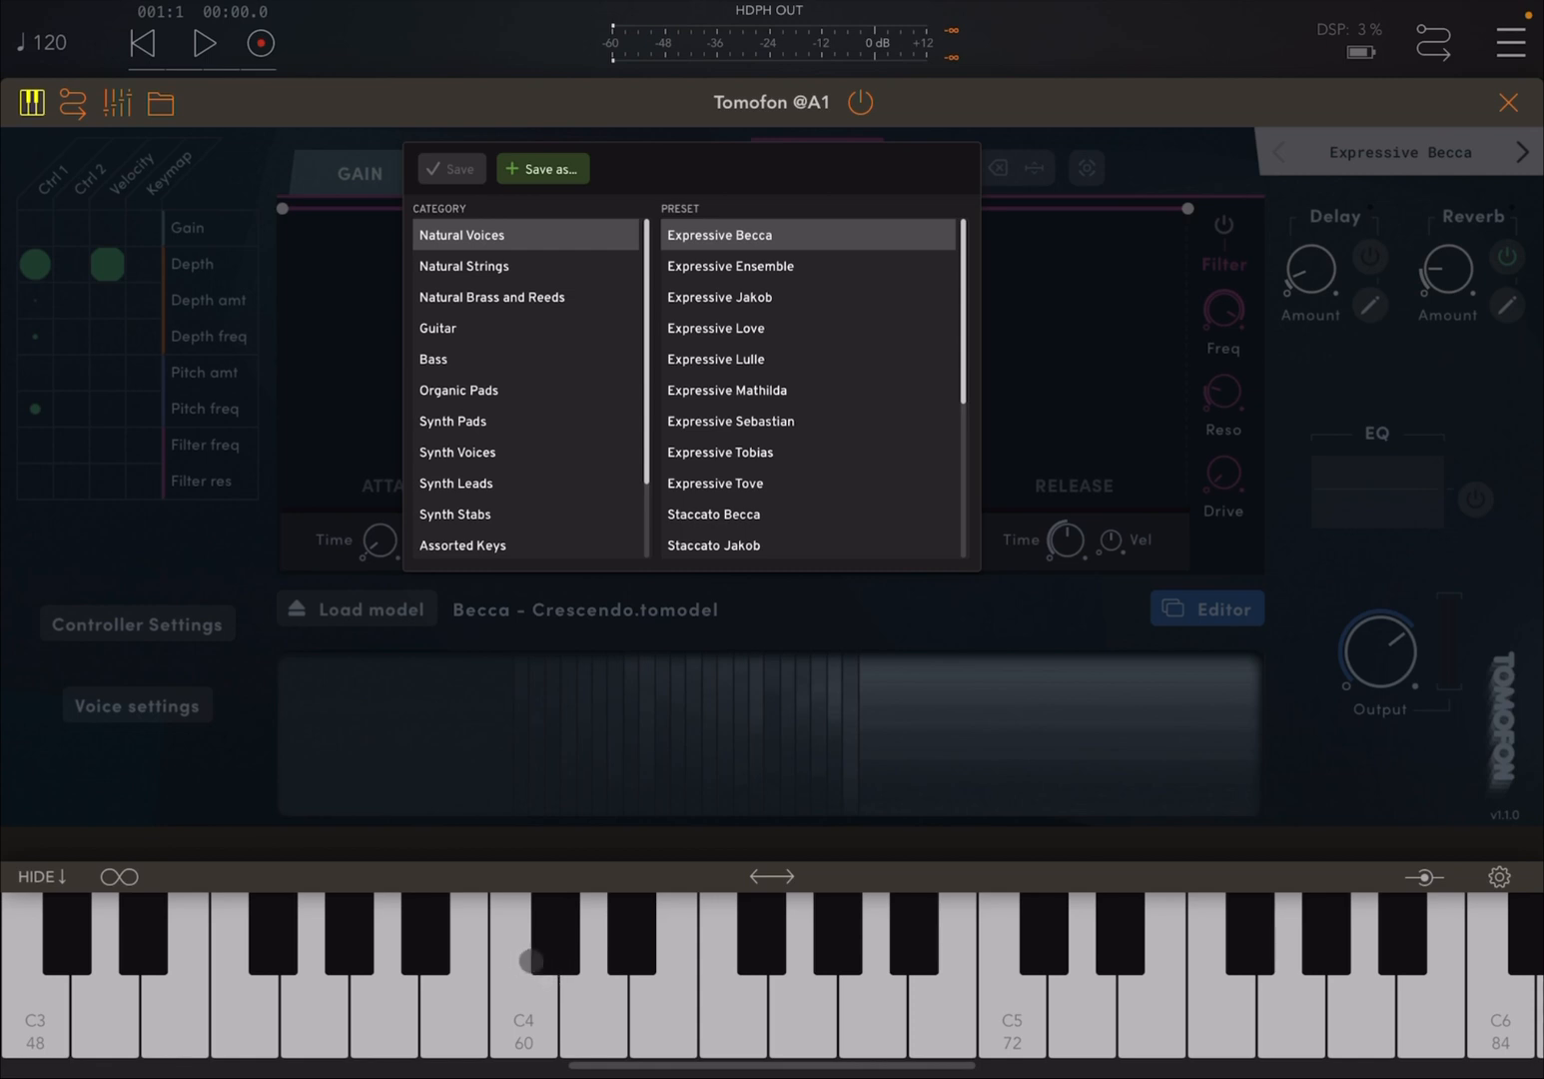
left_click(522, 987)
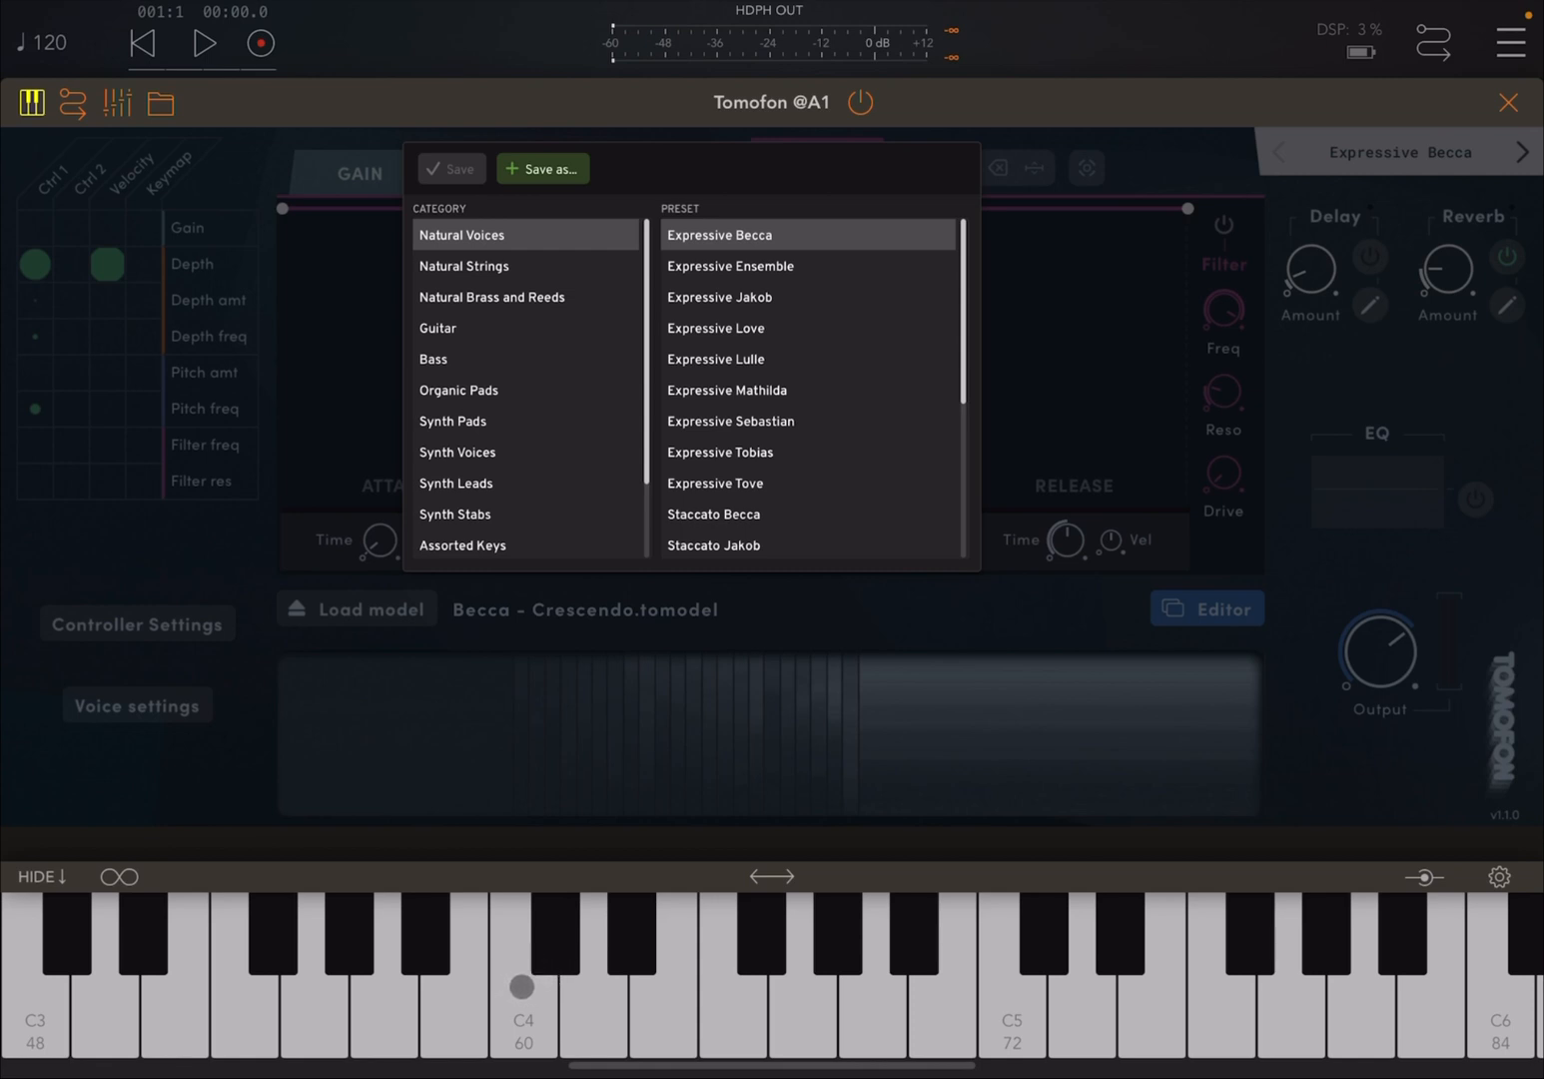
left_click(383, 959)
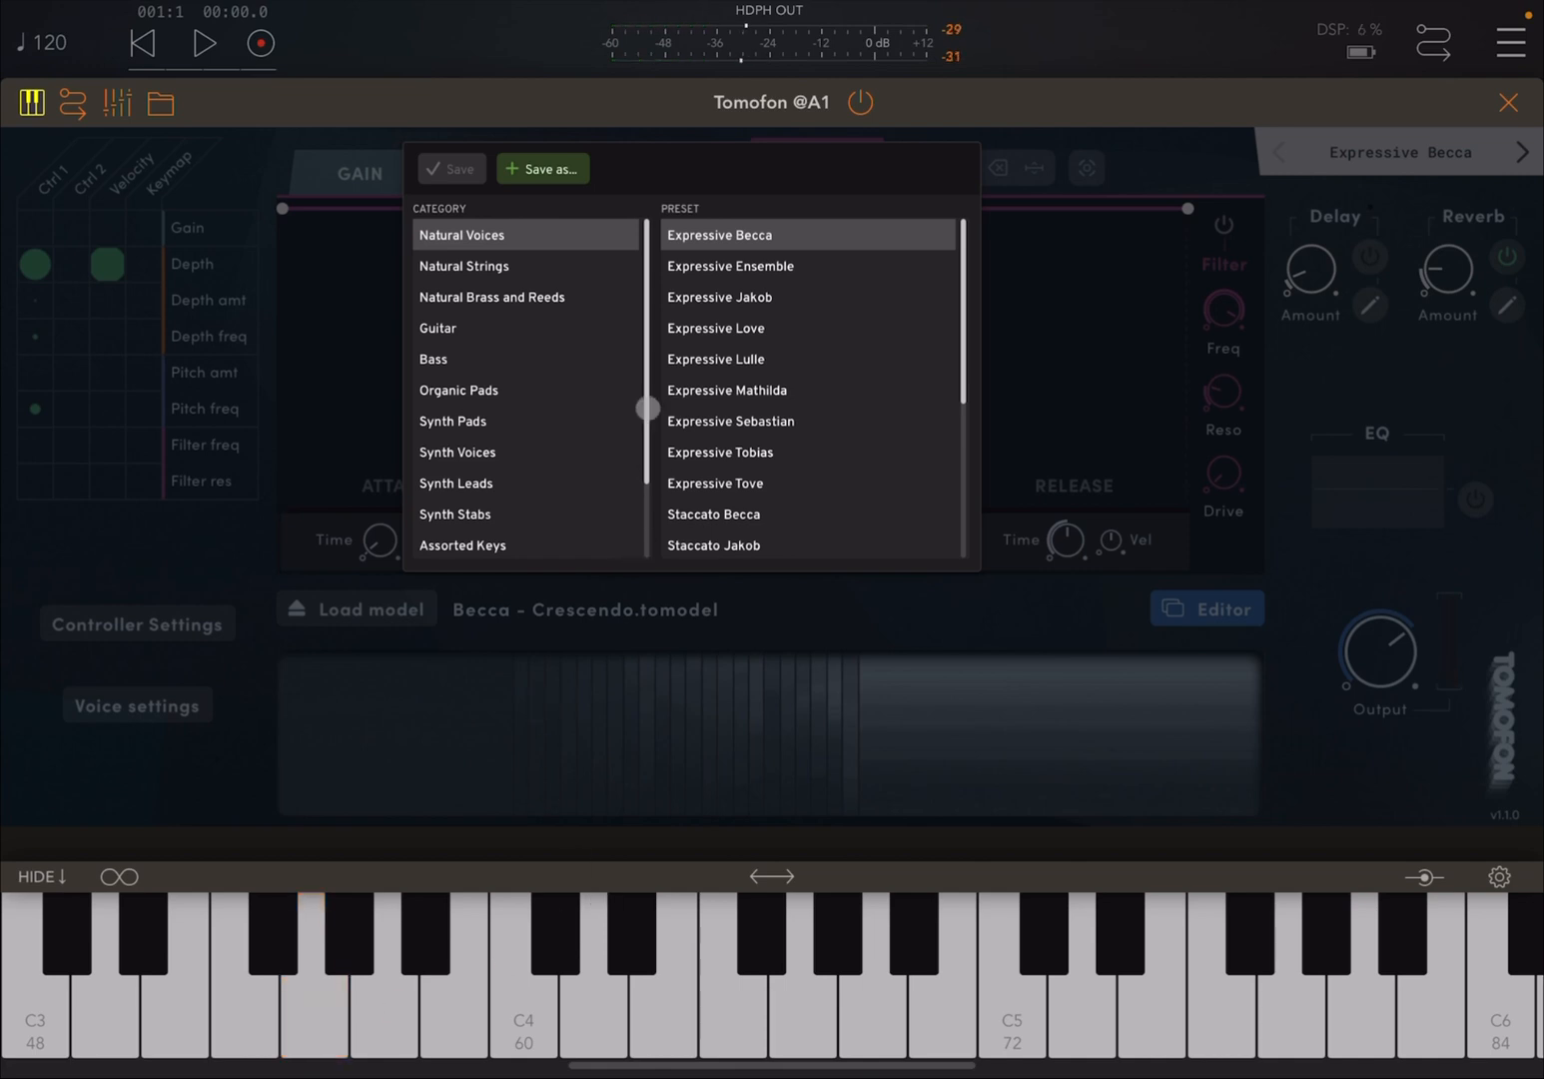
- Open Natural Strings and audition Expressive Cello and Expressive Viola with a few notes
left_click(464, 265)
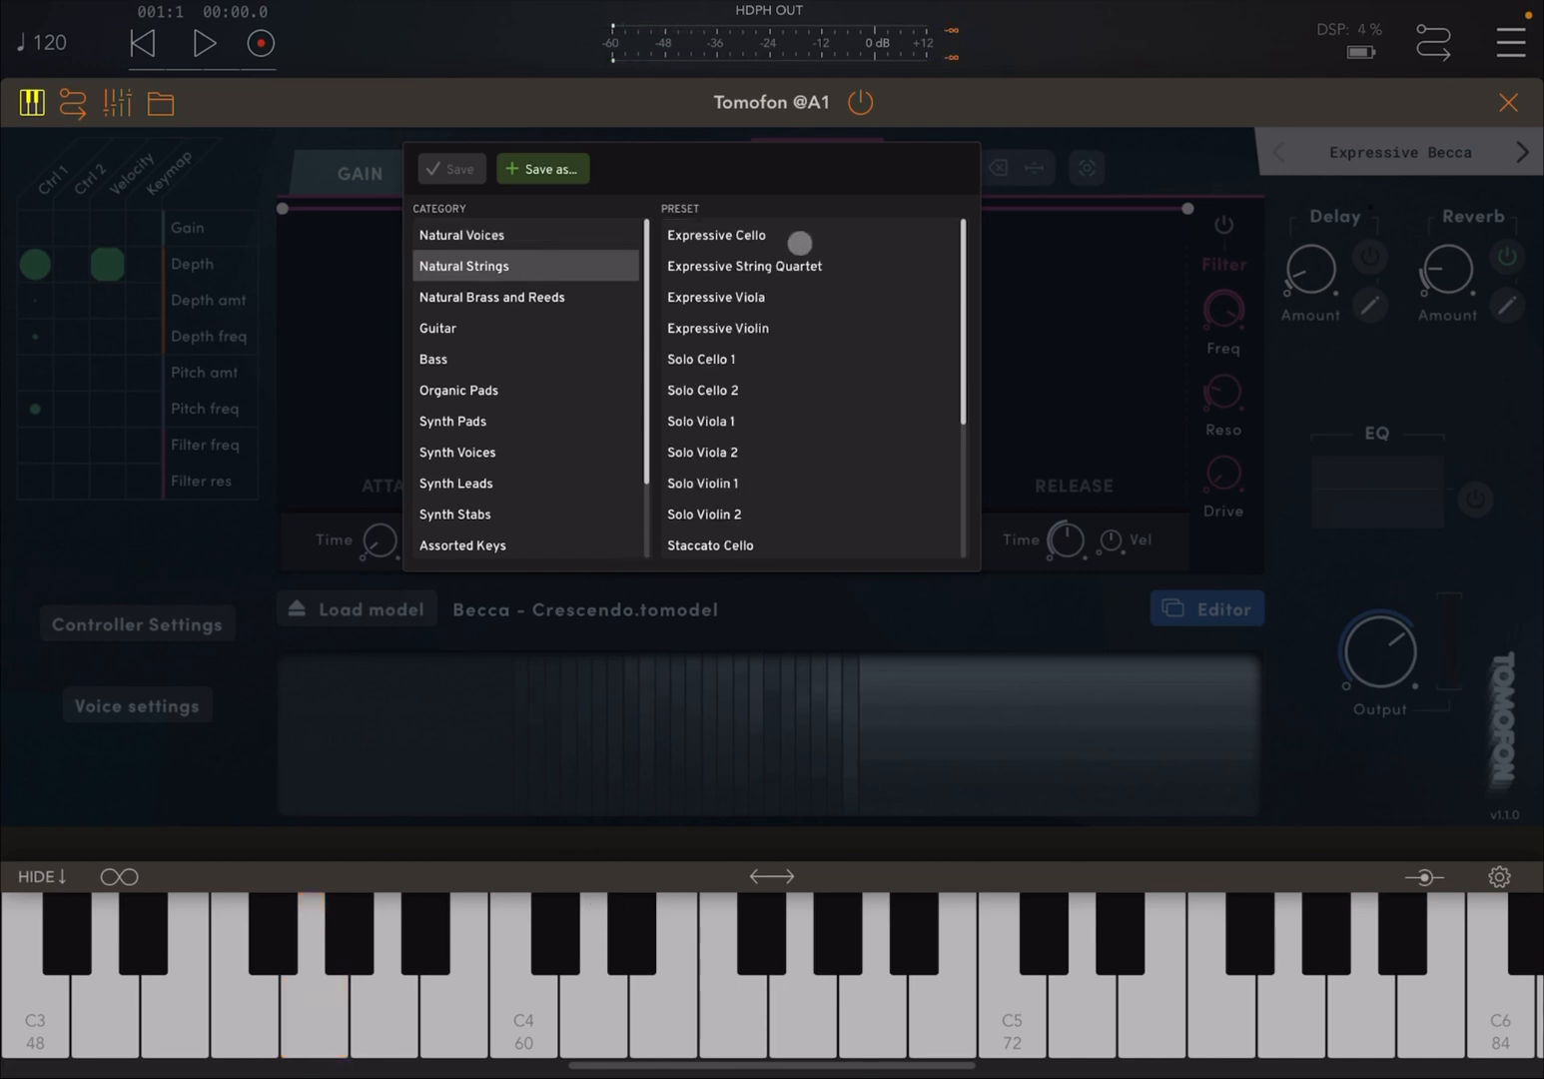
left_click(717, 235)
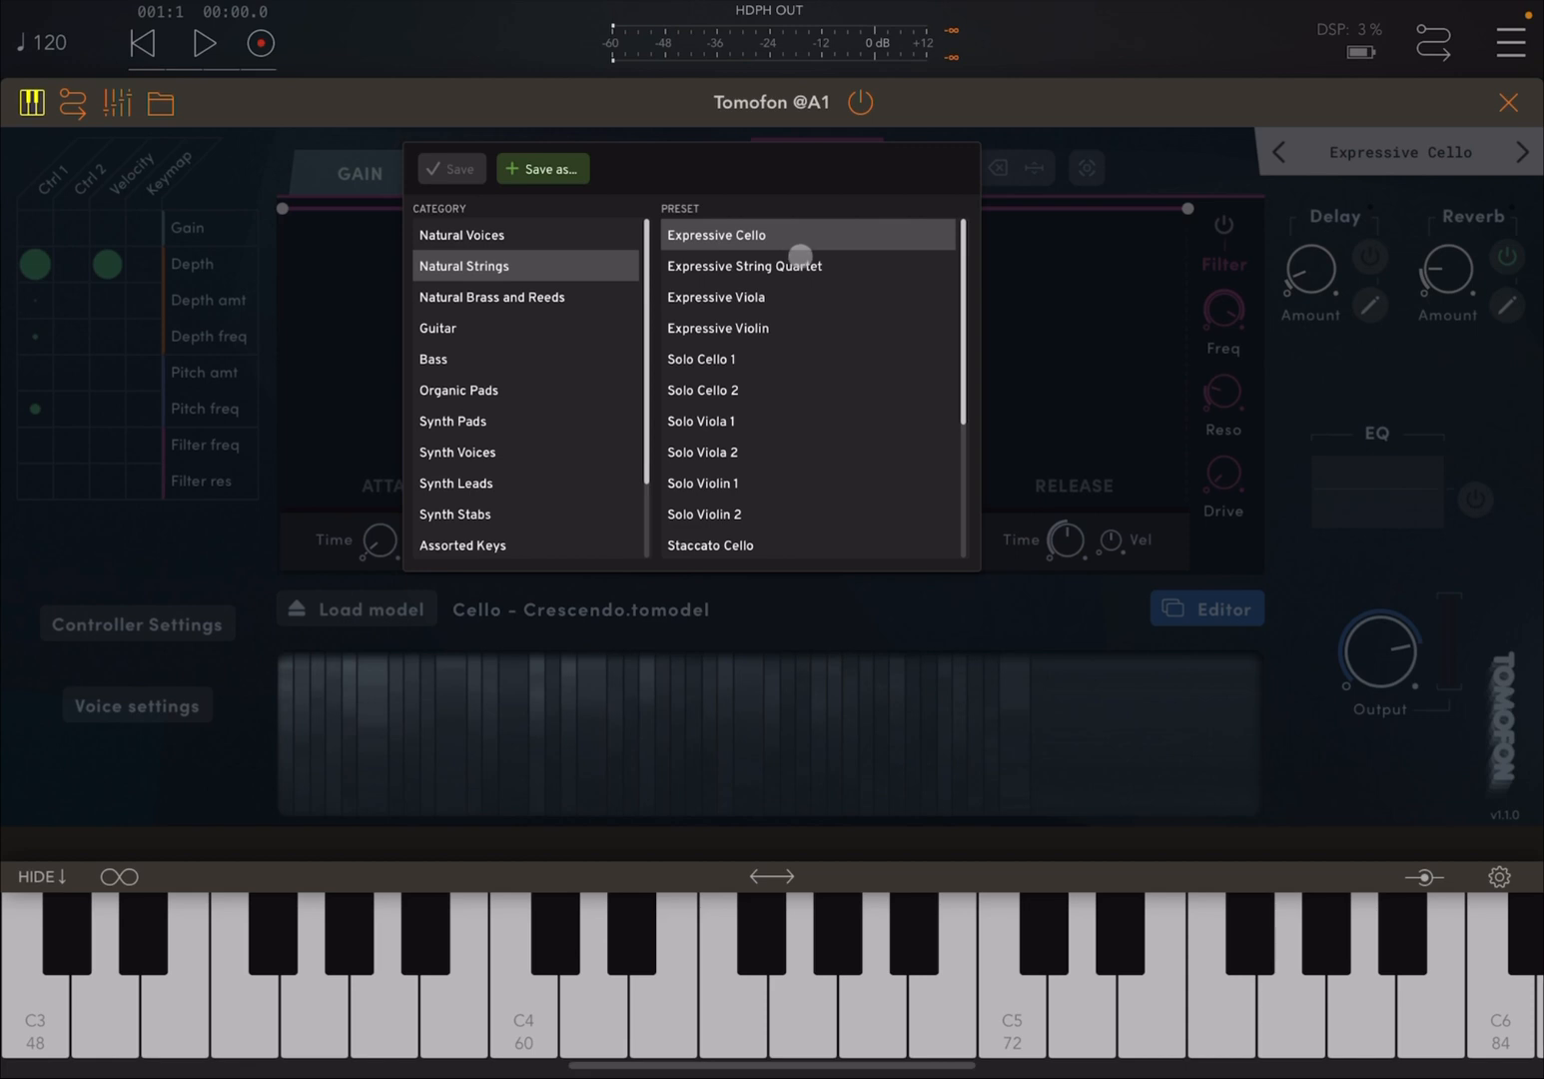
left_click(385, 989)
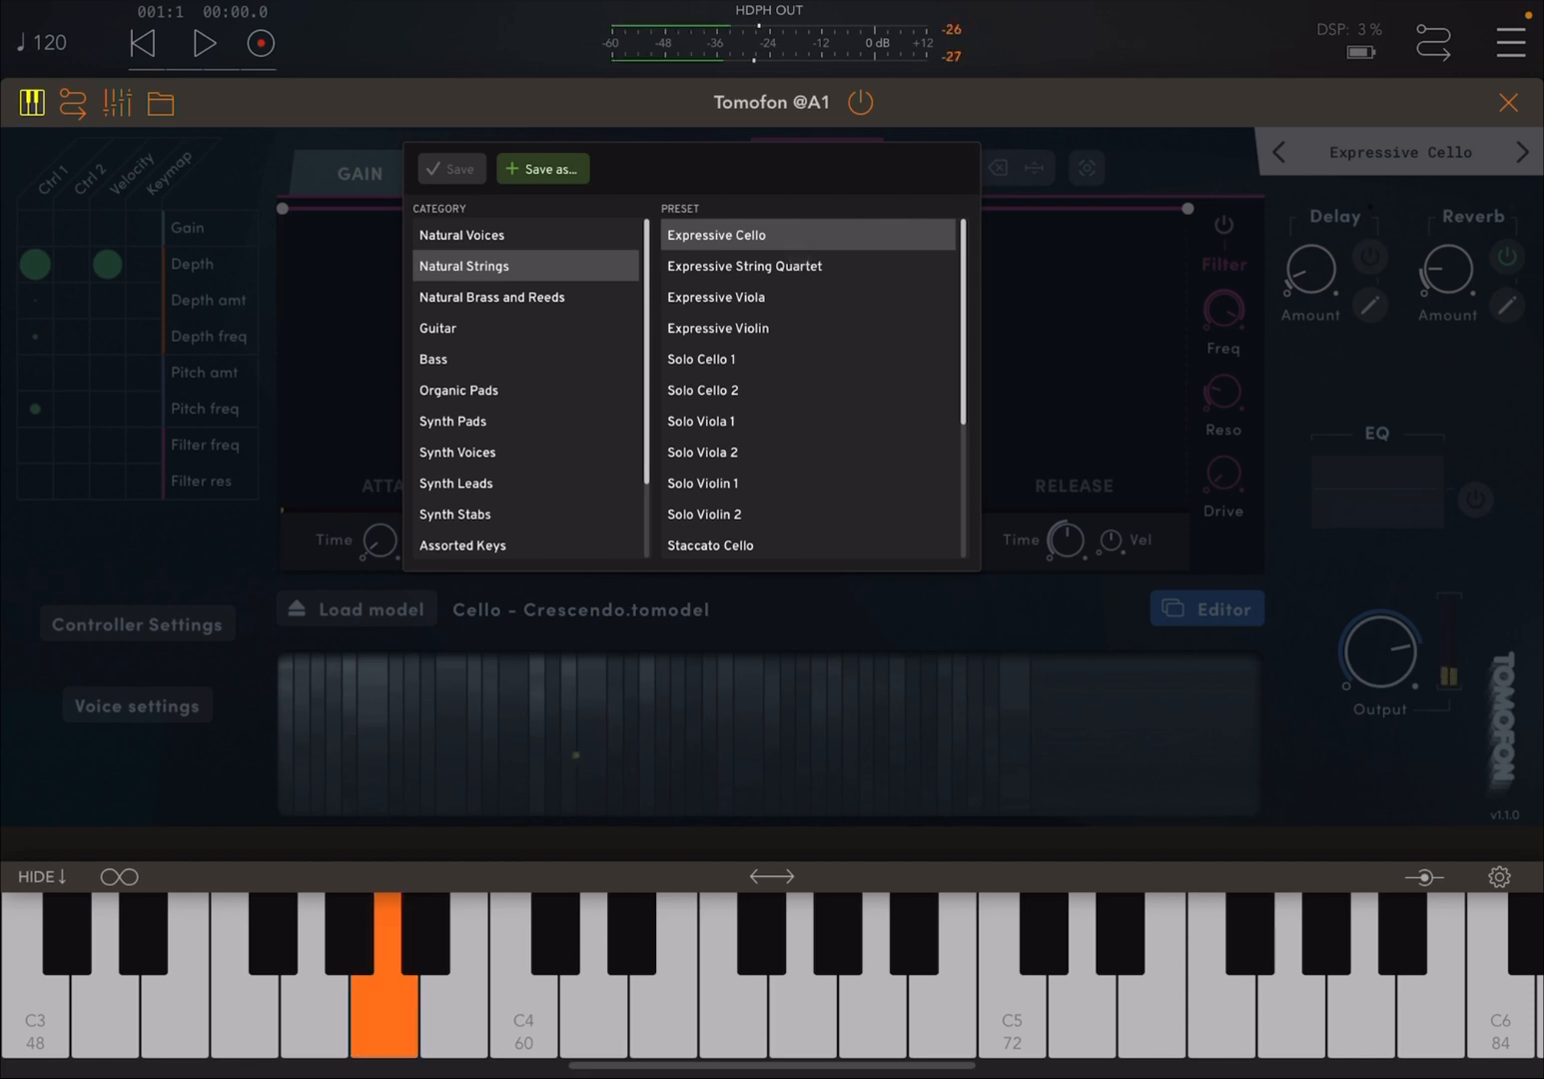
left_click(245, 979)
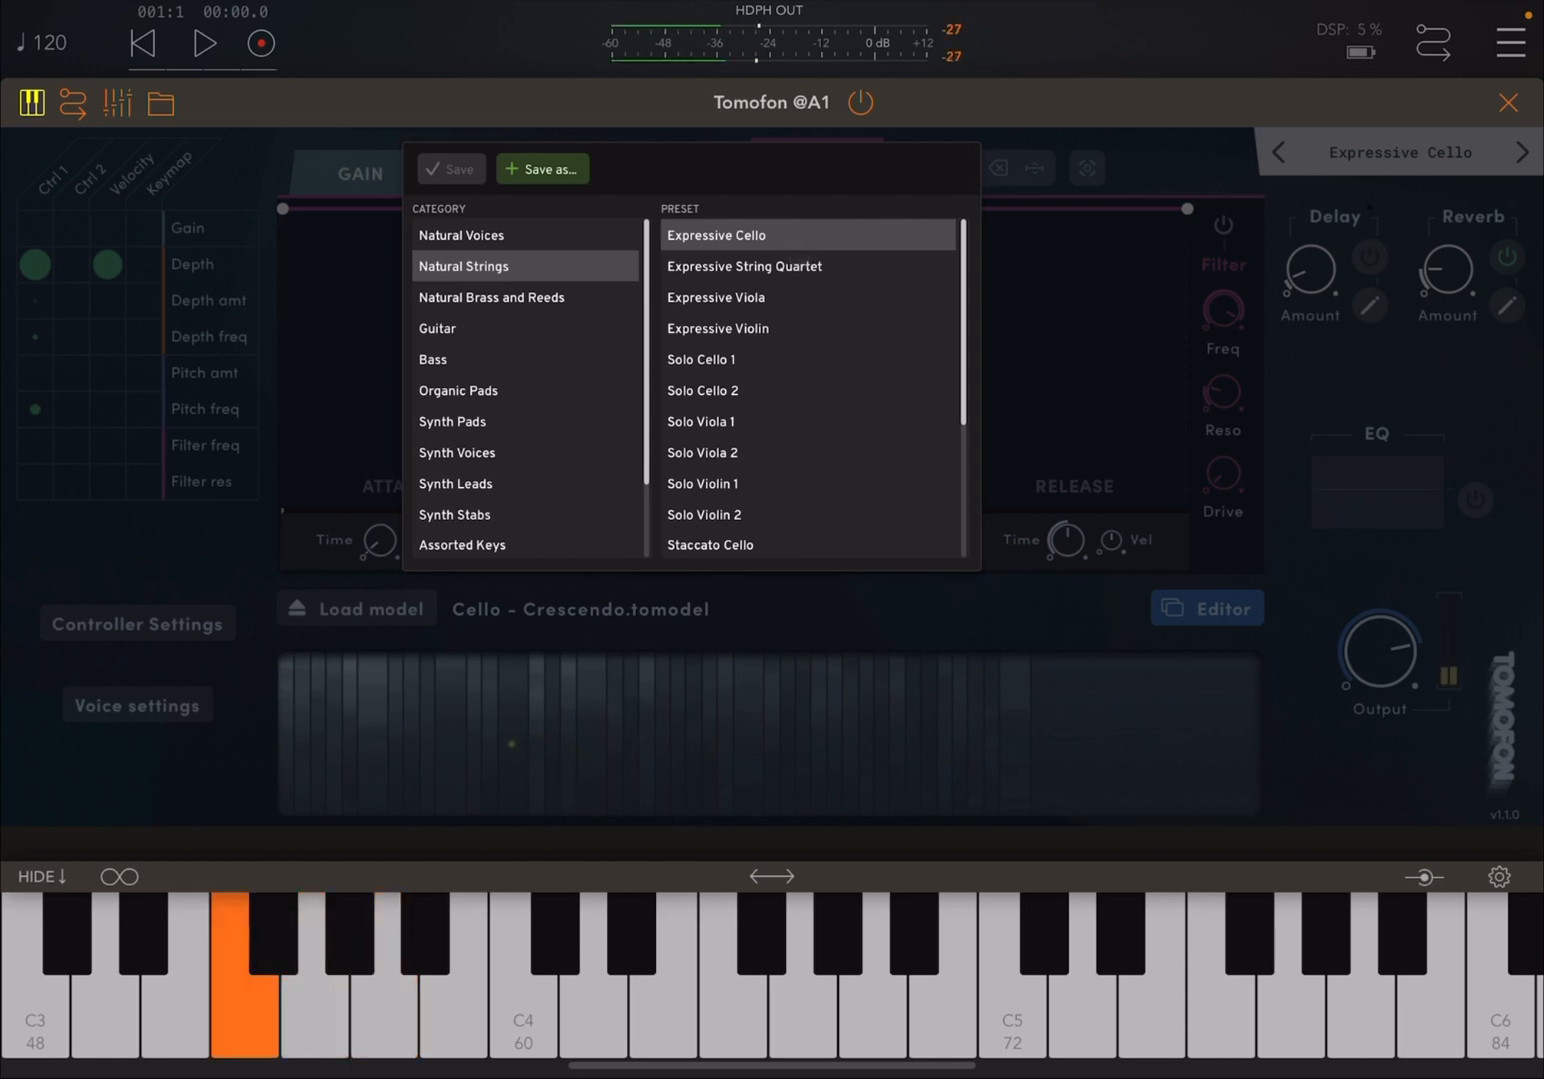
left_click(174, 959)
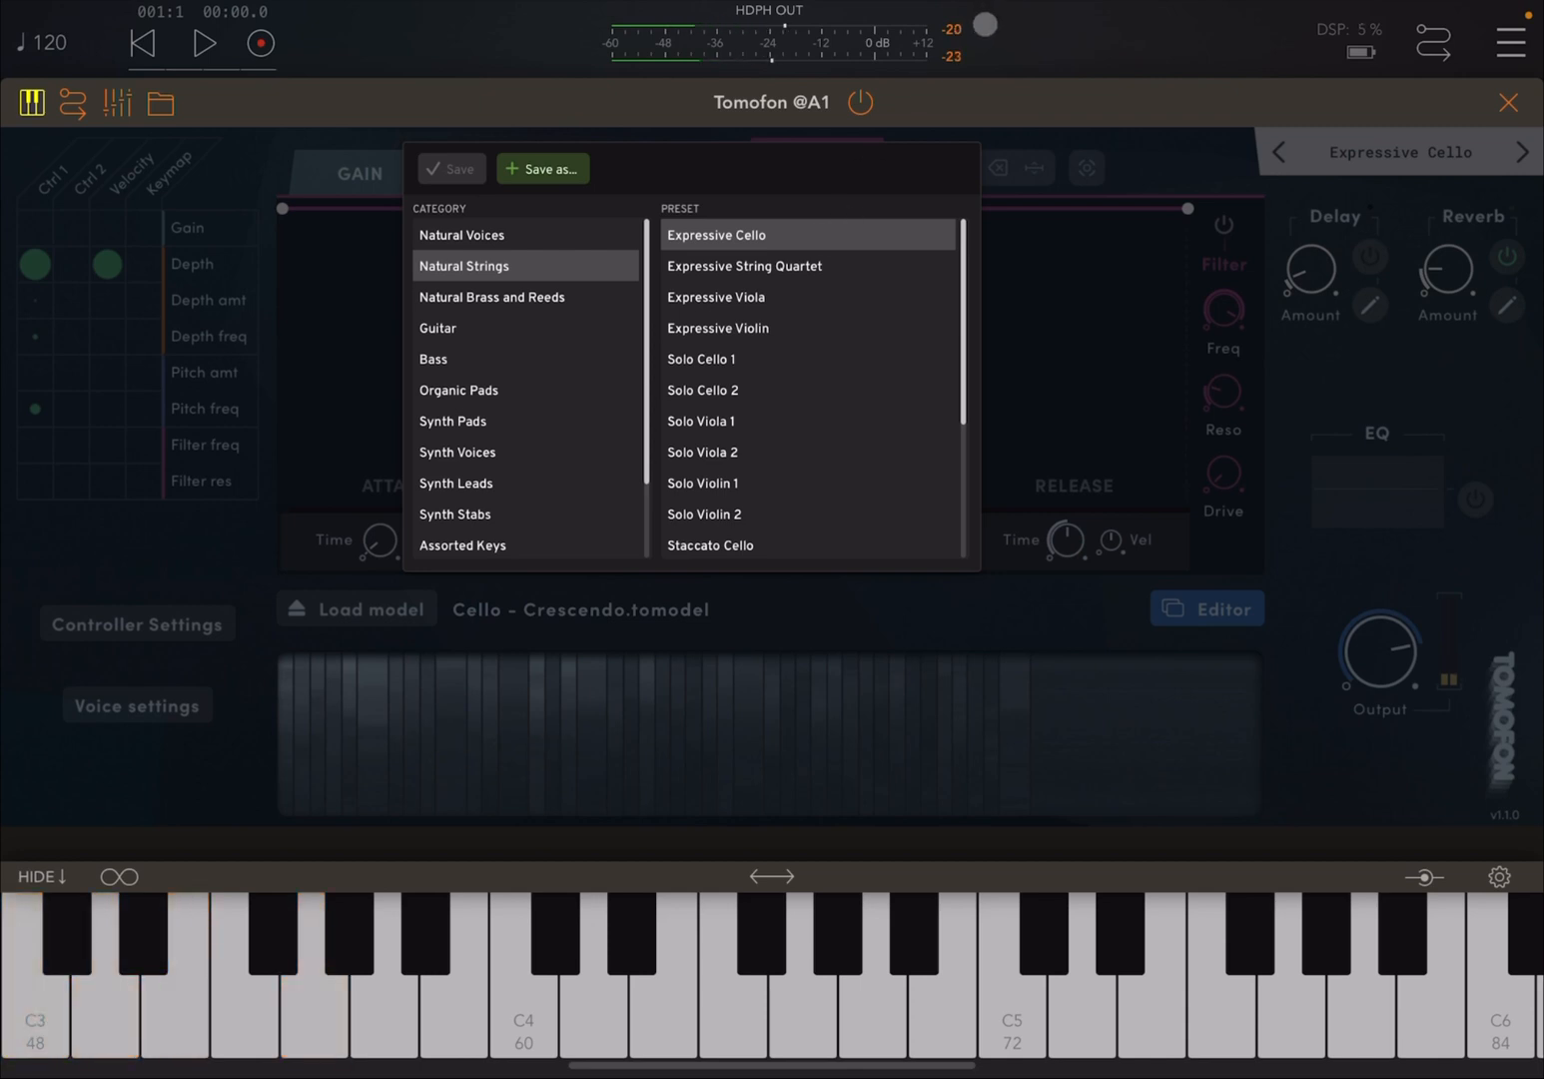
left_click(715, 297)
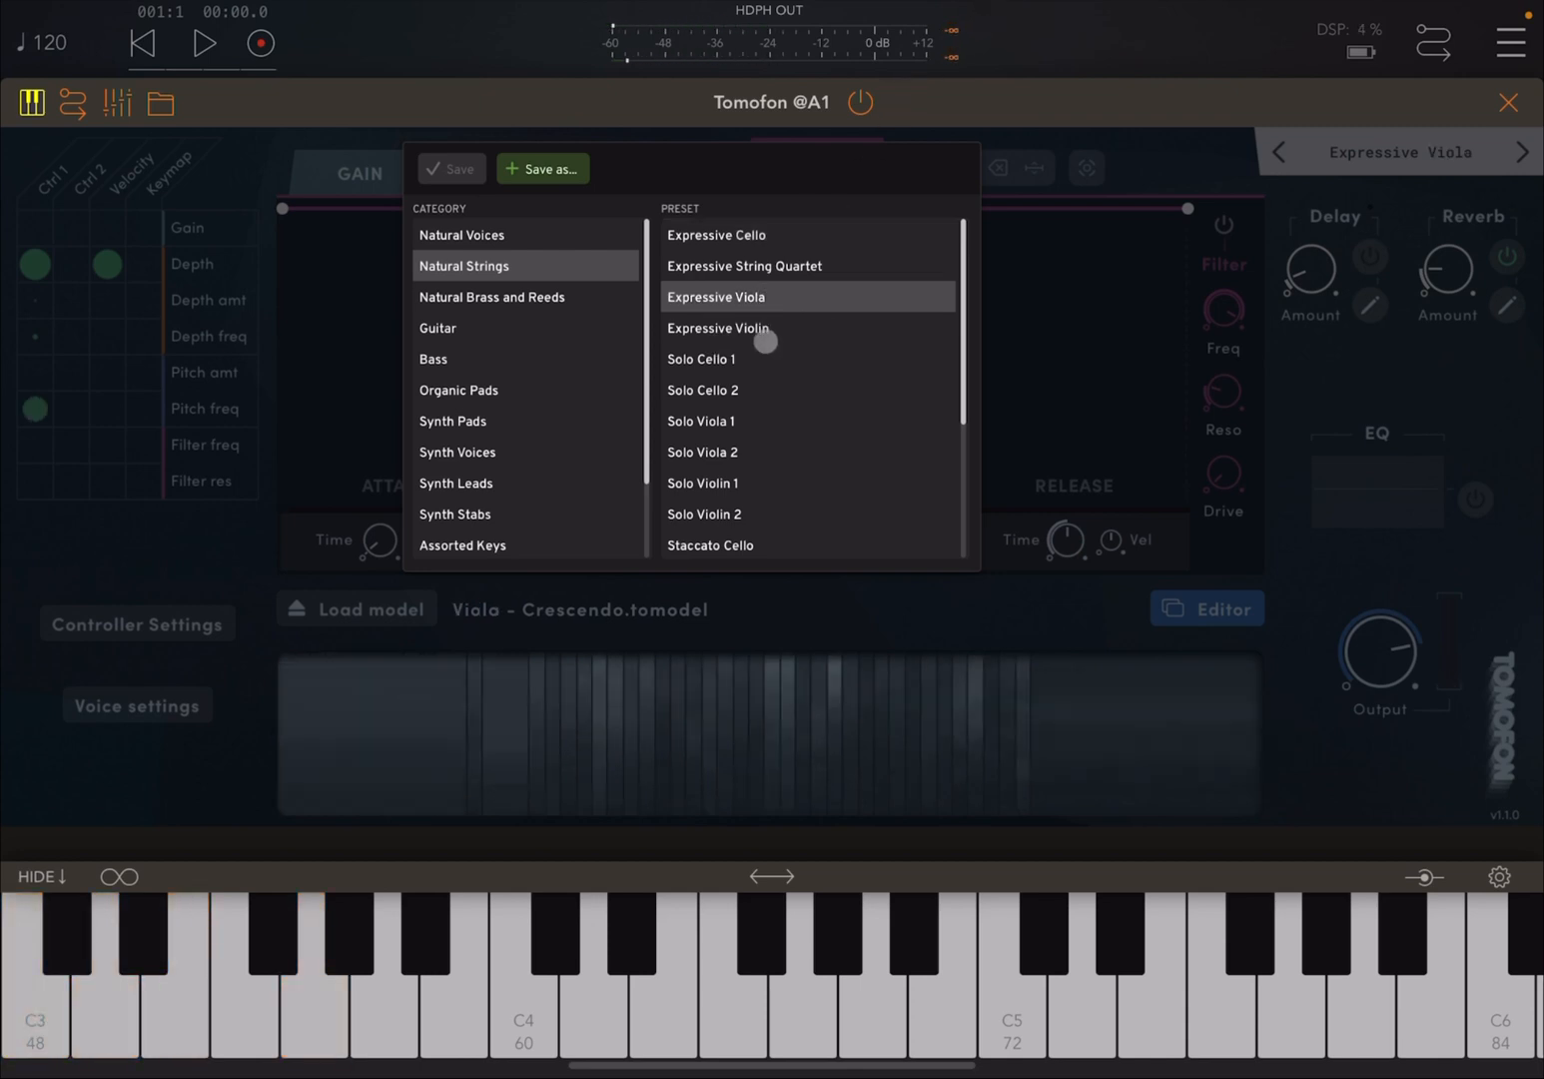
left_click(244, 979)
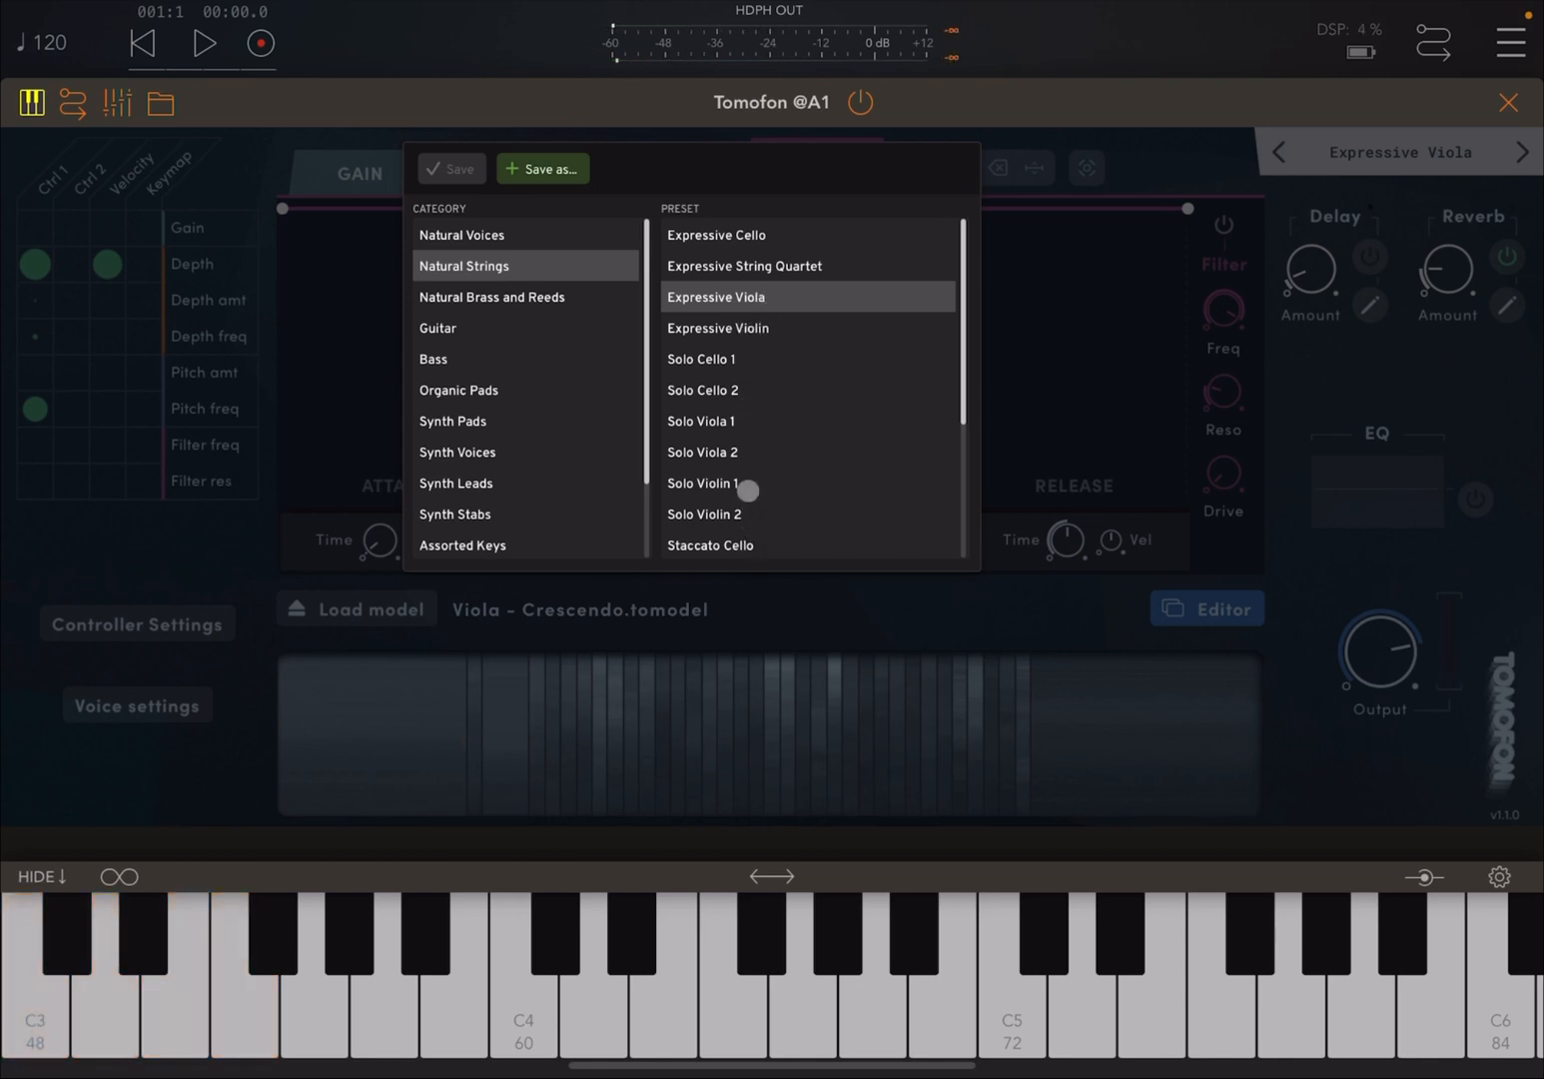
- Try Solo Violin 1 and Staccato Violin, then load and play Violin Tremolo
left_click(734, 482)
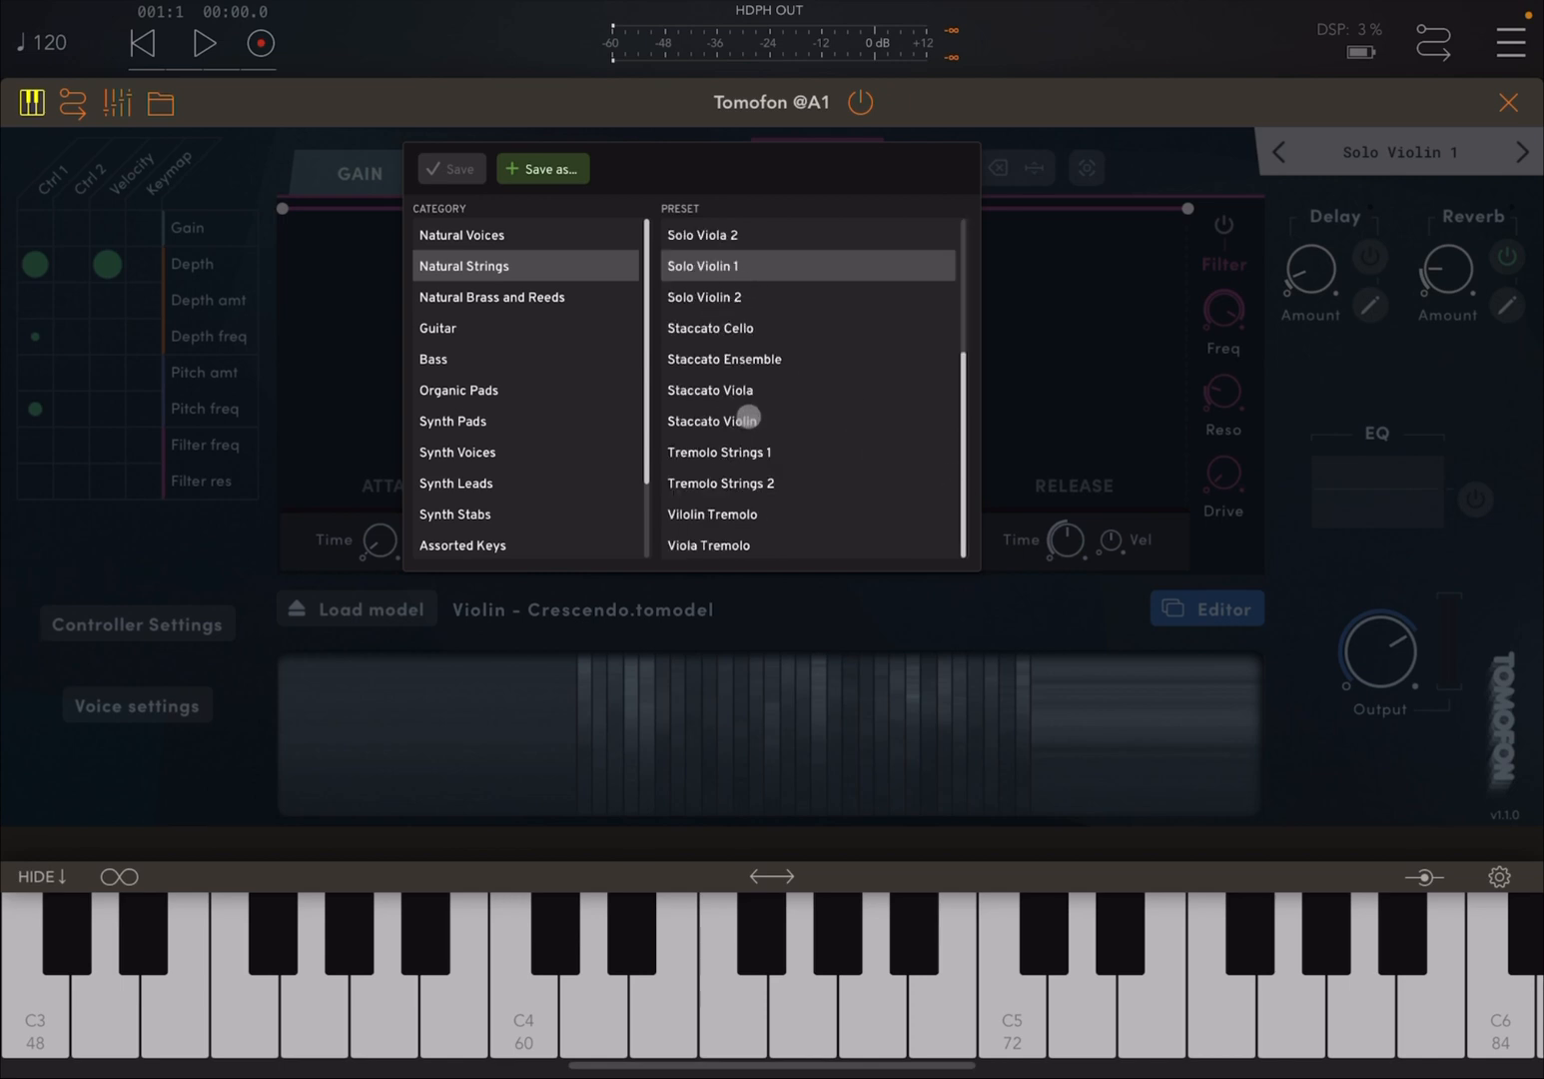
left_click(711, 421)
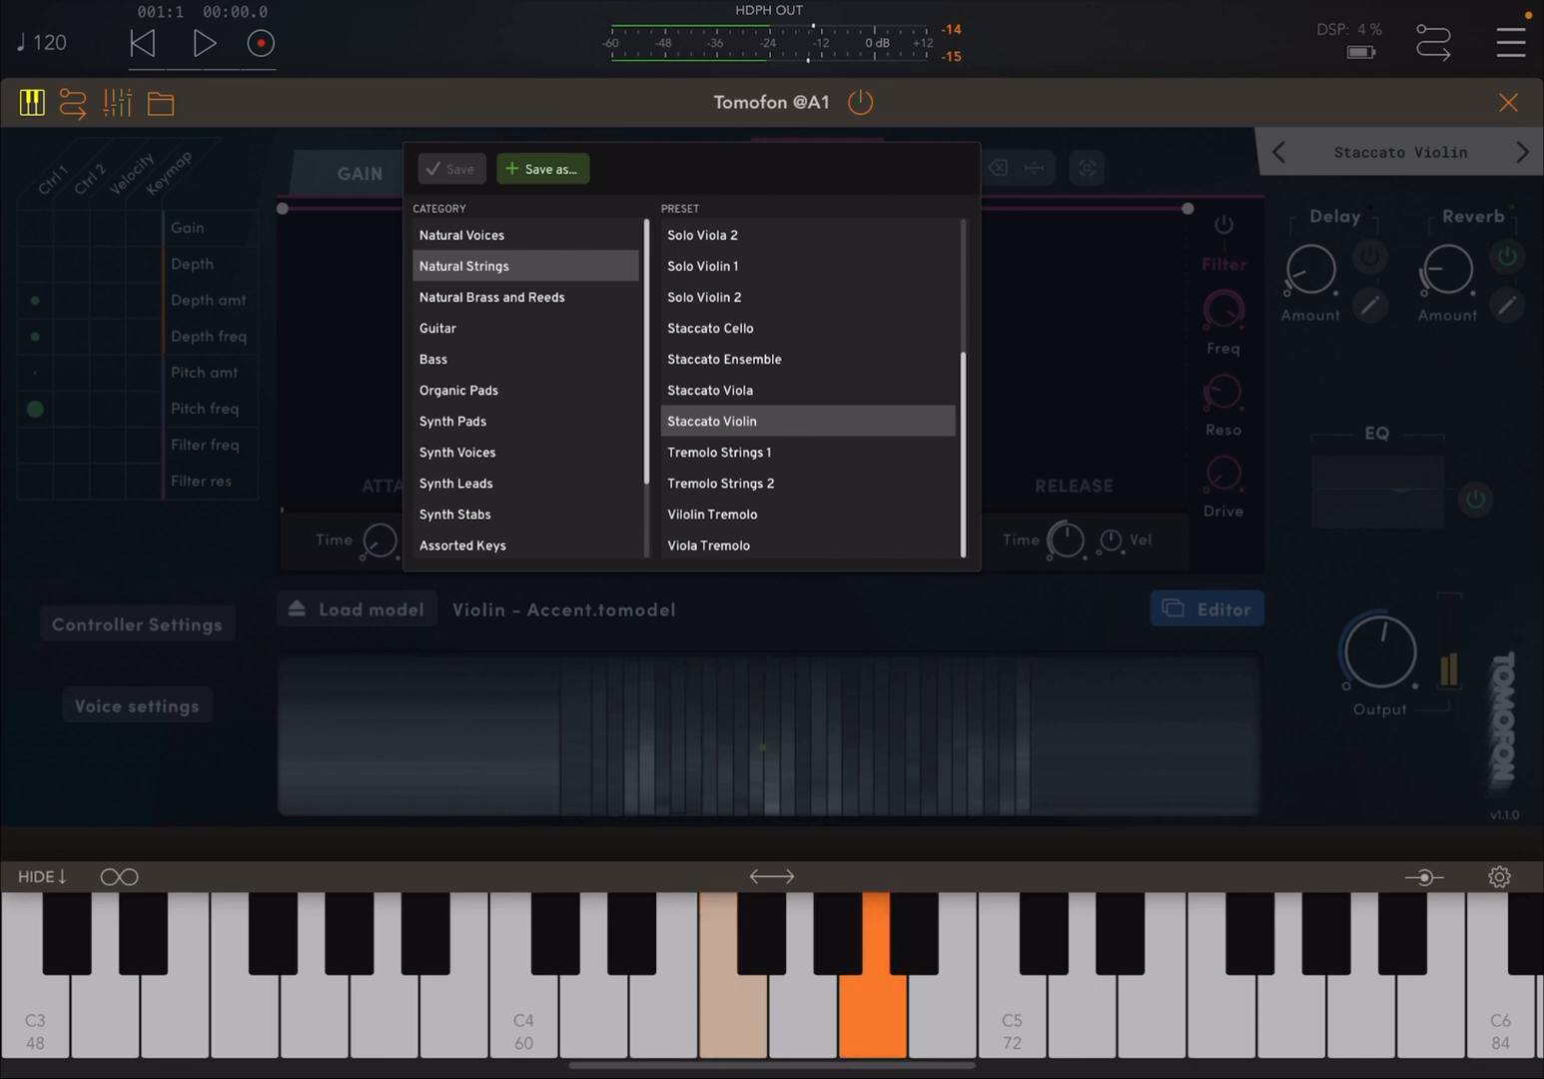
left_click(524, 979)
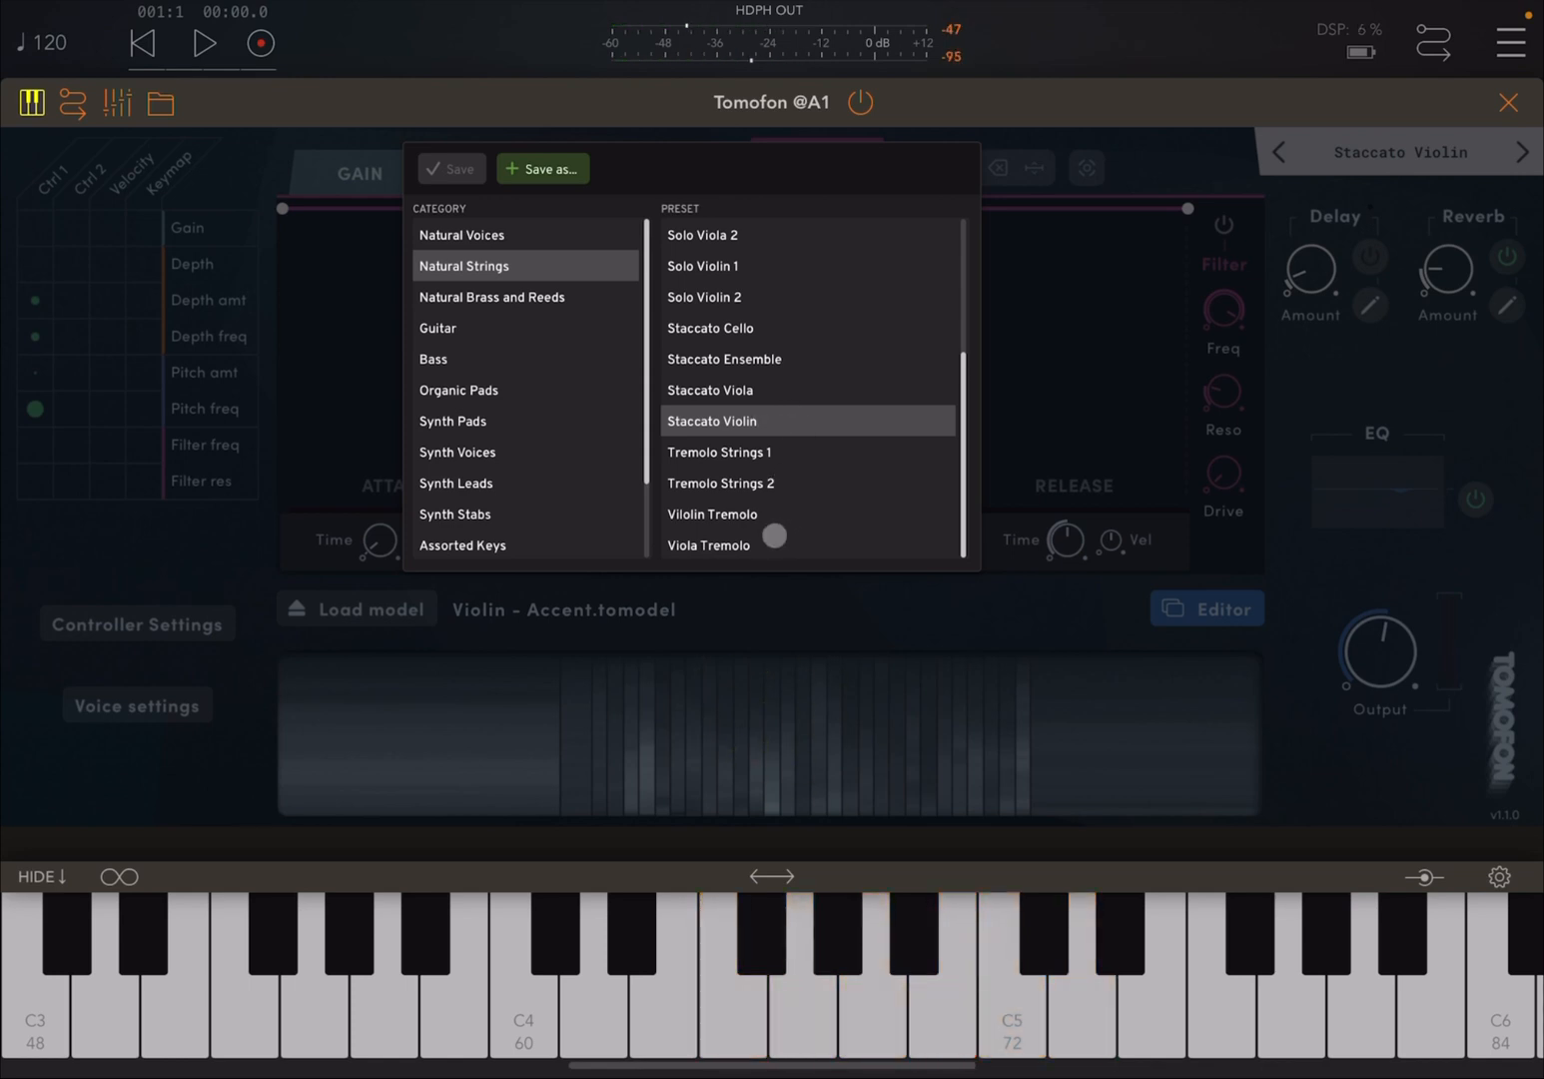
left_click(712, 513)
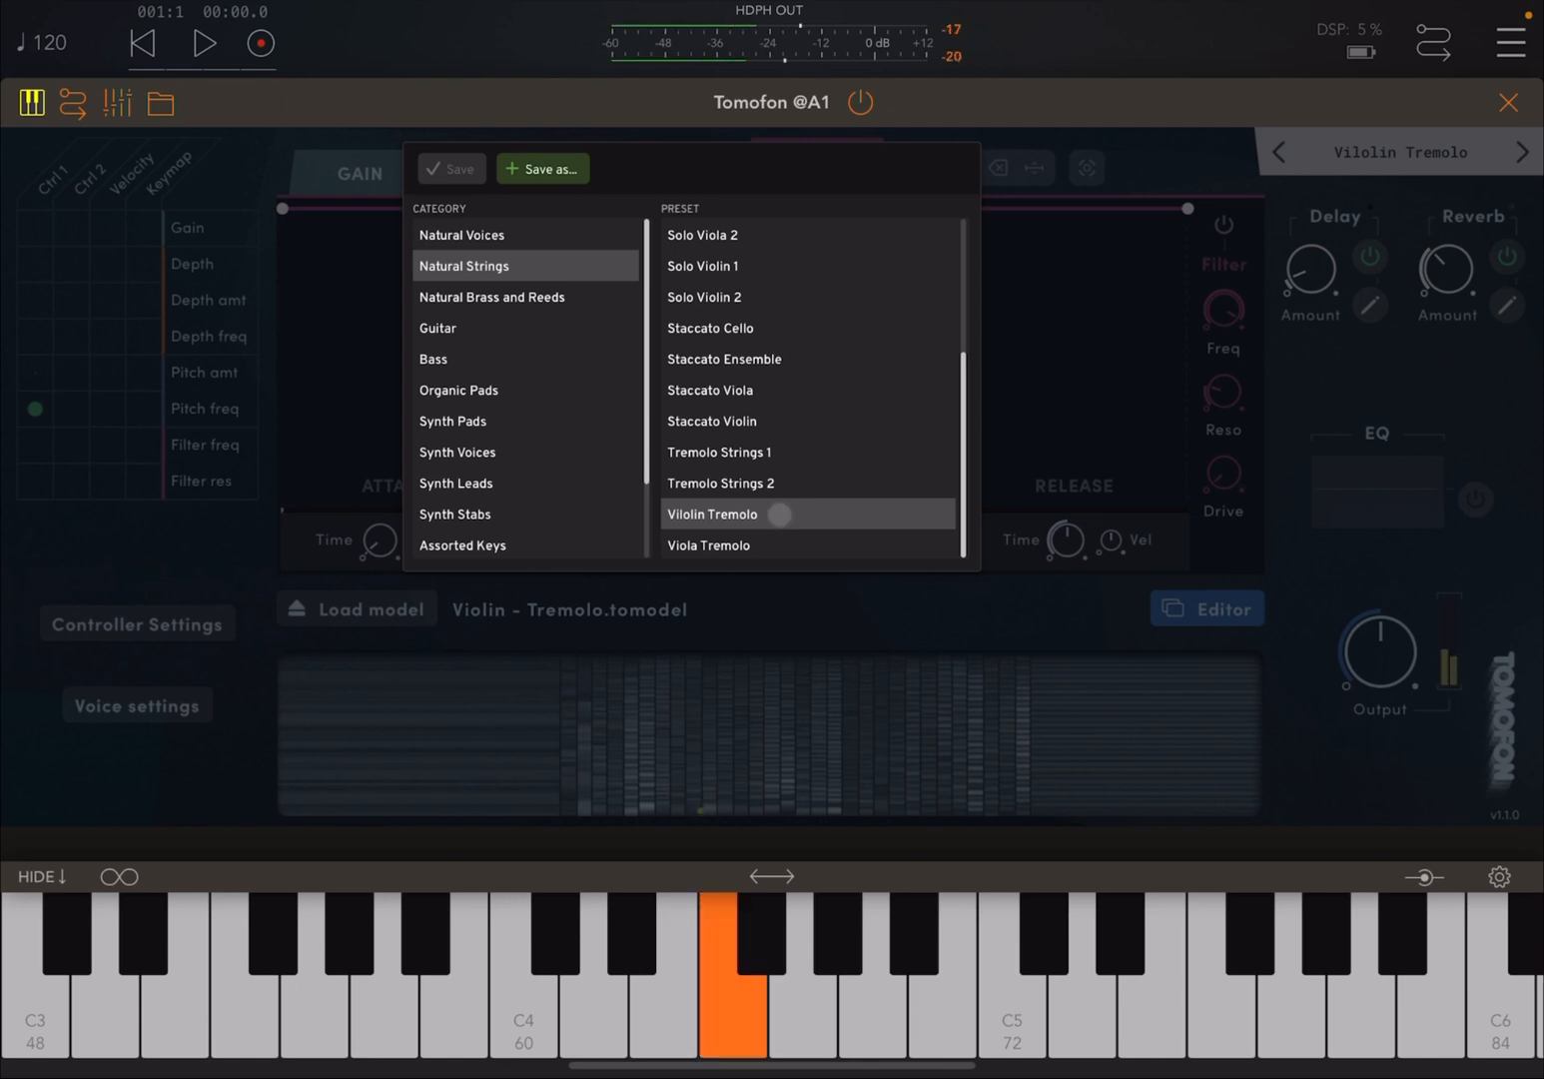
left_click(802, 989)
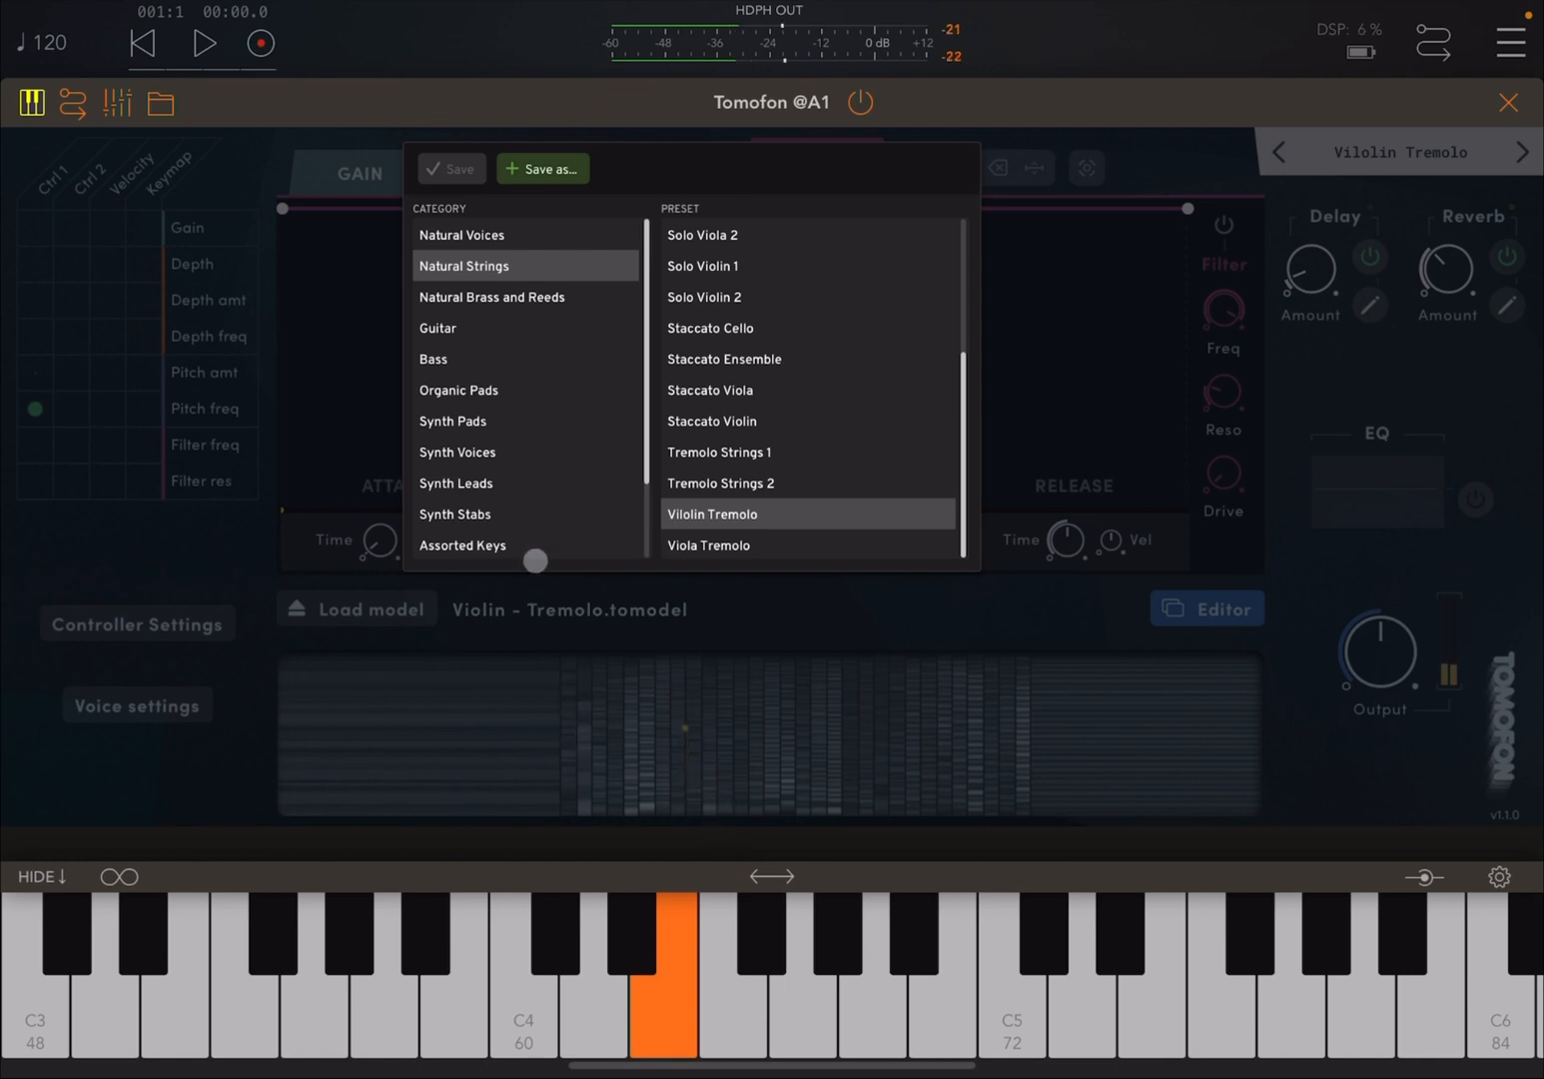
left_click(491, 297)
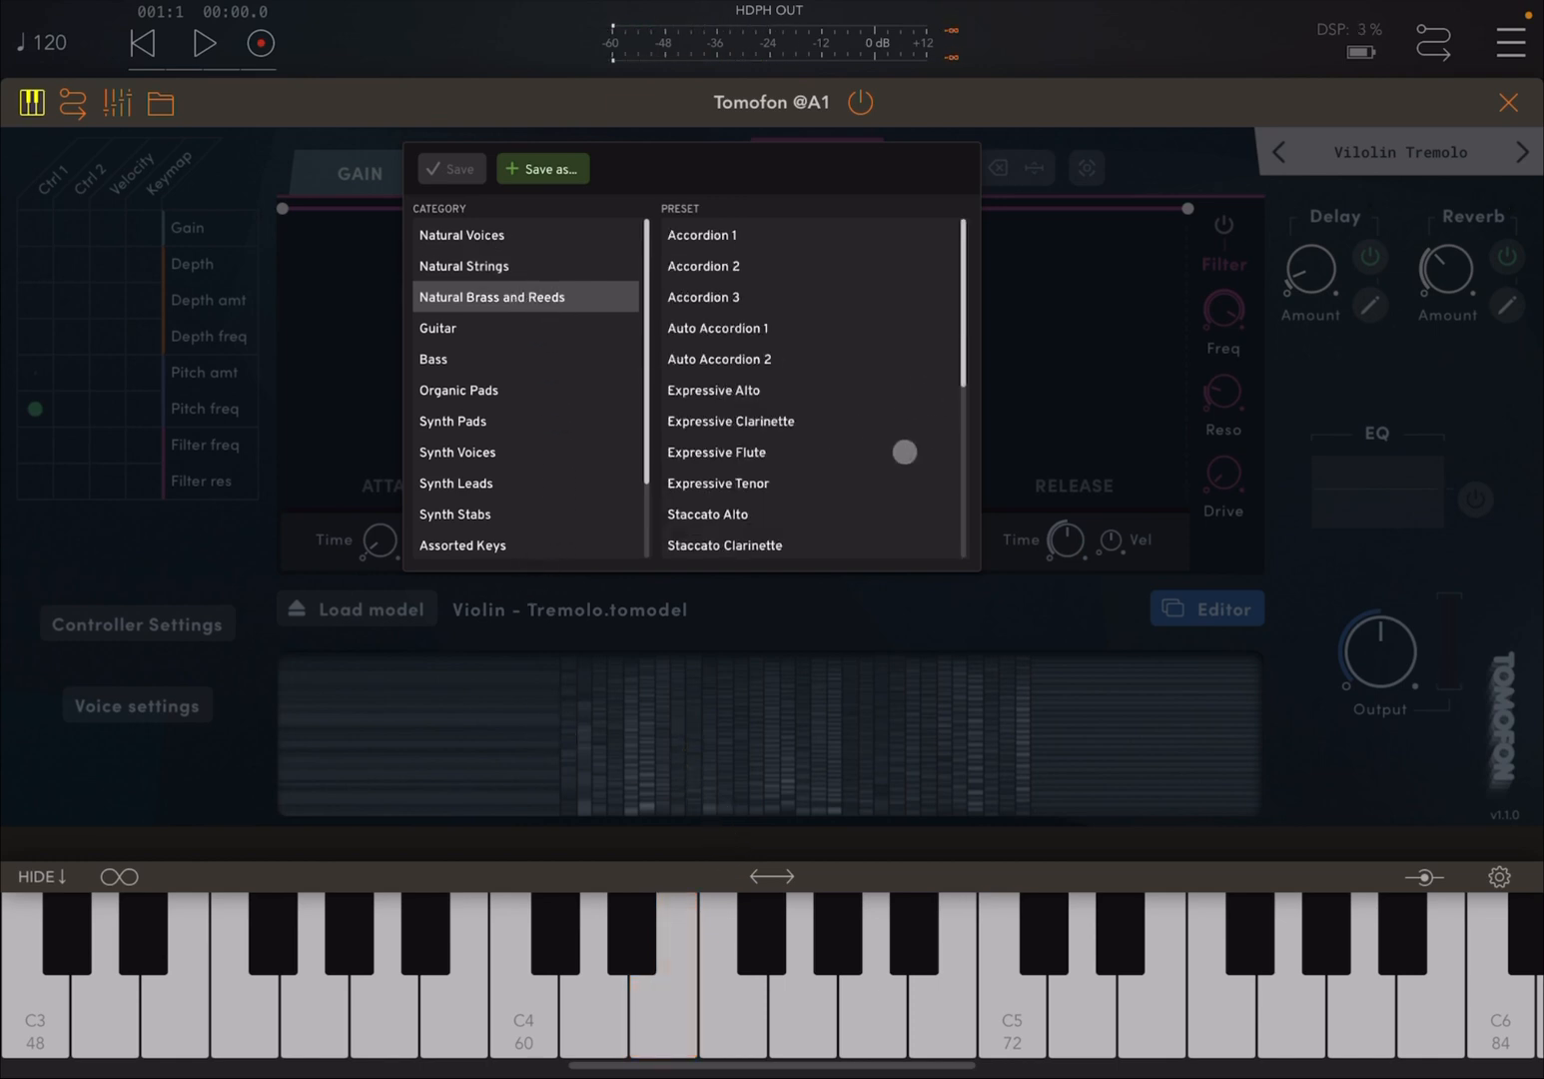
- Play a note with Staccato Alto, then load Expressive Flute
left_click(707, 513)
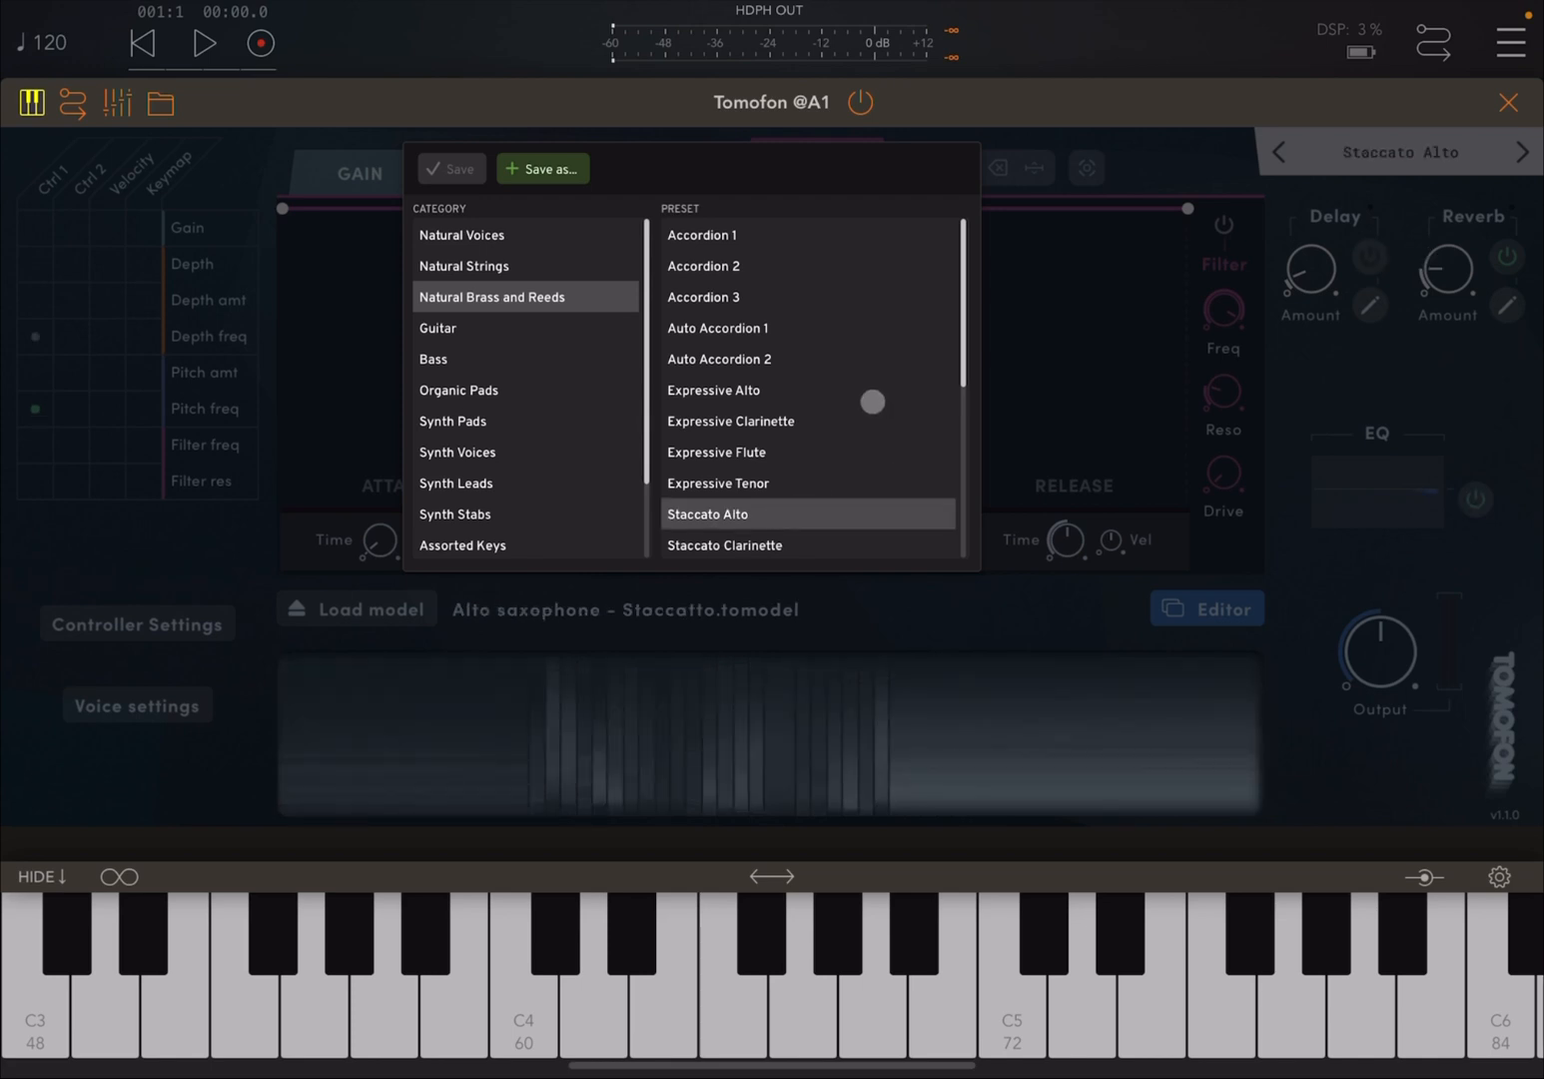
left_click(592, 979)
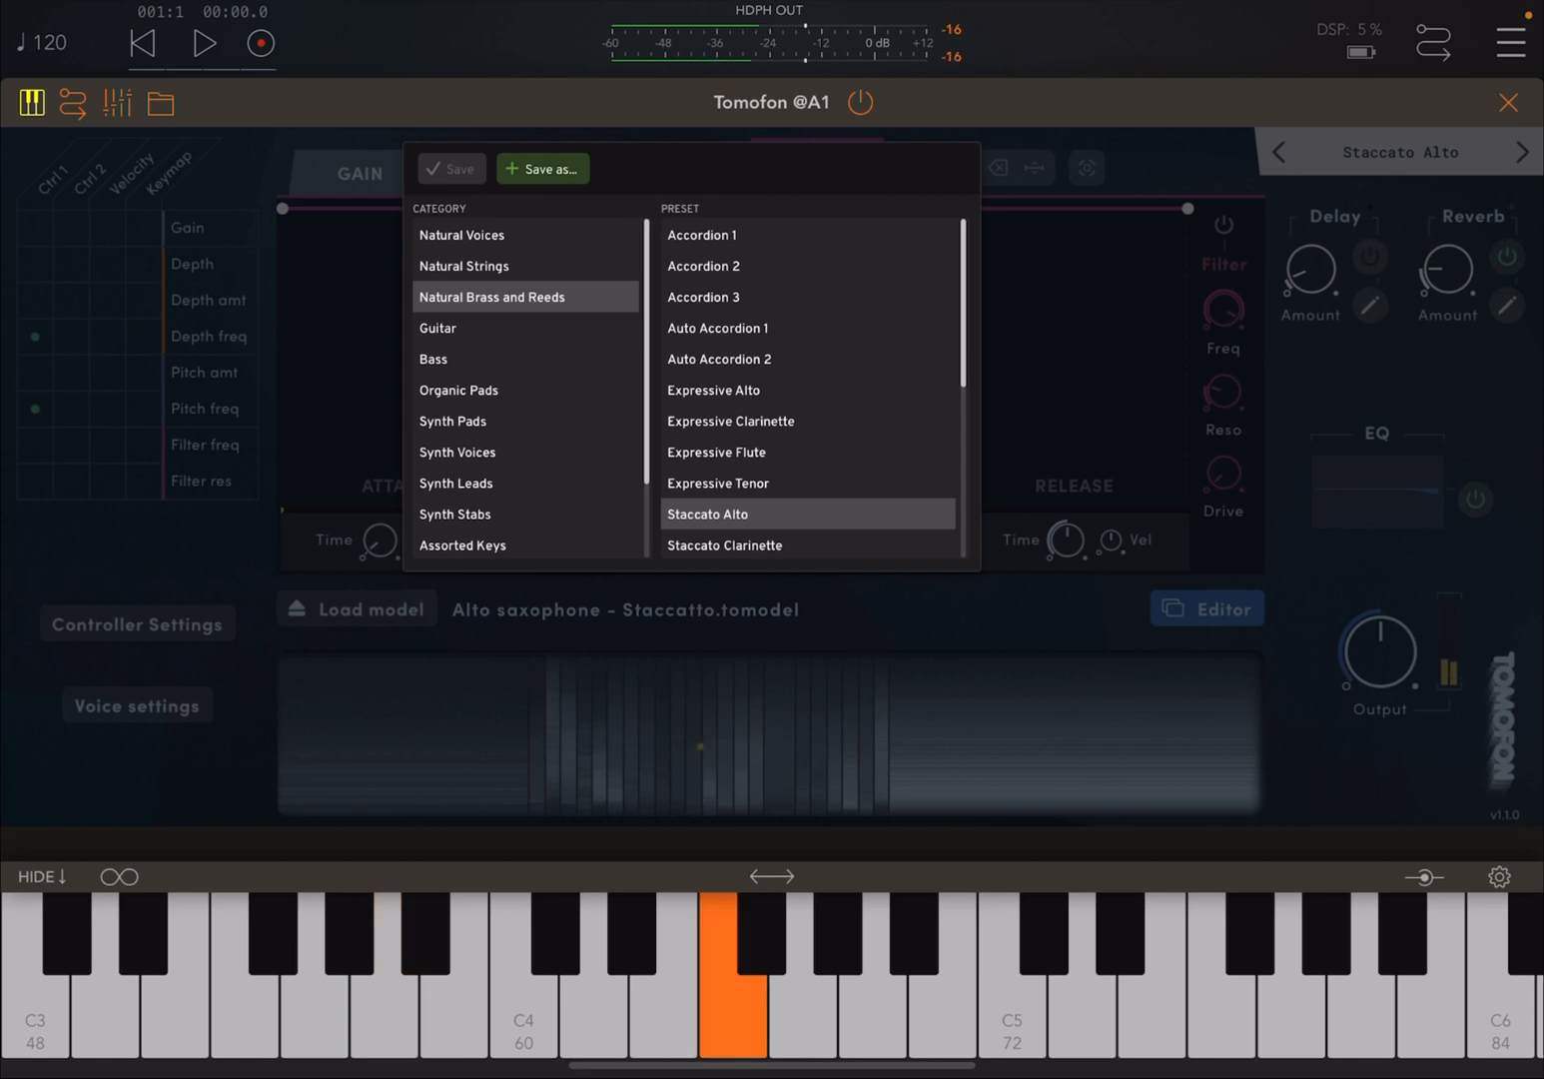
left_click(717, 451)
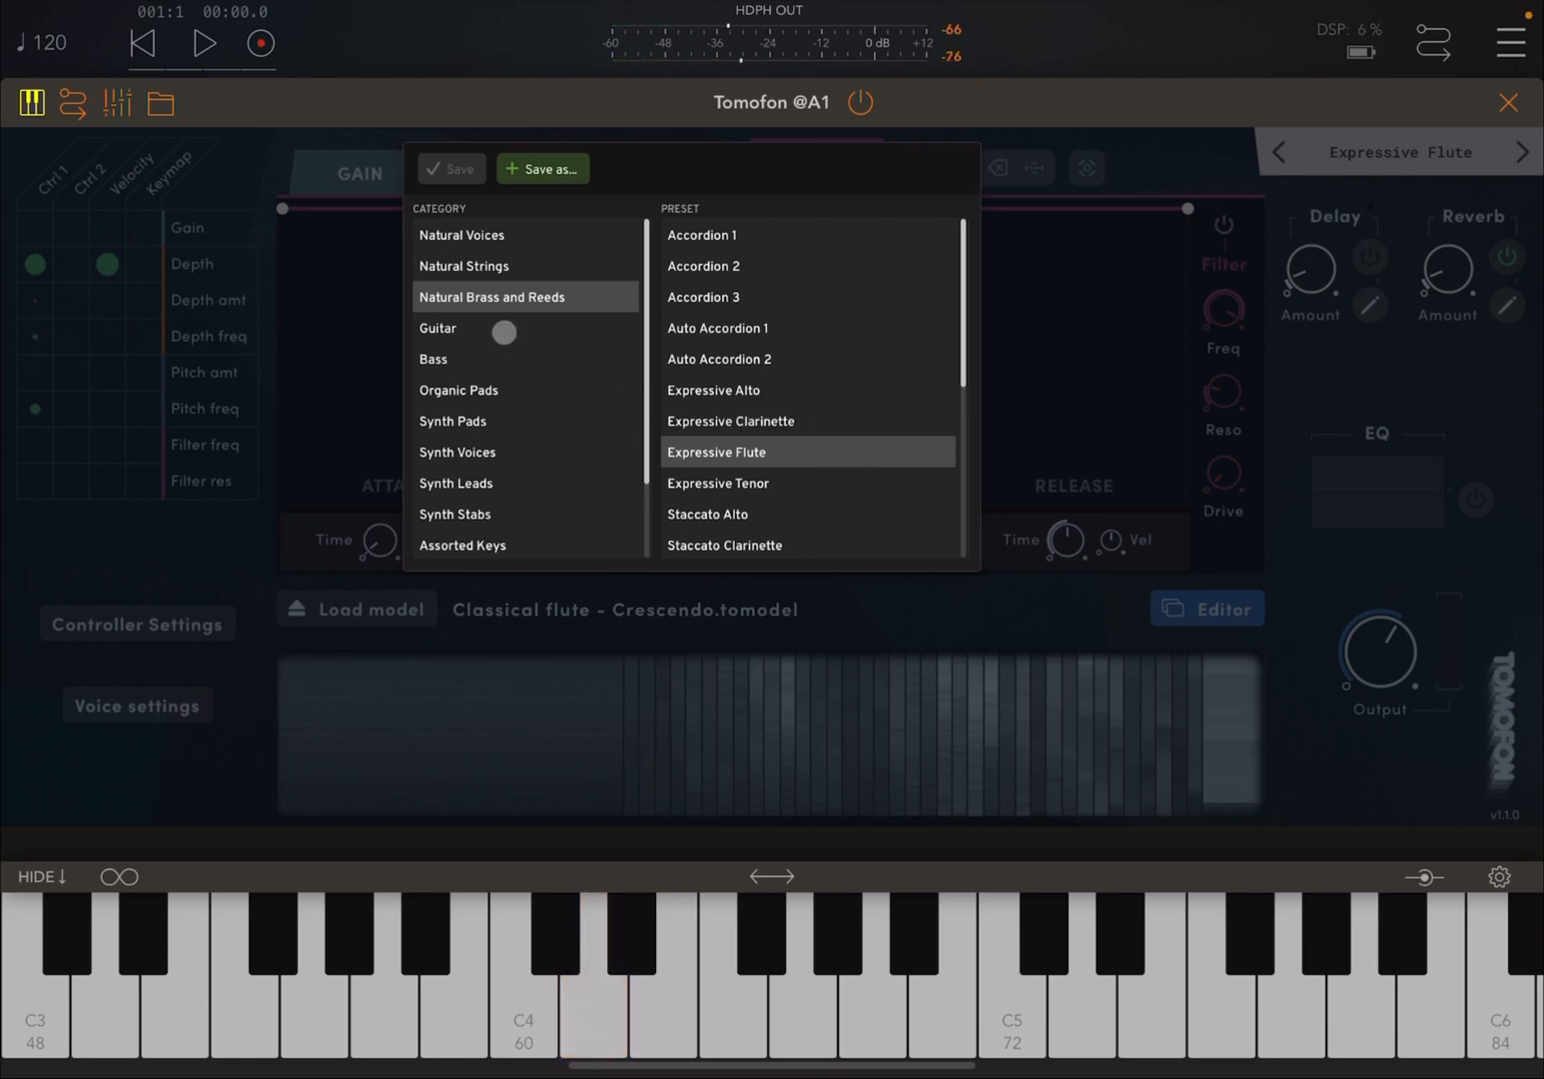
left_click(437, 327)
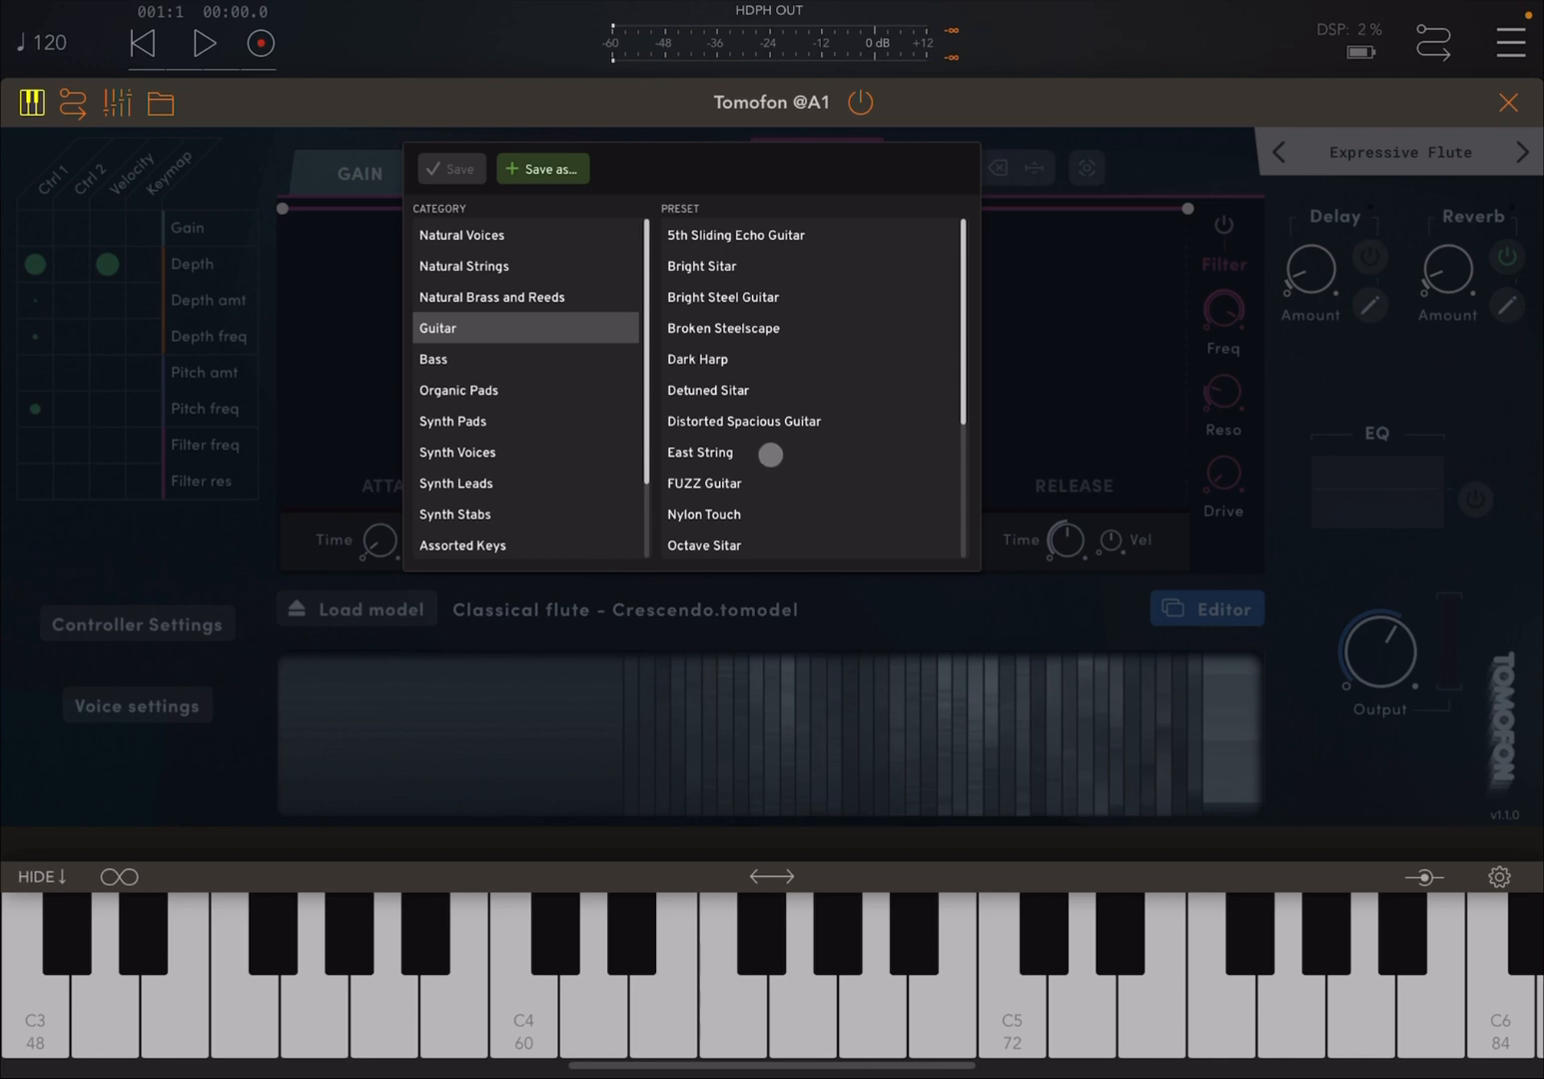
- Audition East String, then load Nylon Touch and play two notes on the keyboard
left_click(704, 452)
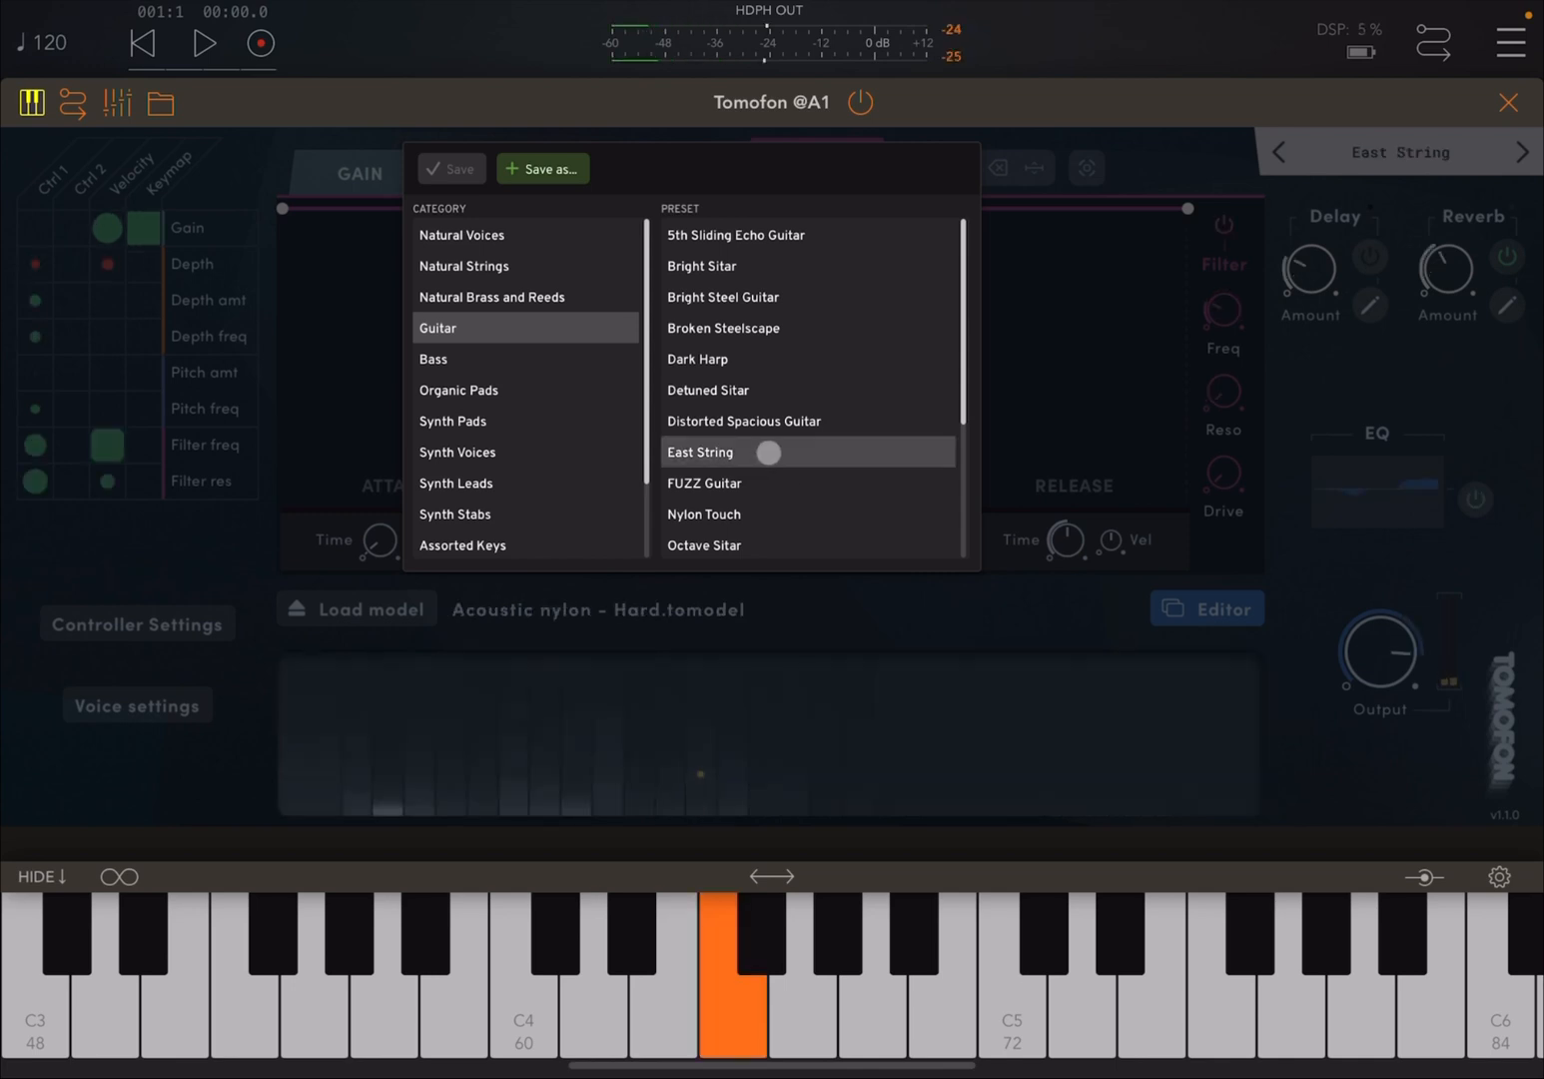
left_click(389, 979)
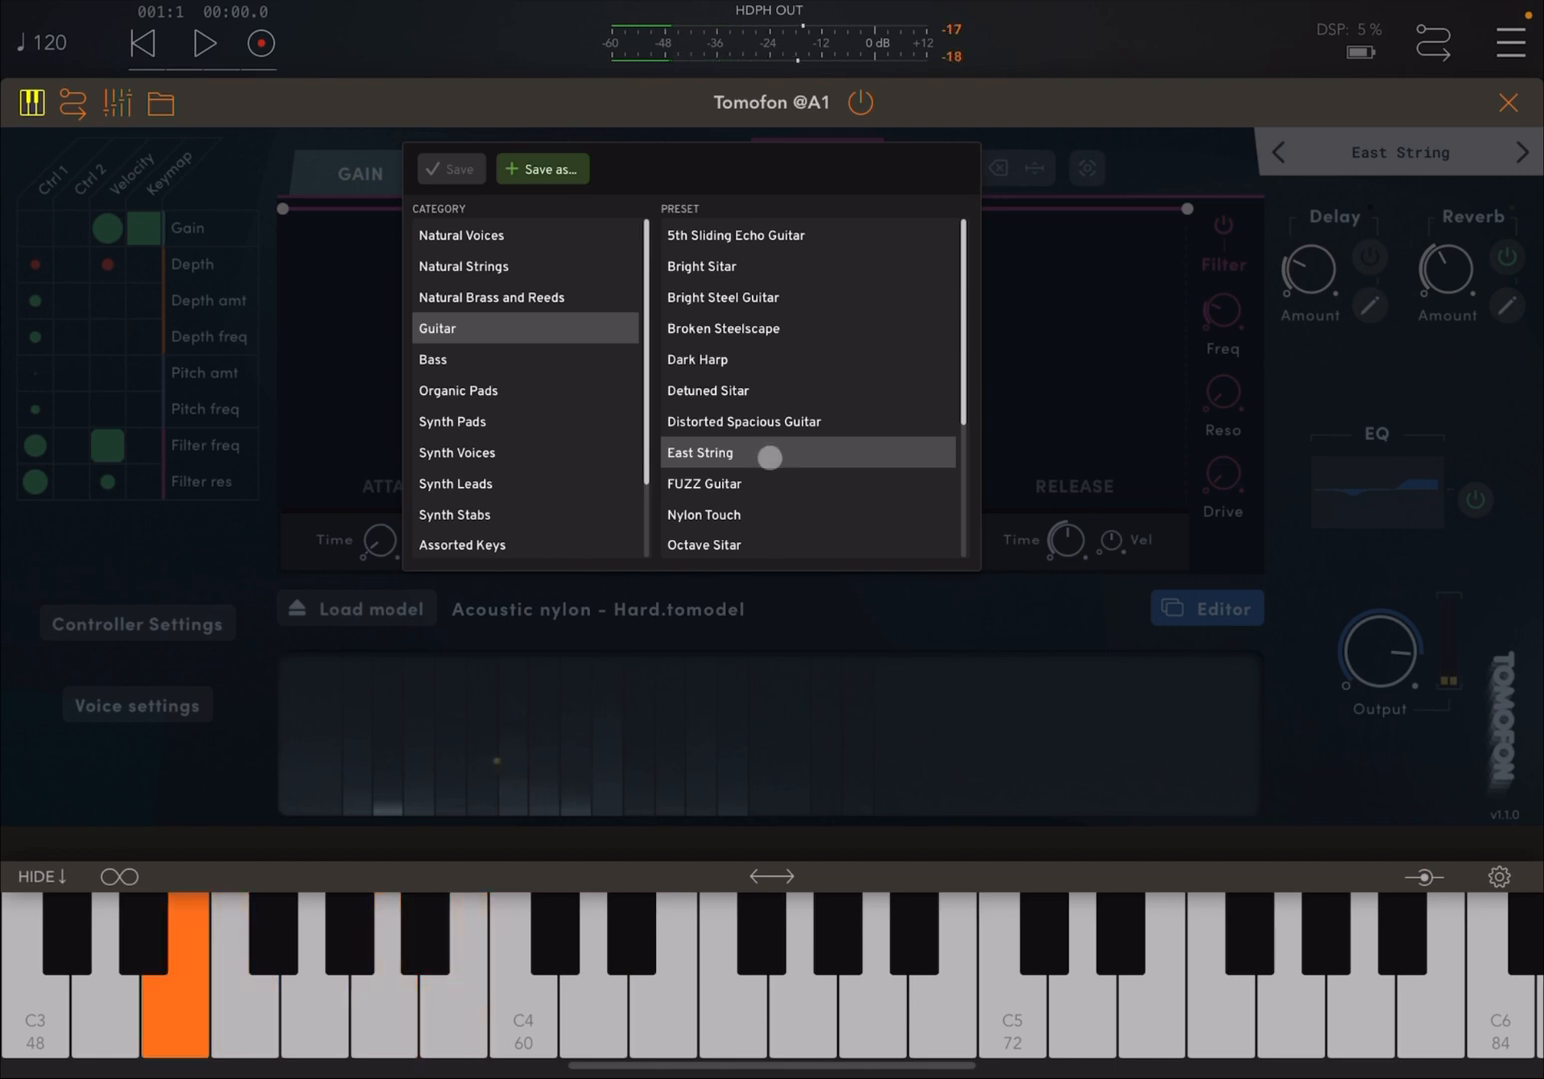
left_click(704, 514)
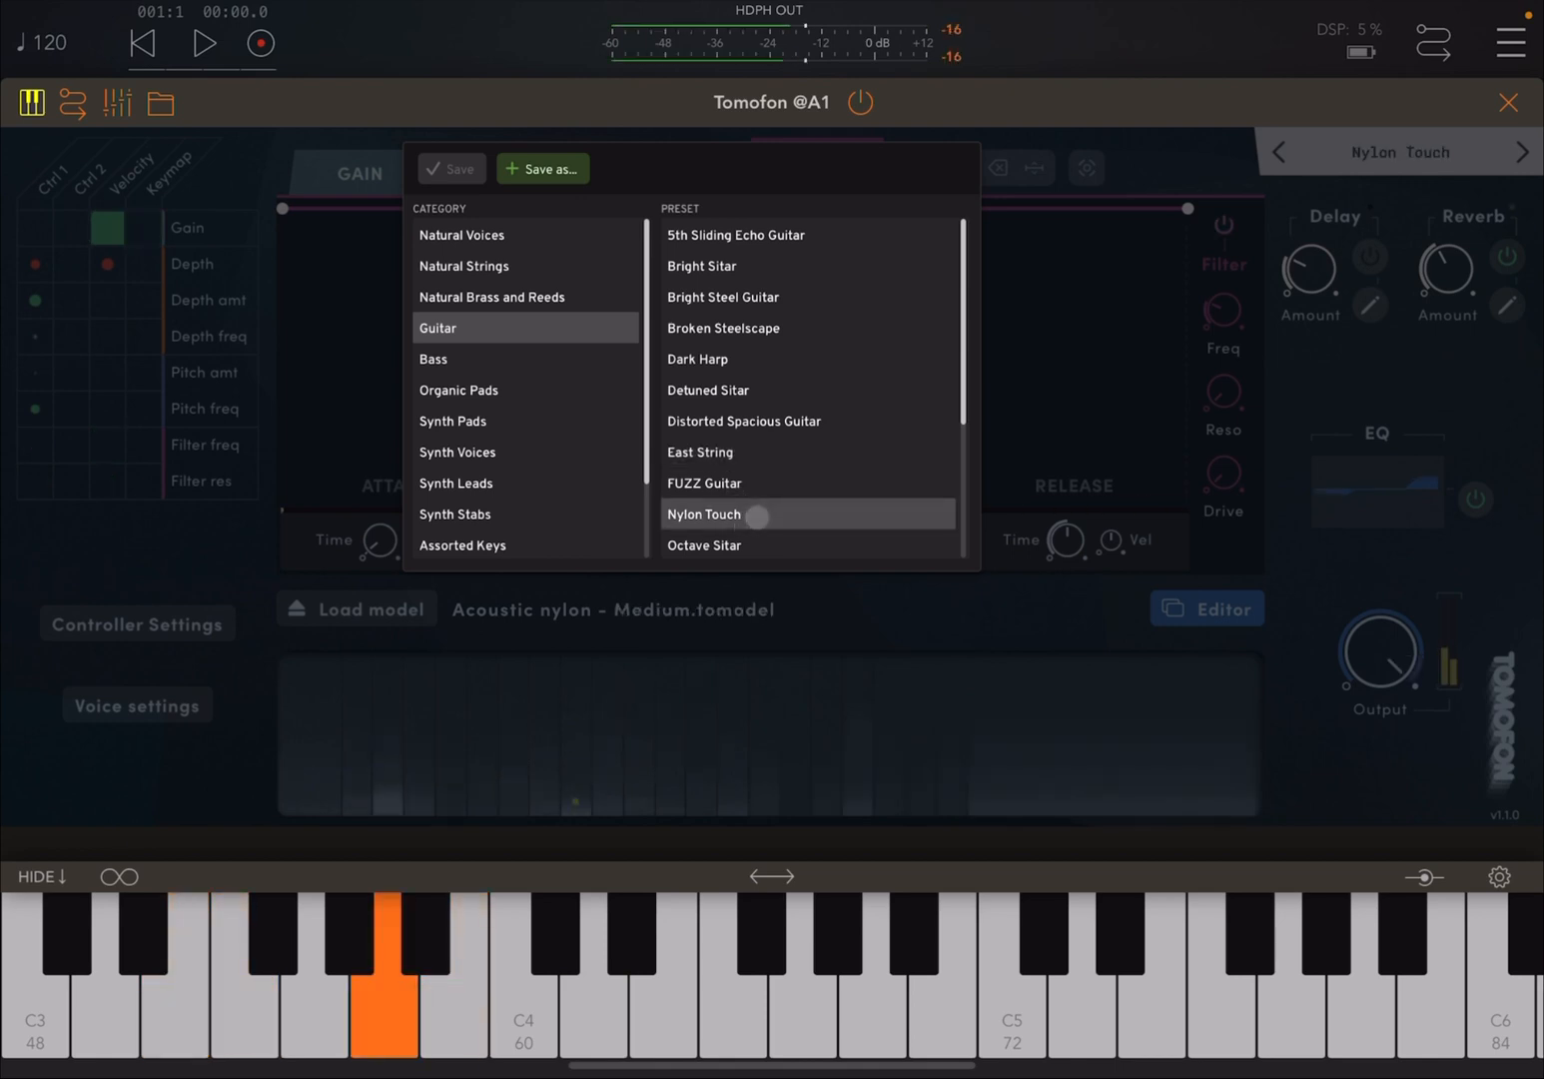
left_click(796, 969)
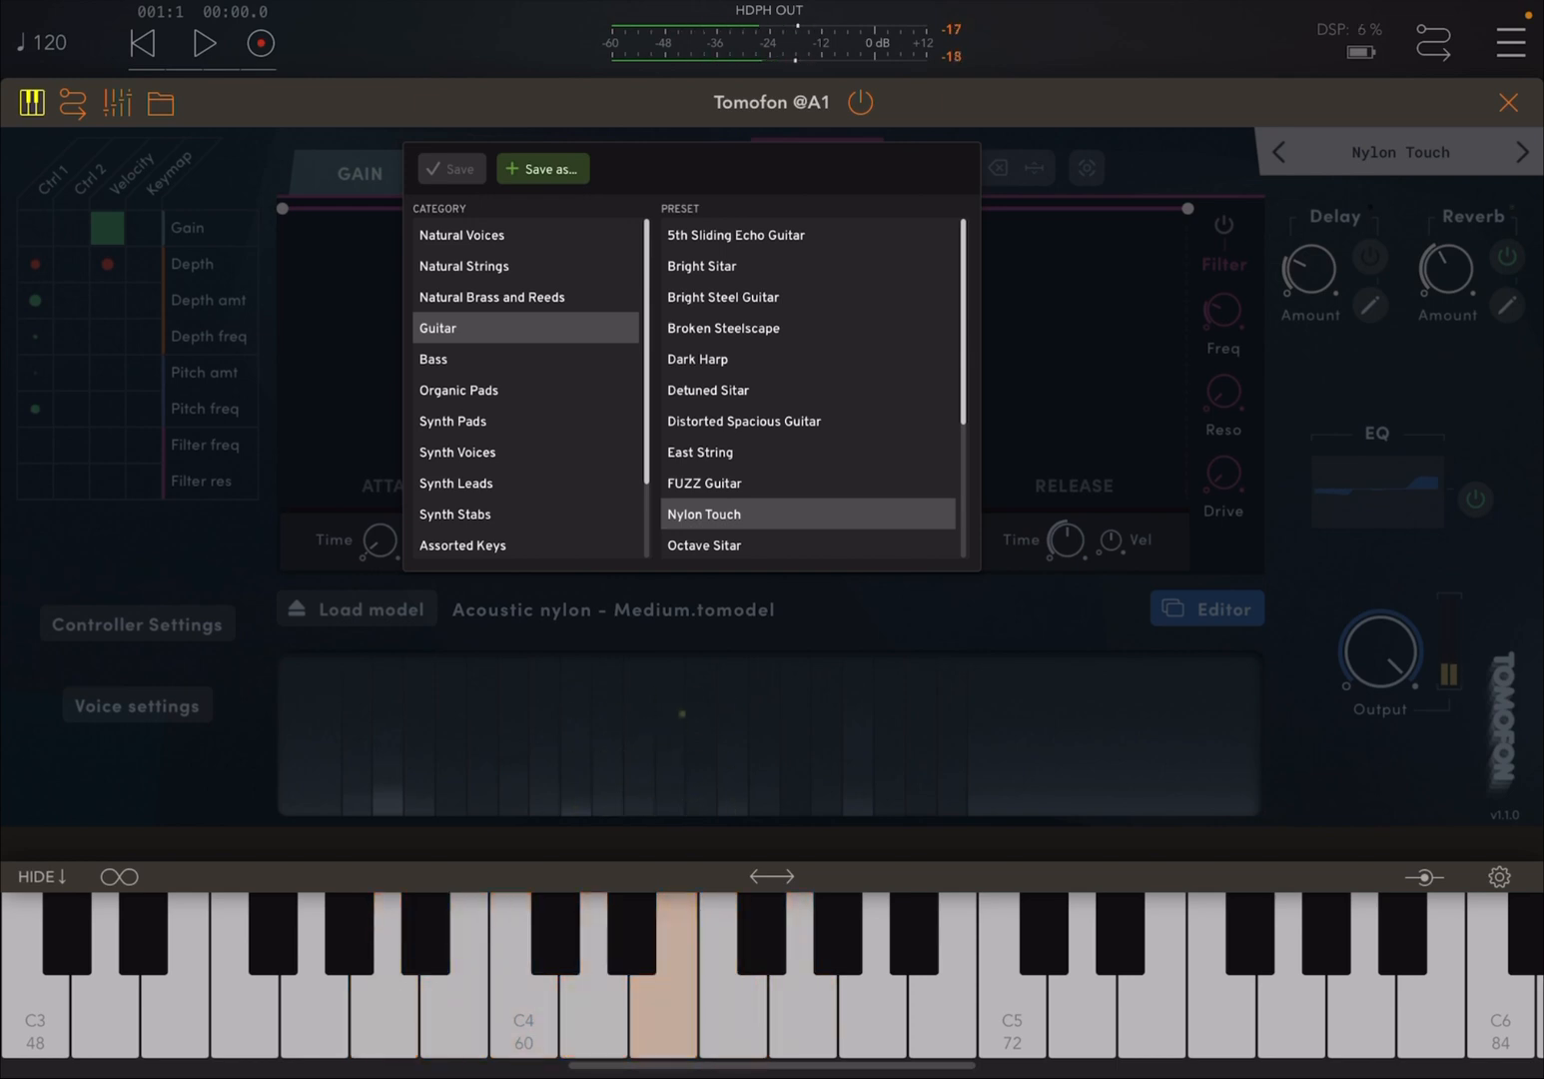
left_click(800, 989)
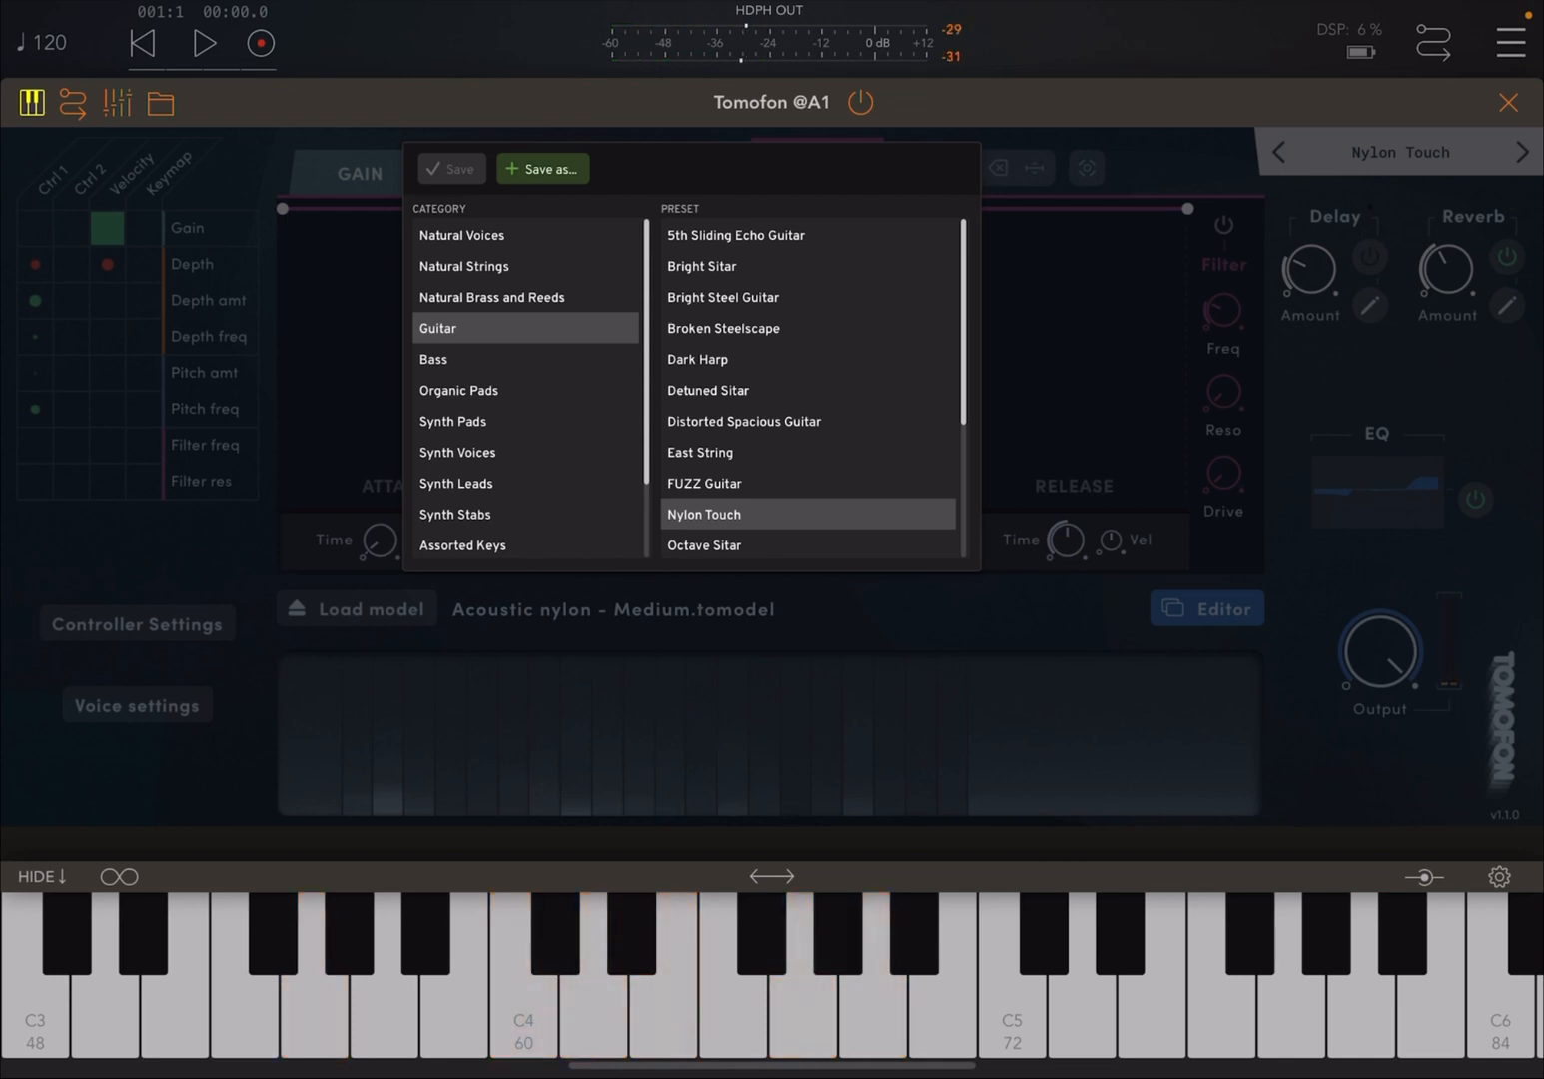
- Try Paper Bass, load Elec Bass with the keyboard at C2, and list Organic Pads
left_click(433, 359)
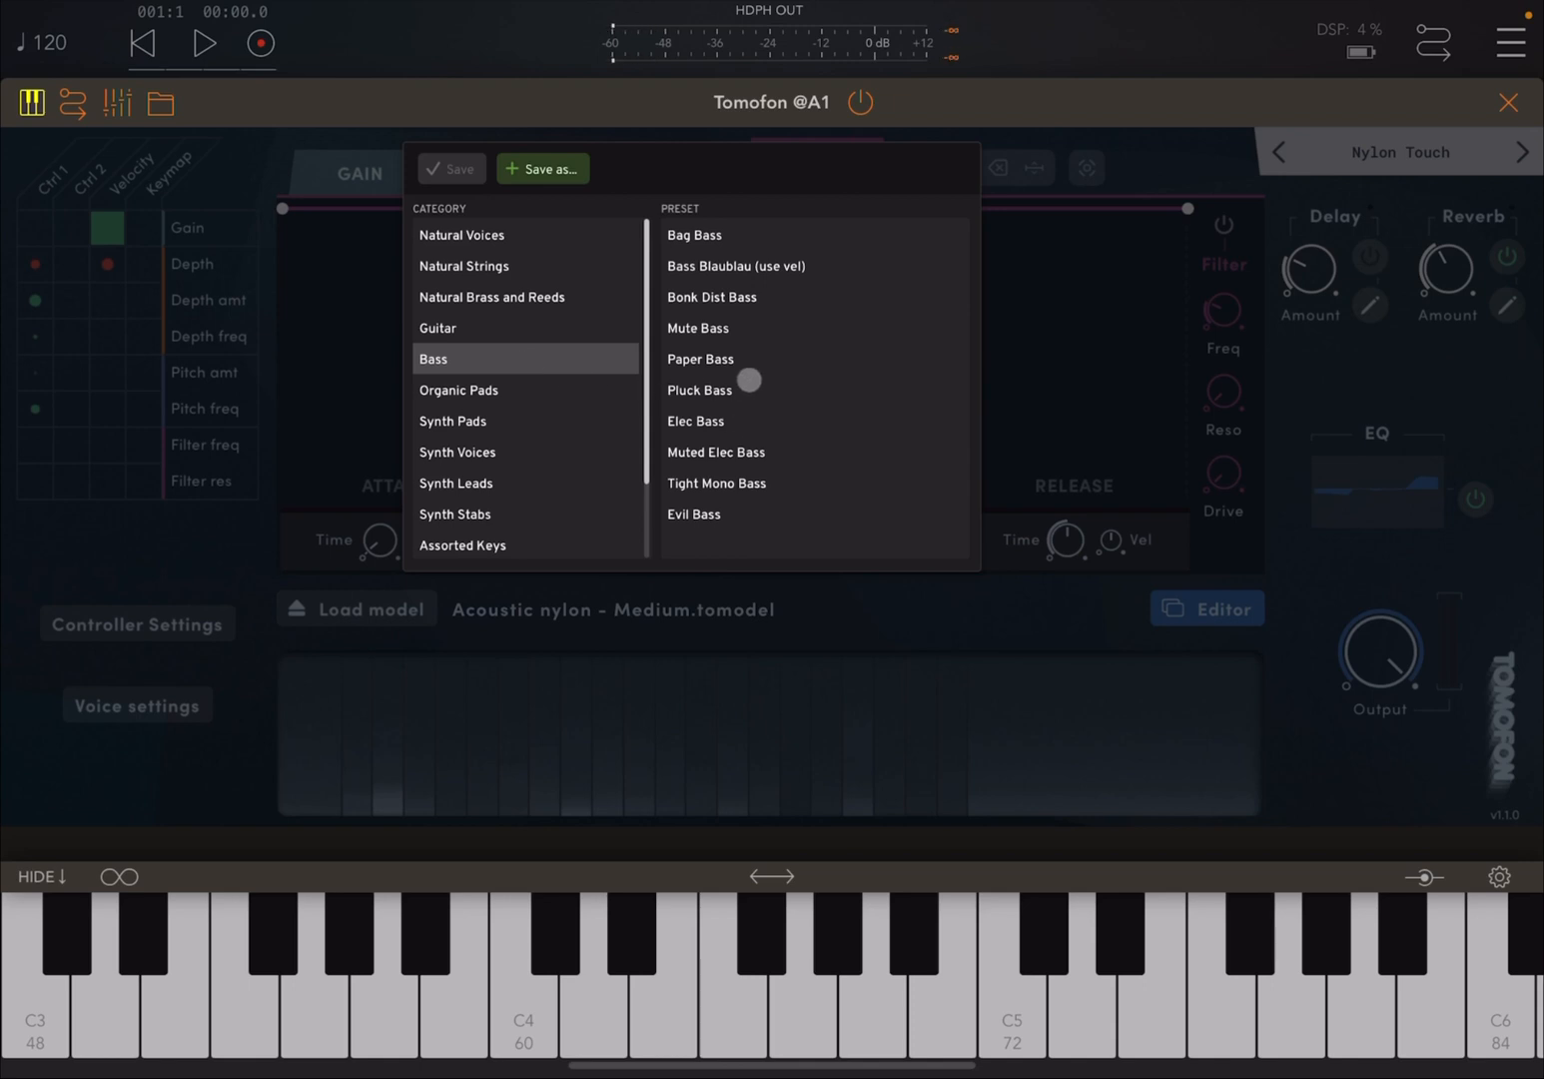
left_click(700, 359)
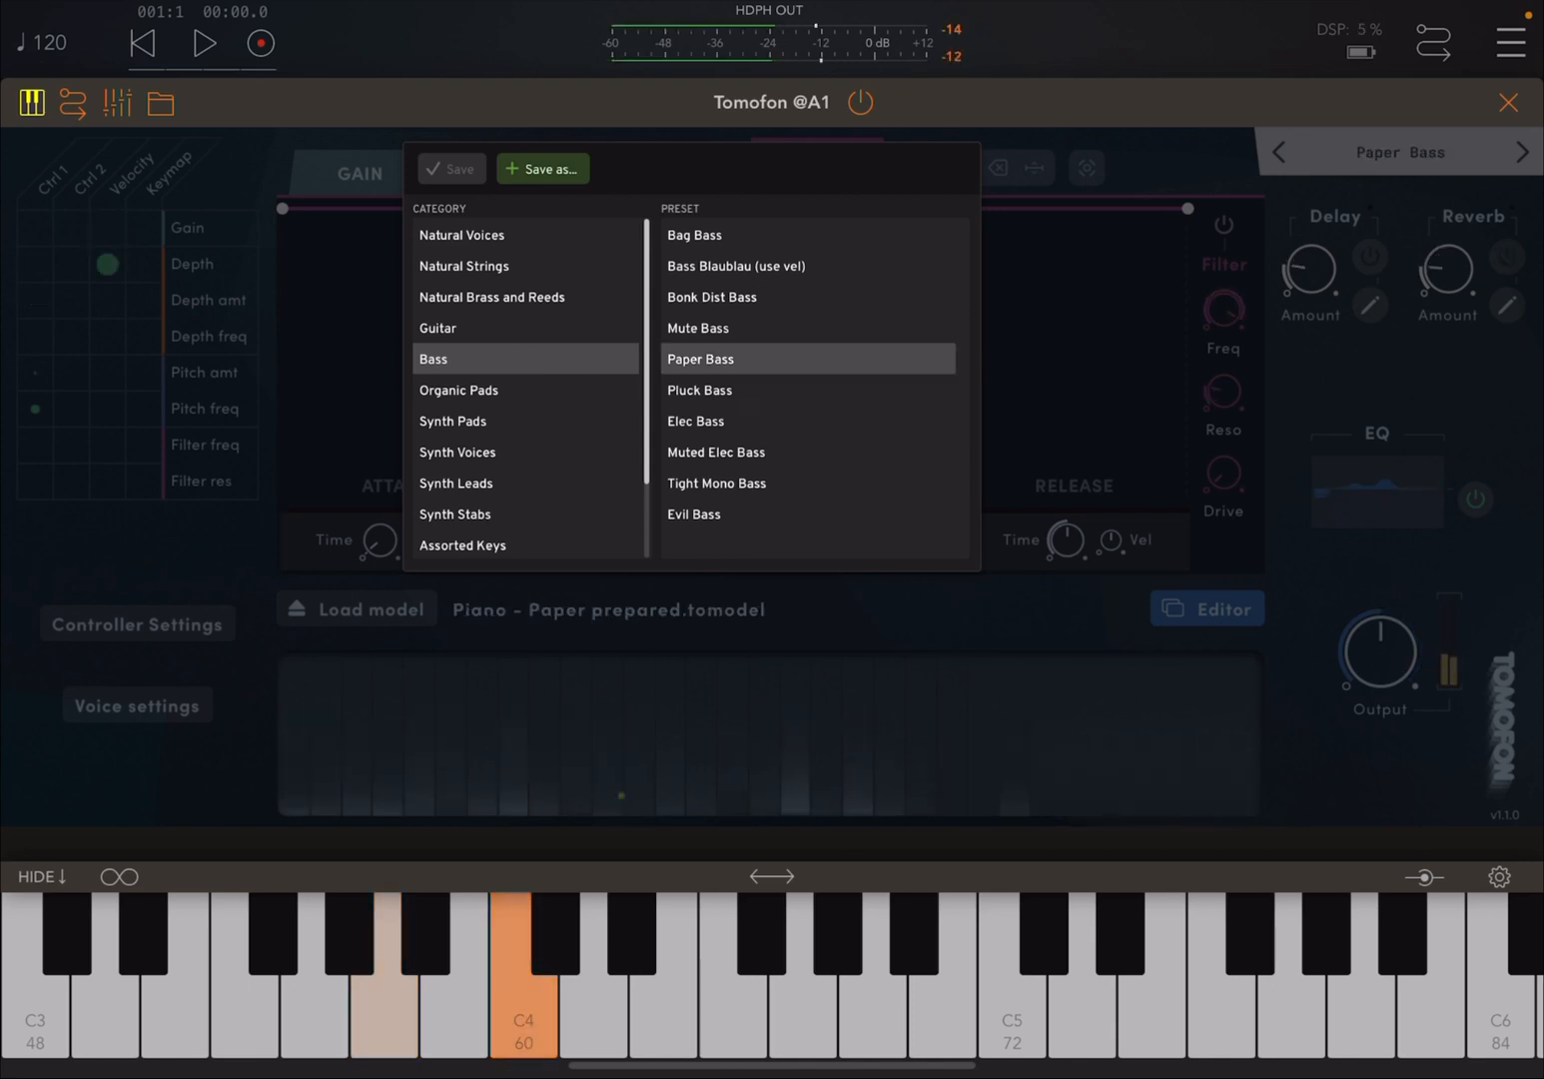
left_click(176, 959)
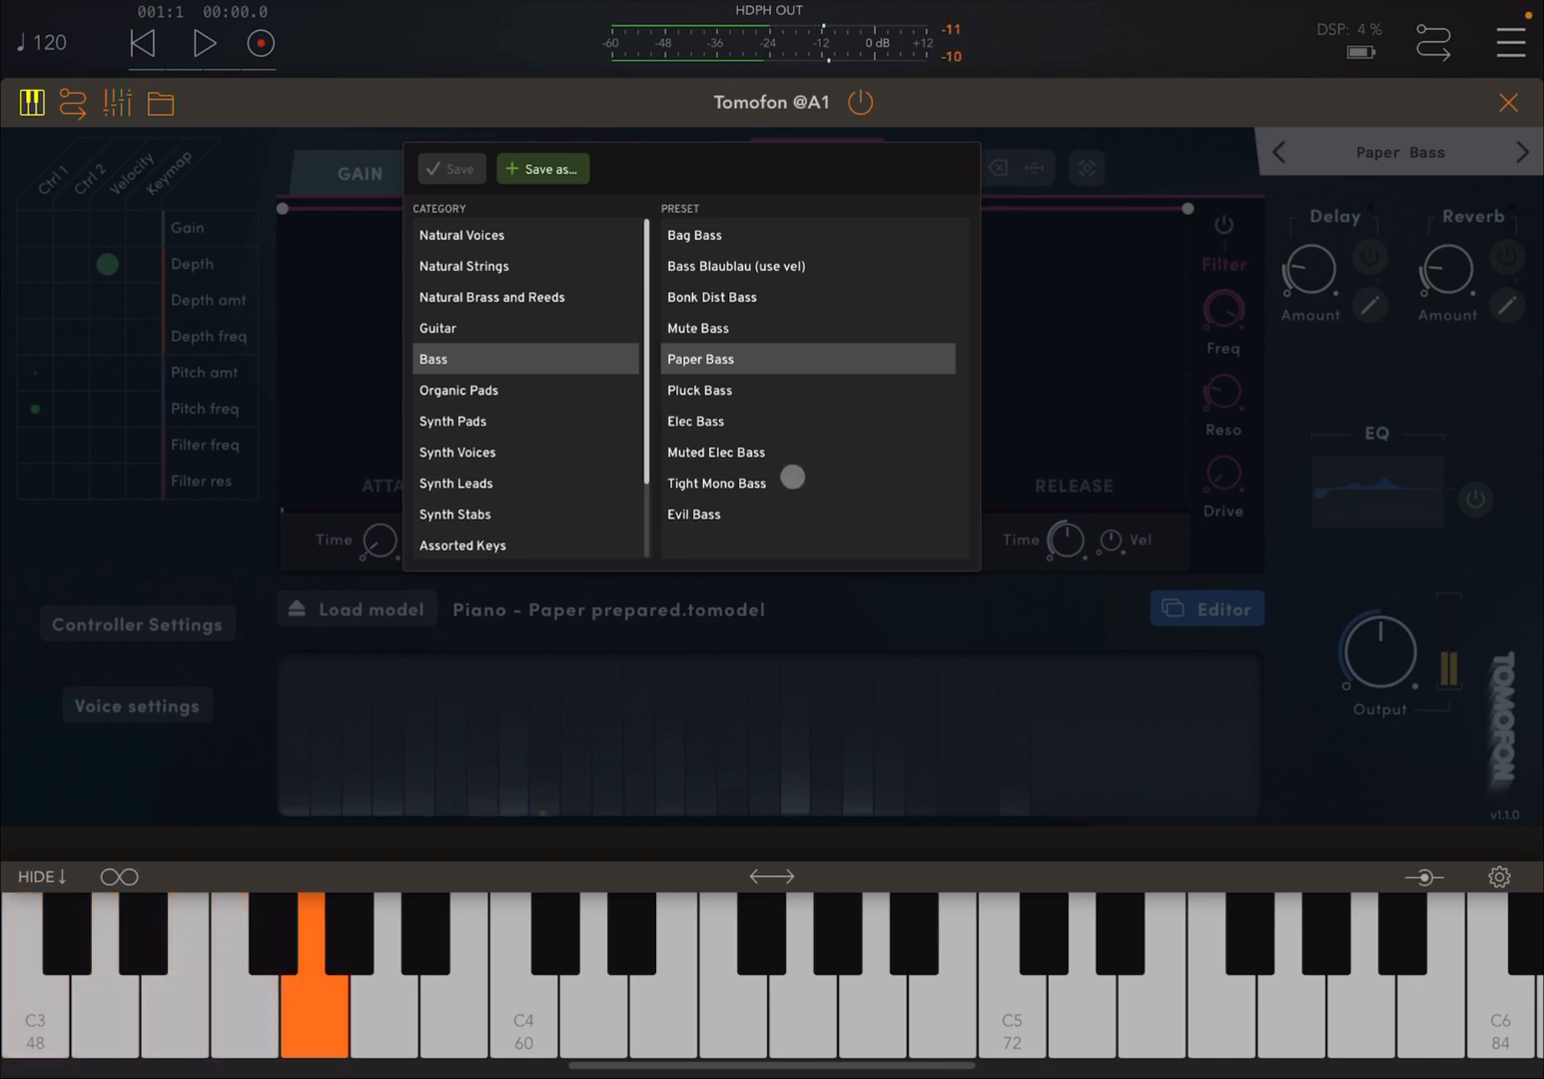
left_click(700, 389)
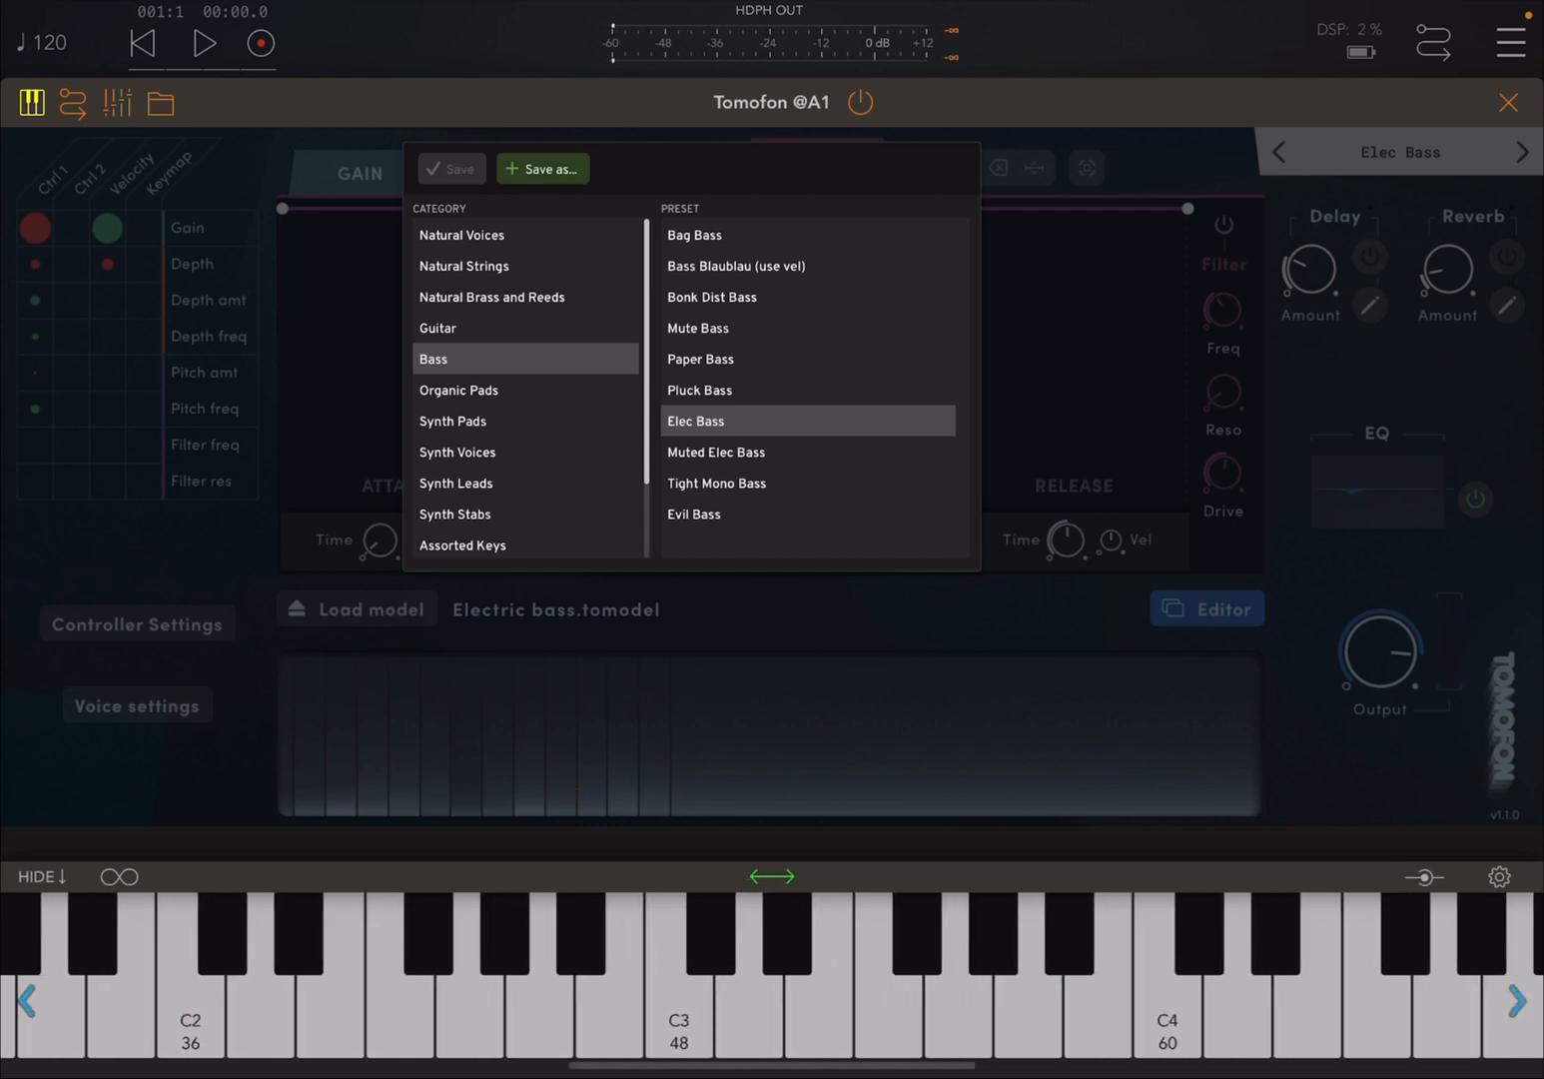
left_click(520, 969)
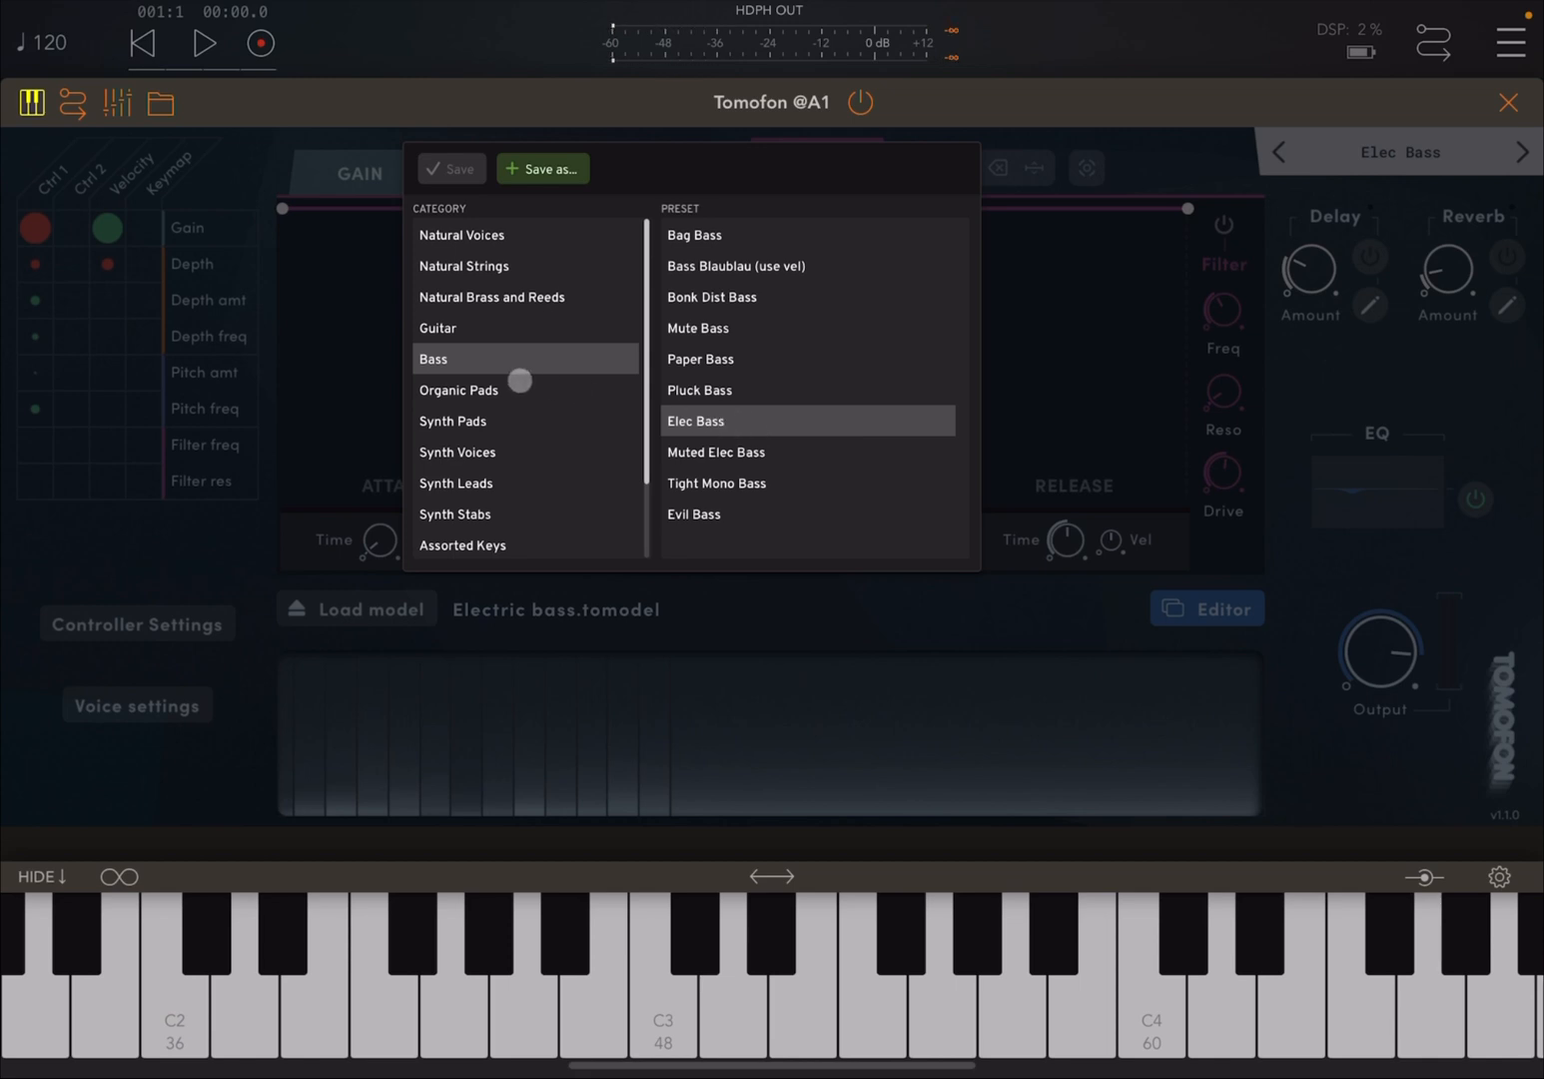
left_click(458, 390)
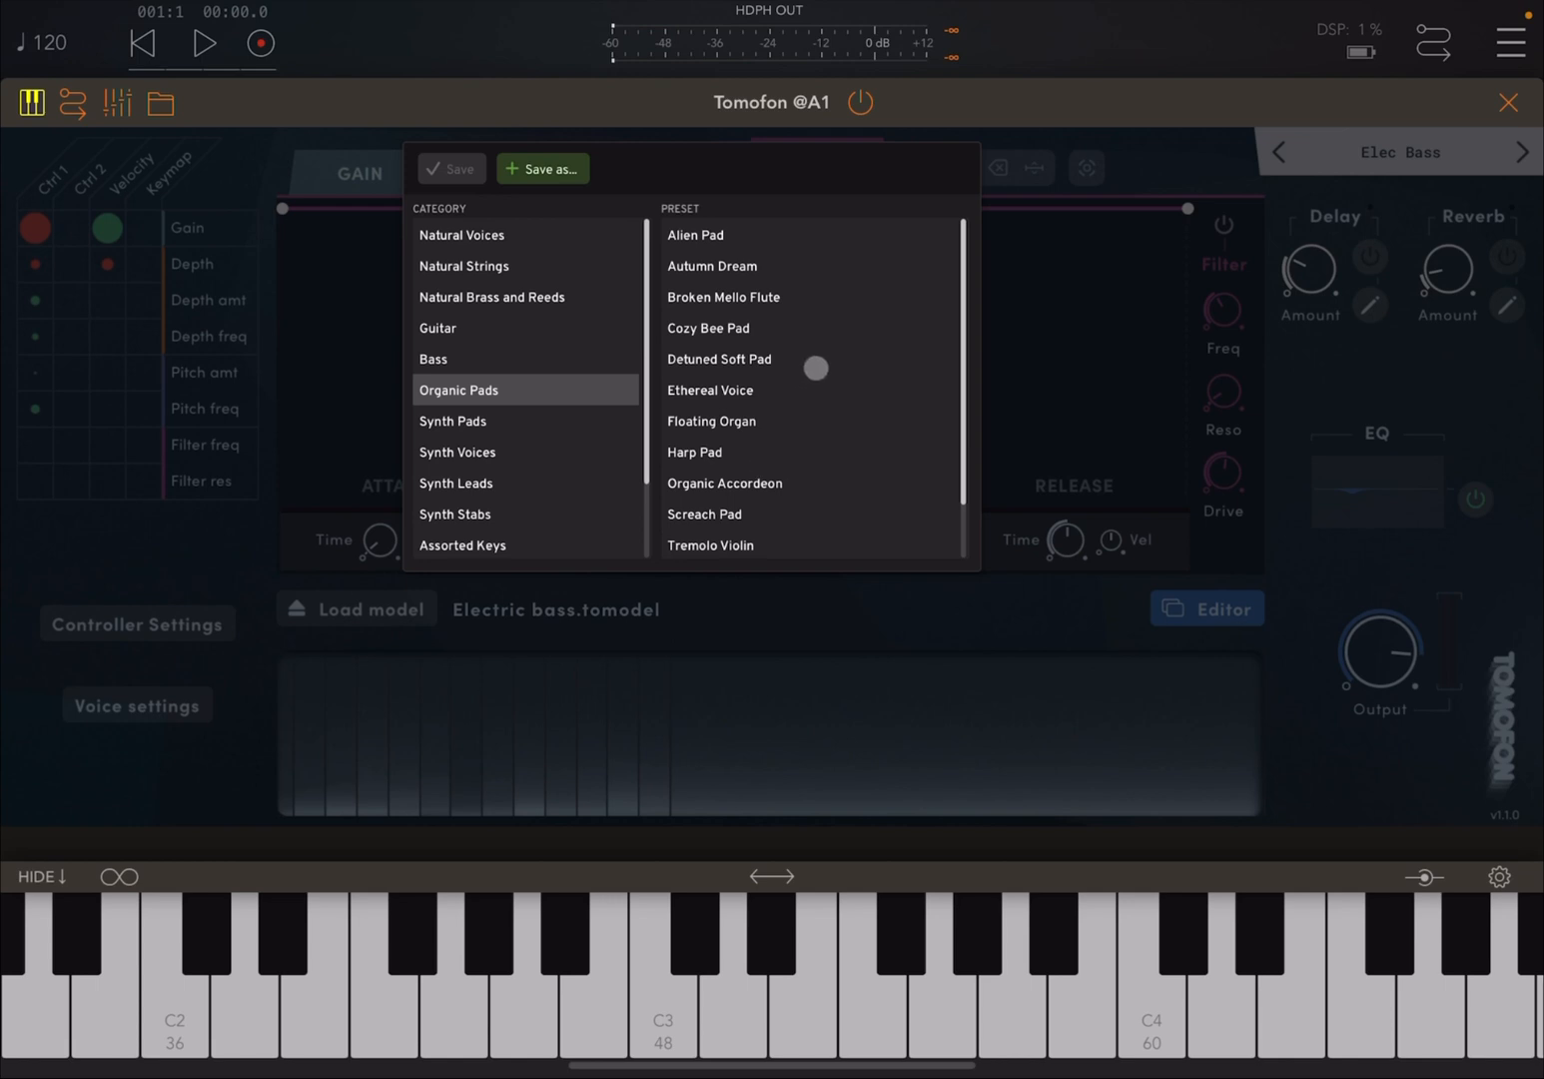
- Load Alien Pad, then switch to the Ethereal Voice pad preset
left_click(694, 235)
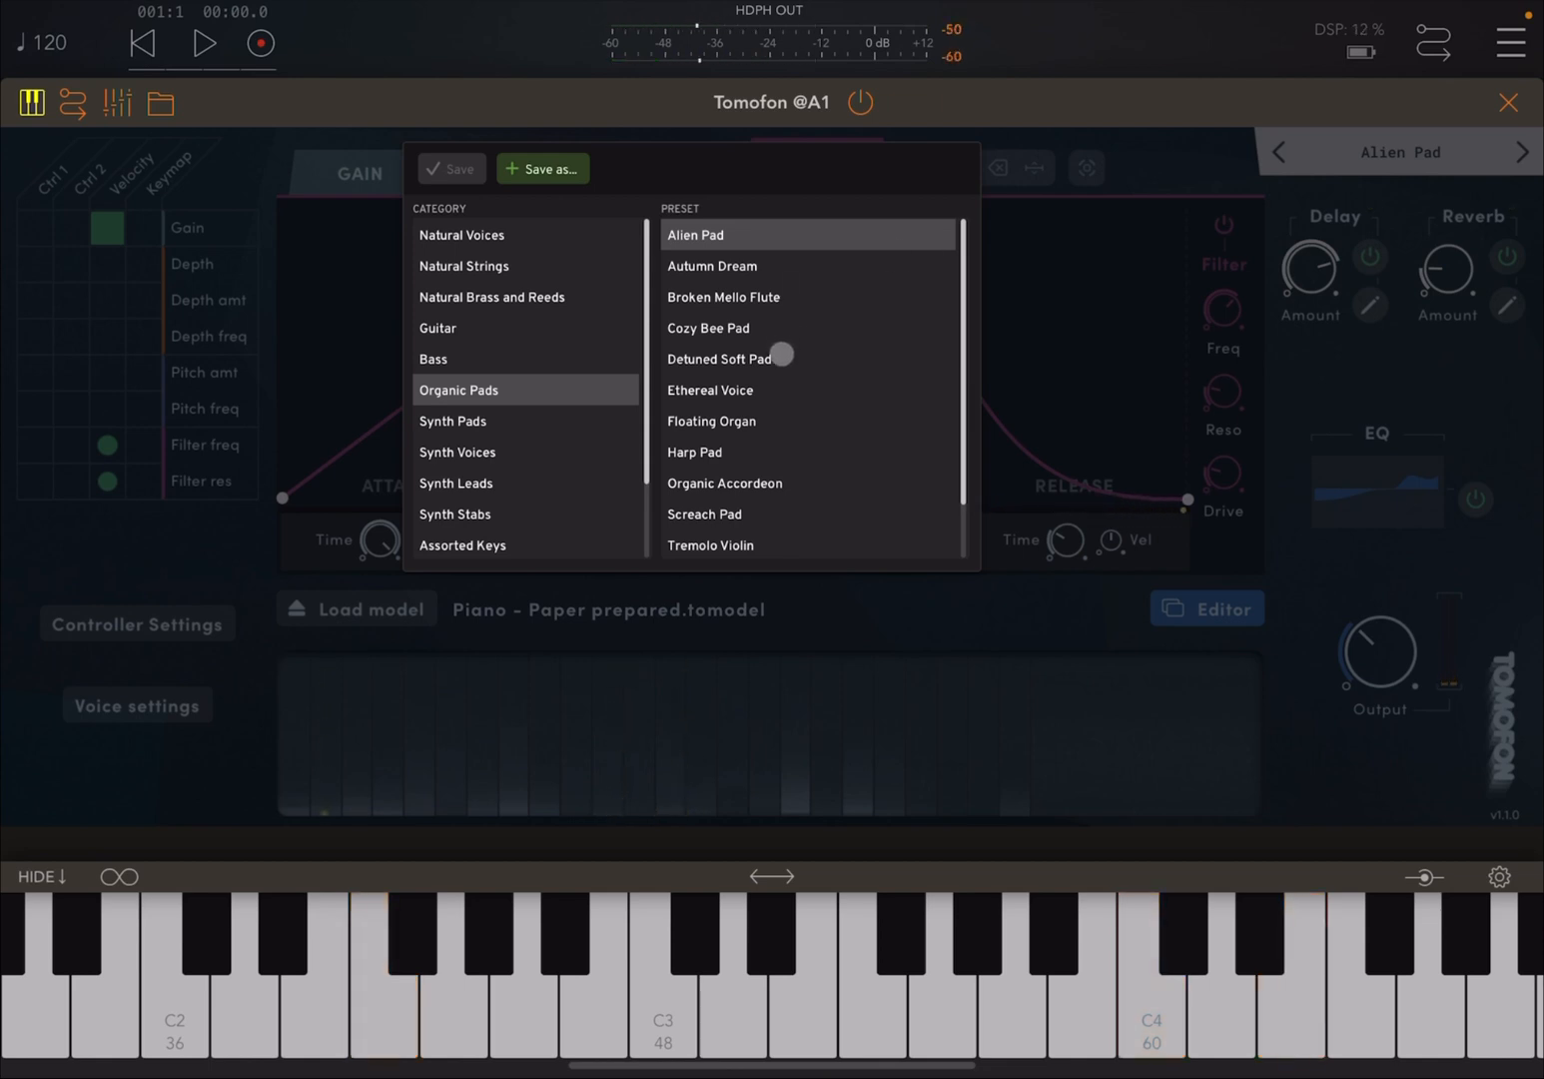
left_click(710, 389)
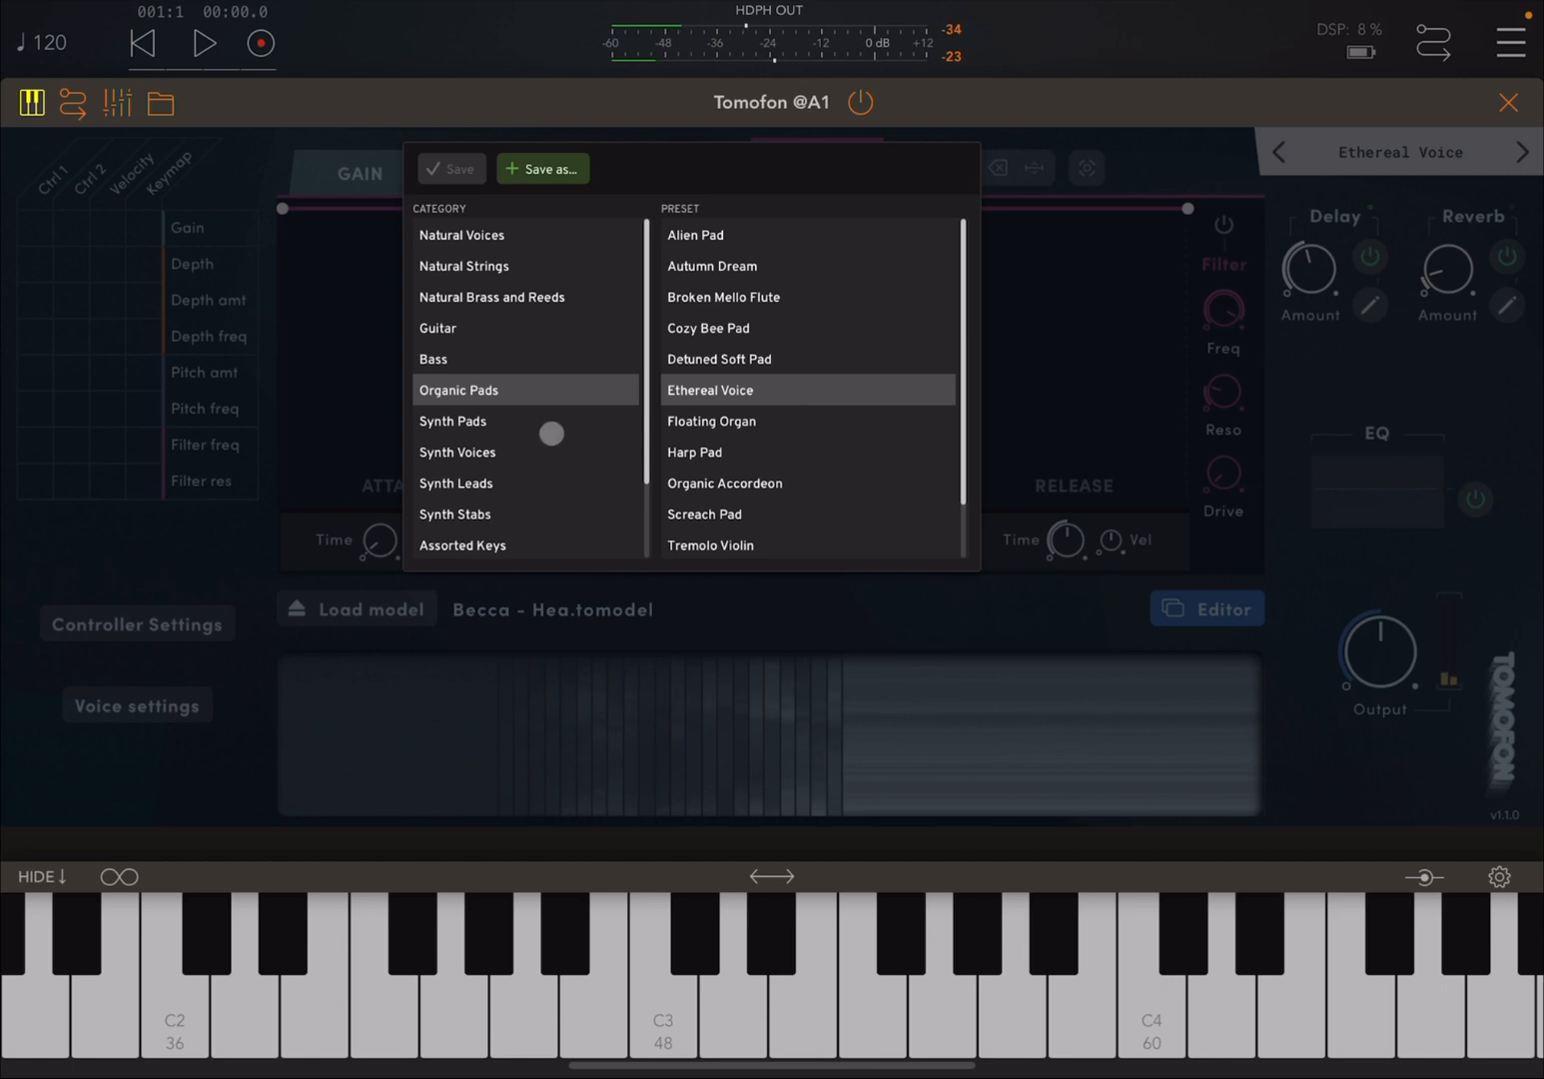
- In Synth Pads, try Aurora Borknob, then load Fade-in-pad and play a note
left_click(453, 420)
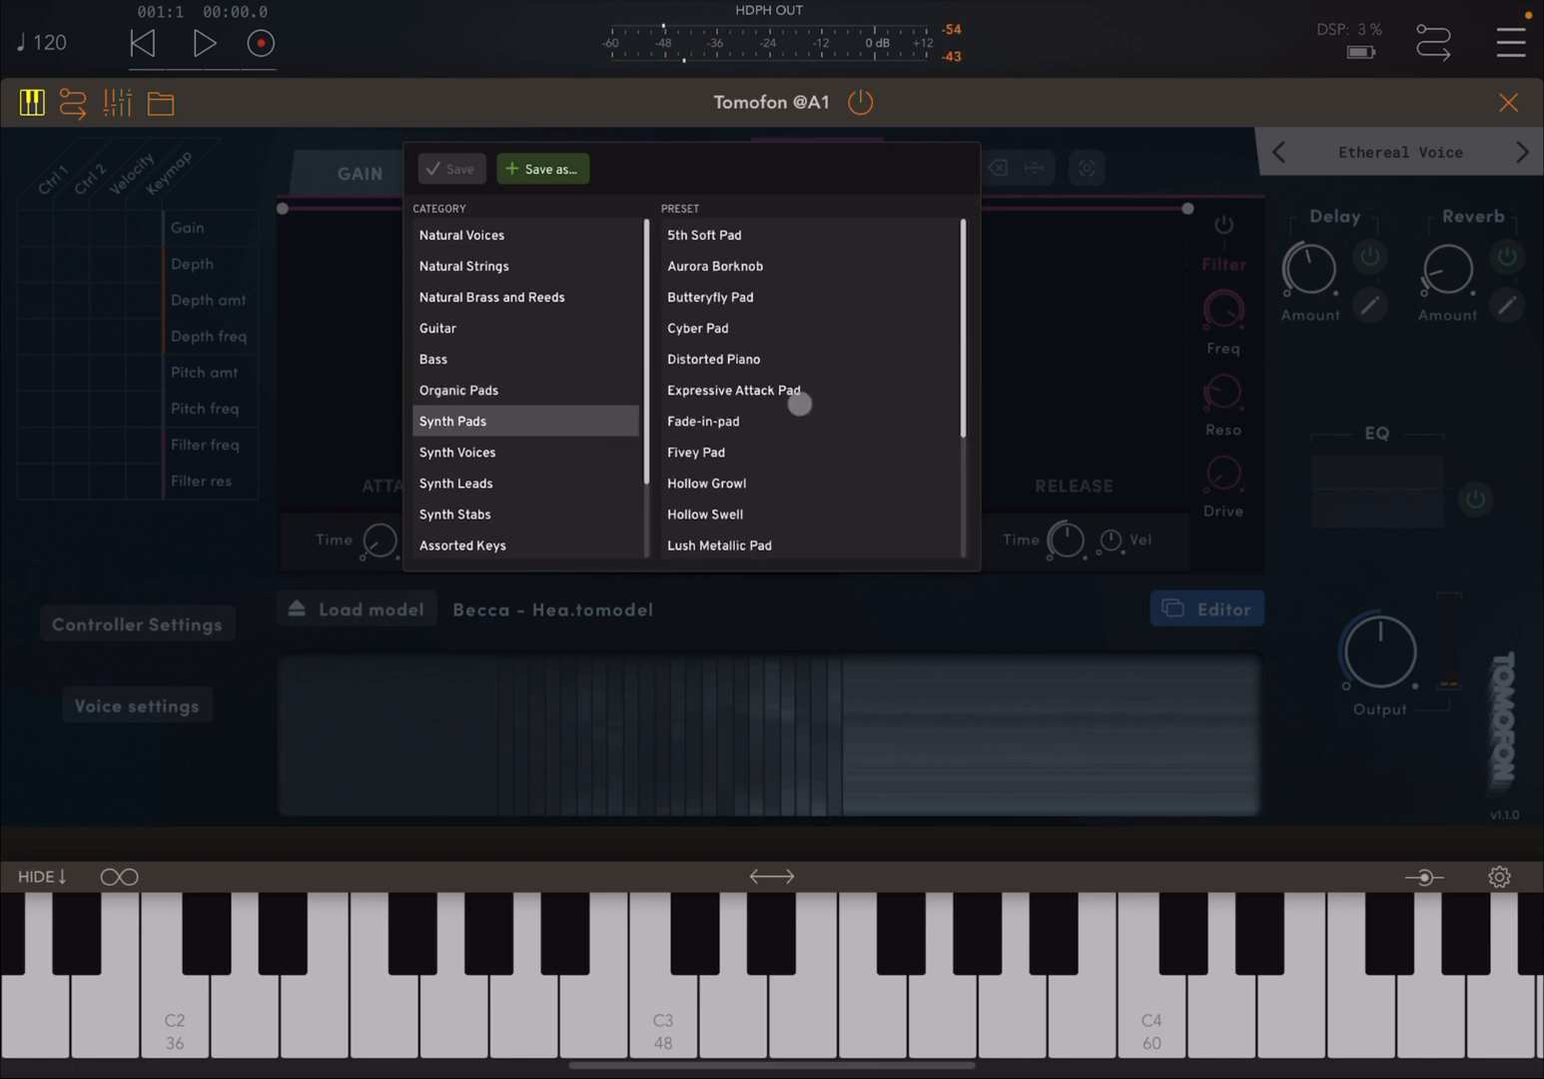
left_click(714, 266)
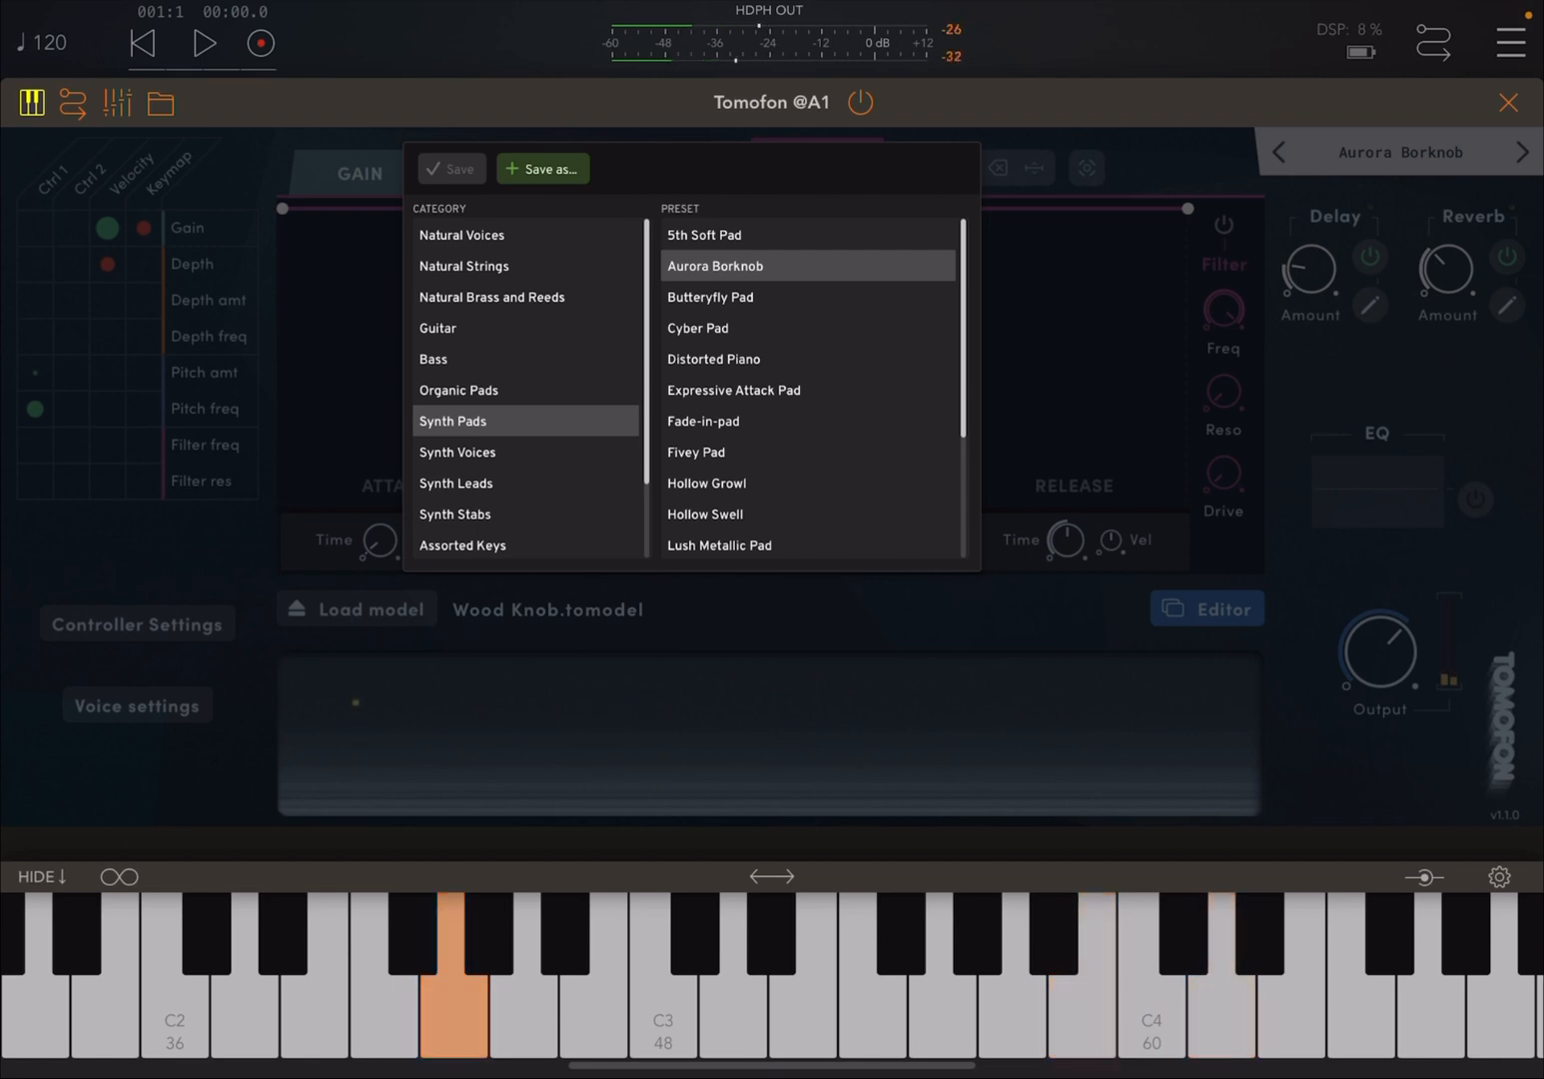
left_click(702, 420)
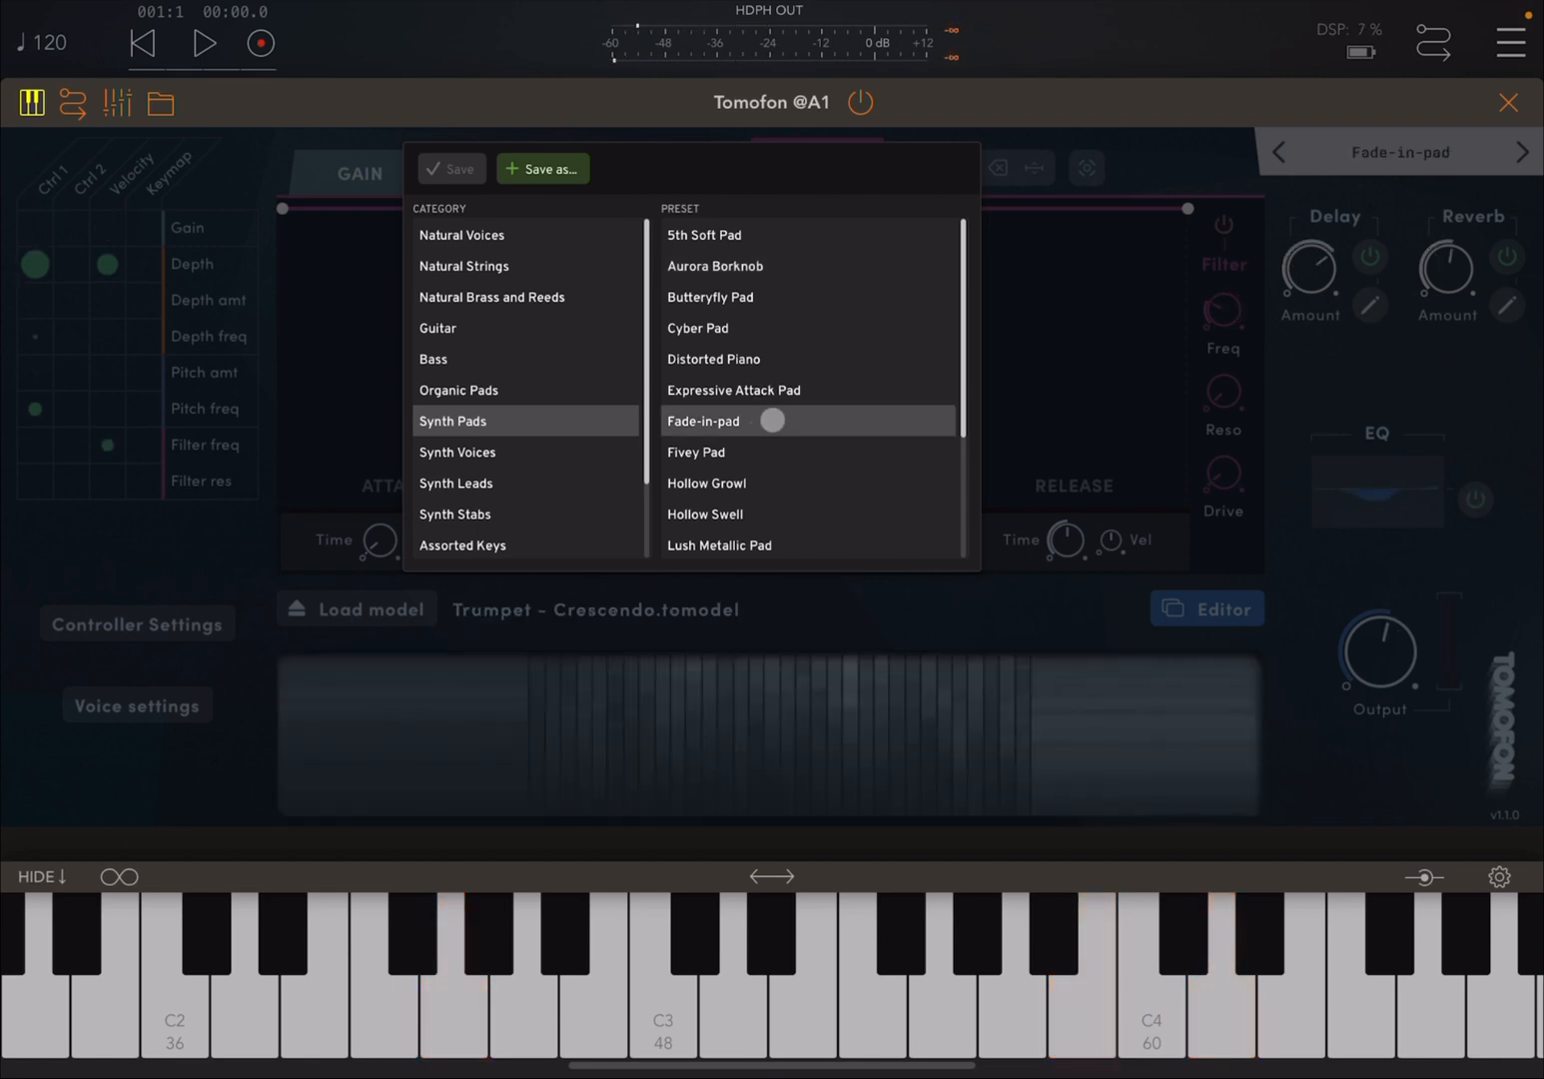
left_click(524, 999)
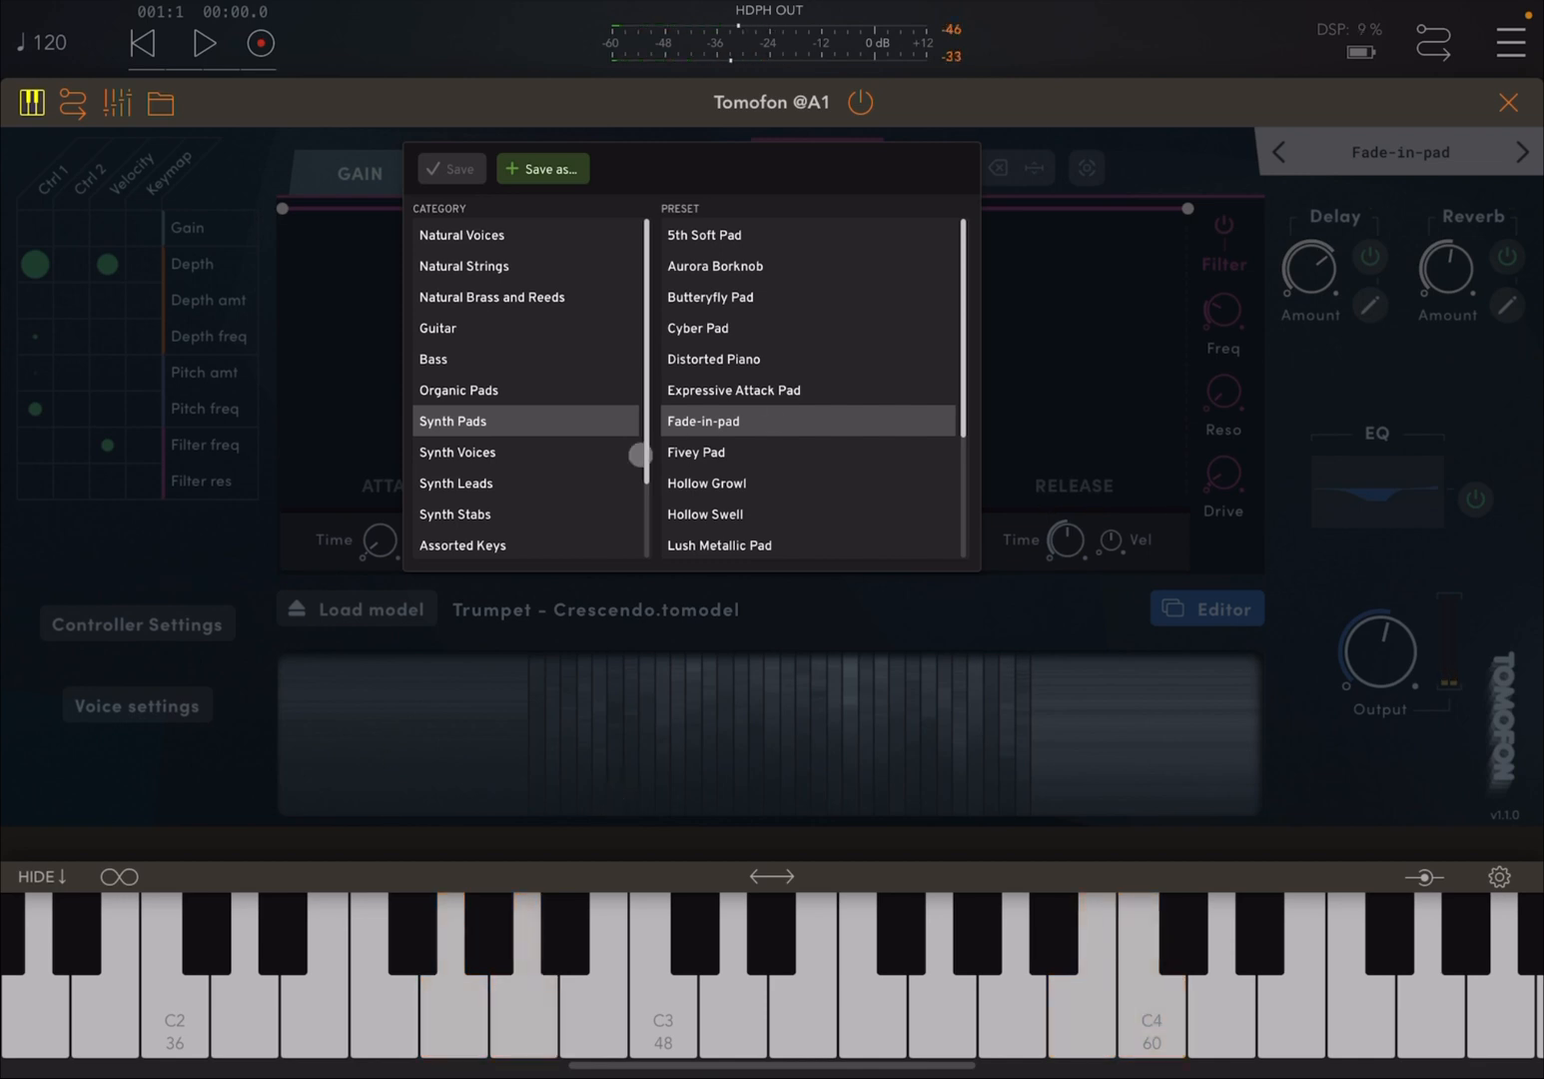
- Play three notes, including C3, with Tibet Drone, then load Warm Pad
left_click(456, 452)
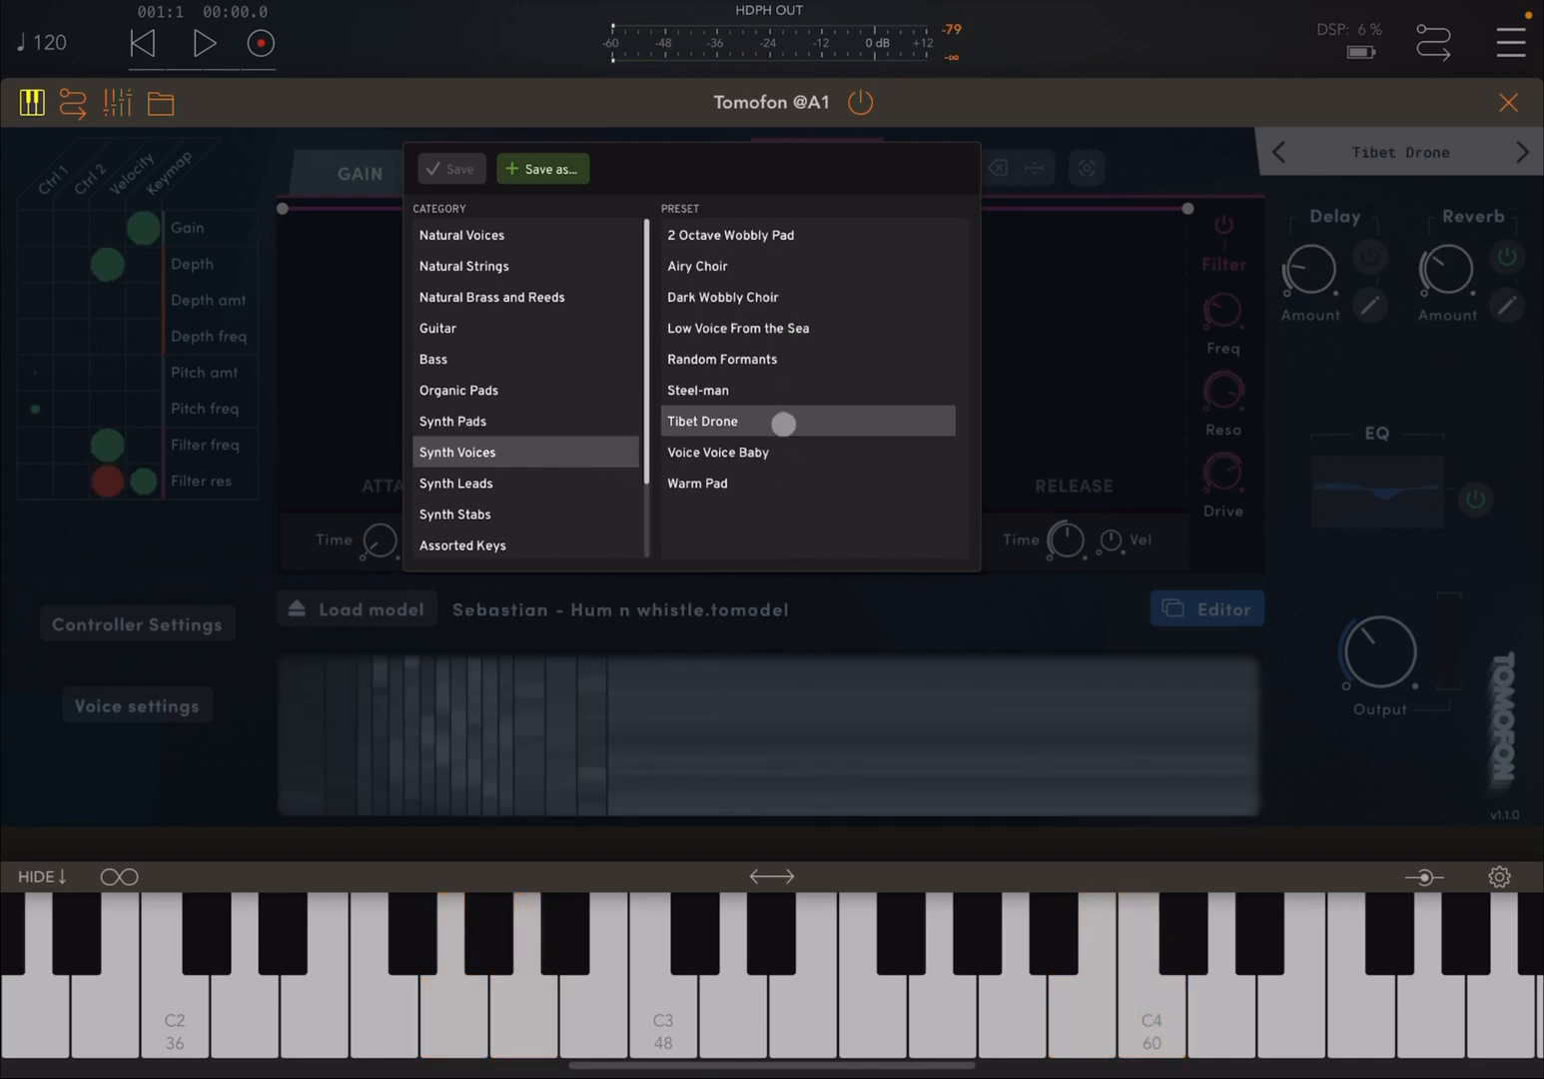
left_click(939, 969)
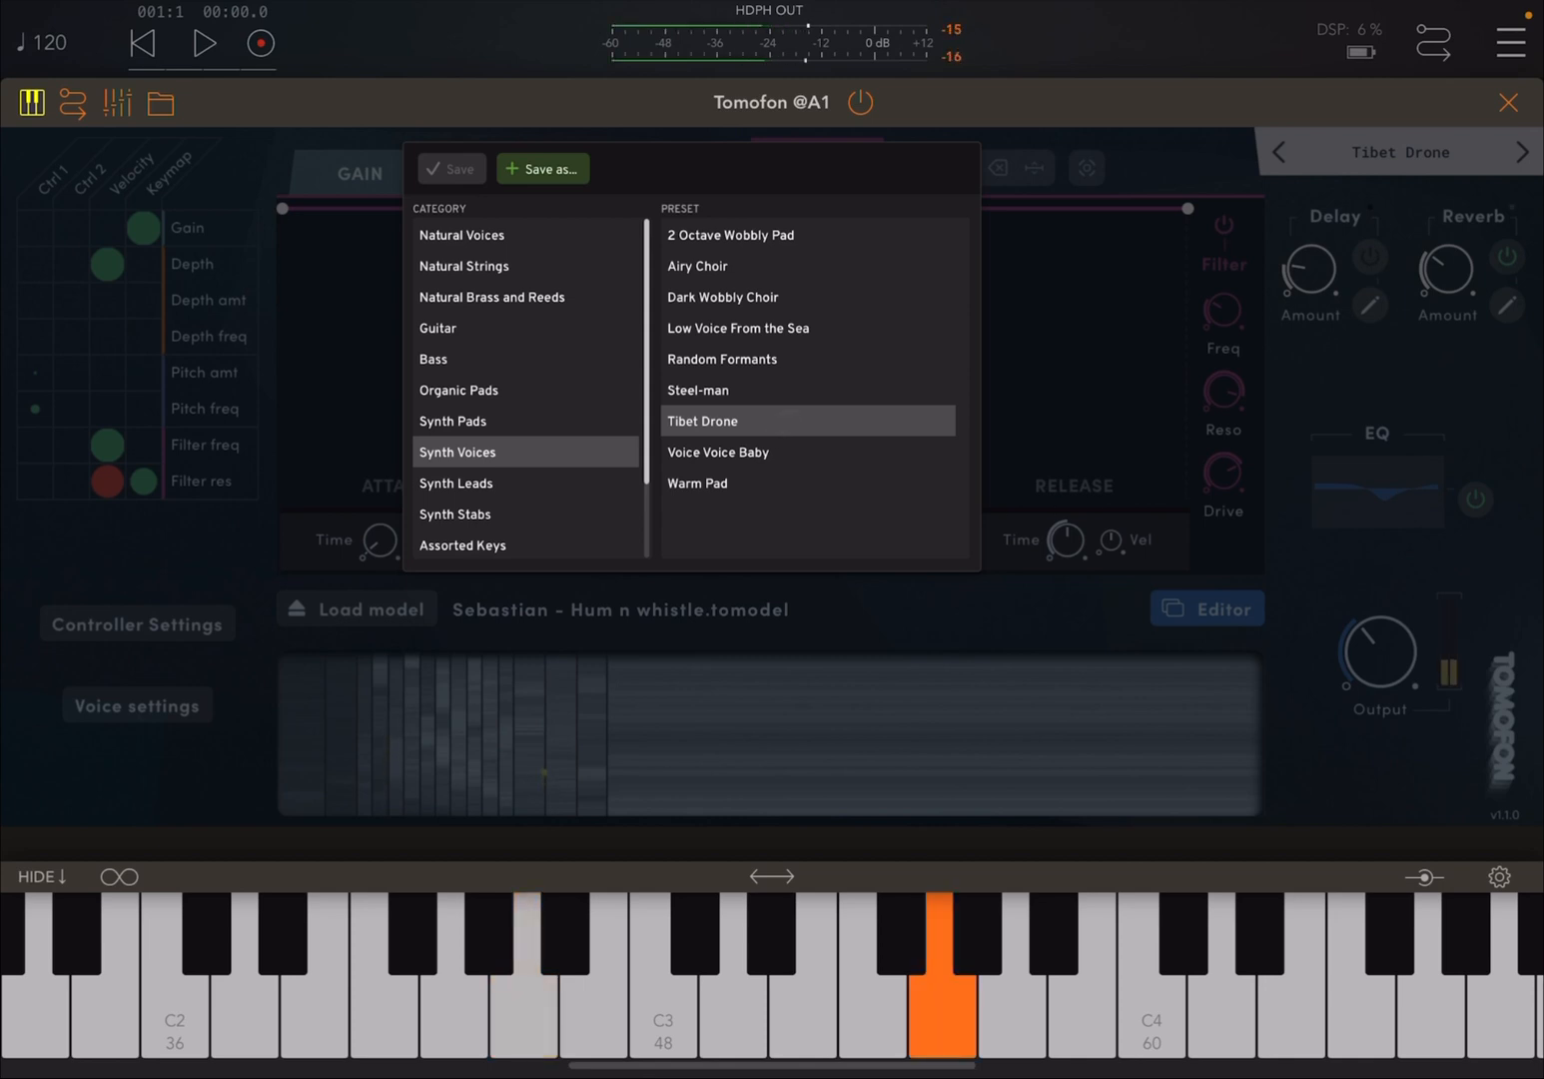
left_click(453, 969)
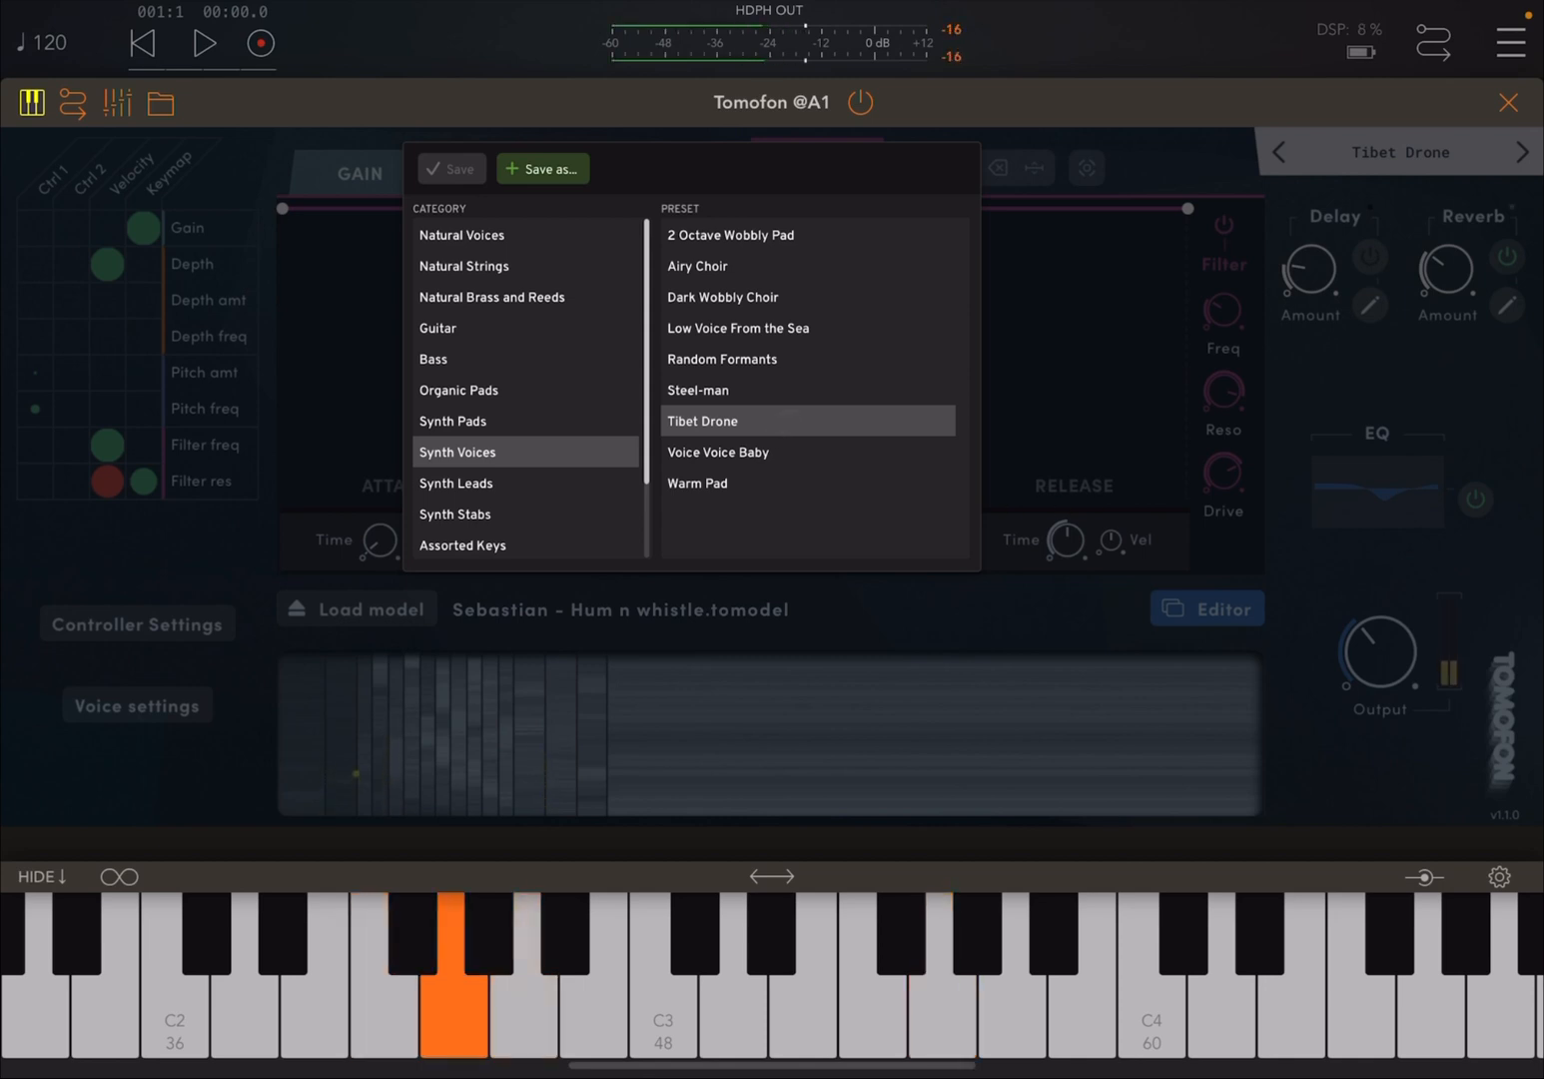
left_click(663, 969)
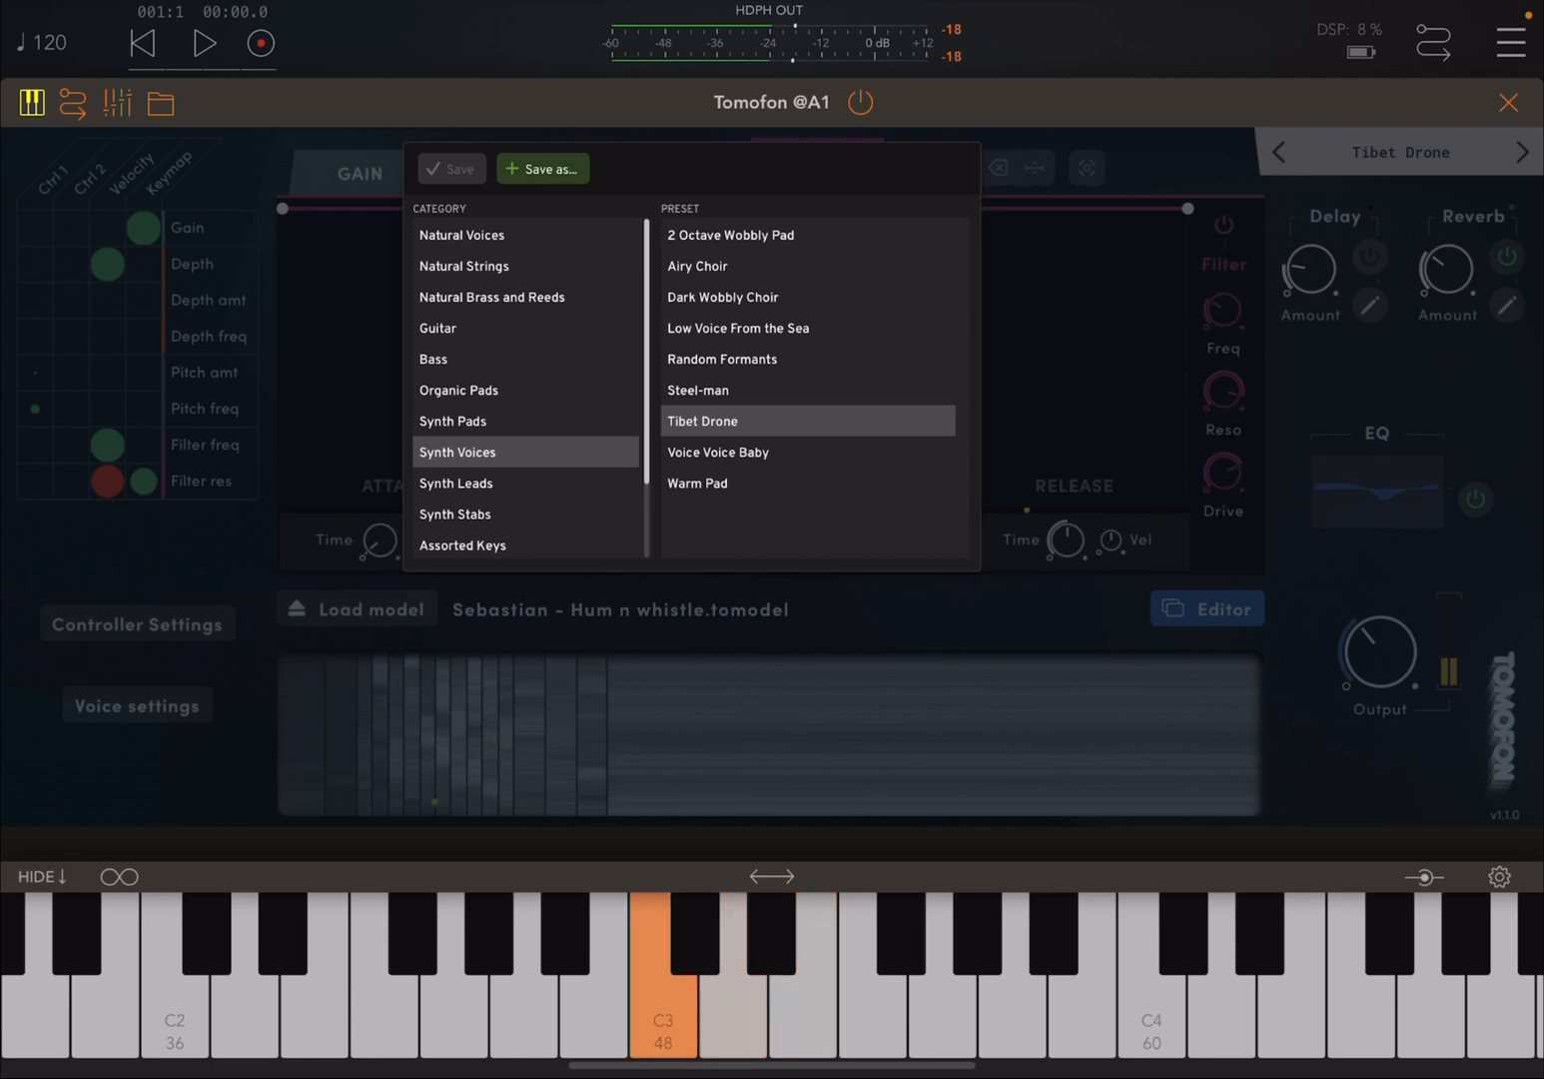
left_click(525, 969)
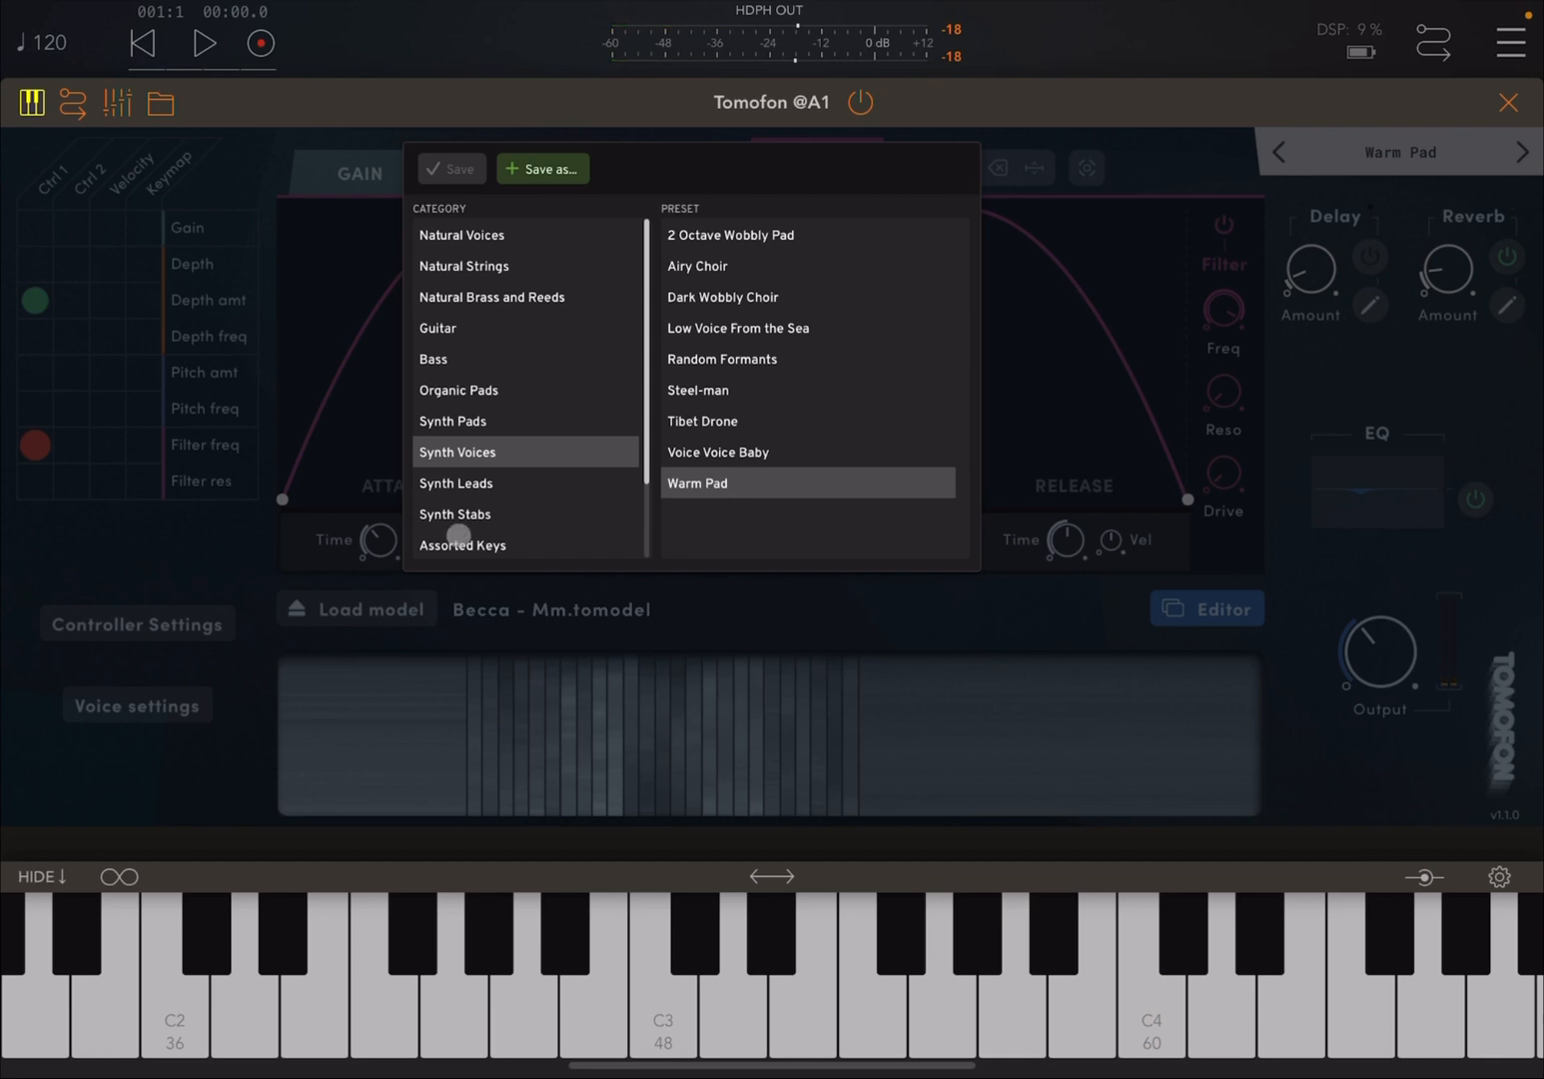
- Play C4 with Mallet Organ, raise the keyboard to C4–C6, try Minor Chord, load Mystic Echo Guitar
left_click(454, 514)
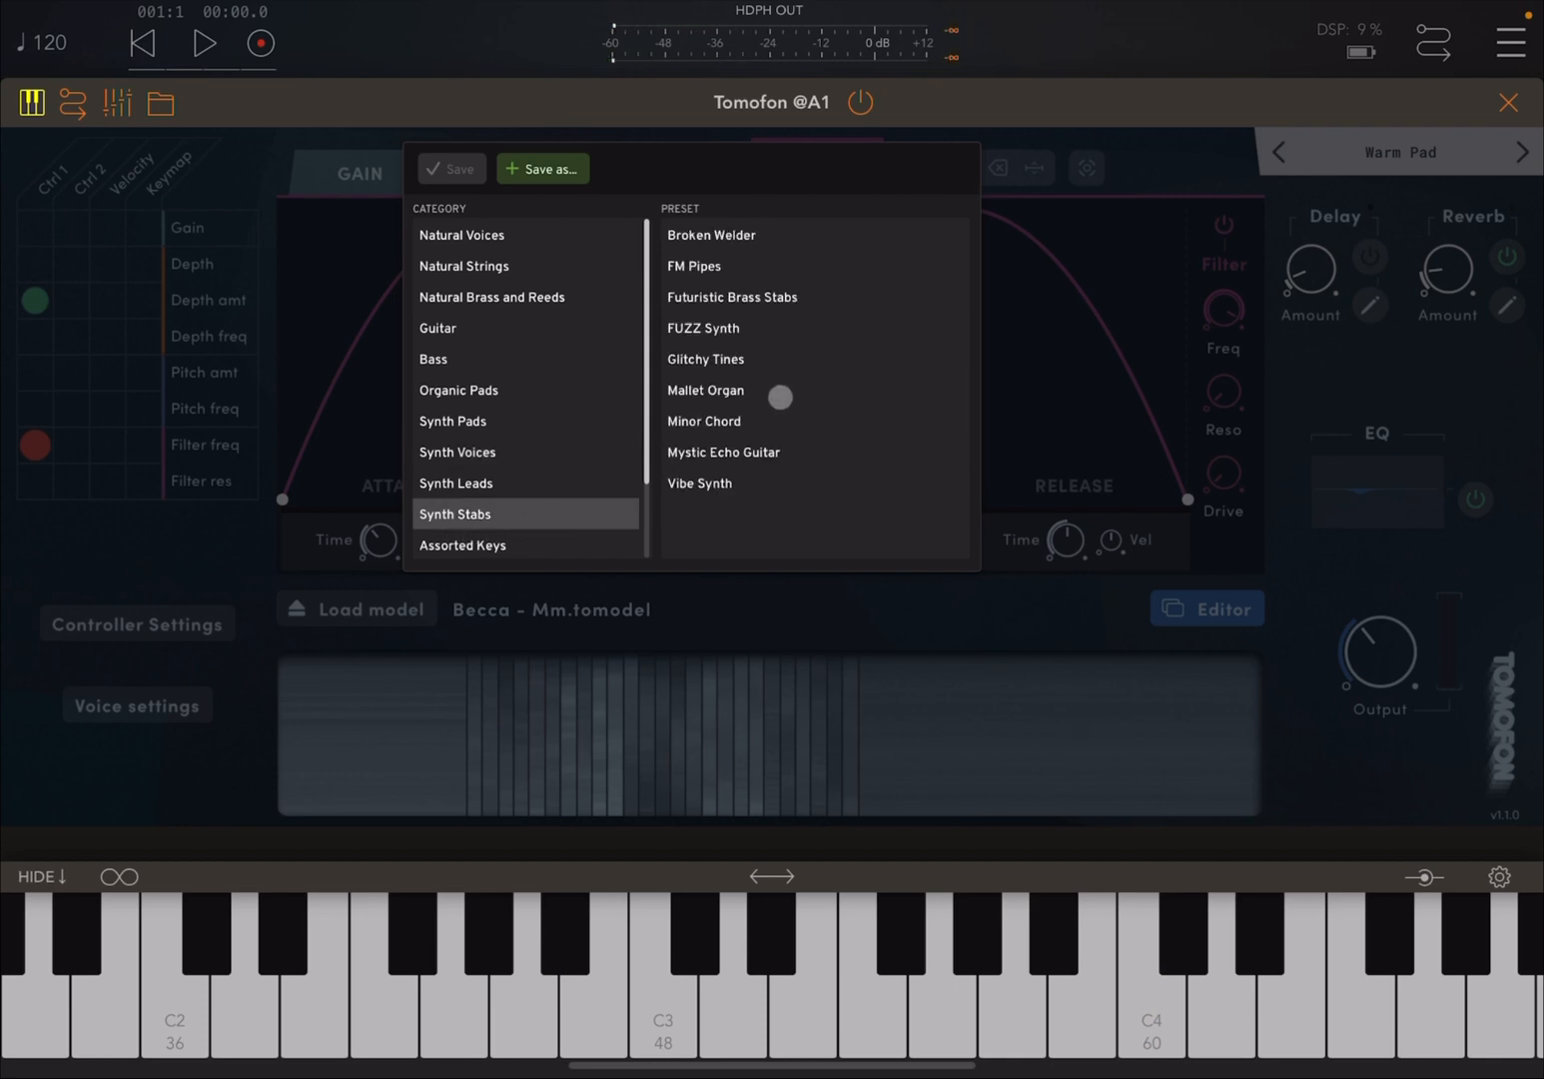
left_click(707, 390)
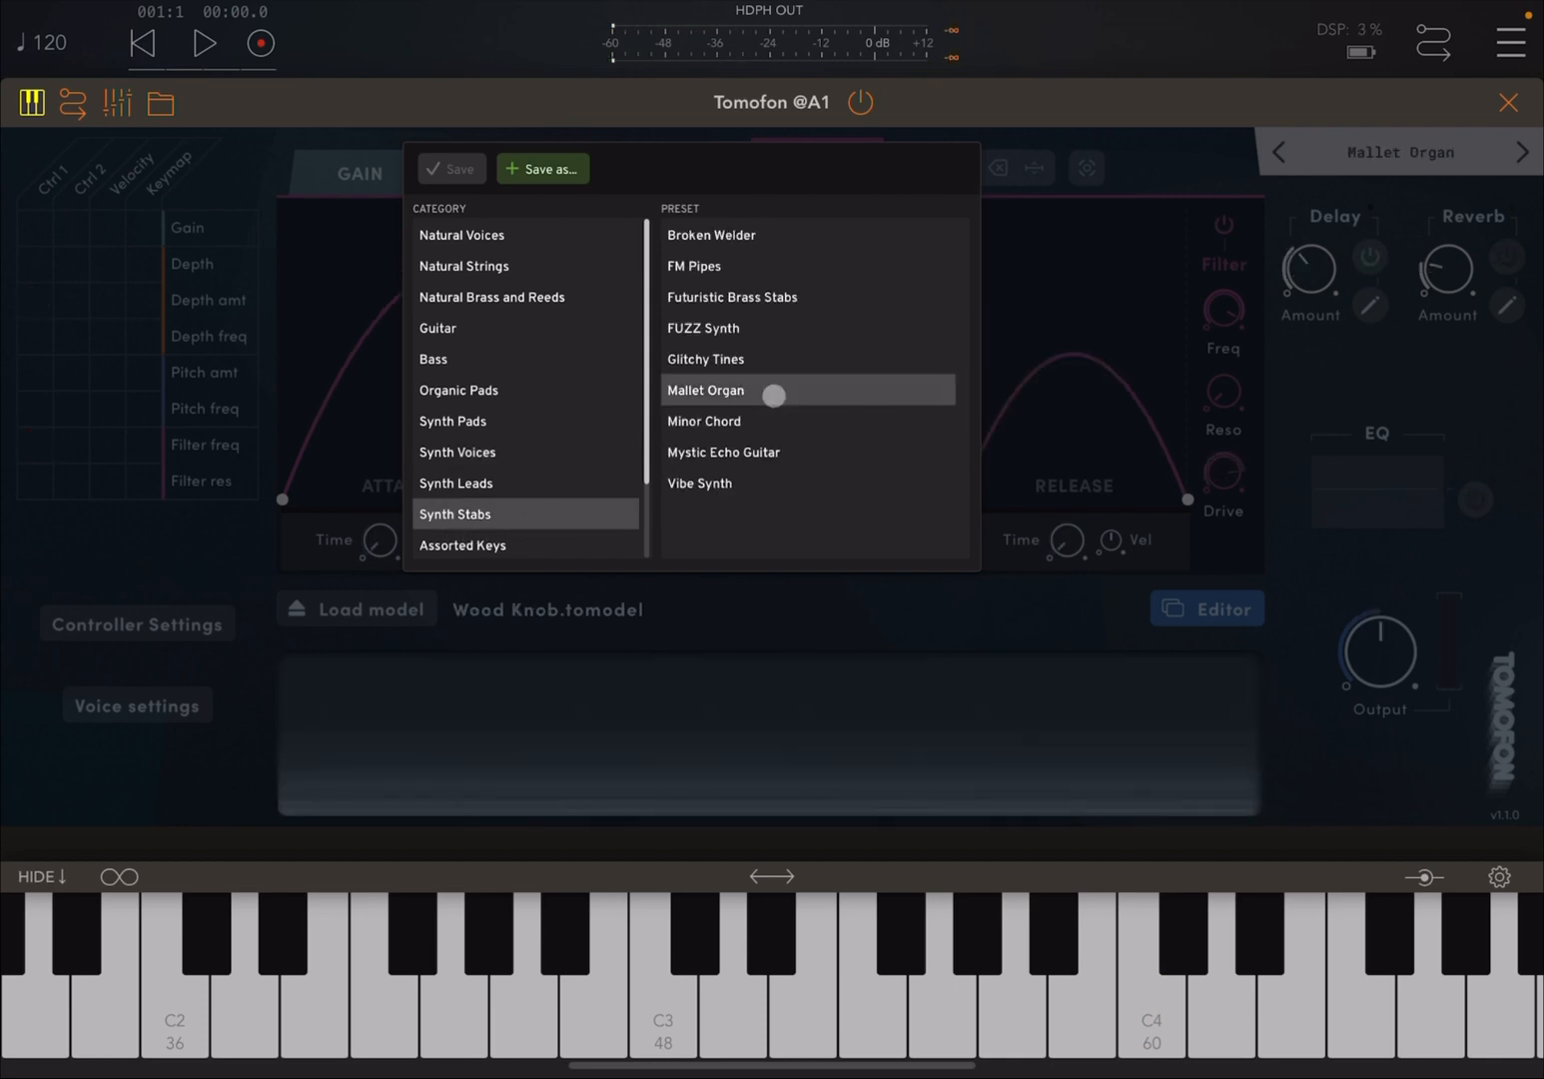
left_click(1150, 969)
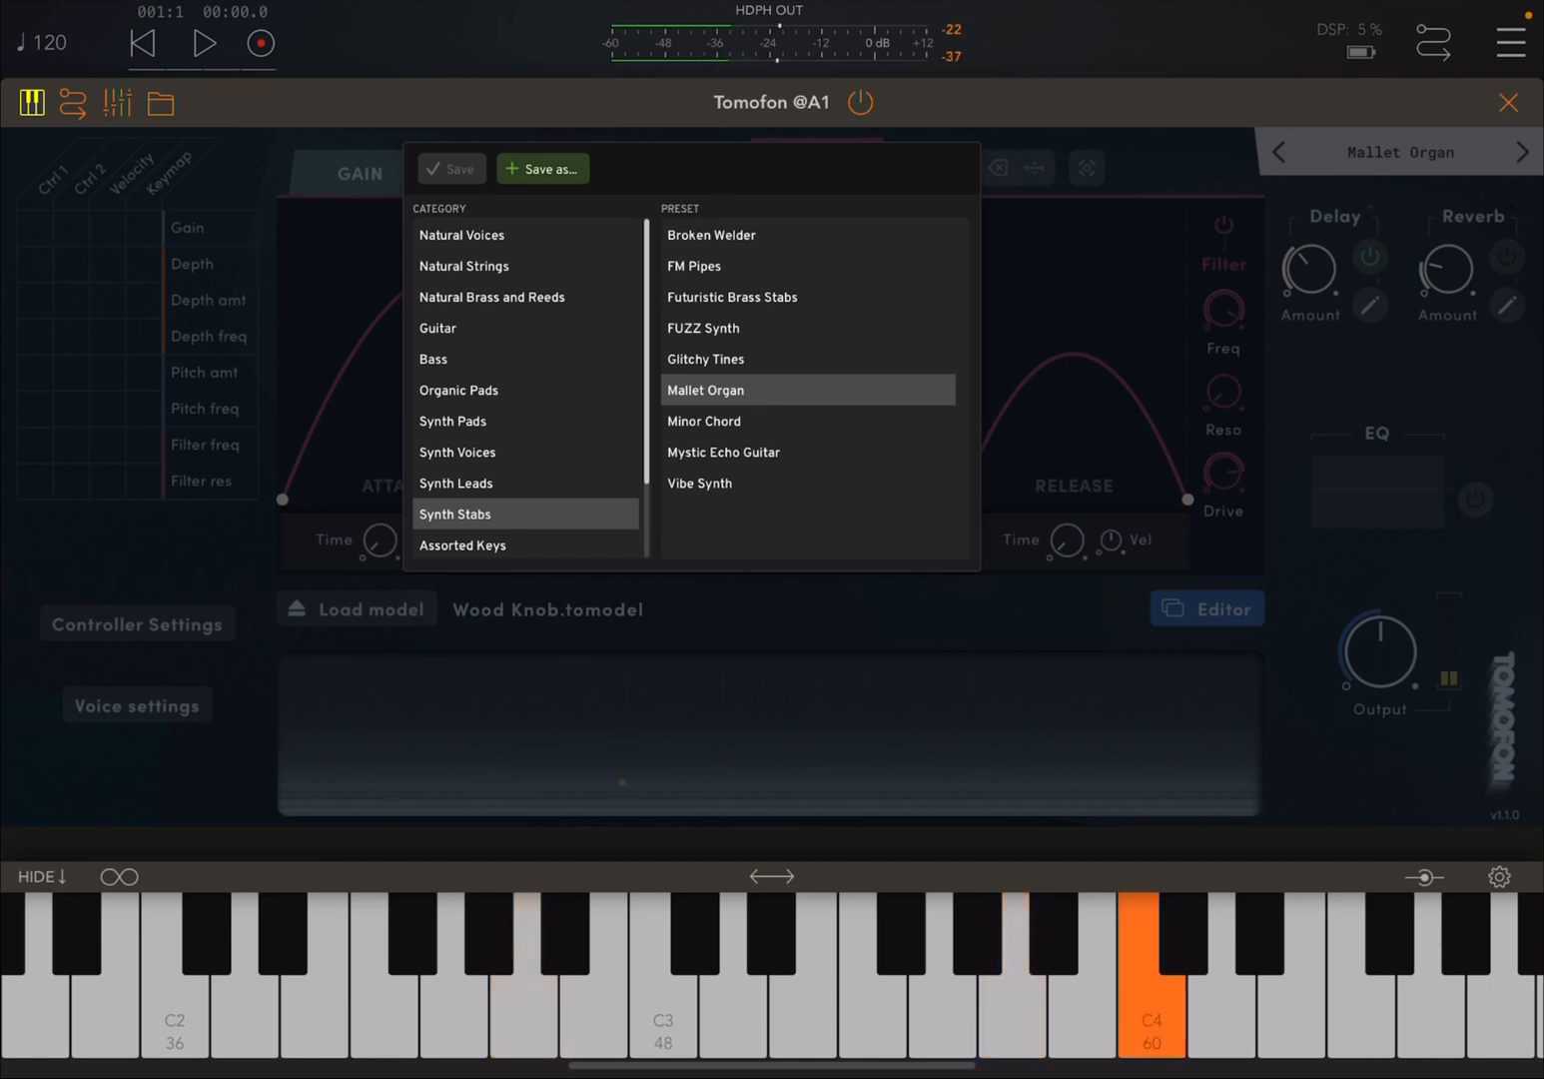
left_click(944, 979)
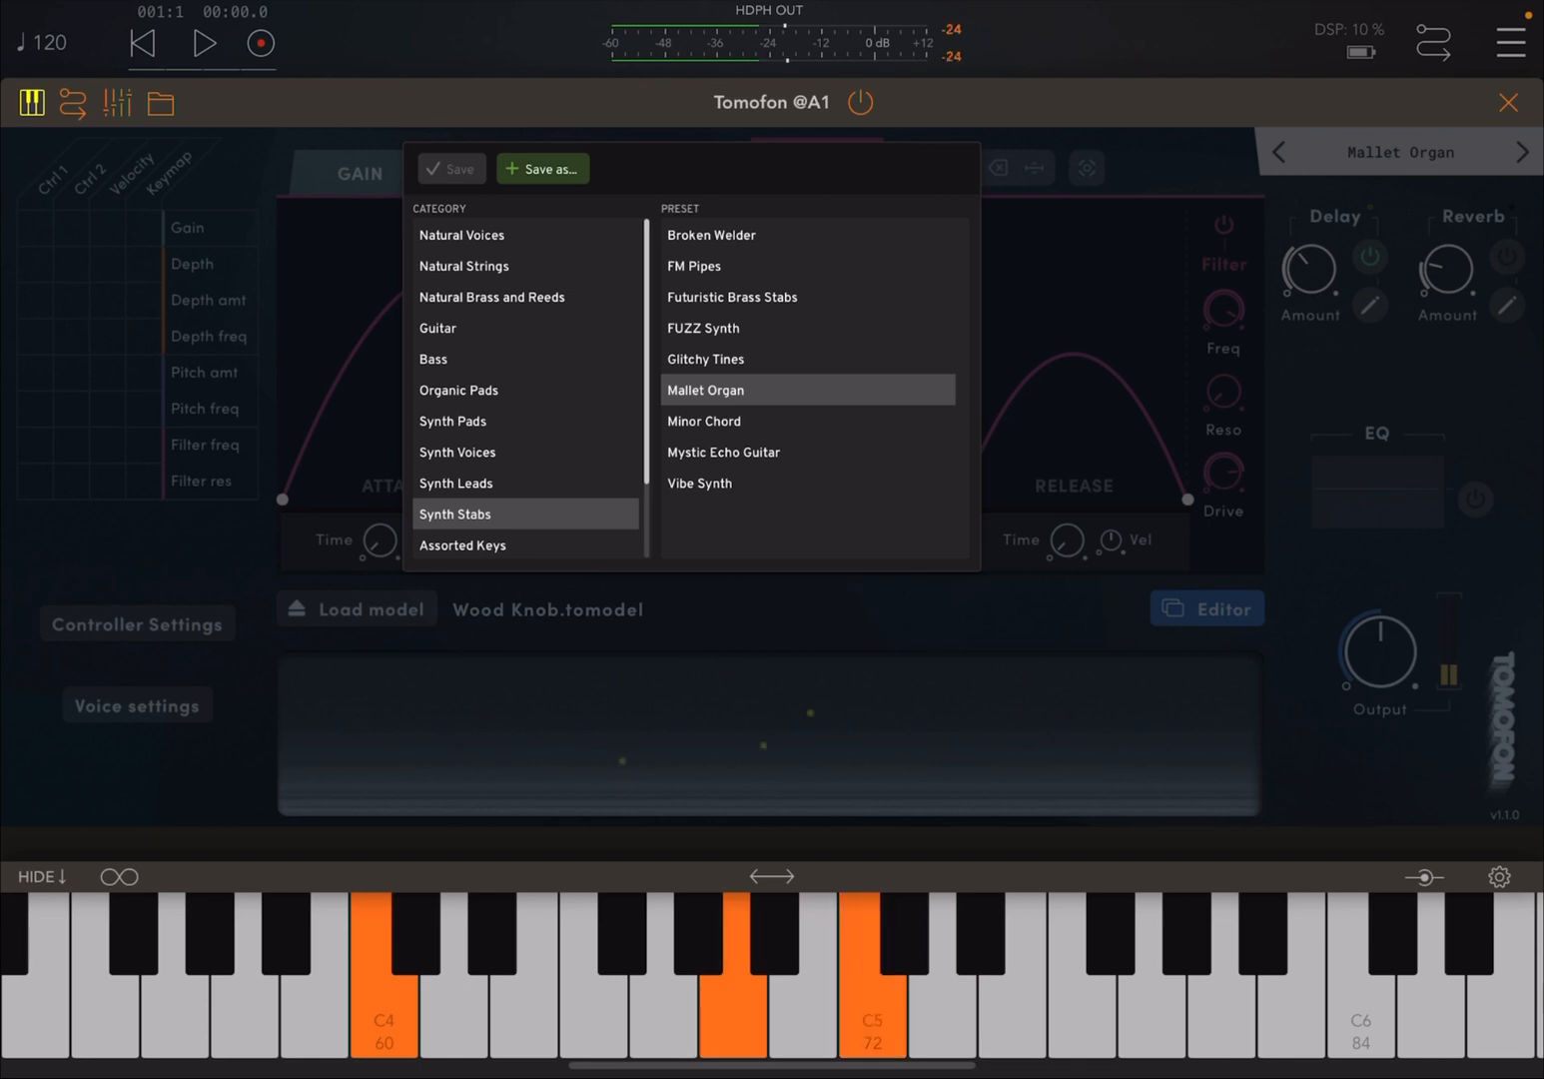
left_click(704, 421)
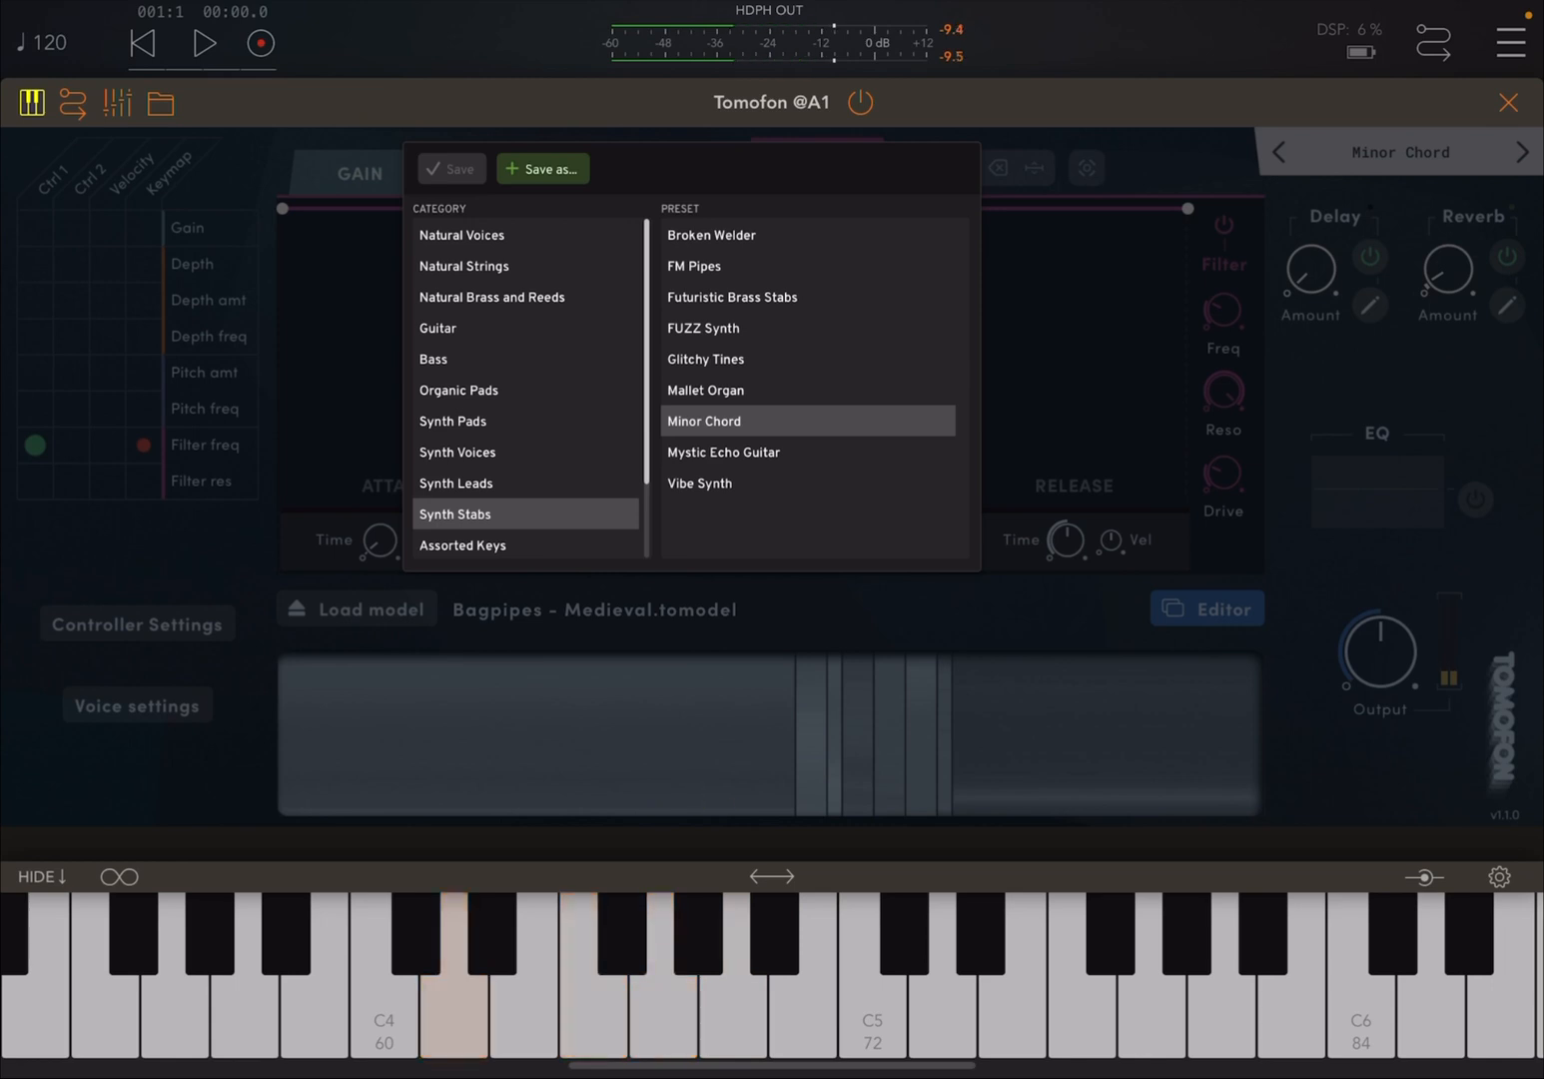
left_click(723, 452)
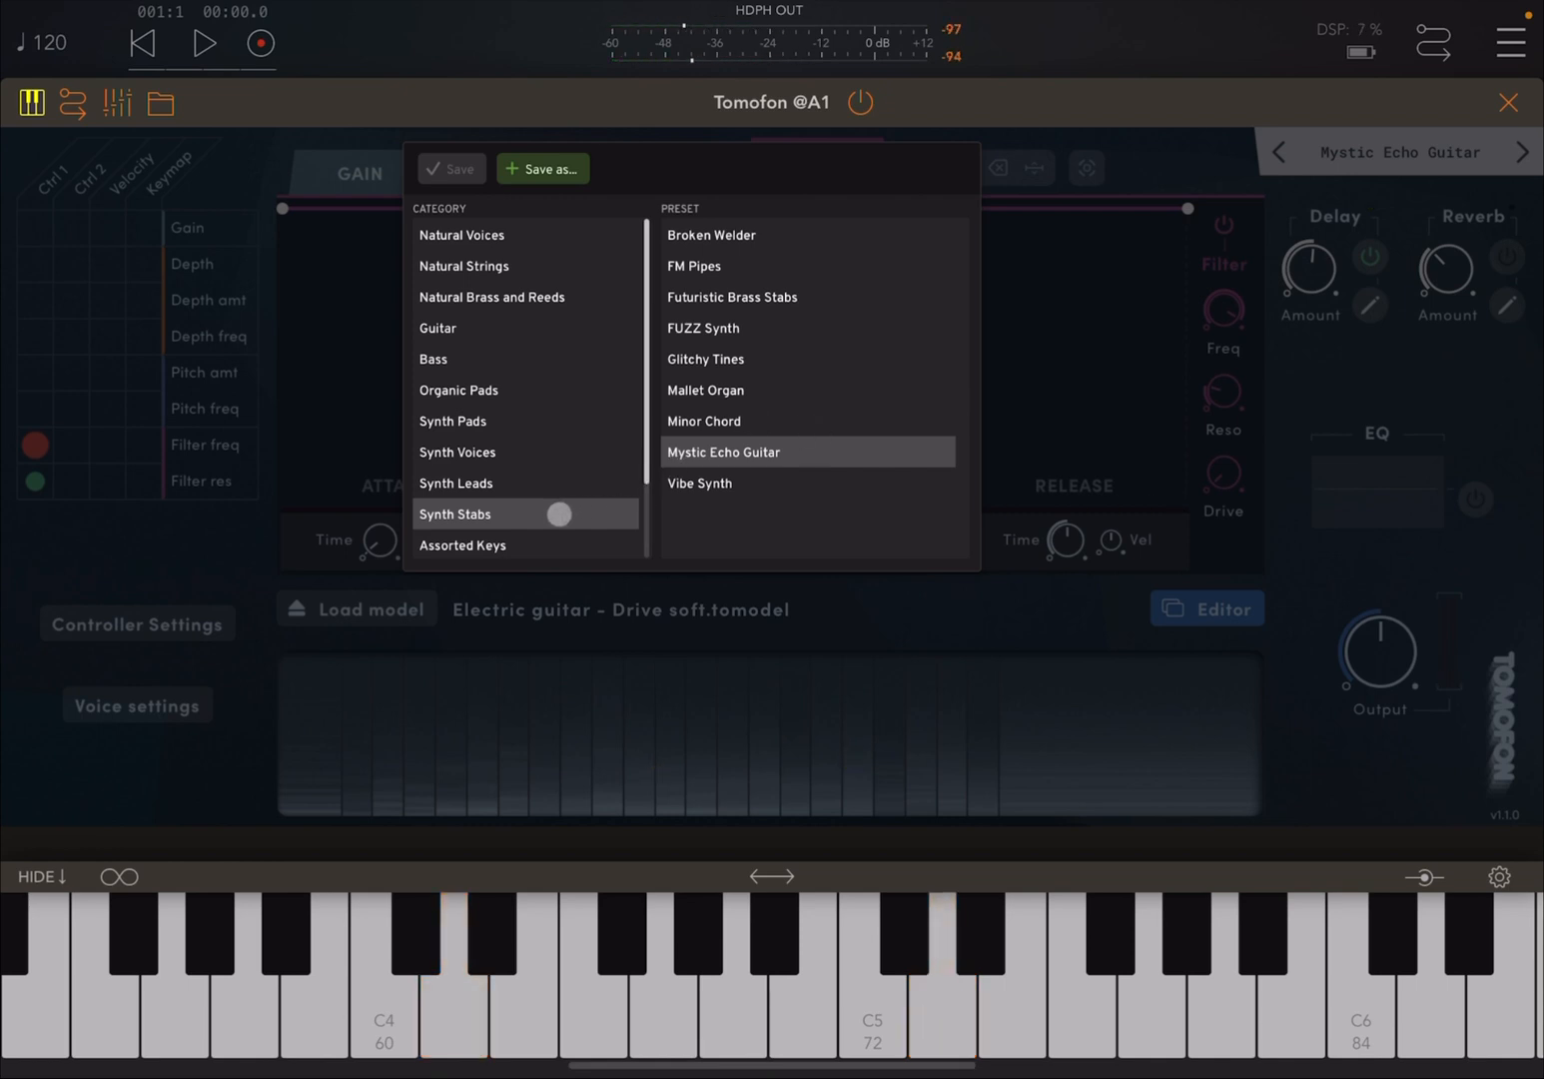
- Open the Assorted Keys category and load the Dark Pluck preset
left_click(462, 544)
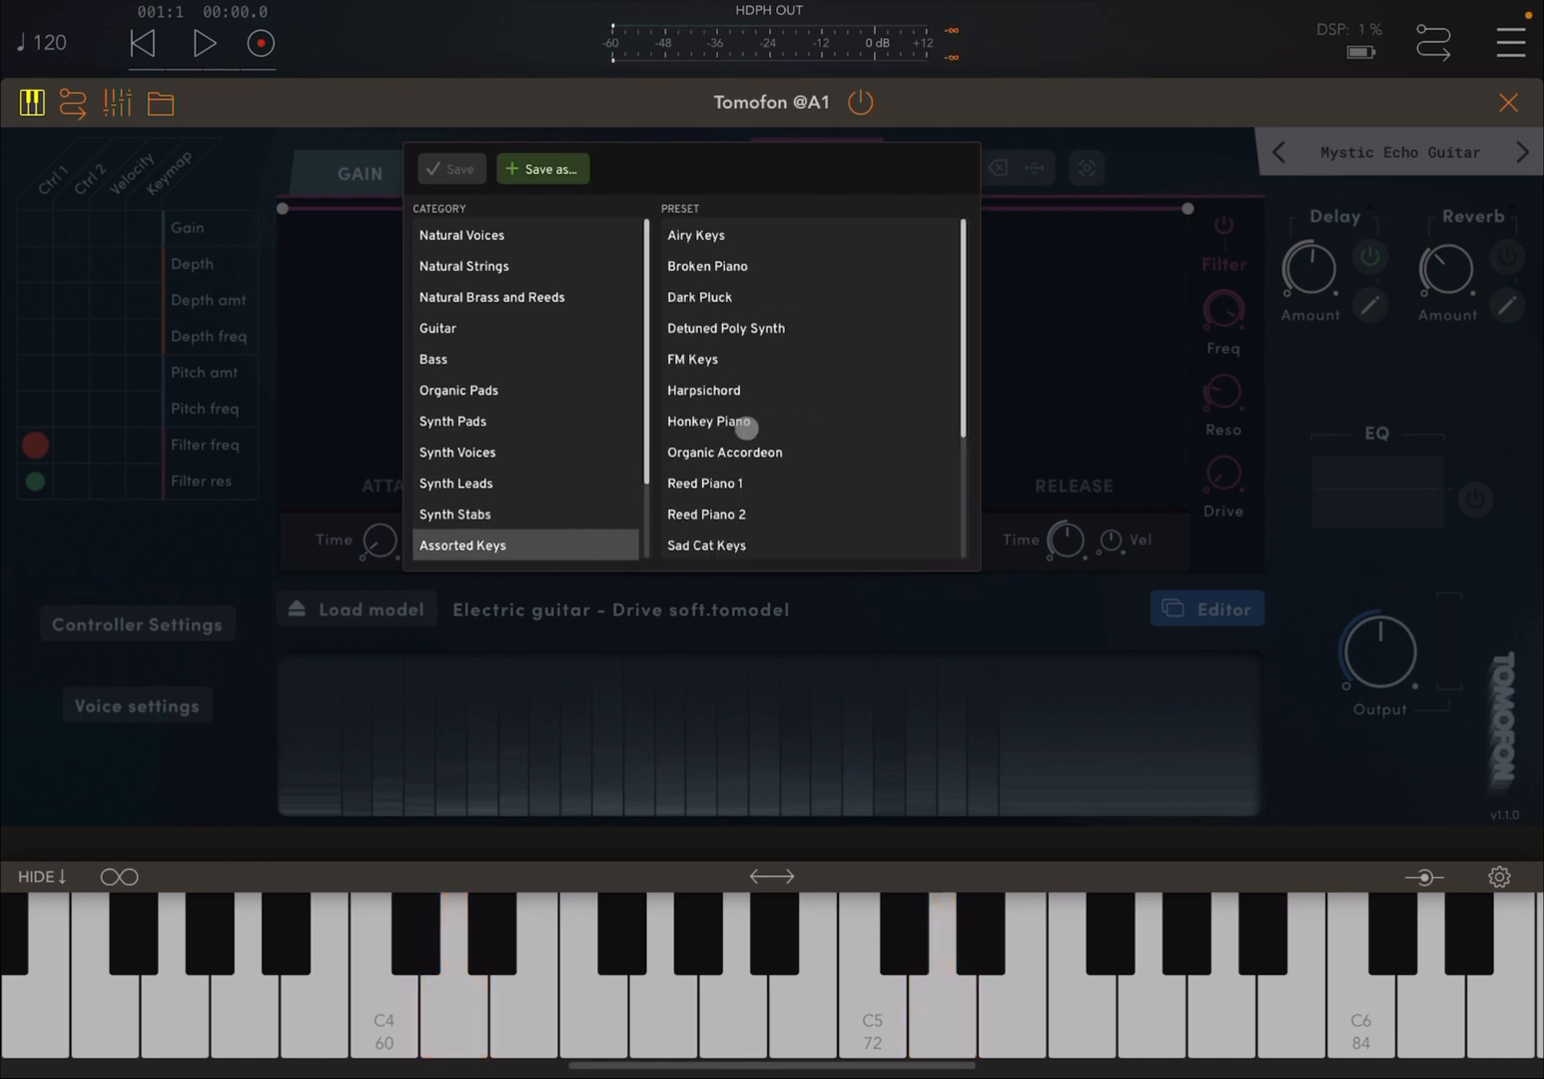
left_click(708, 421)
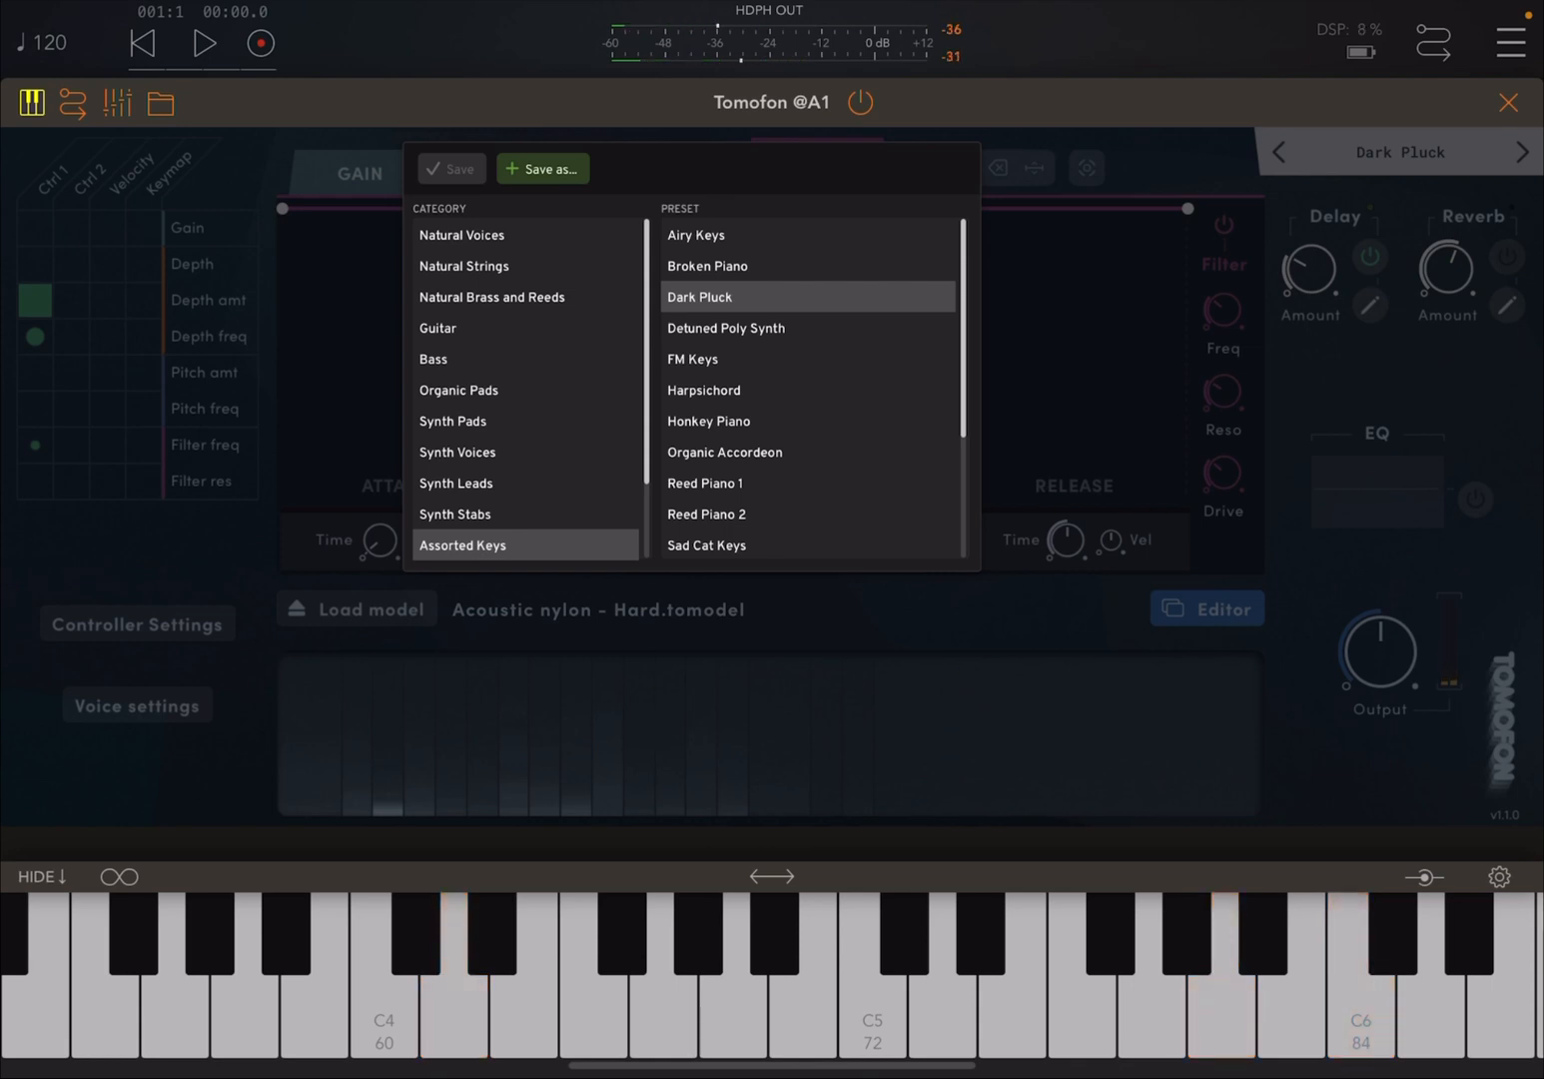
scroll("down", 3)
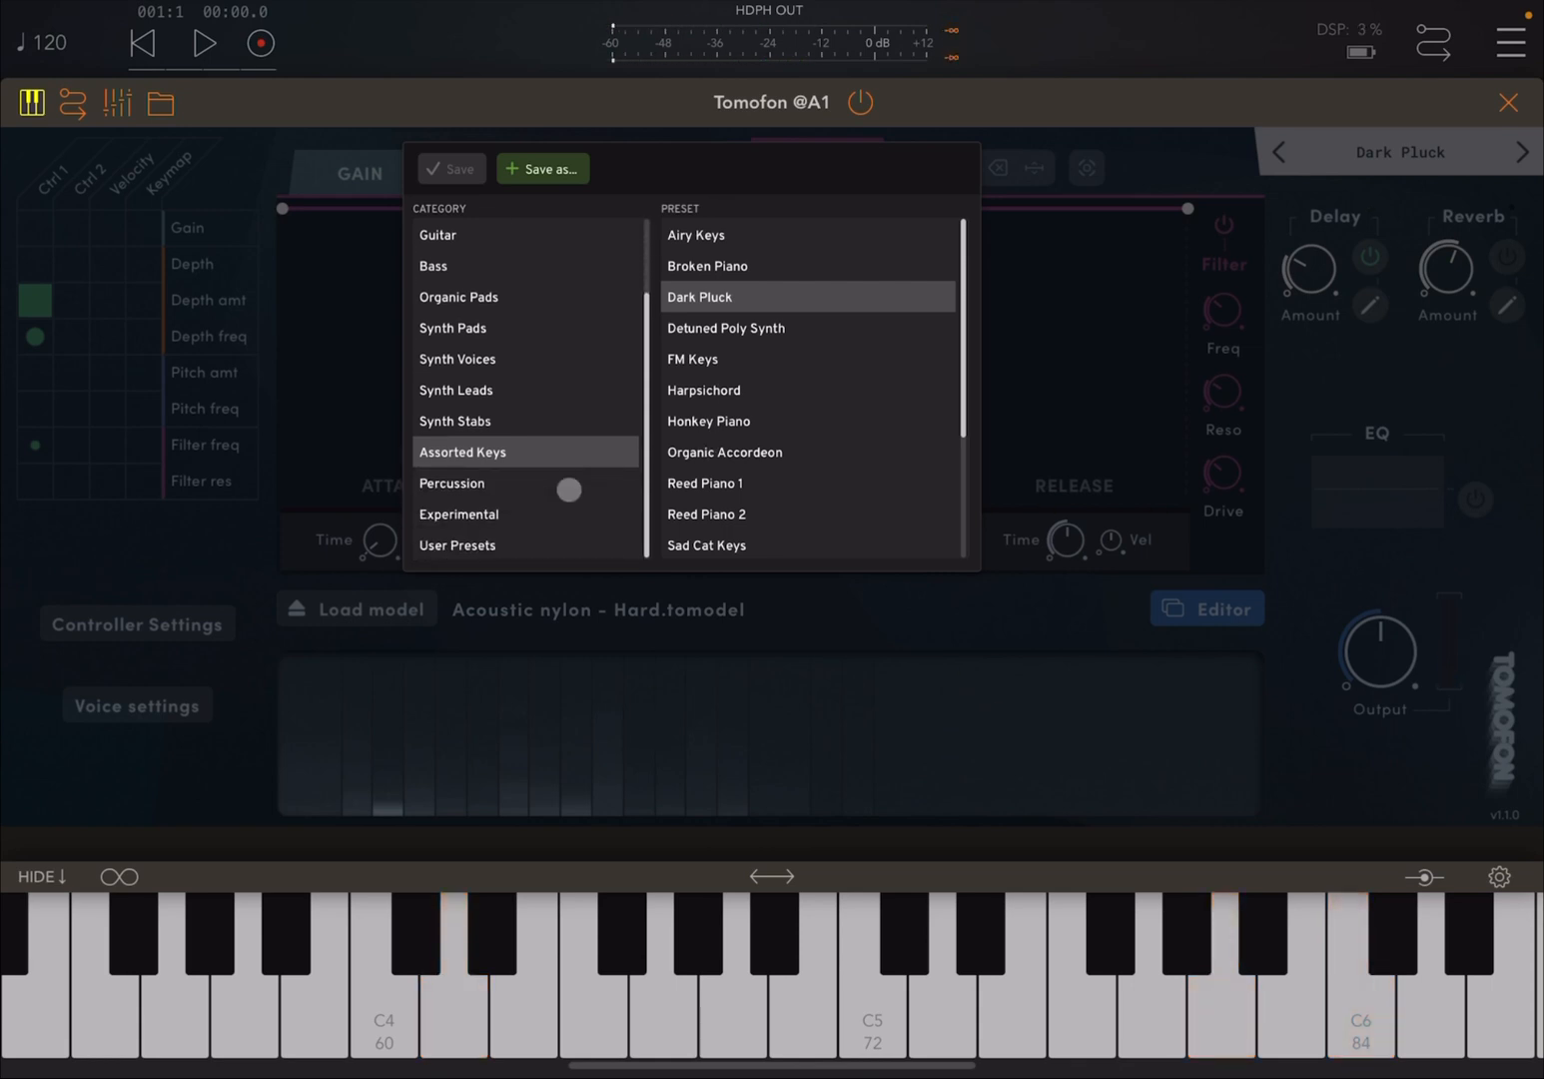
- In Experimental, try Sample Error, then load Starry Tomofon and play two keys
left_click(458, 514)
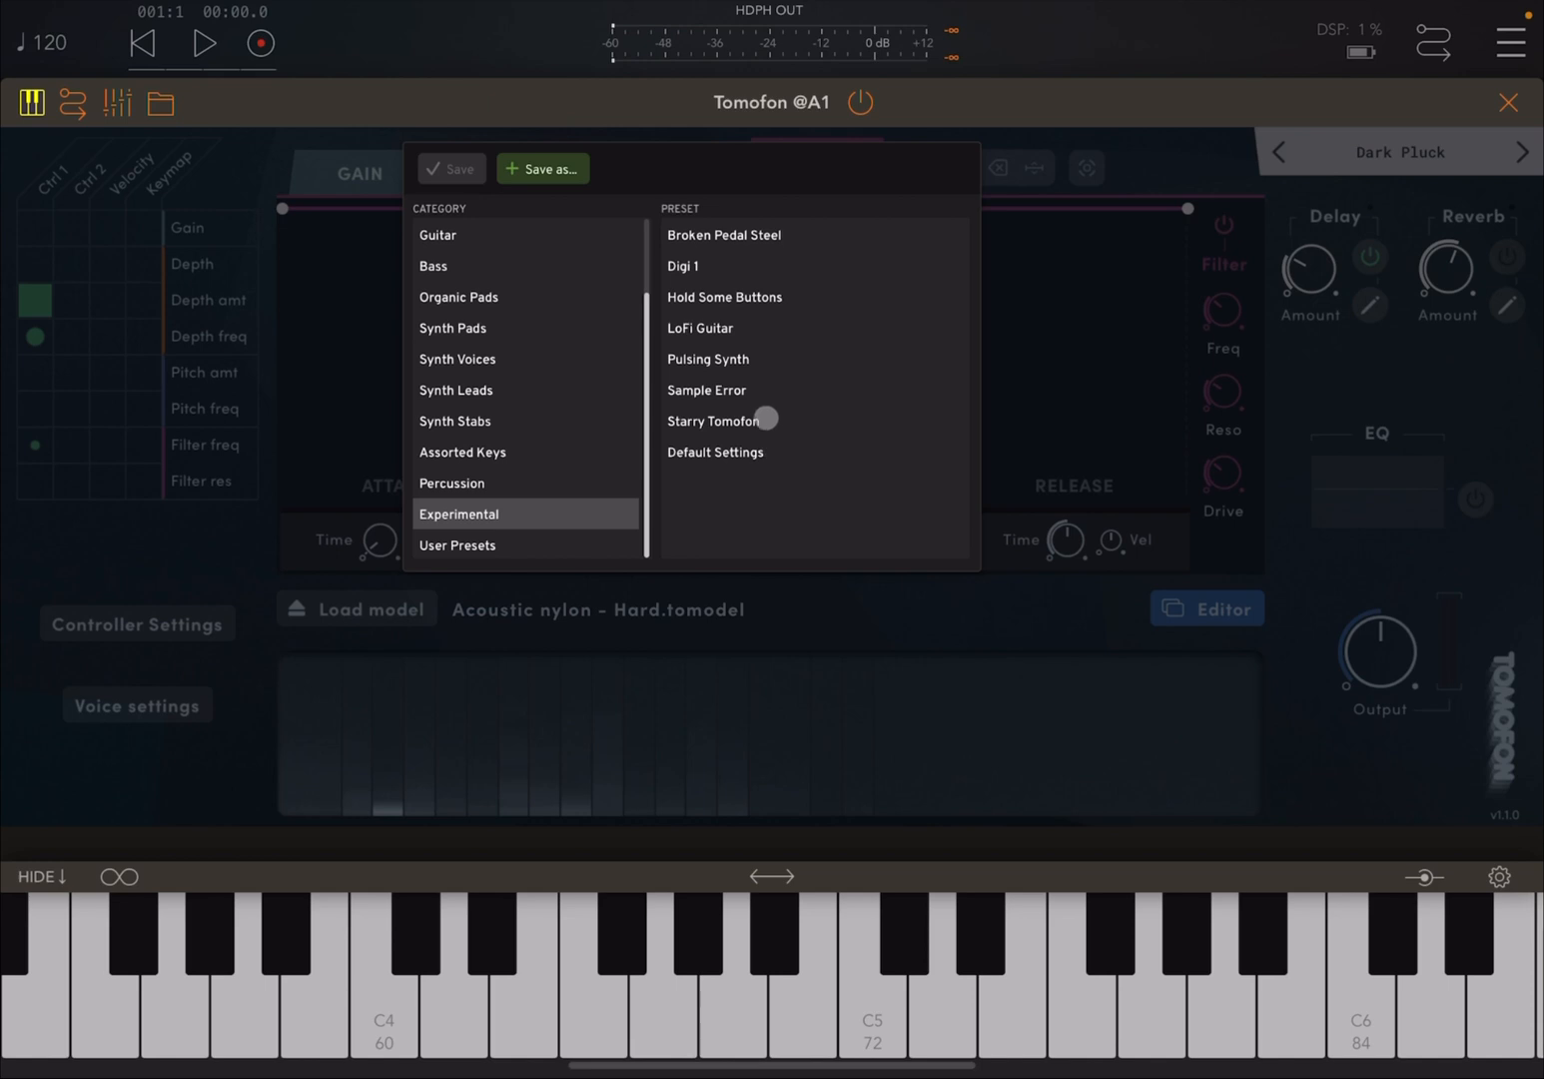
left_click(707, 389)
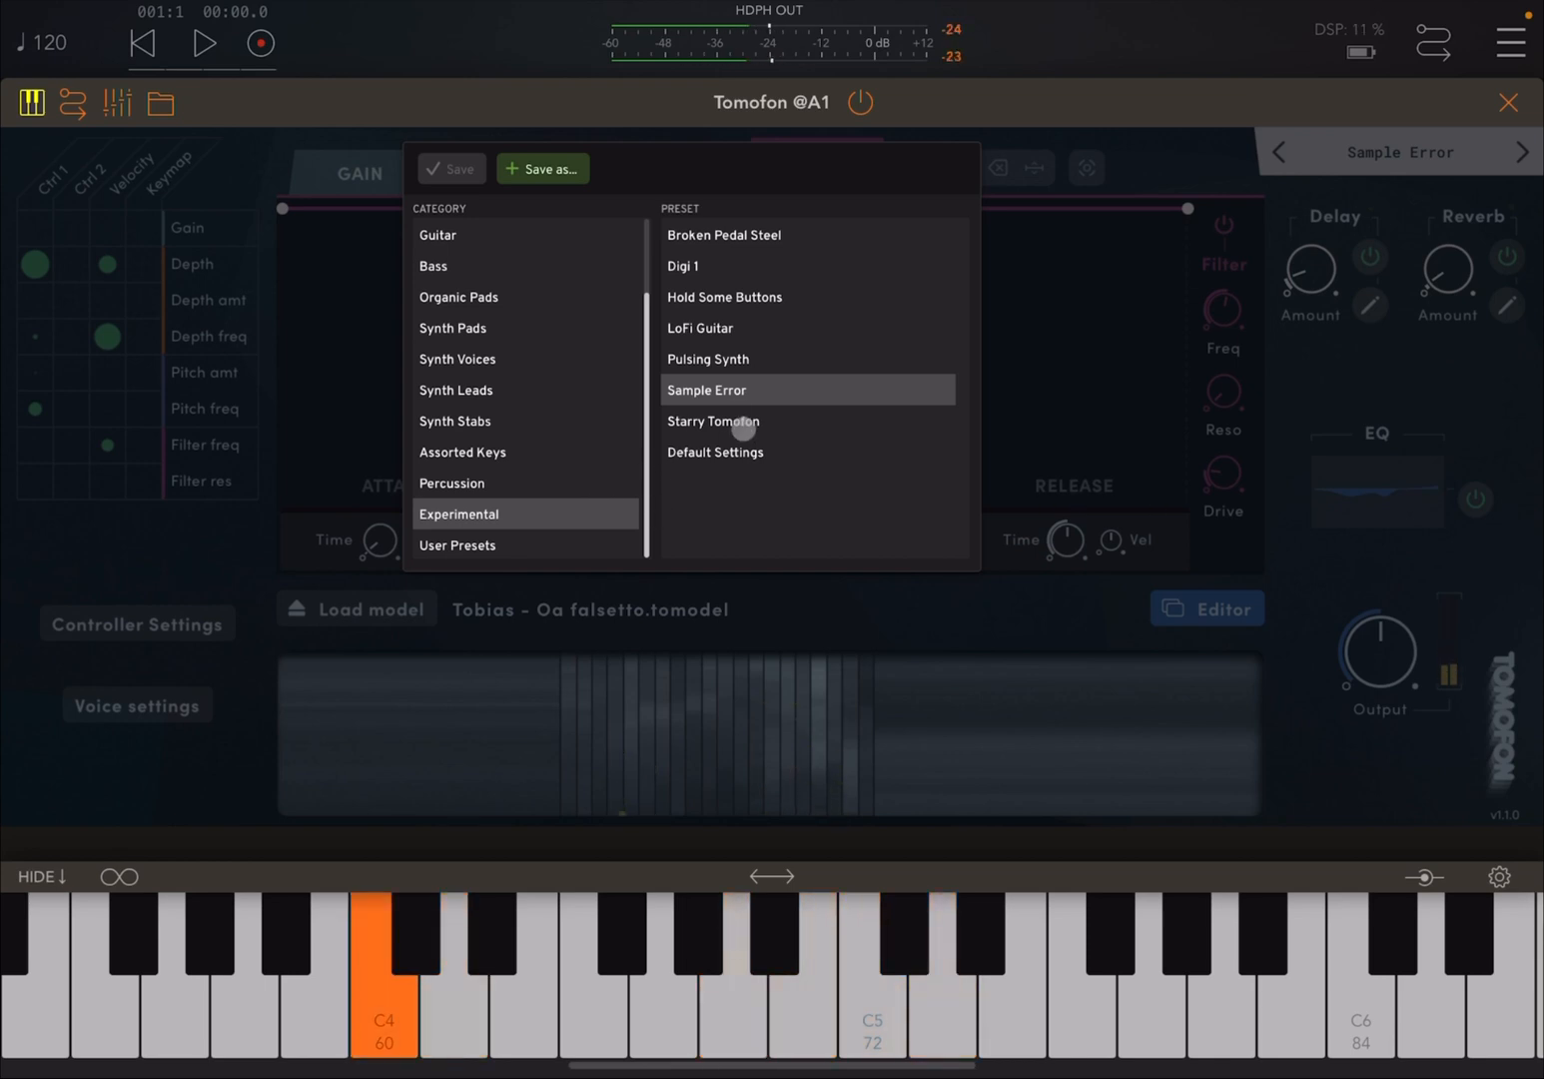
left_click(712, 420)
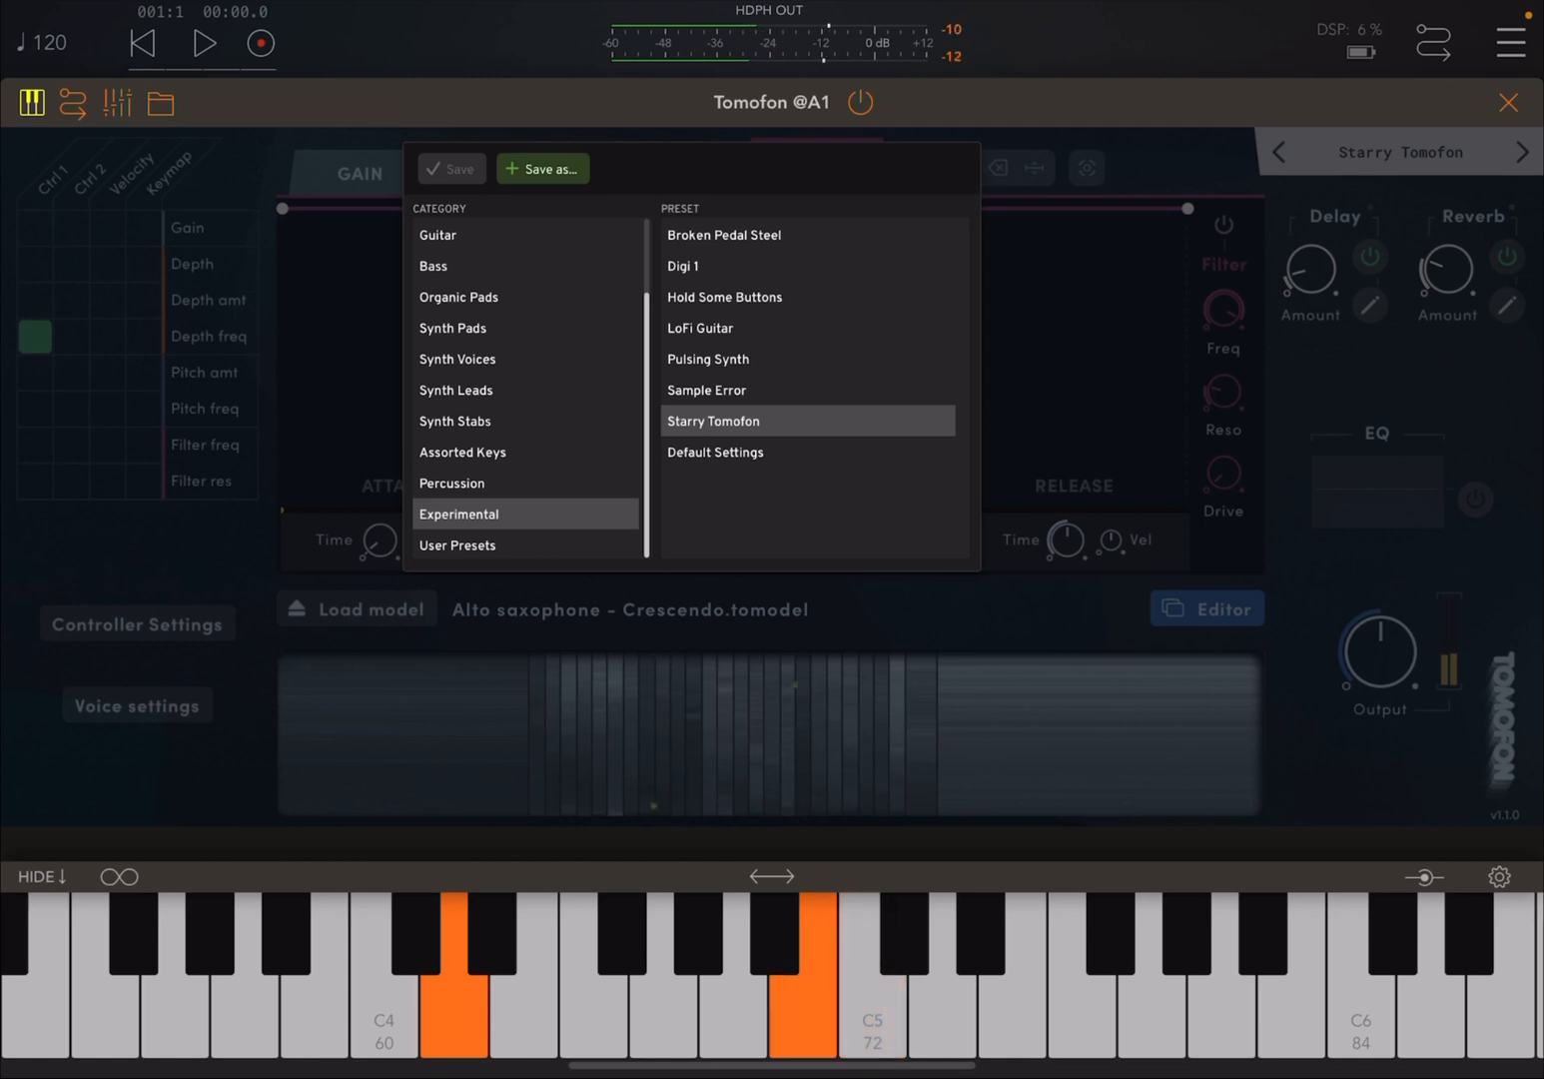
left_click(731, 1009)
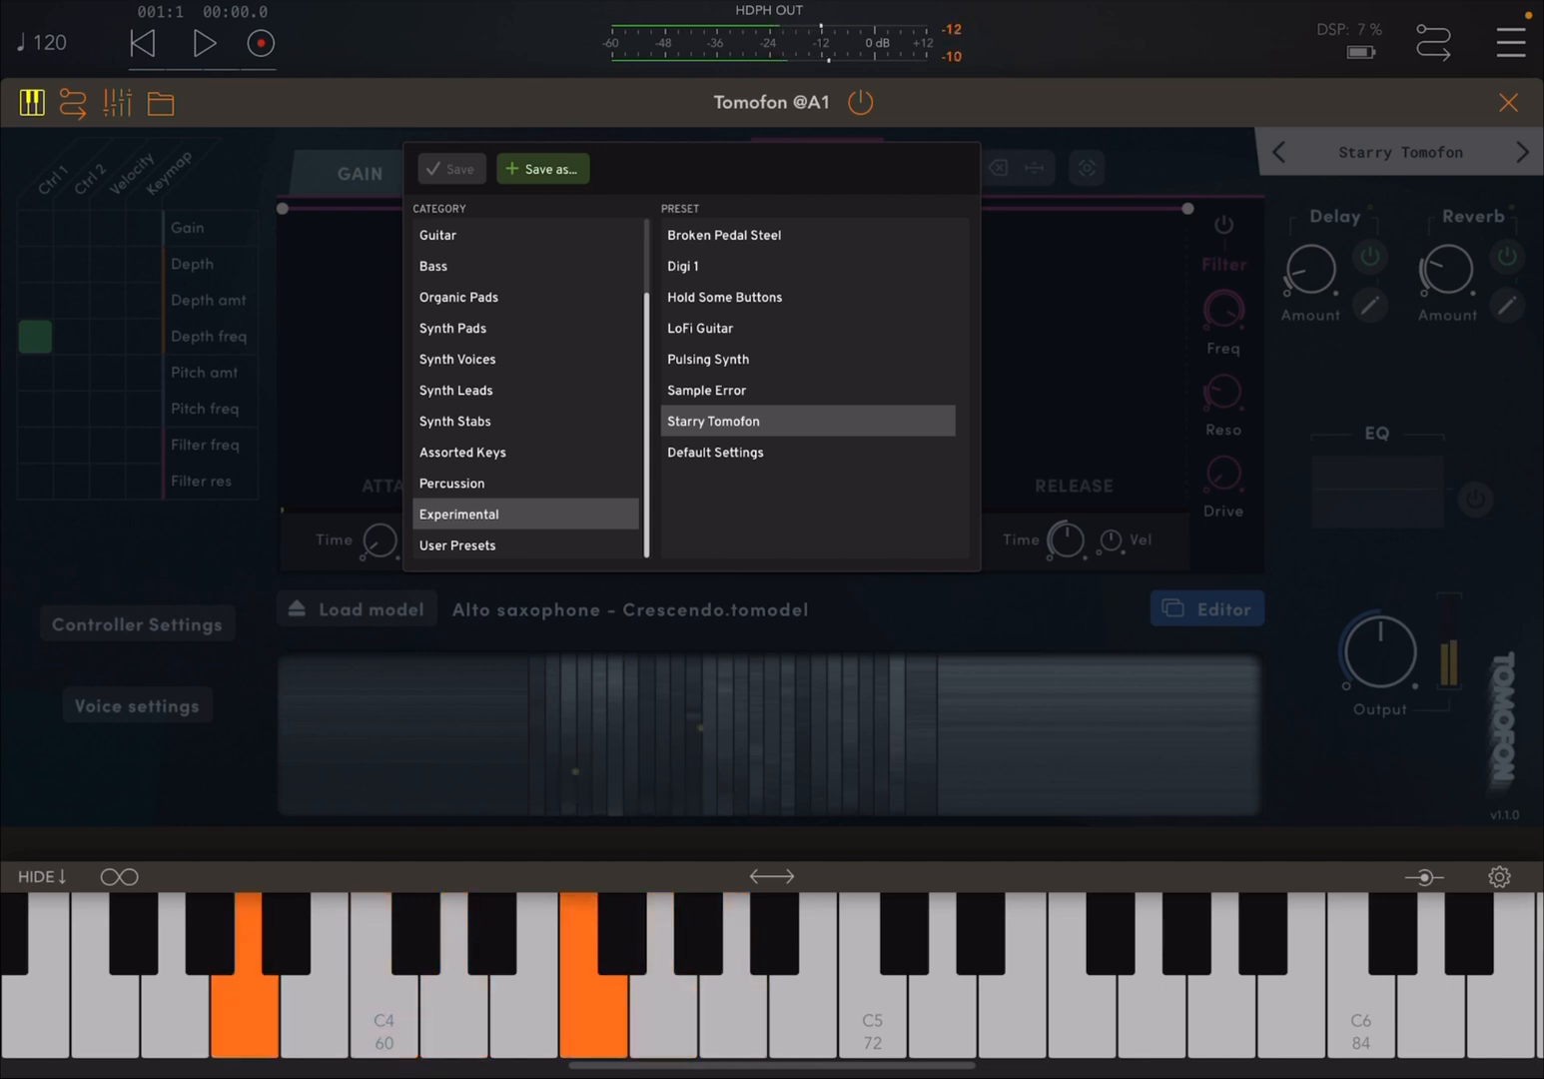
left_click(524, 979)
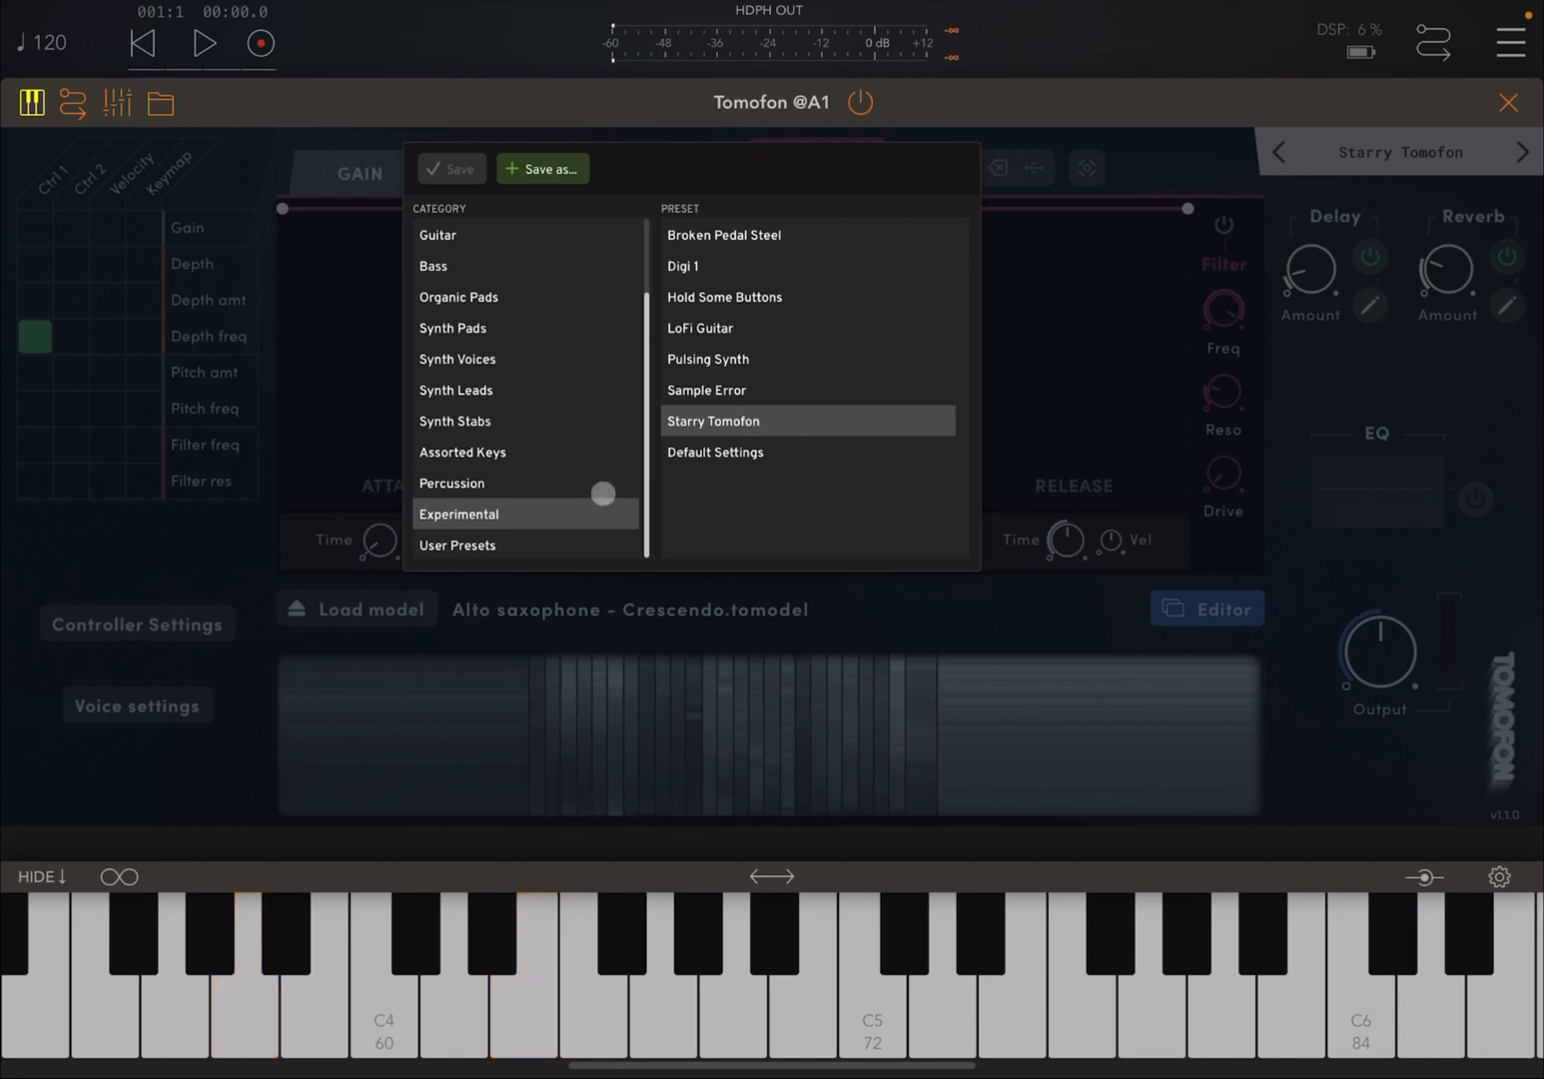
- Load Default Settings, then open the model editor's audio import file picker
left_click(715, 451)
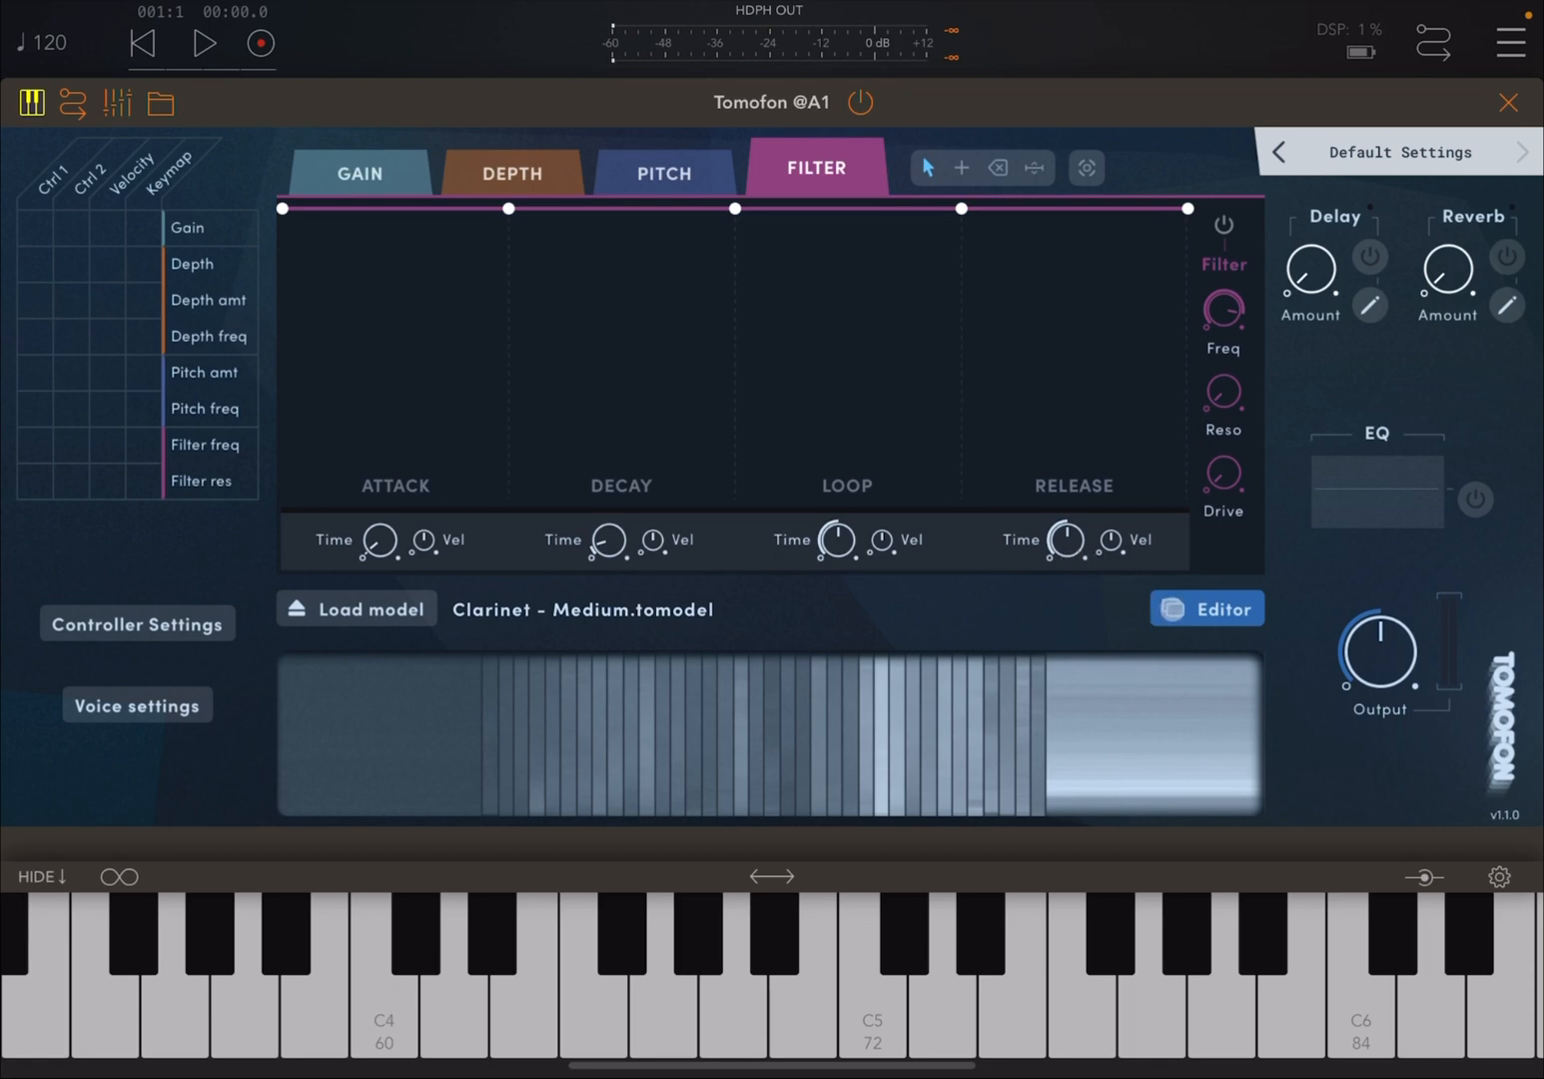
left_click(1205, 608)
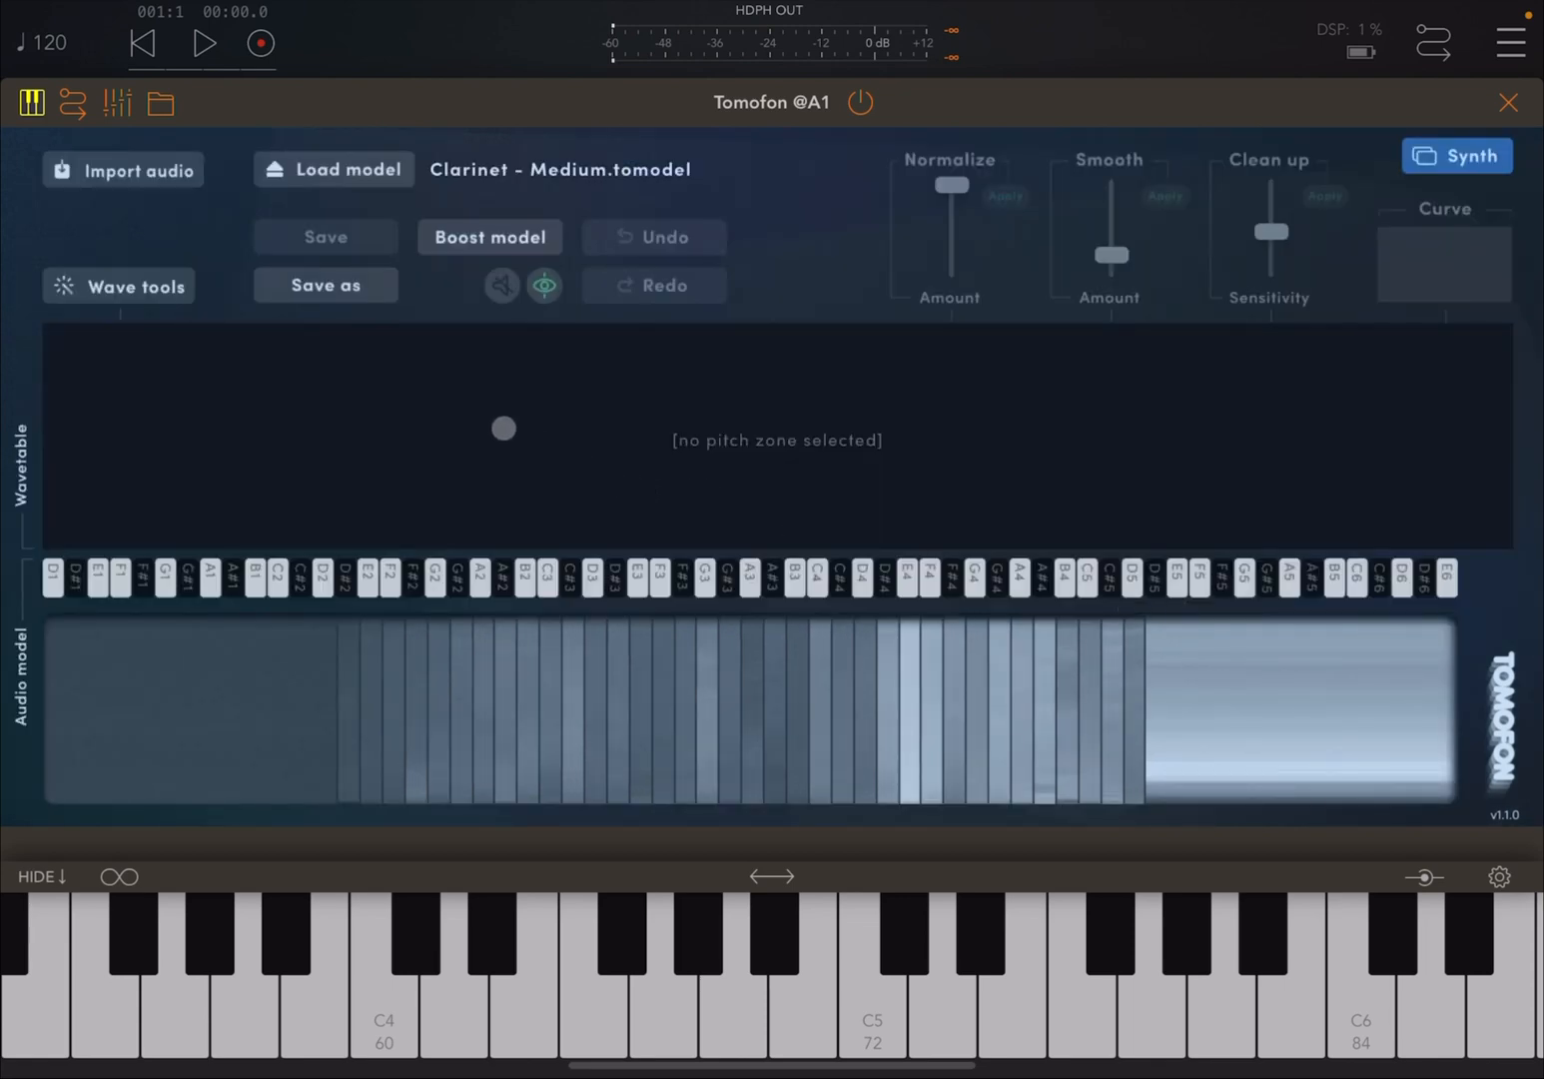
left_click(123, 169)
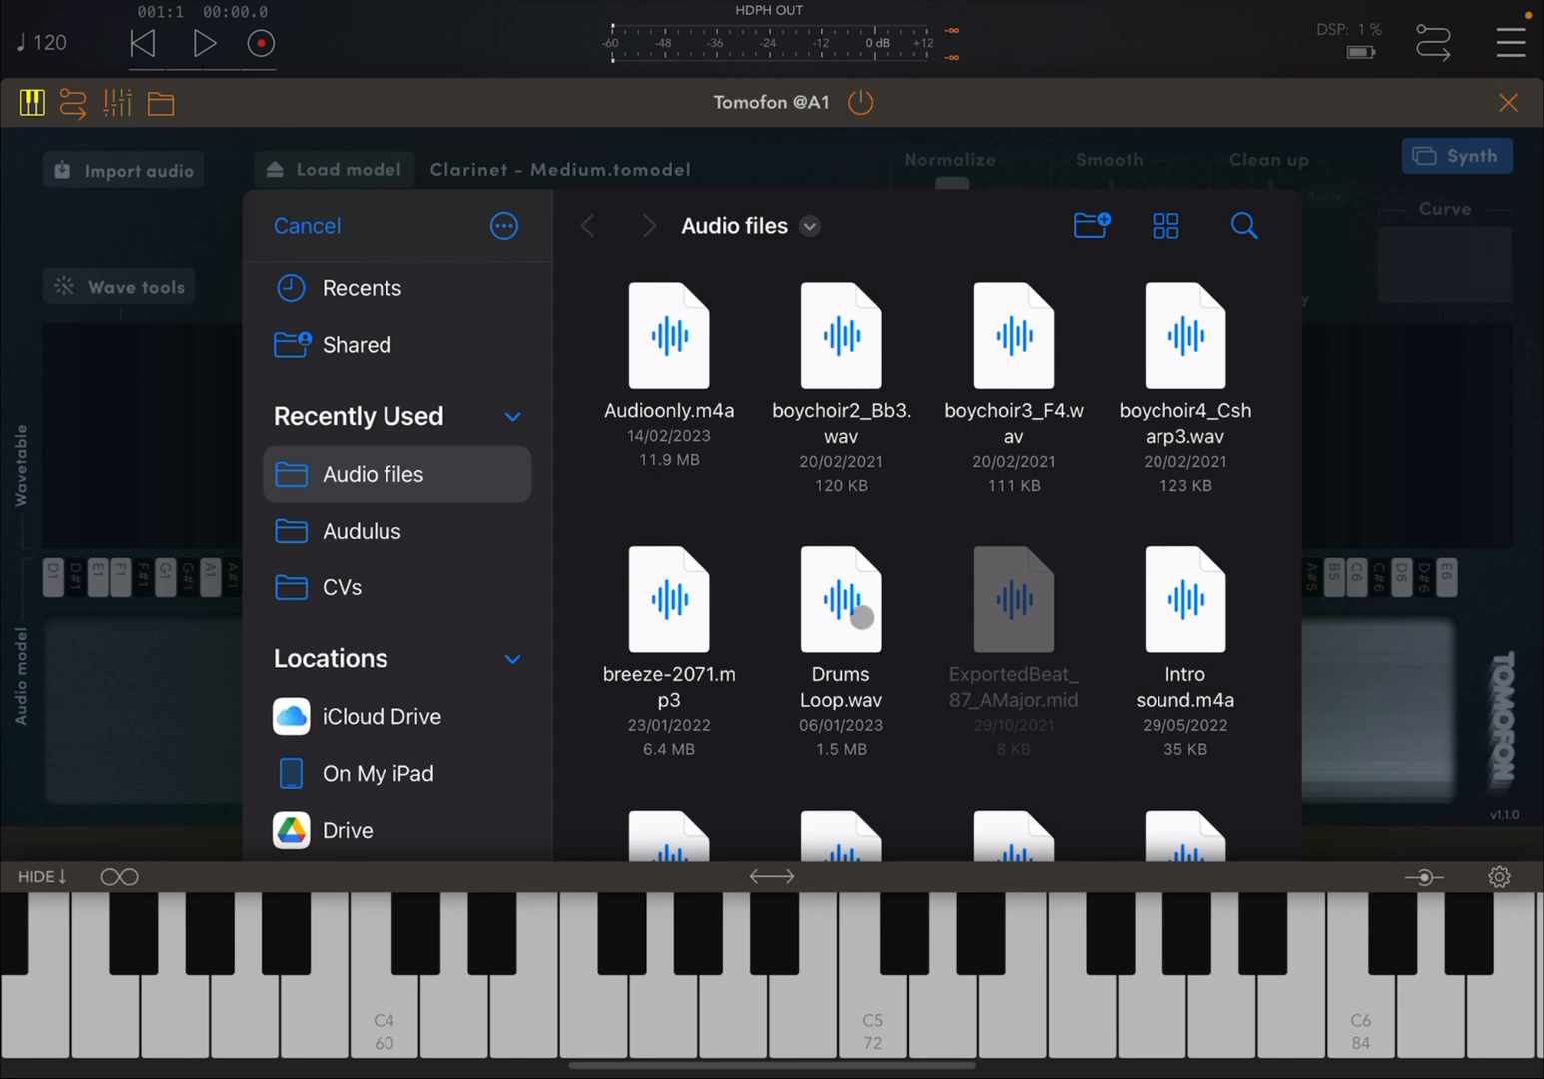
- Select Drums Loop.wav and confirm New Automatic model creation
left_click(839, 600)
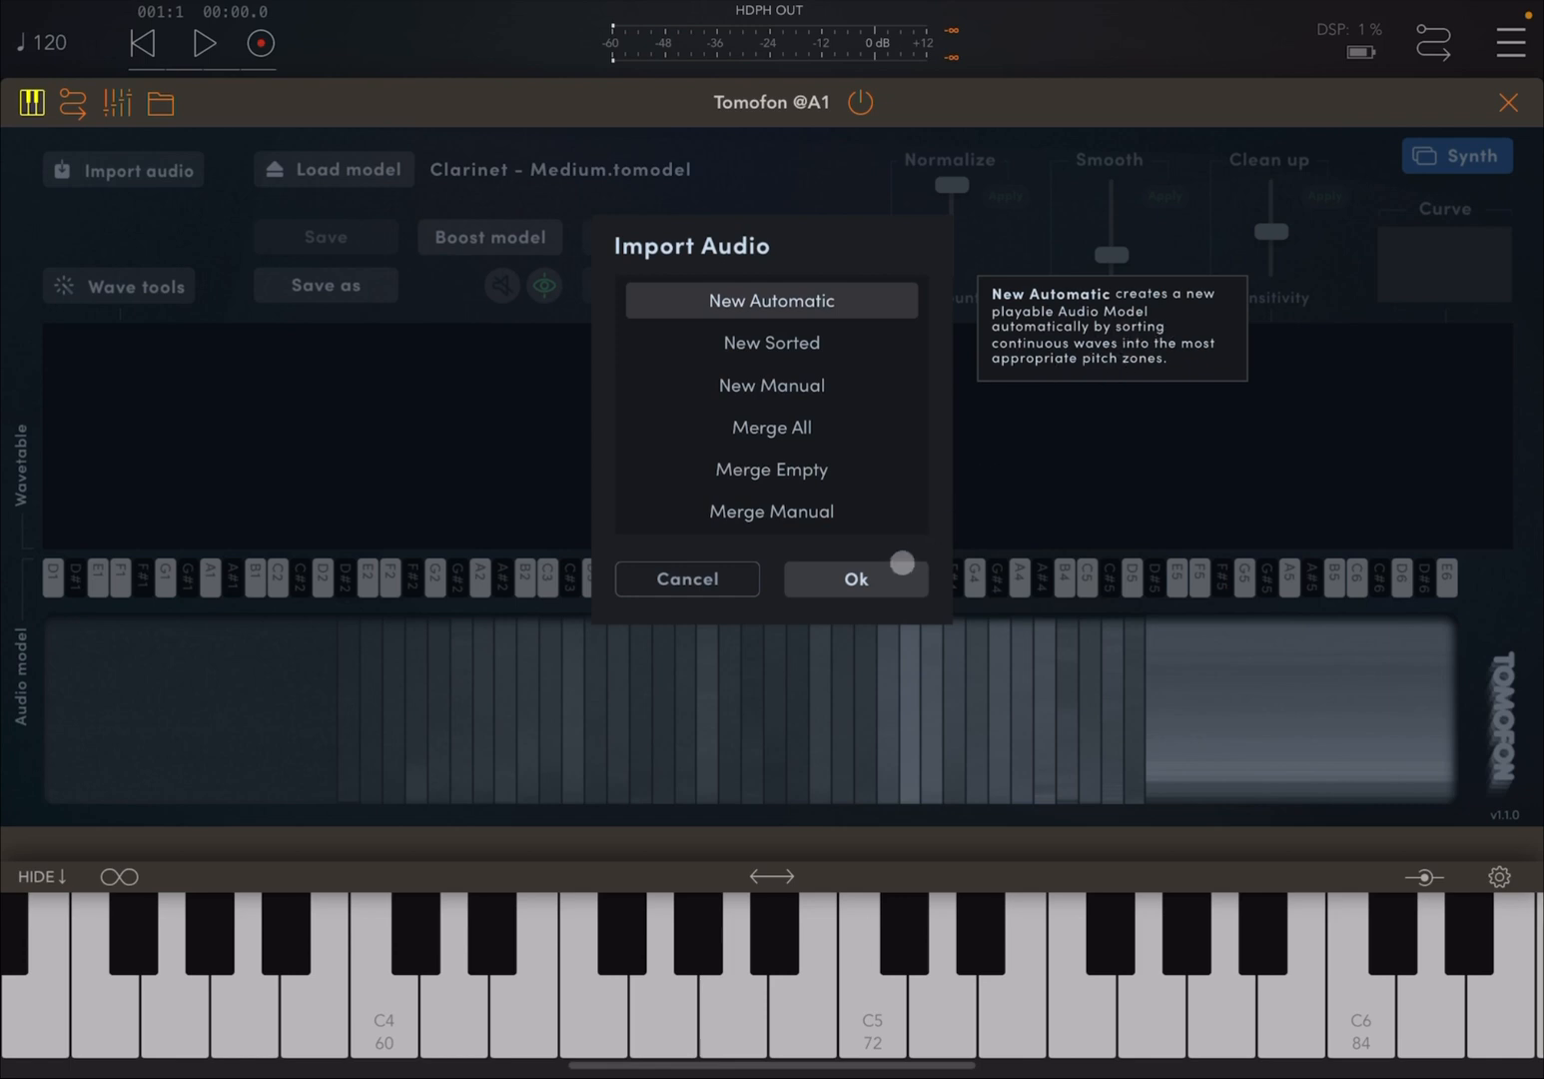
left_click(854, 579)
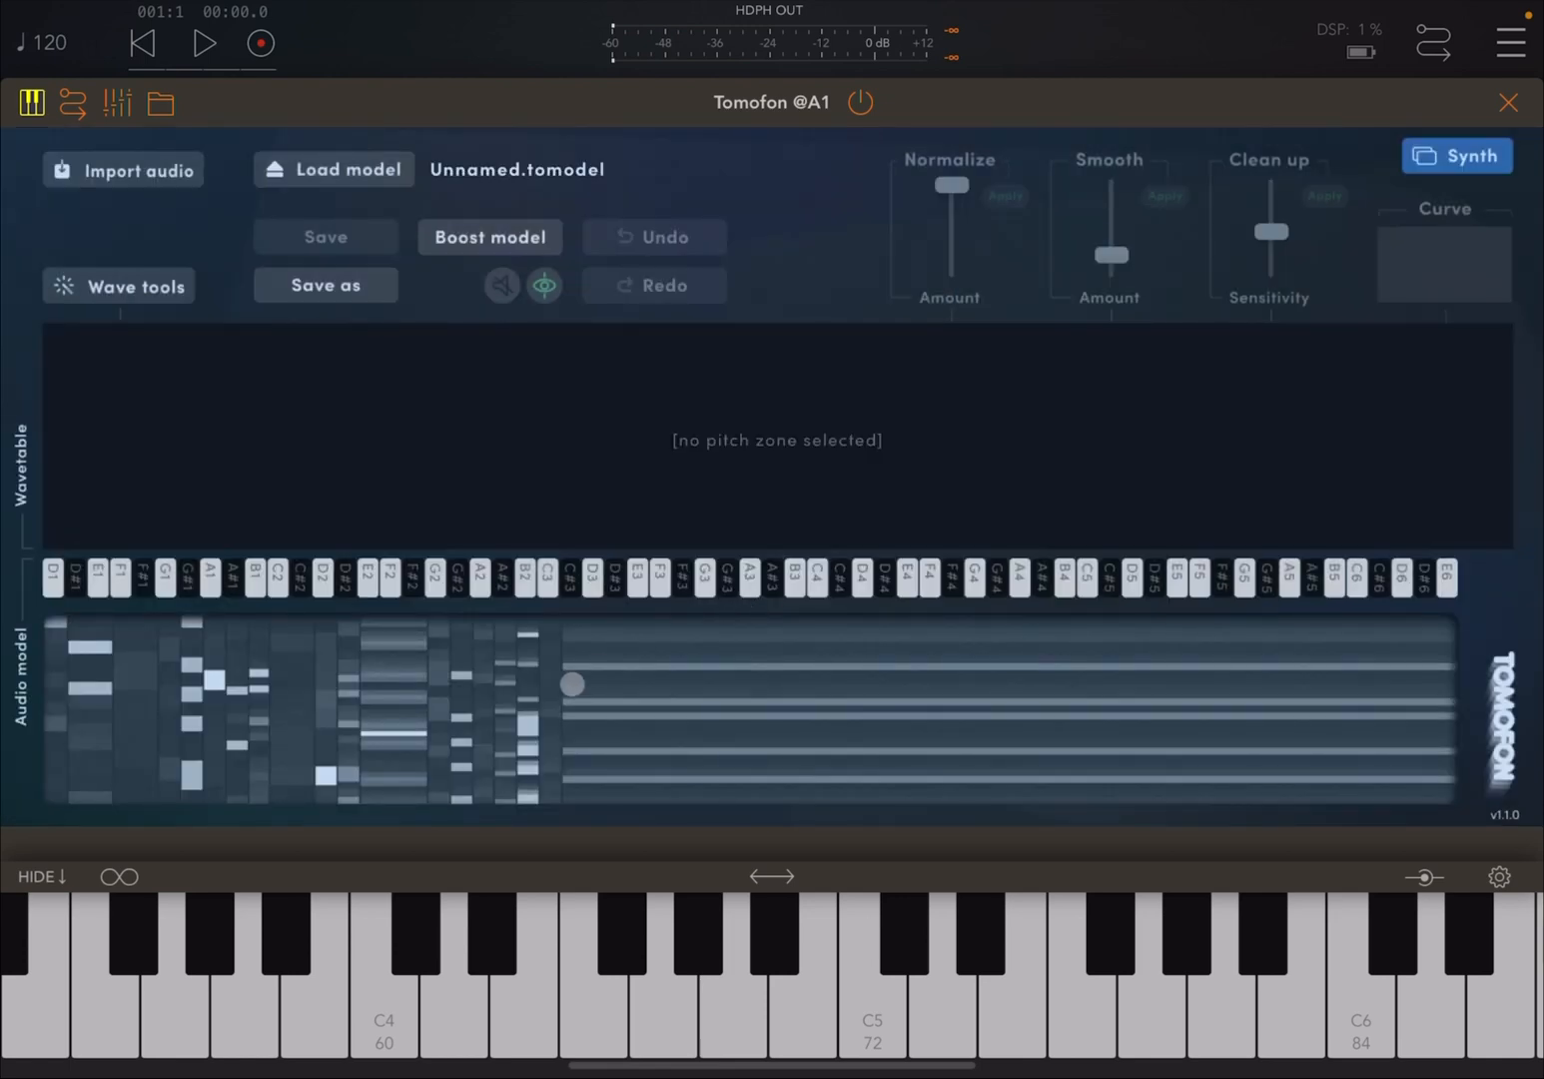
- Play several keys to hear the drum-loop model, then inspect one pitch zone's waves
left_click(418, 991)
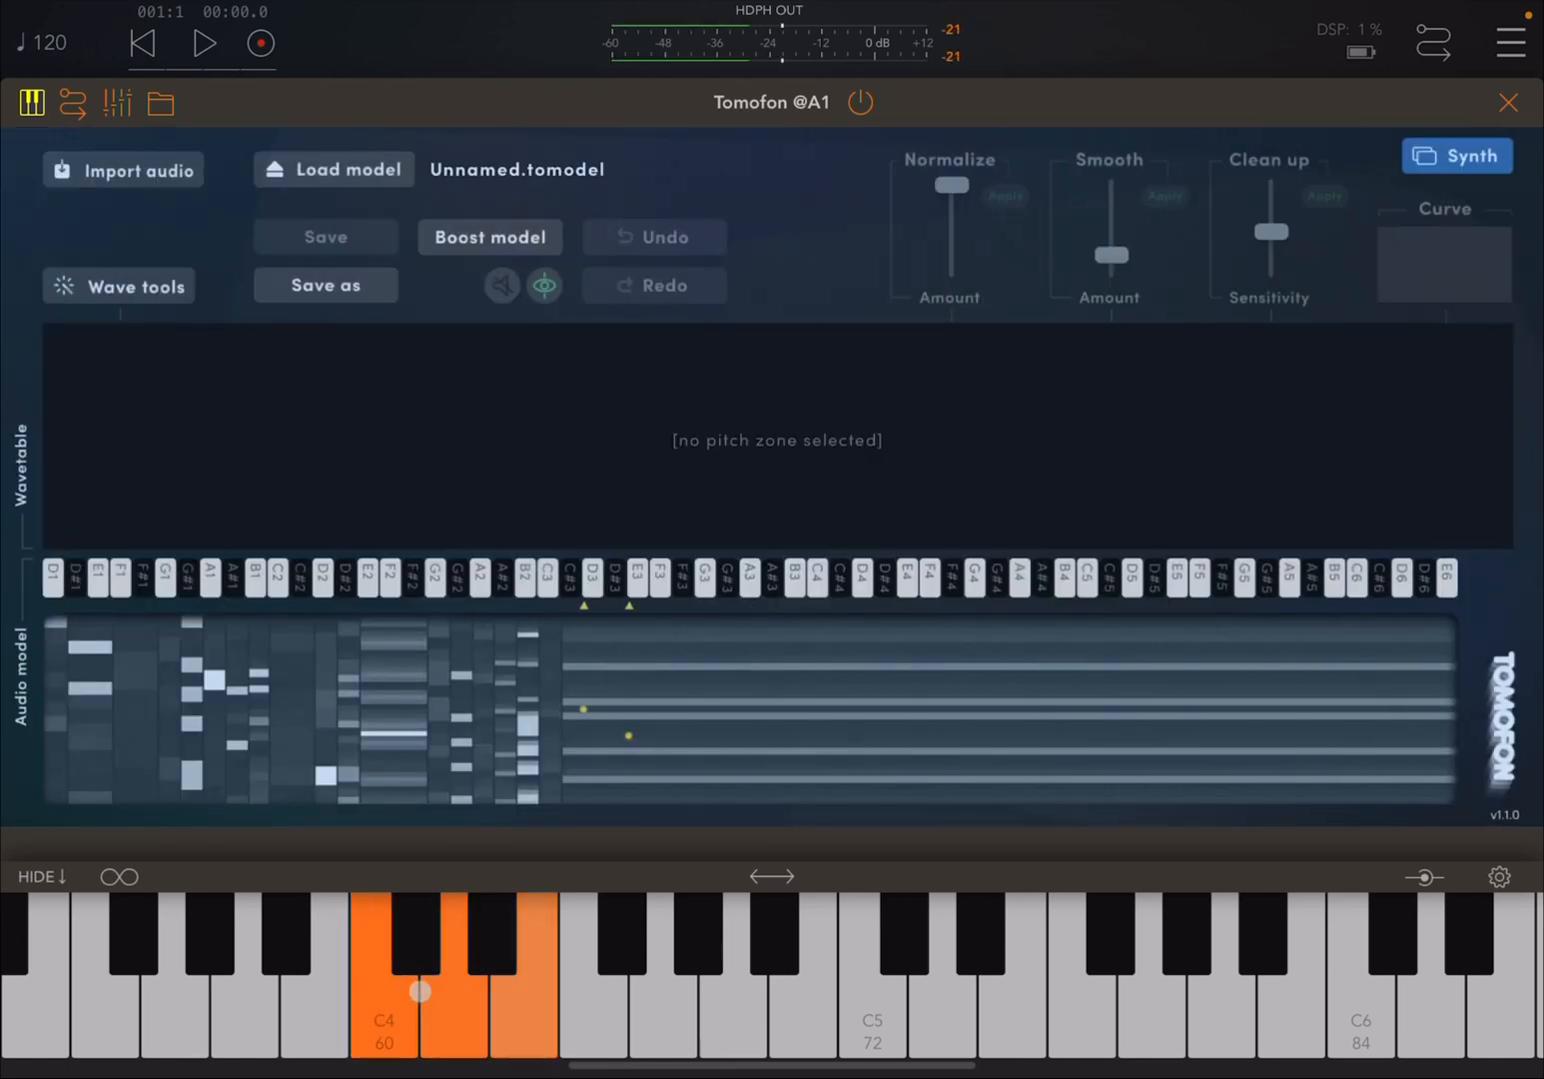
left_click(240, 999)
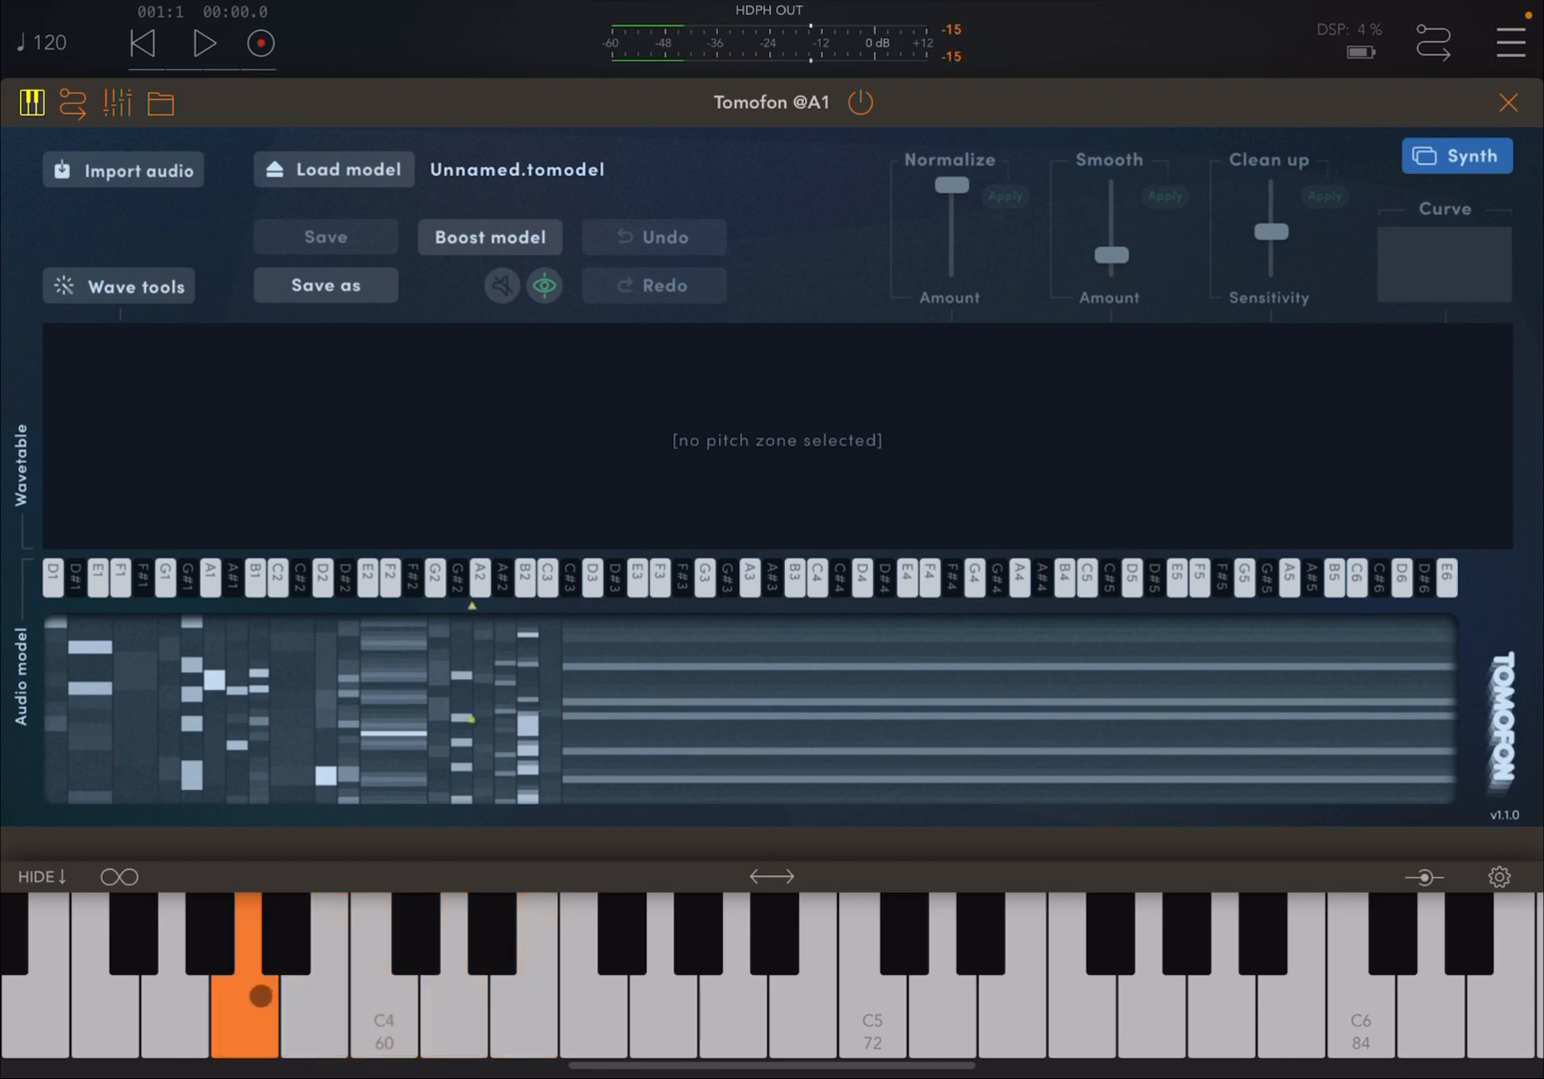
left_click(296, 998)
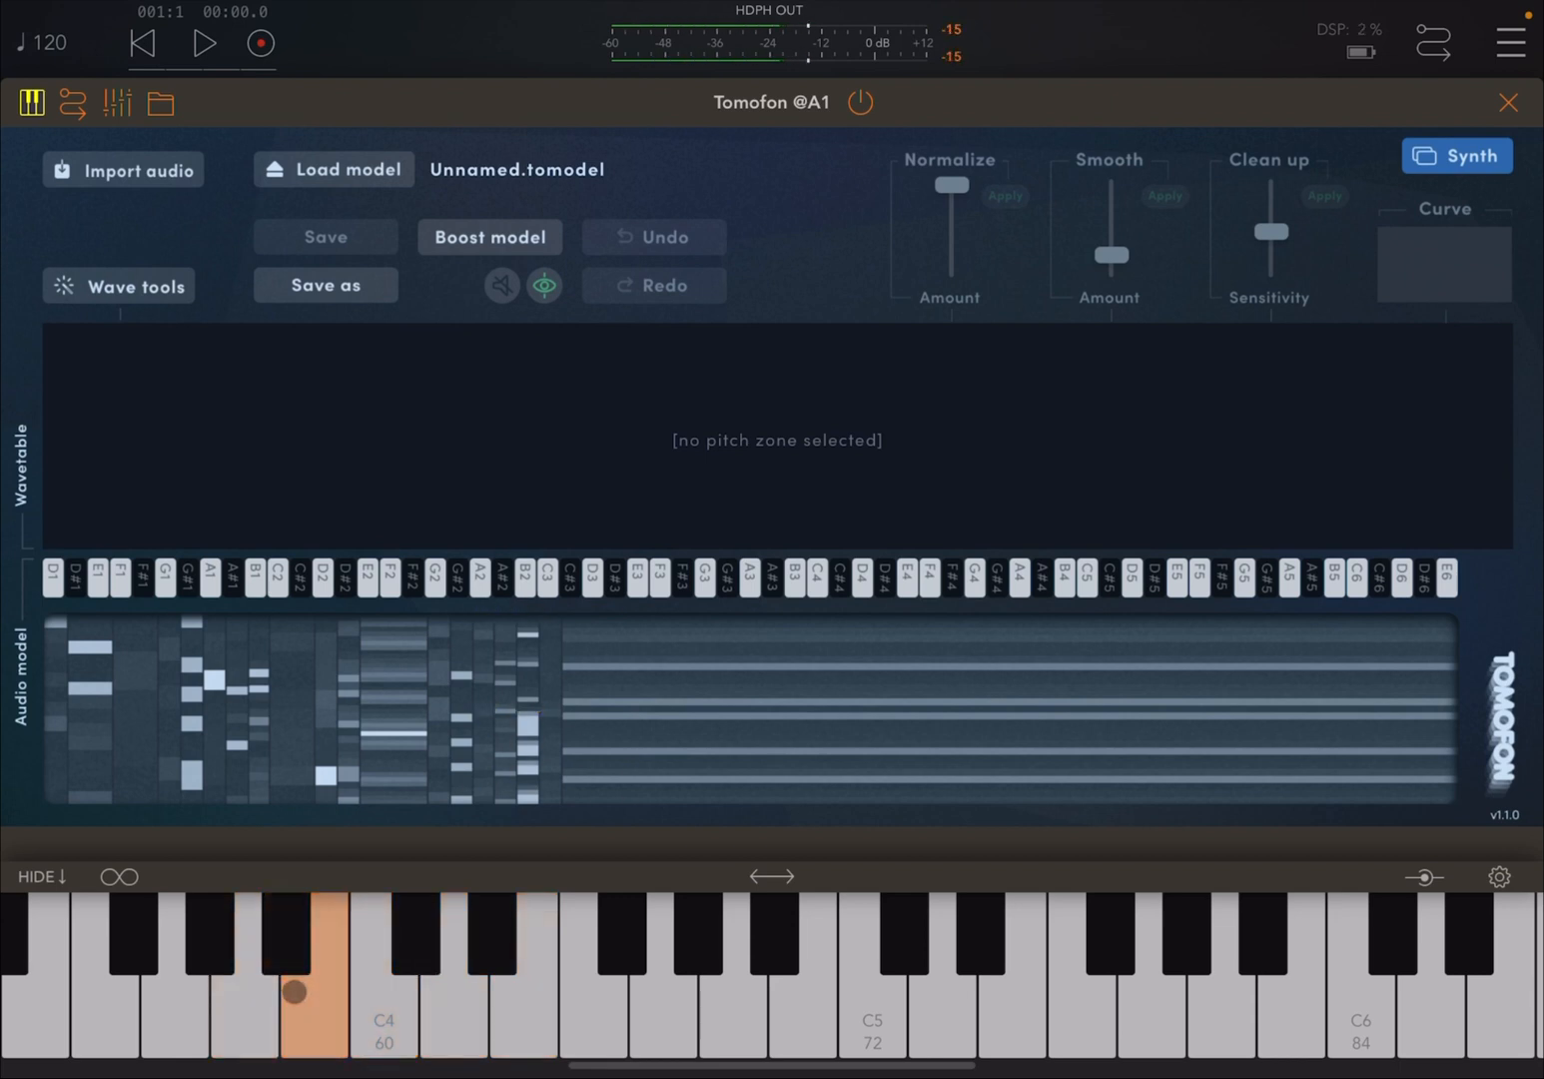
left_click(95, 979)
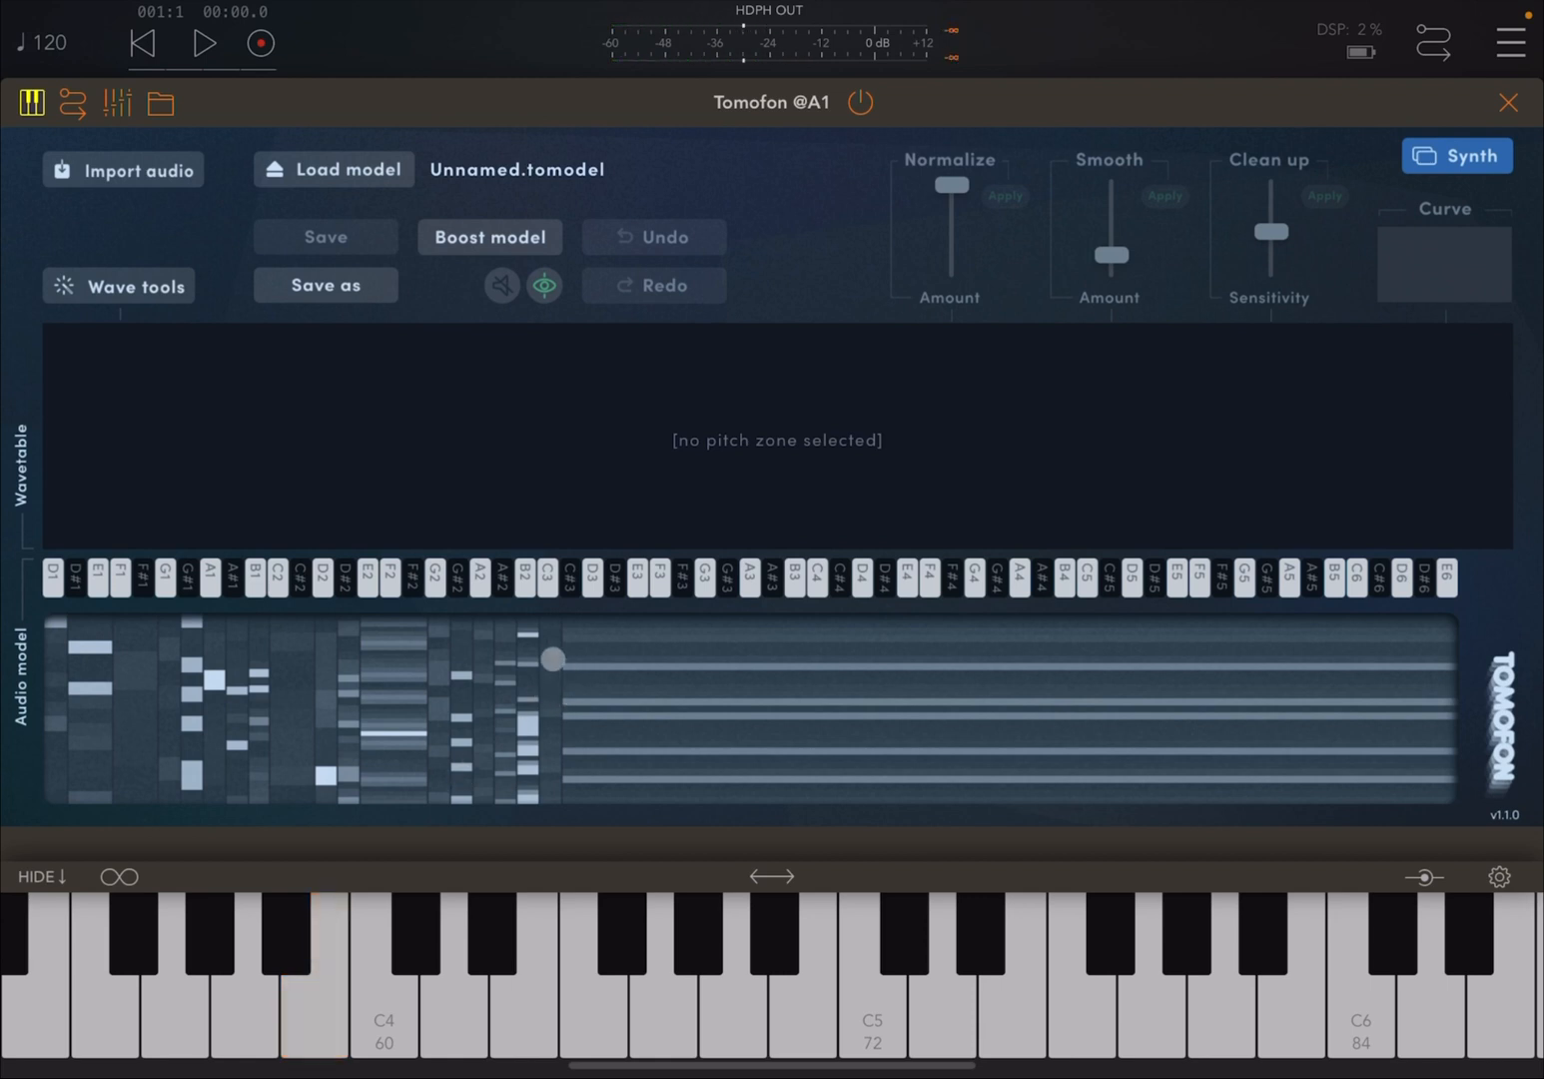
left_click_drag(553, 657, 570, 657)
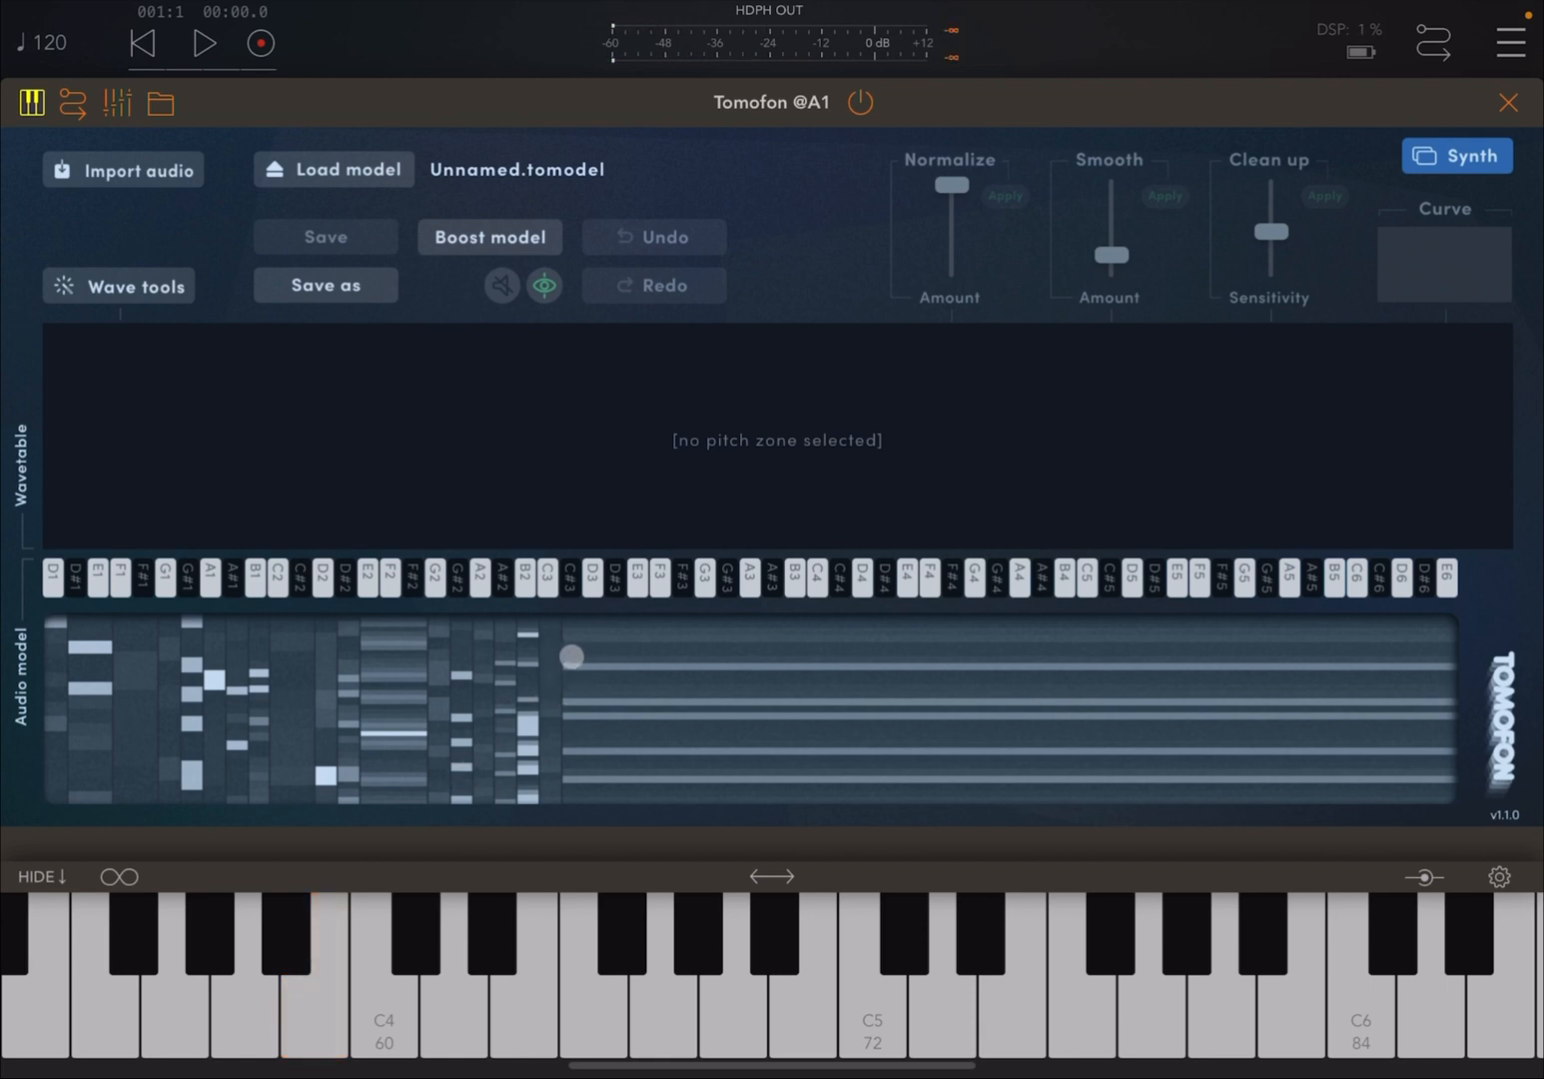
left_click_drag(573, 655, 530, 703)
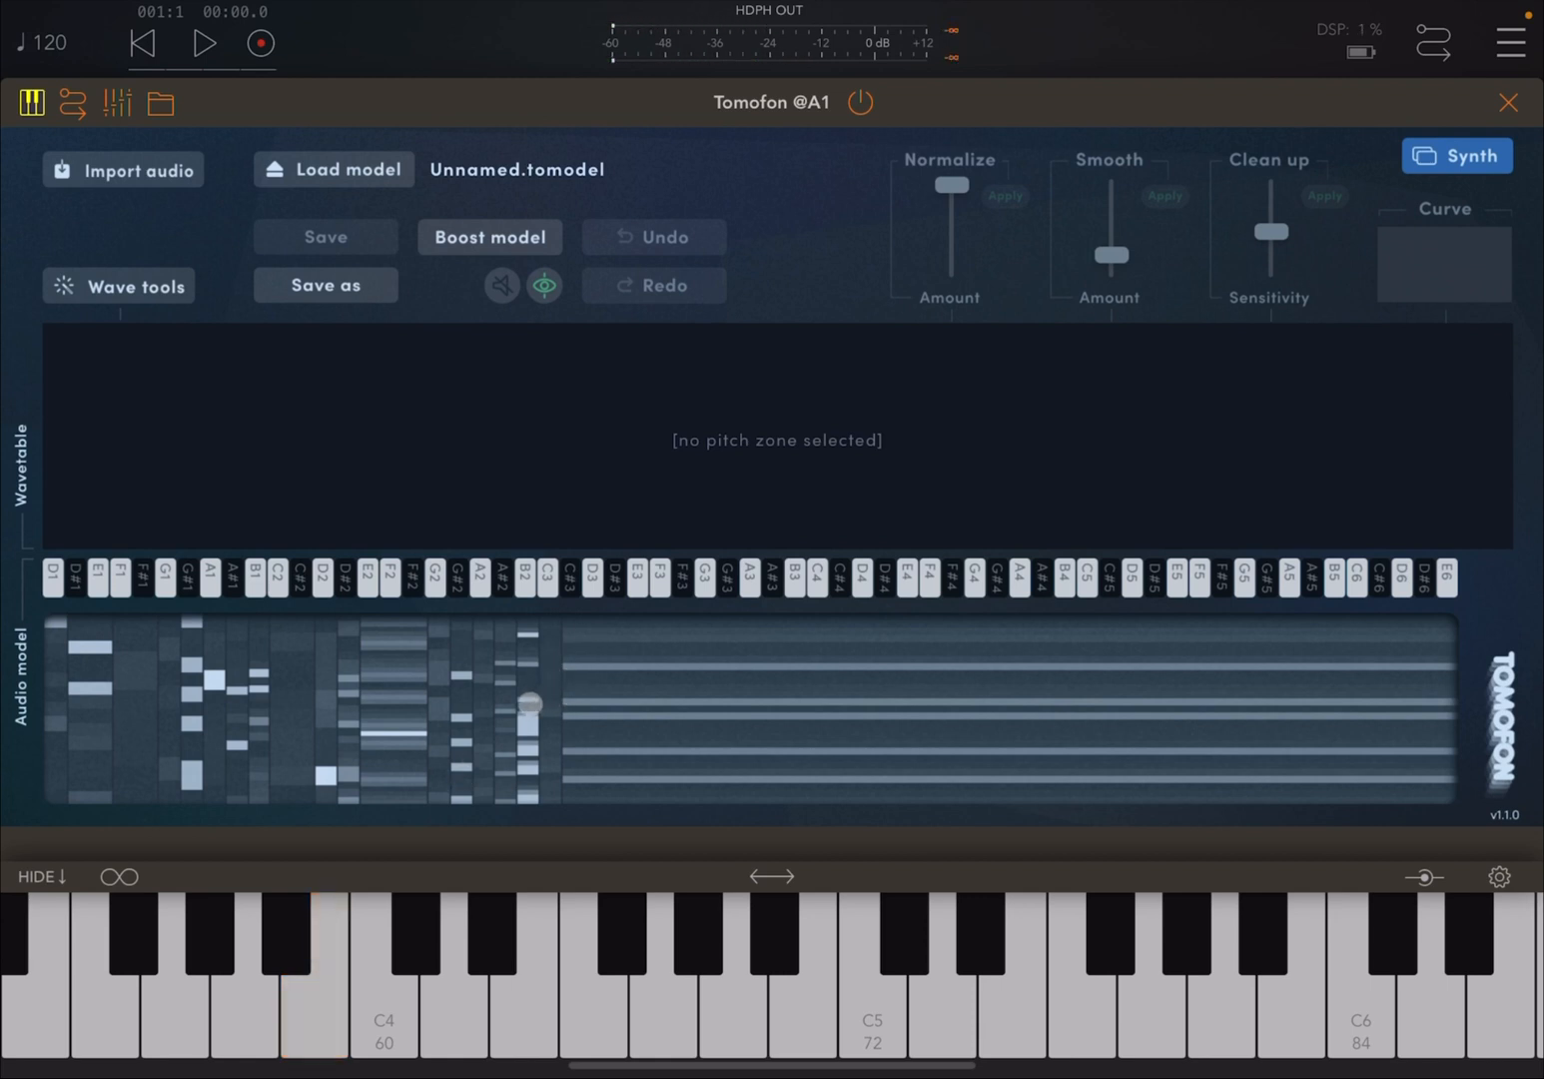
left_click(524, 699)
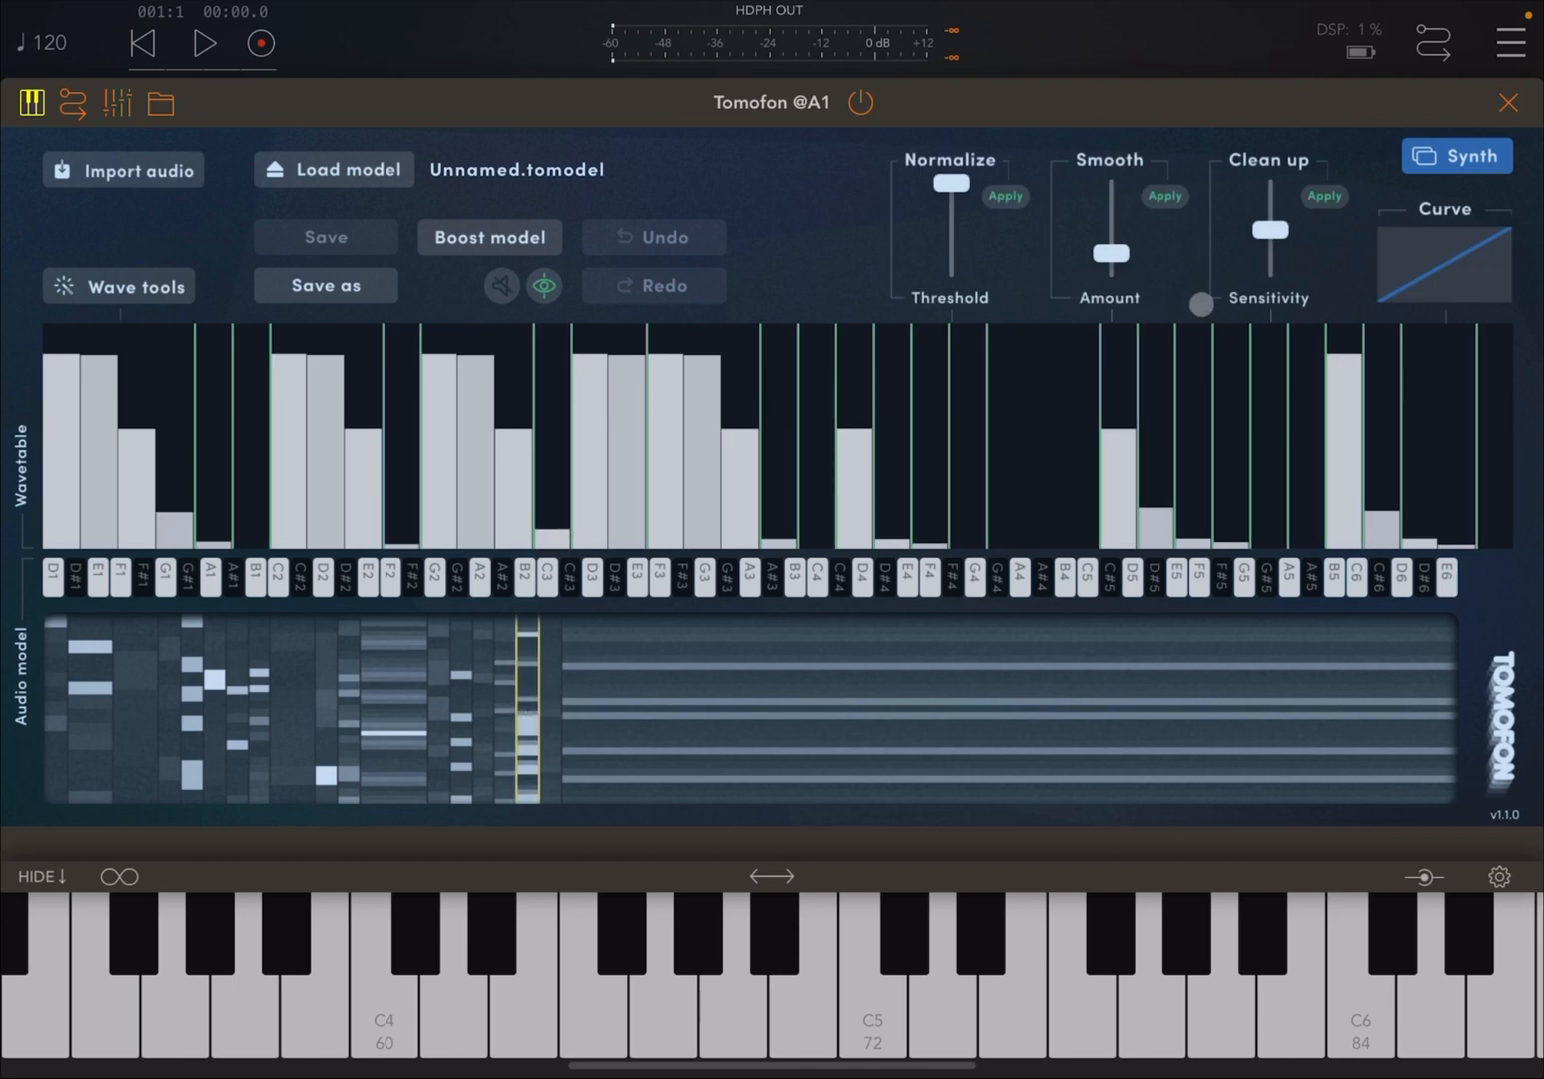
- Go back to the synth, skip saving the Unnamed model, and show the DEPTH envelope
left_click(1508, 101)
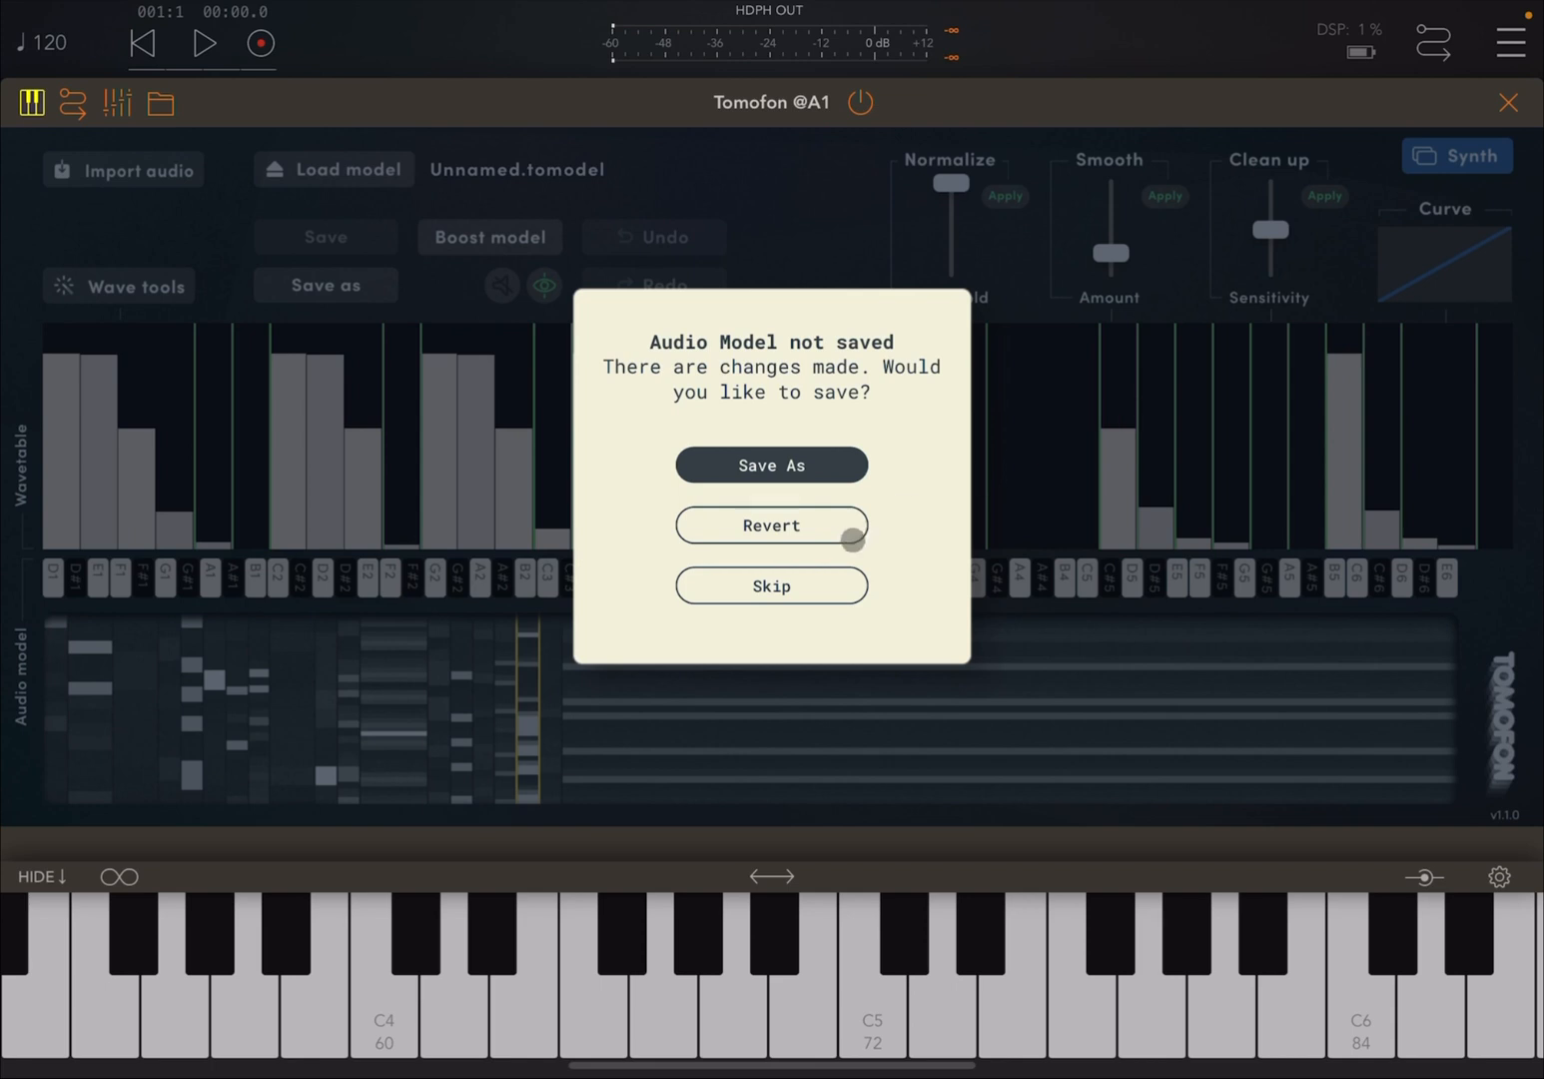
left_click(770, 585)
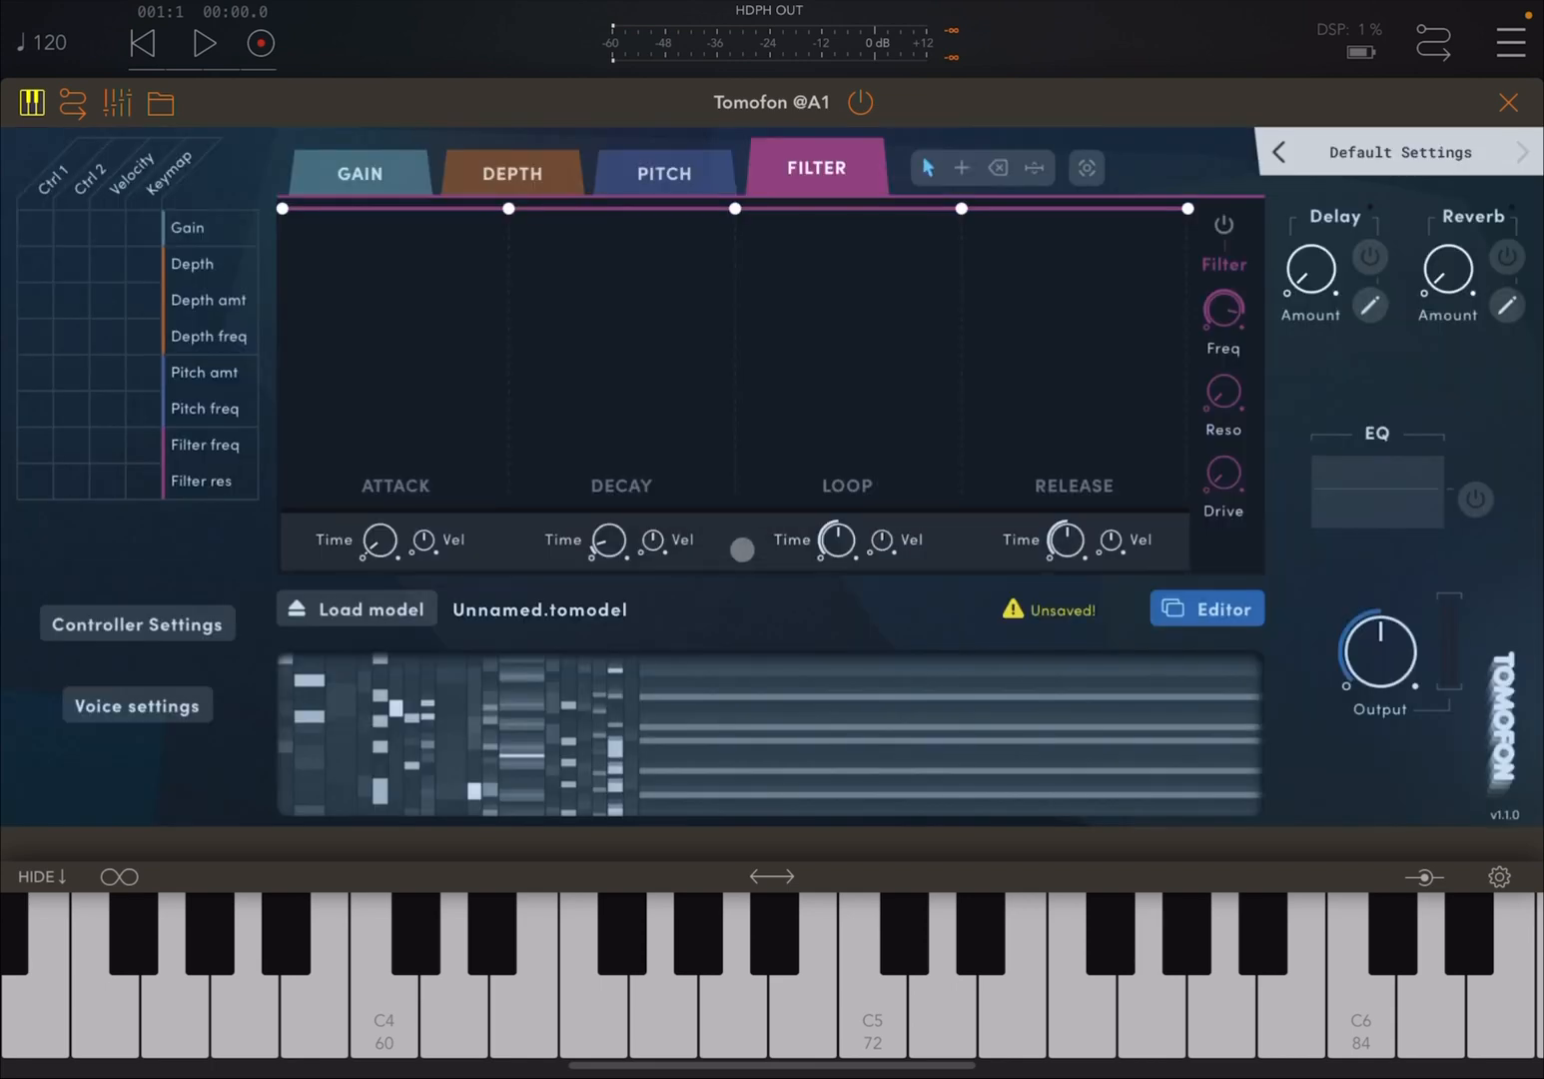
left_click(512, 173)
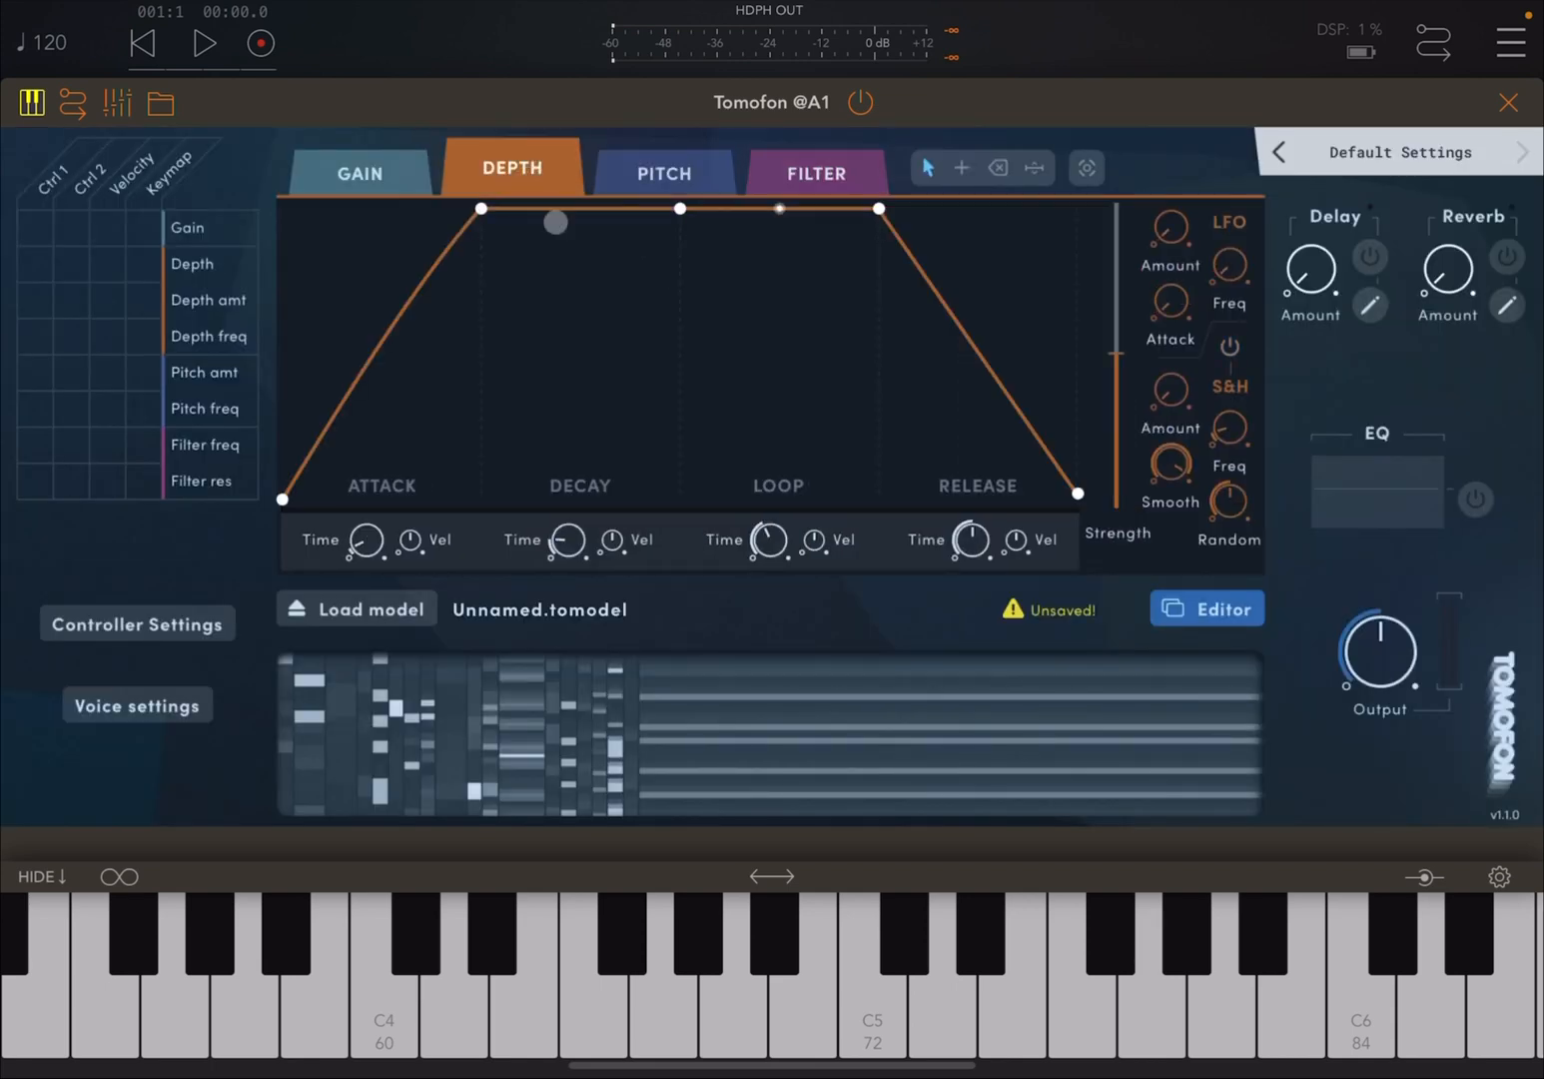
- Drag the depth envelope's loop midpoint down to zero, then play notes to hear the dip
left_click_drag(556, 221, 778, 213)
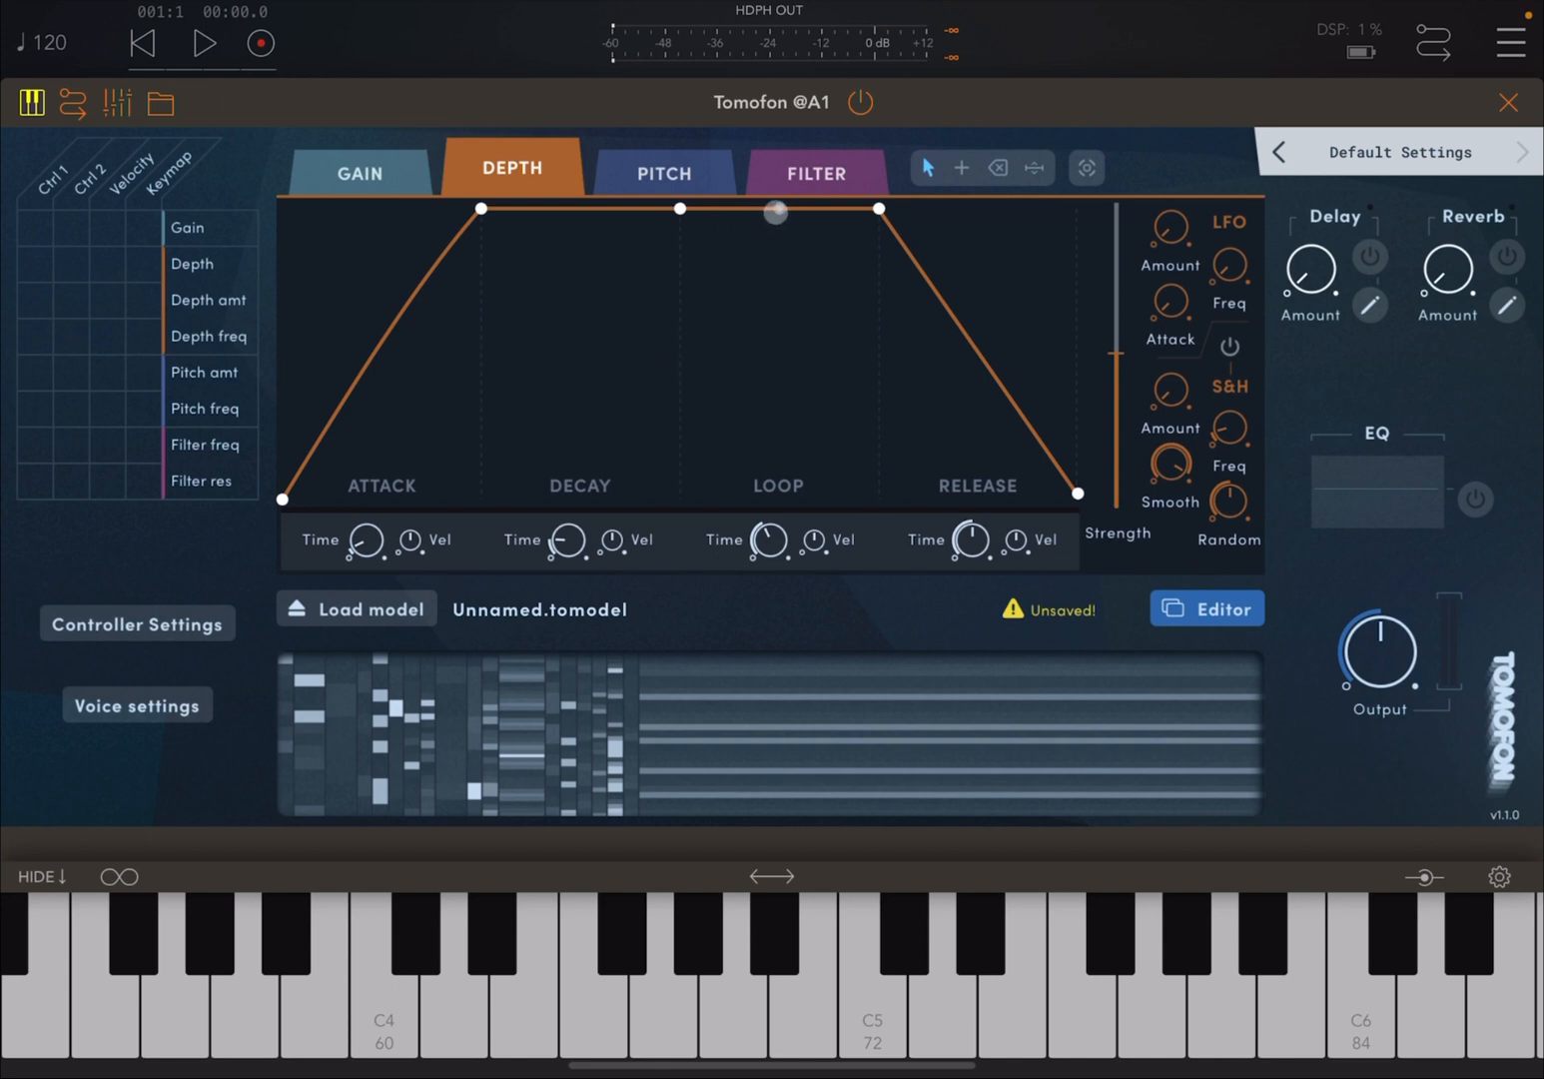
left_click_drag(777, 213, 777, 494)
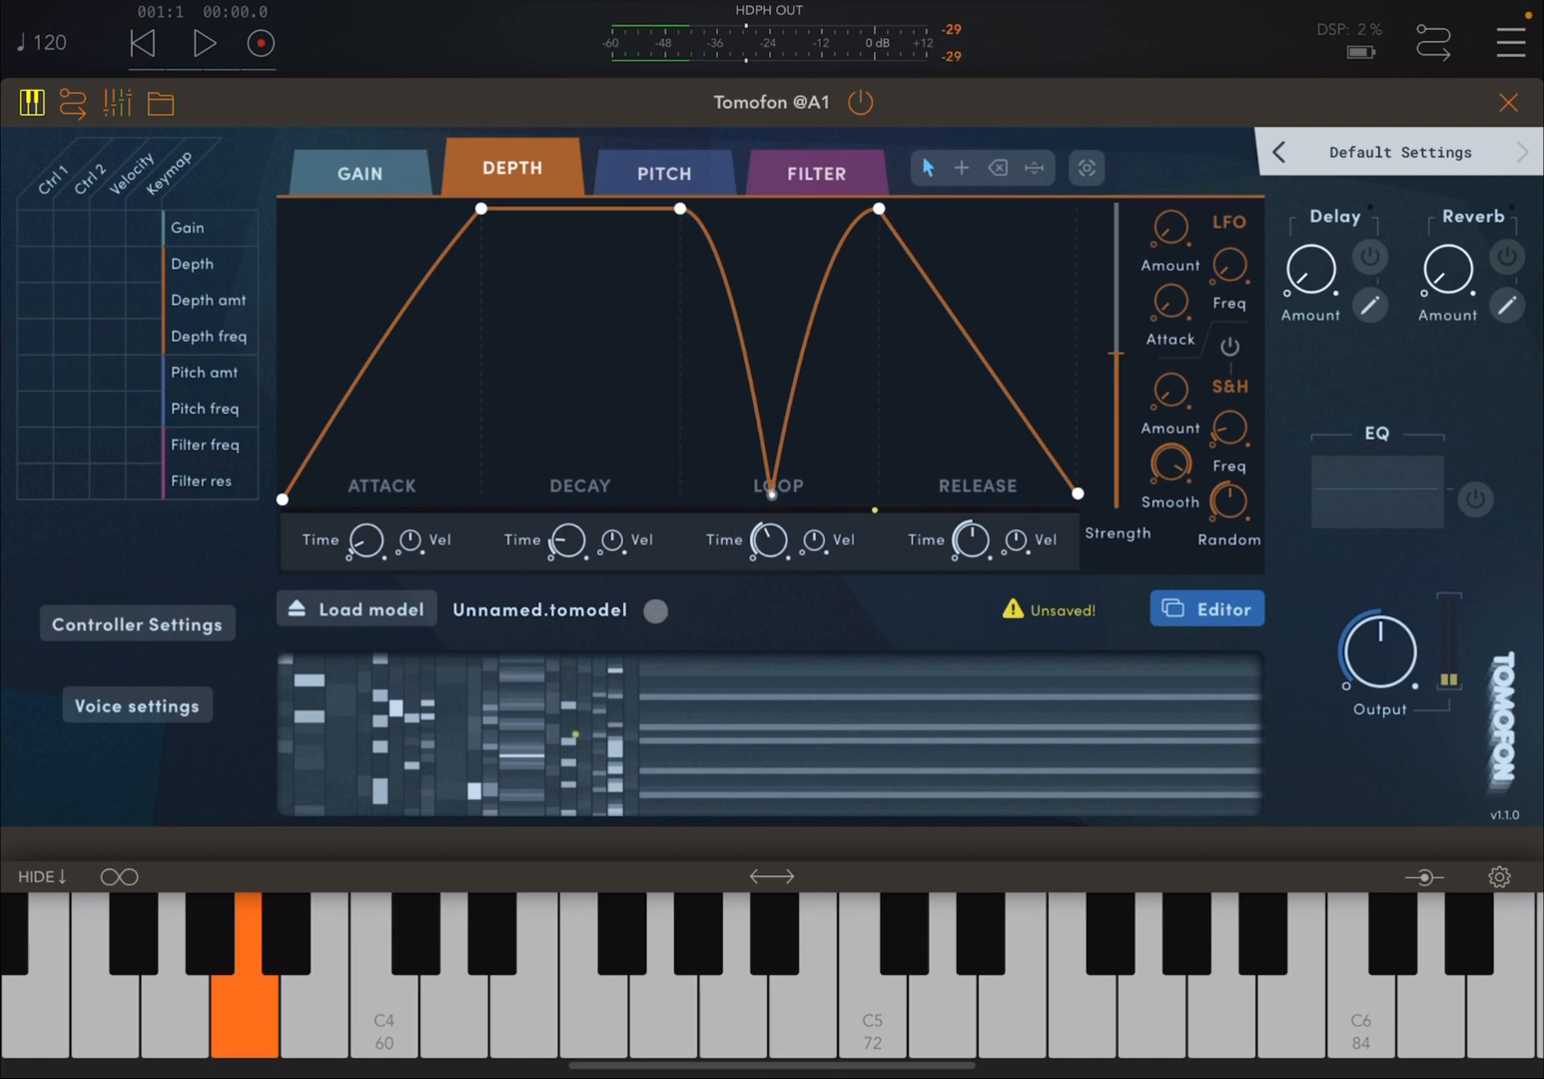
left_click(382, 979)
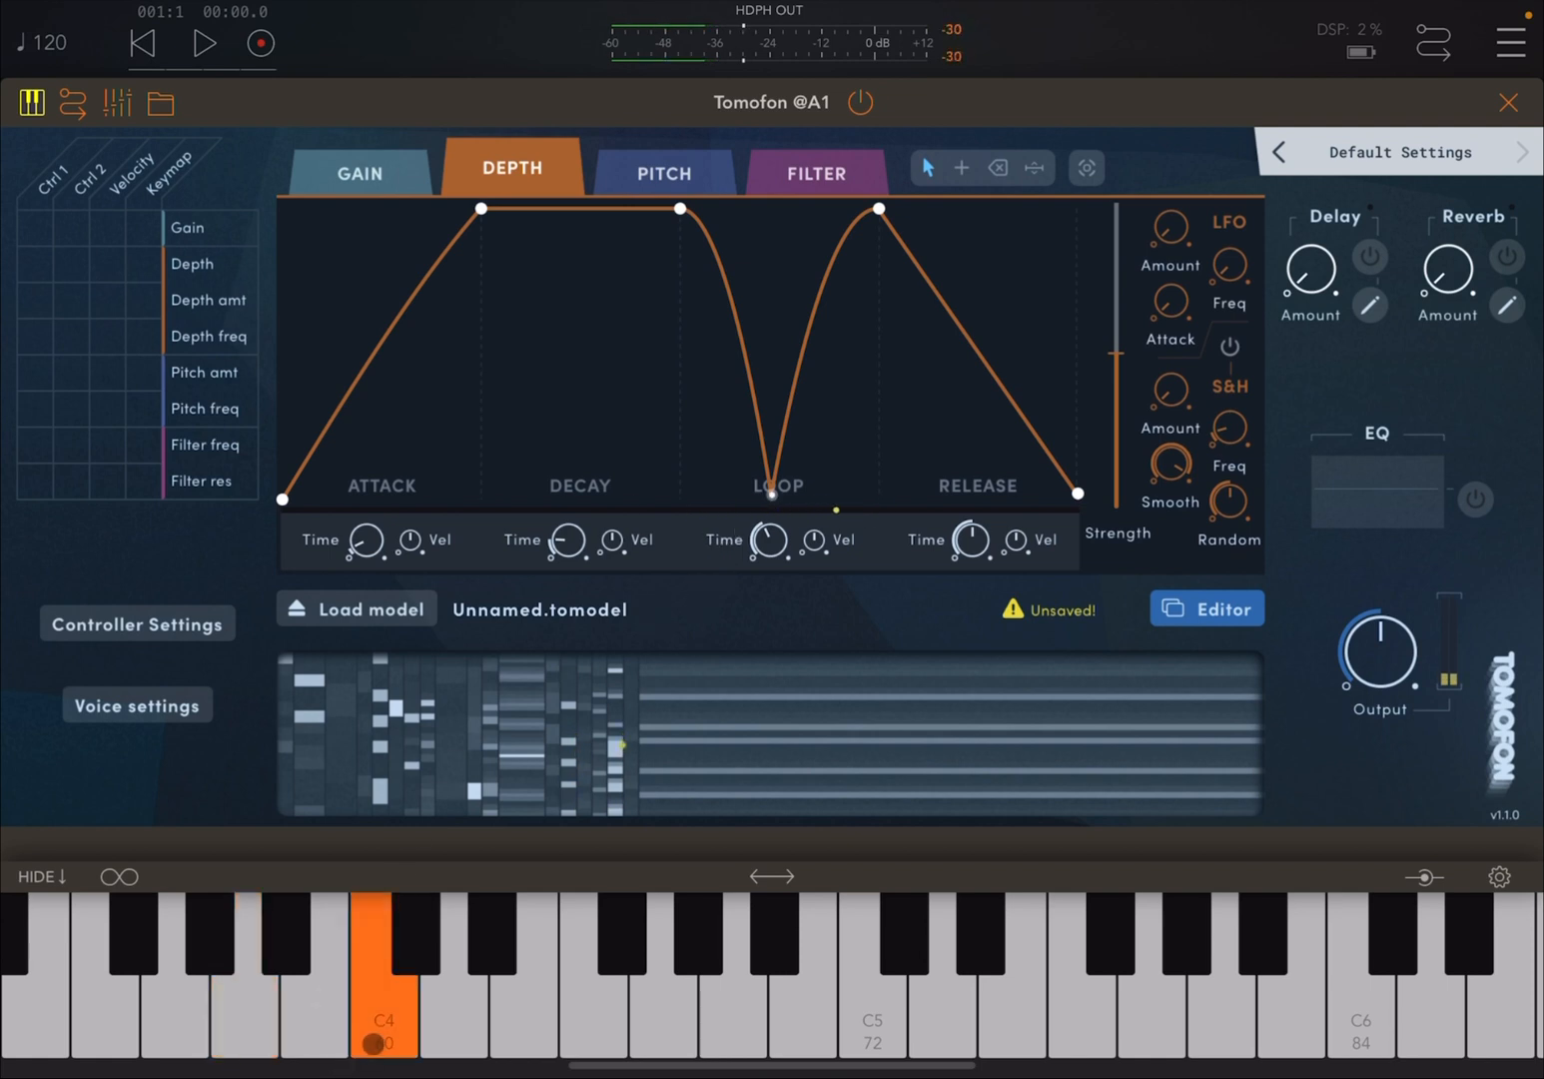
left_click(316, 949)
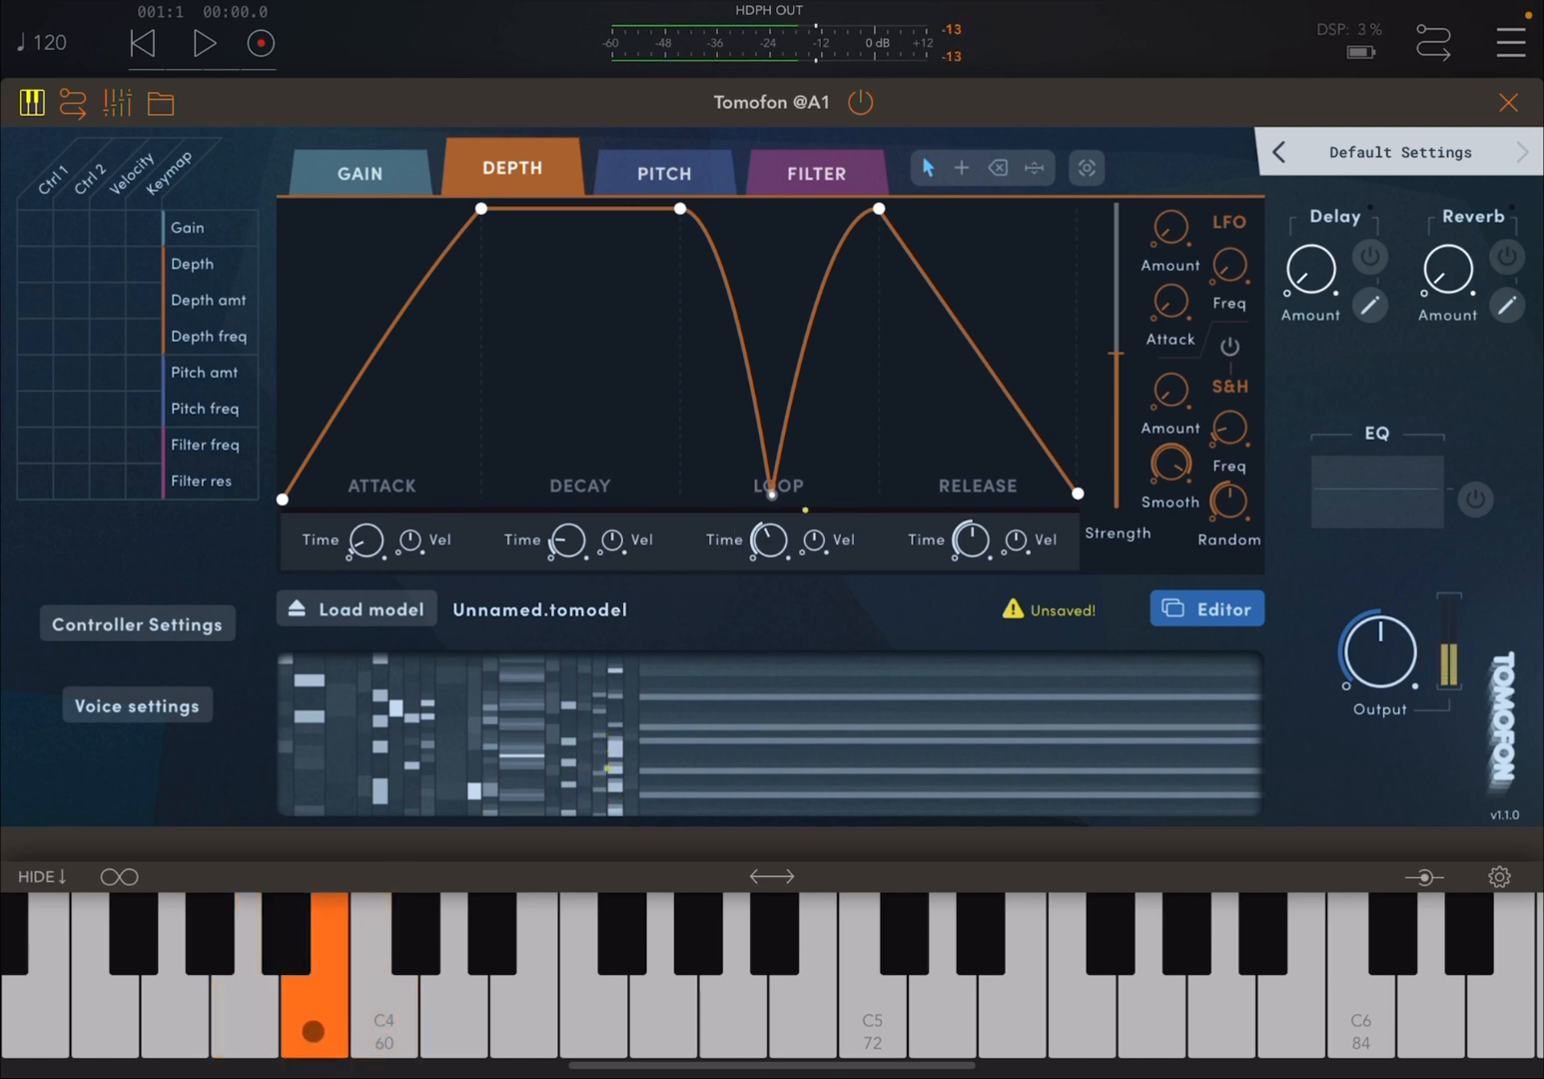